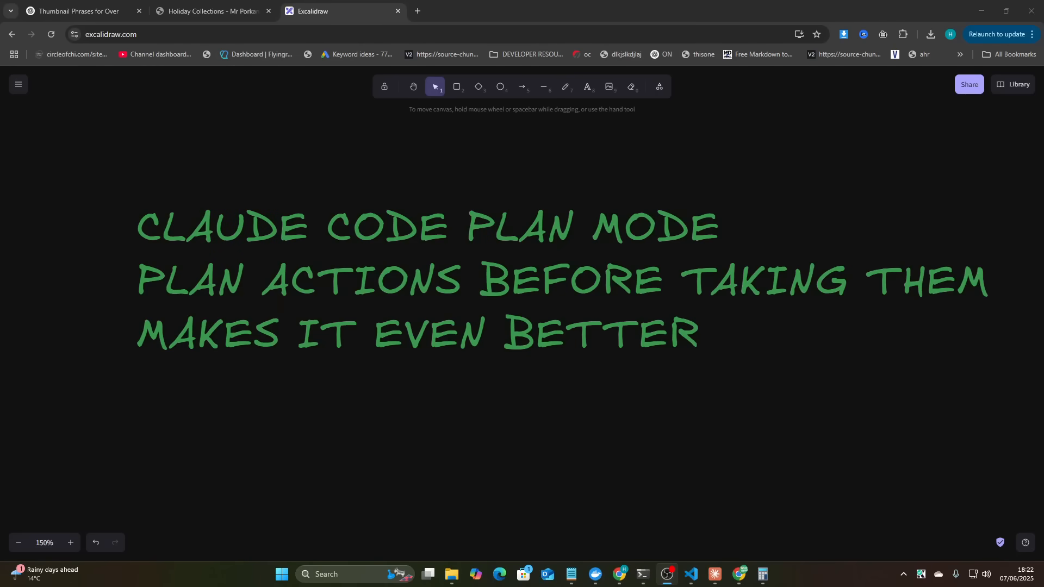
- Box and underline PLAN MODE, and sketch 20 with an arrow, 100 and a circled 200
{"action": "left_click", "coordinate": [565, 86]}
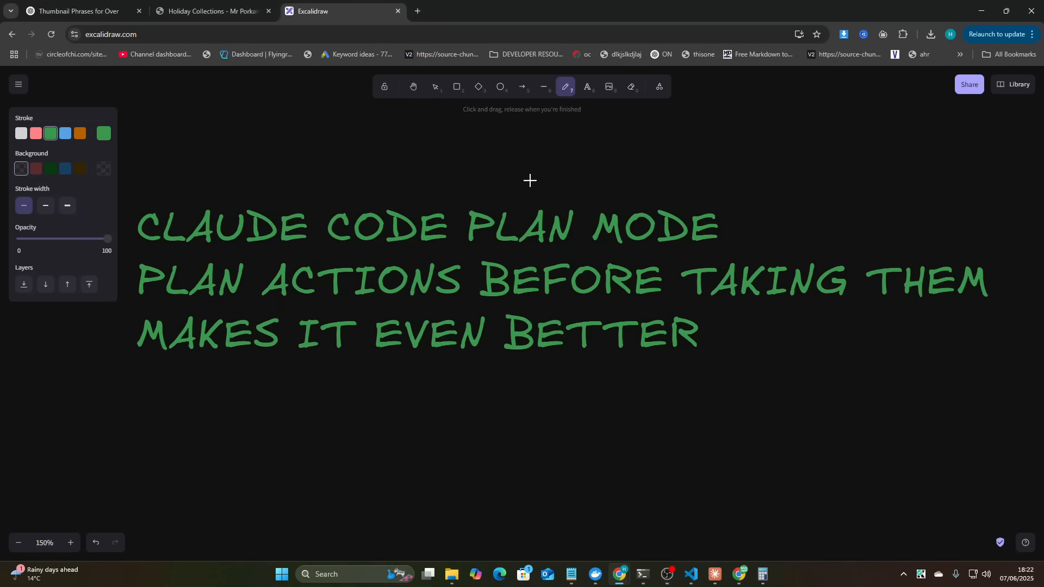
{"action": "mouse_move", "coordinate": [156, 255]}
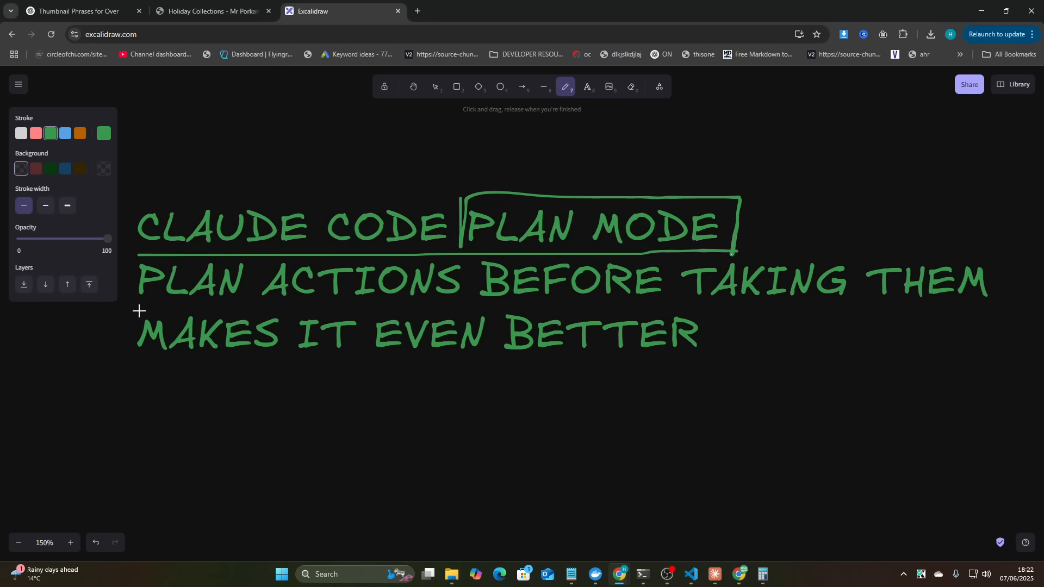
{"action": "mouse_move", "coordinate": [167, 288]}
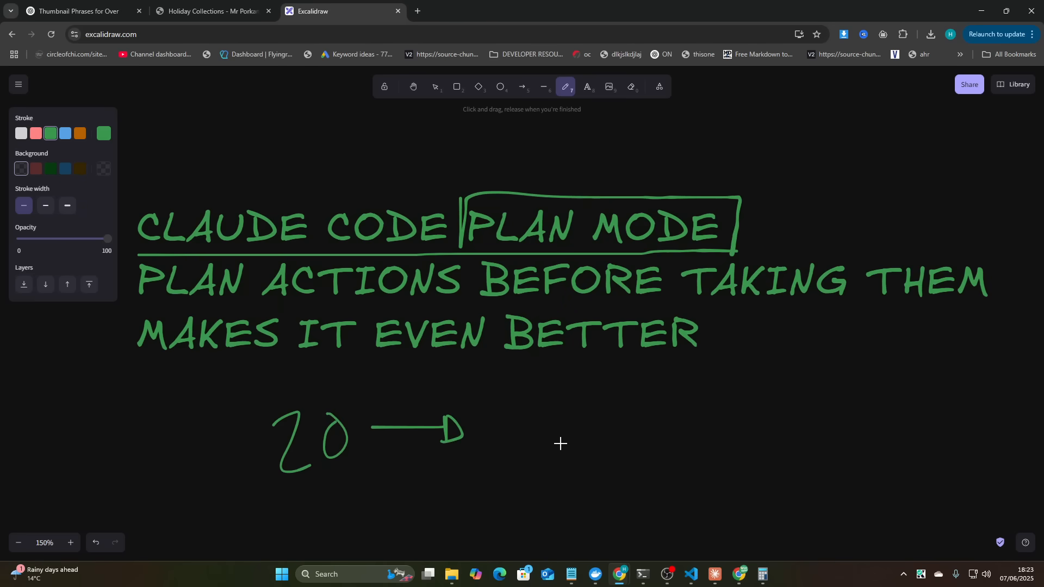
{"action": "mouse_move", "coordinate": [565, 436]}
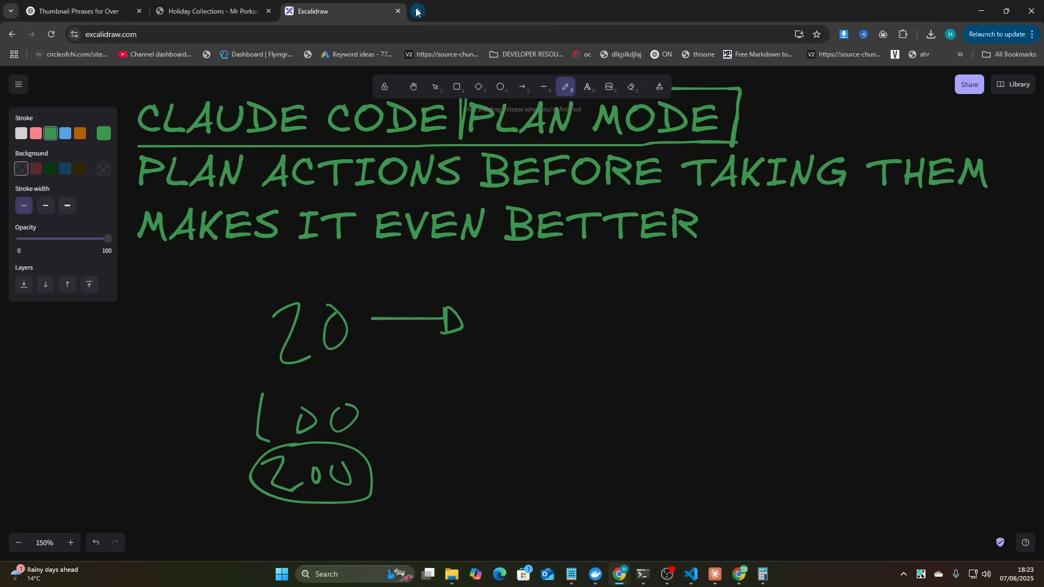
{"action": "left_click", "coordinate": [415, 11]}
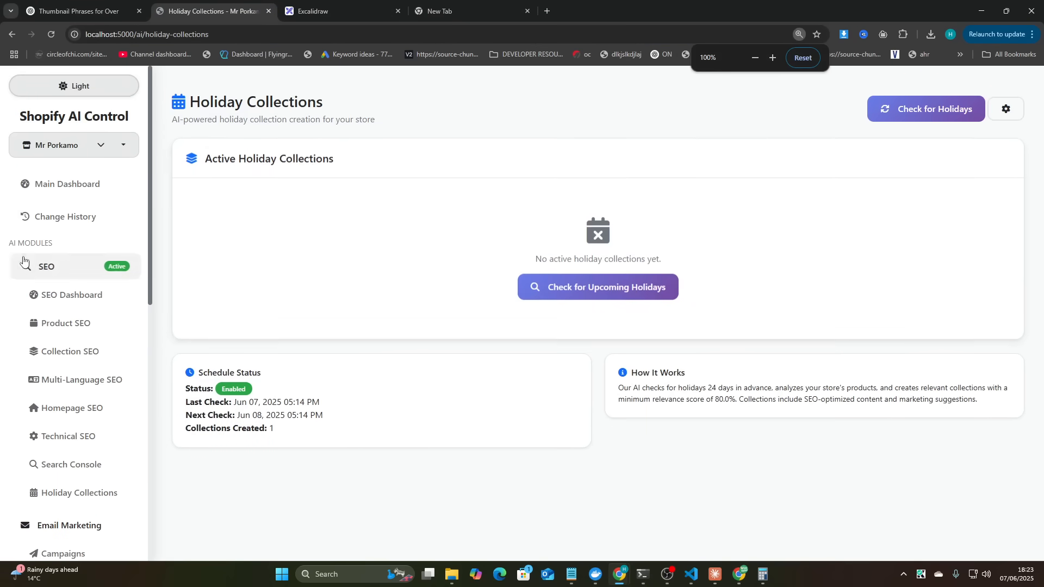
{"action": "left_click", "coordinate": [71, 294]}
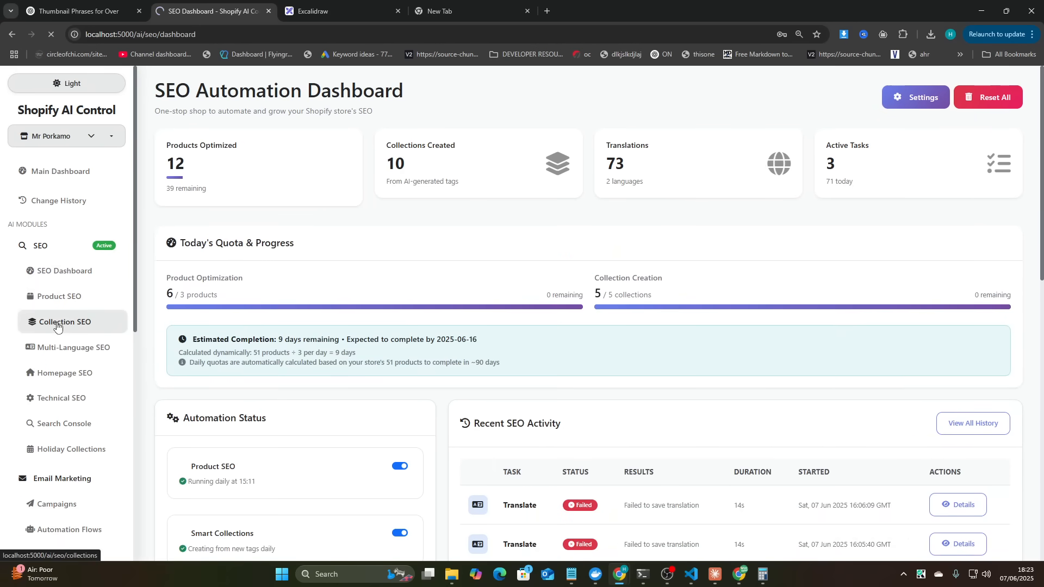
{"action": "left_click", "coordinate": [59, 296]}
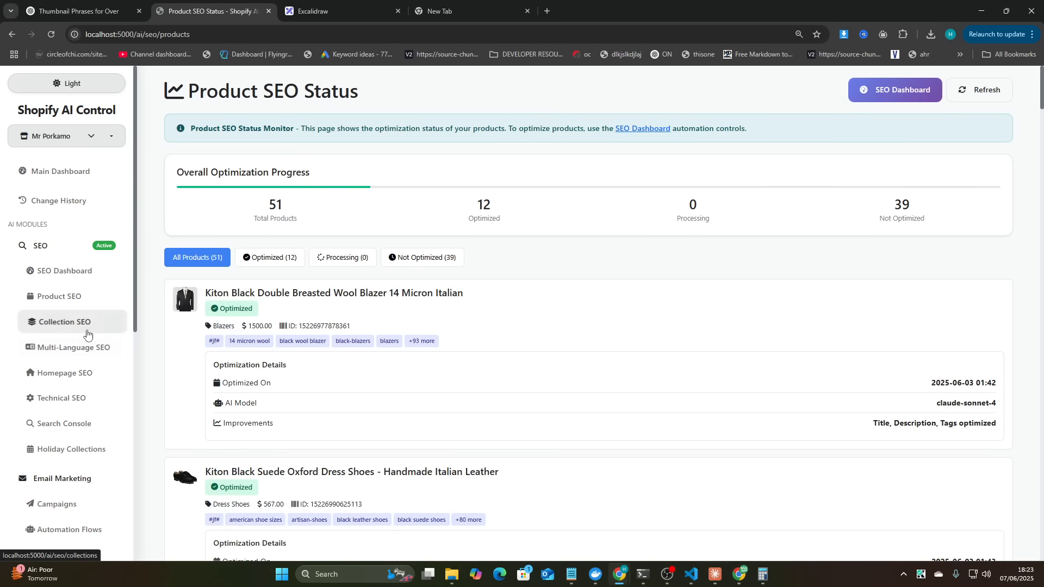
{"action": "left_click", "coordinate": [64, 321]}
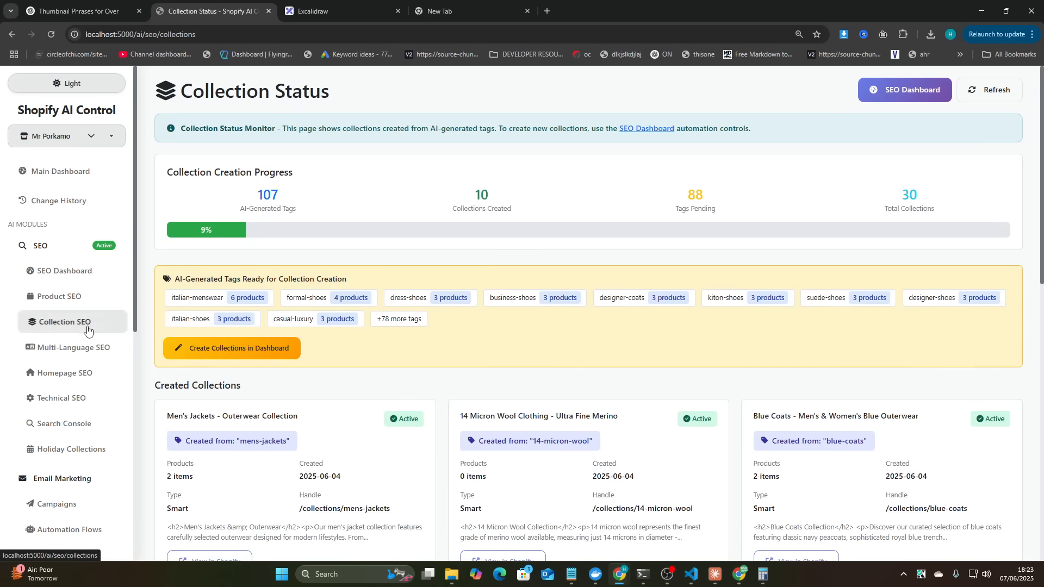
{"action": "left_click", "coordinate": [72, 347]}
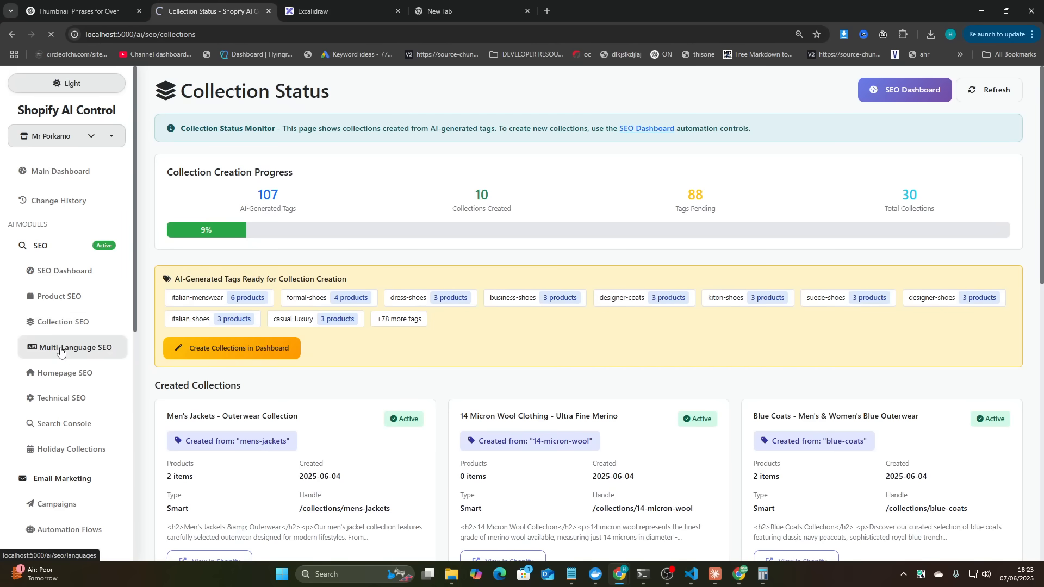
{"action": "left_click", "coordinate": [76, 347]}
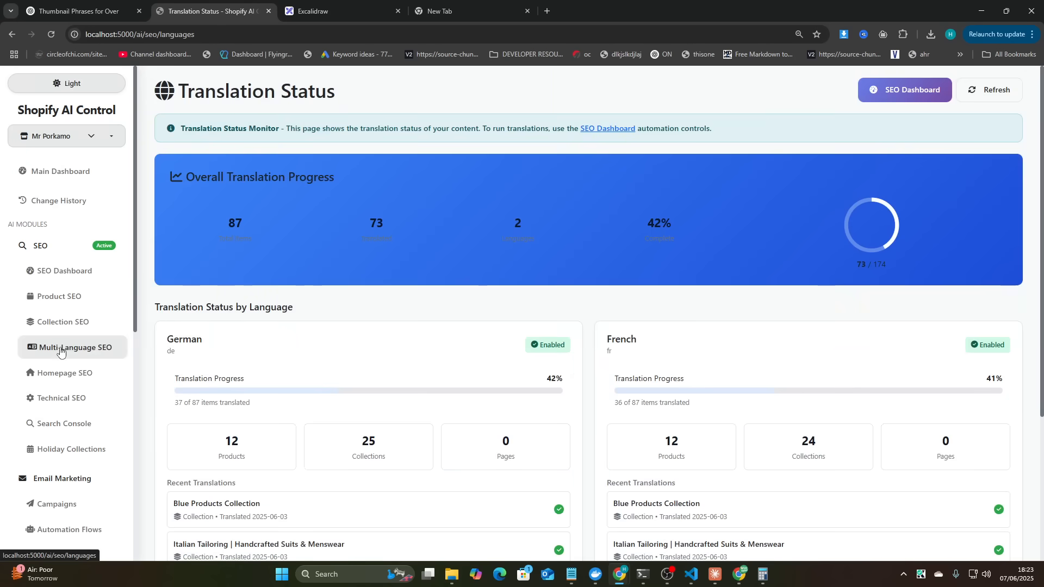
{"action": "mouse_move", "coordinate": [60, 373]}
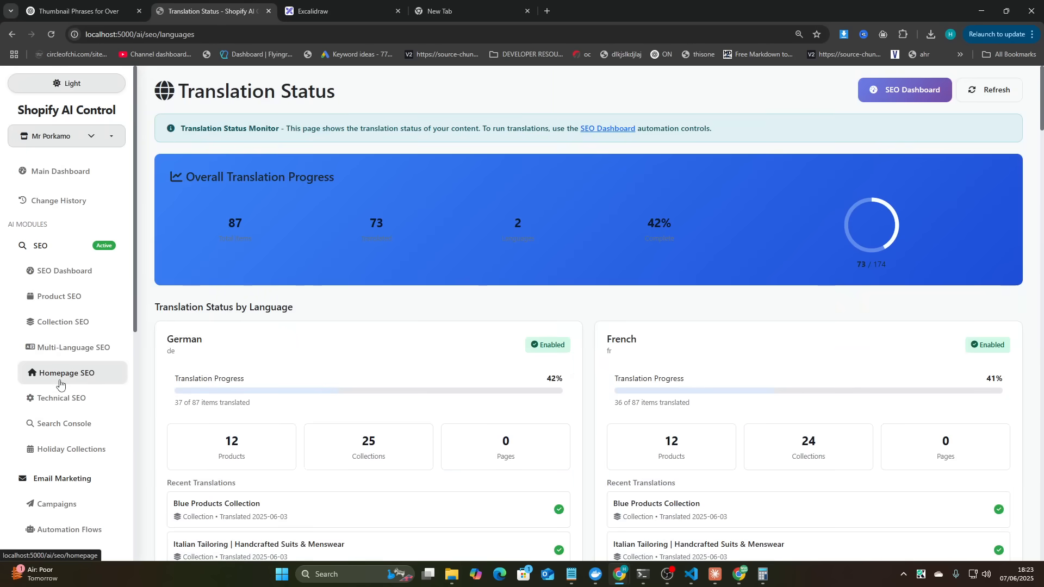
{"action": "left_click", "coordinate": [66, 372]}
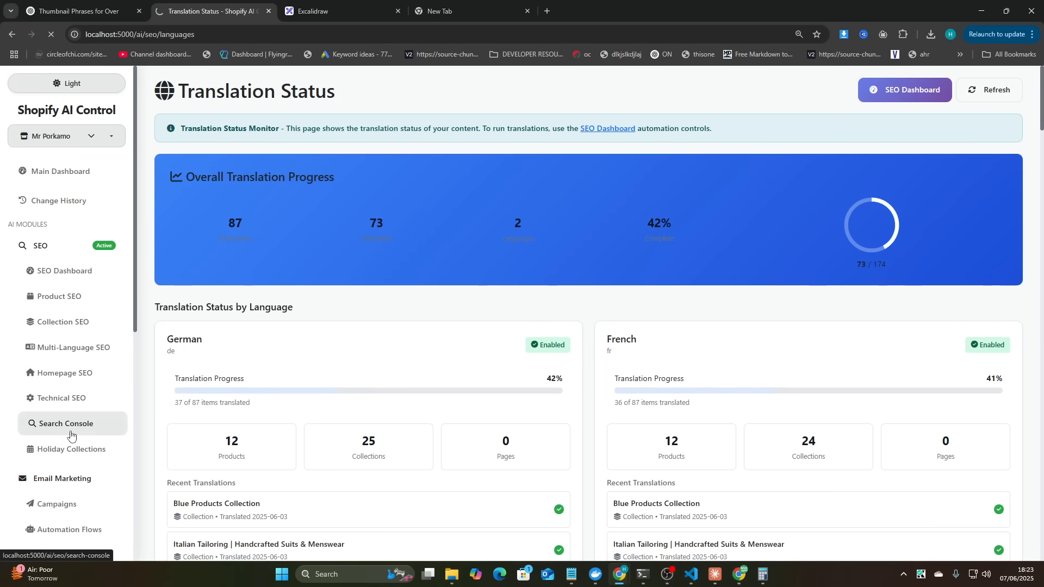
{"action": "left_click", "coordinate": [71, 448]}
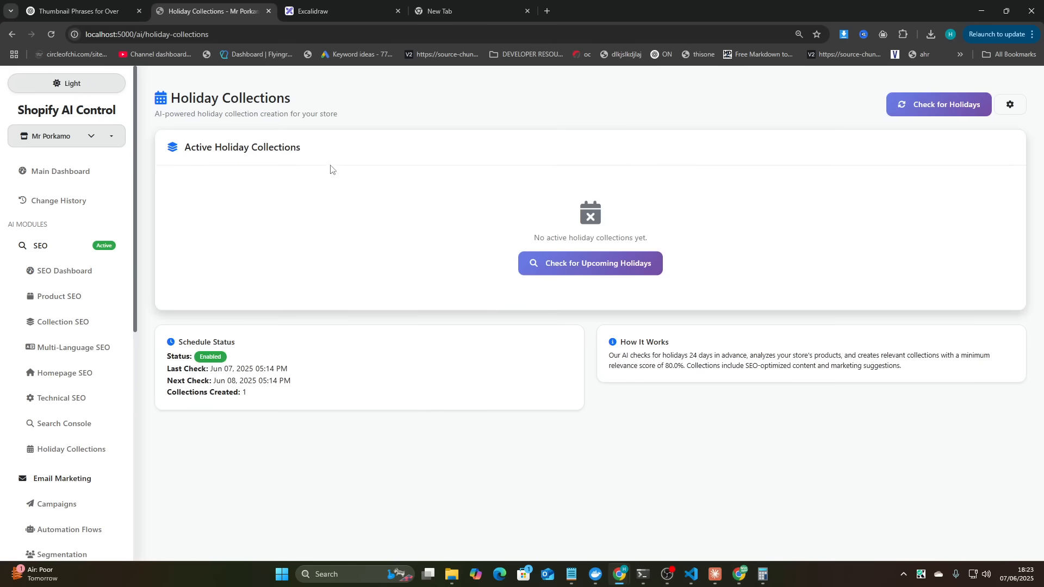
{"action": "key", "text": "alt+tab"}
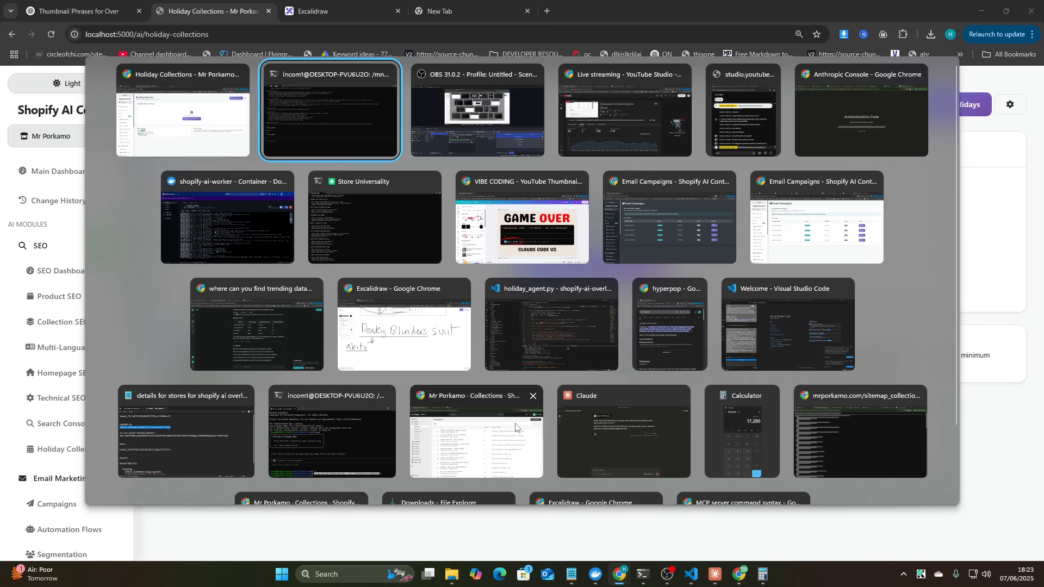
- Bring the Claude Code terminal into focus and switch it into plan mode
{"action": "left_click", "coordinate": [329, 109]}
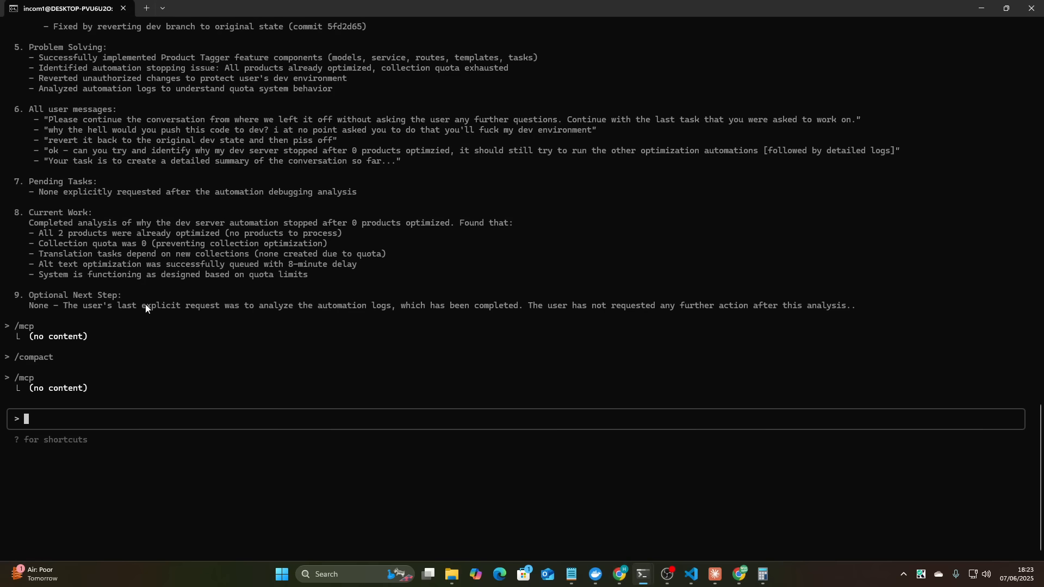
{"action": "mouse_move", "coordinate": [174, 325]}
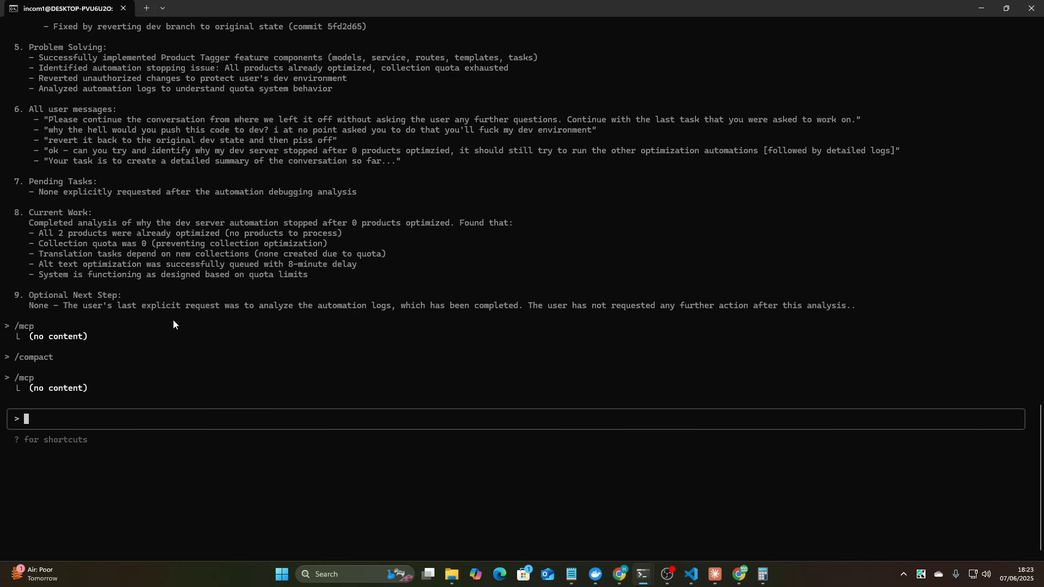
{"action": "mouse_move", "coordinate": [221, 326]}
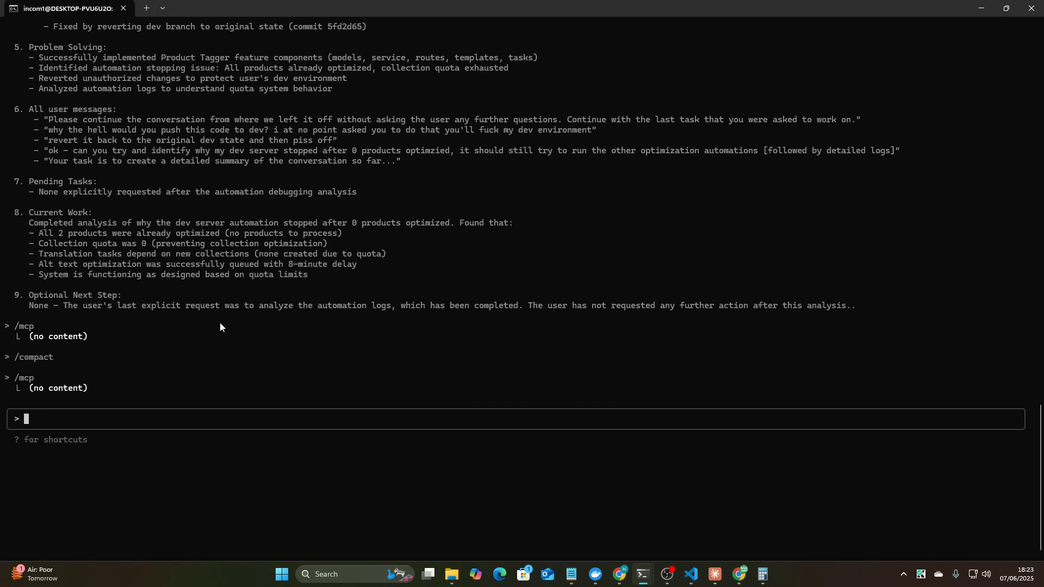
{"action": "mouse_move", "coordinate": [61, 408]}
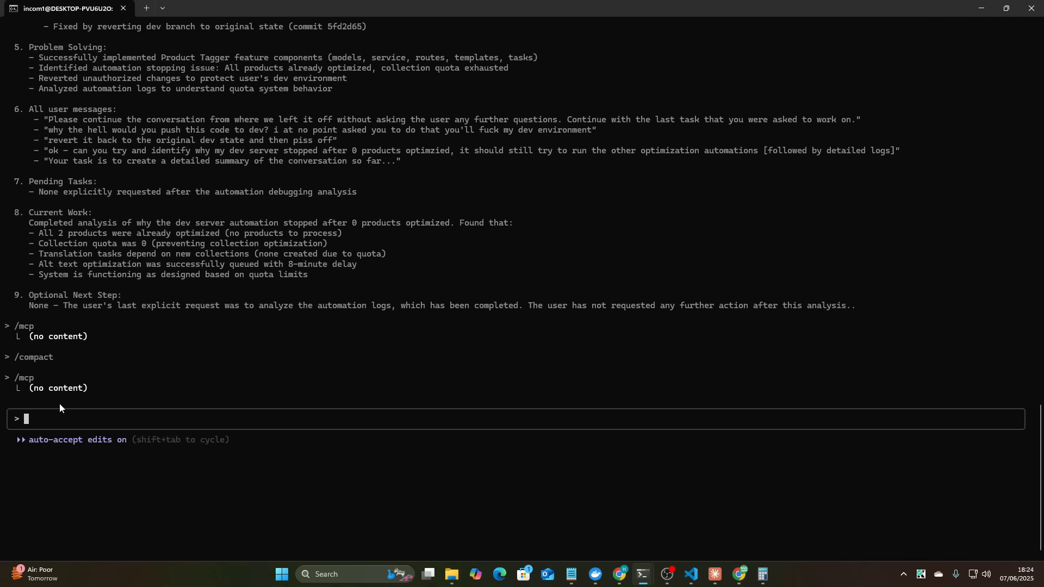
{"action": "key", "text": "shift+tab"}
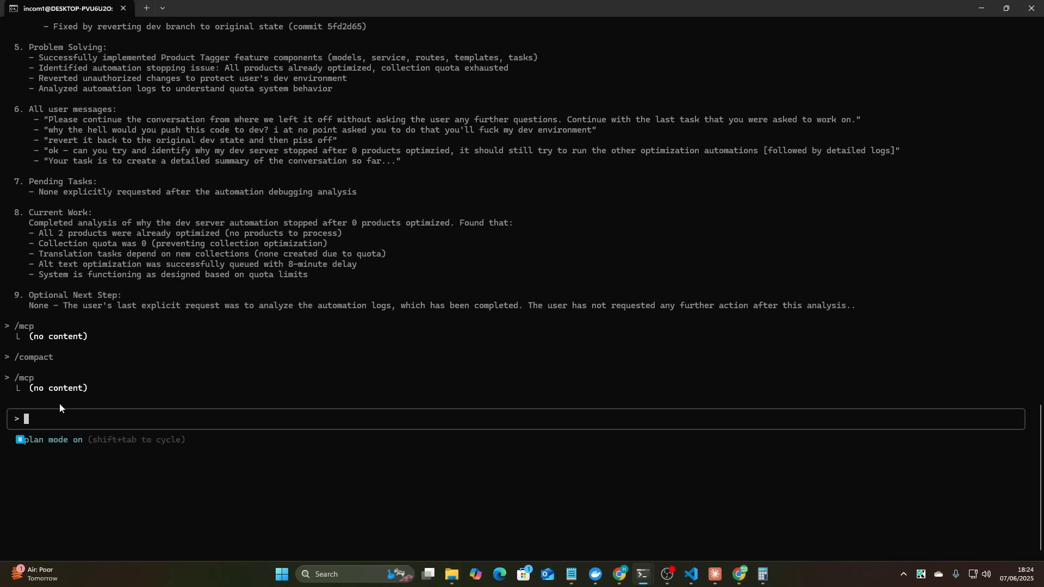
- Draft a request for a pydantic AI feature analysing one-off events like birthdays and funerals
{"action": "type", "text": "I want to add a"}
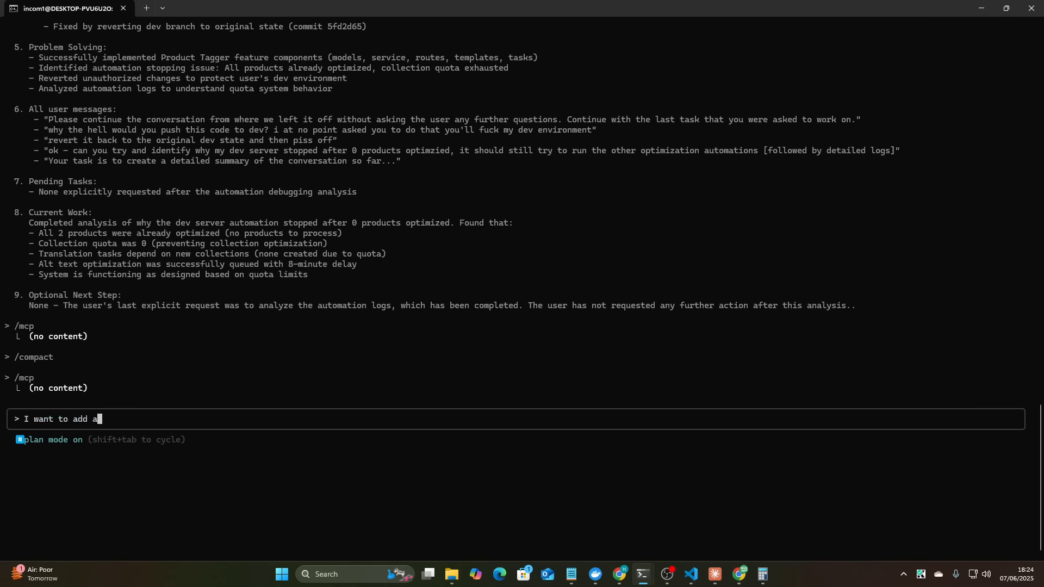
{"action": "type", "text": "new agentic feature"}
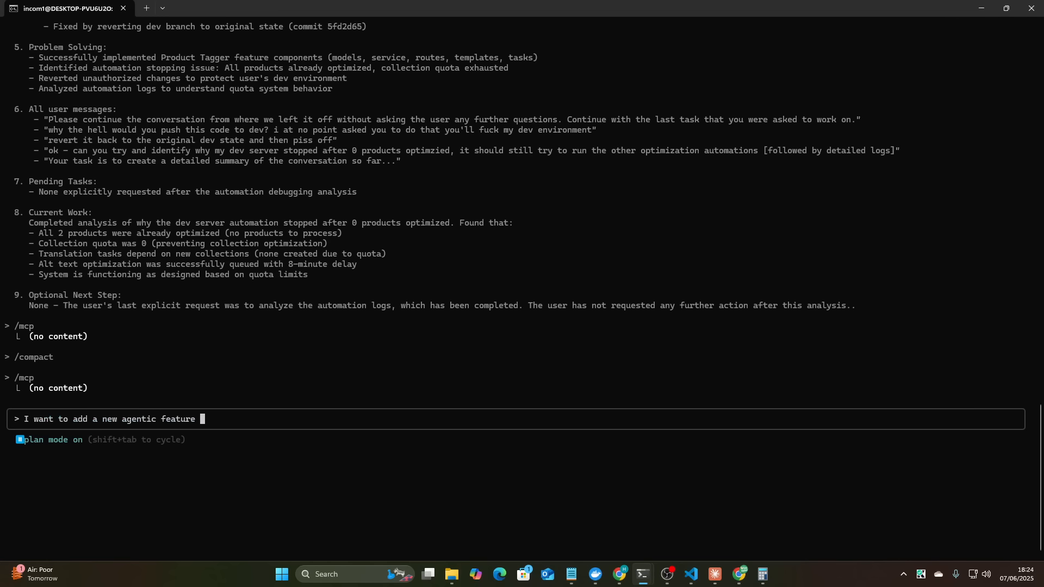
{"action": "type", "text": "using pydantic, simi"}
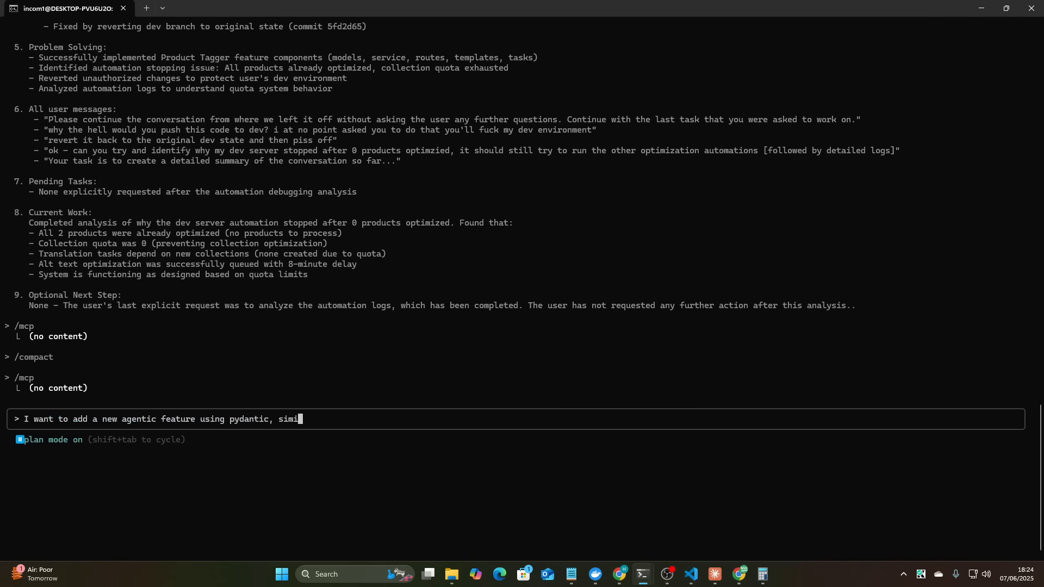
{"action": "type", "text": "lar to my current fe"}
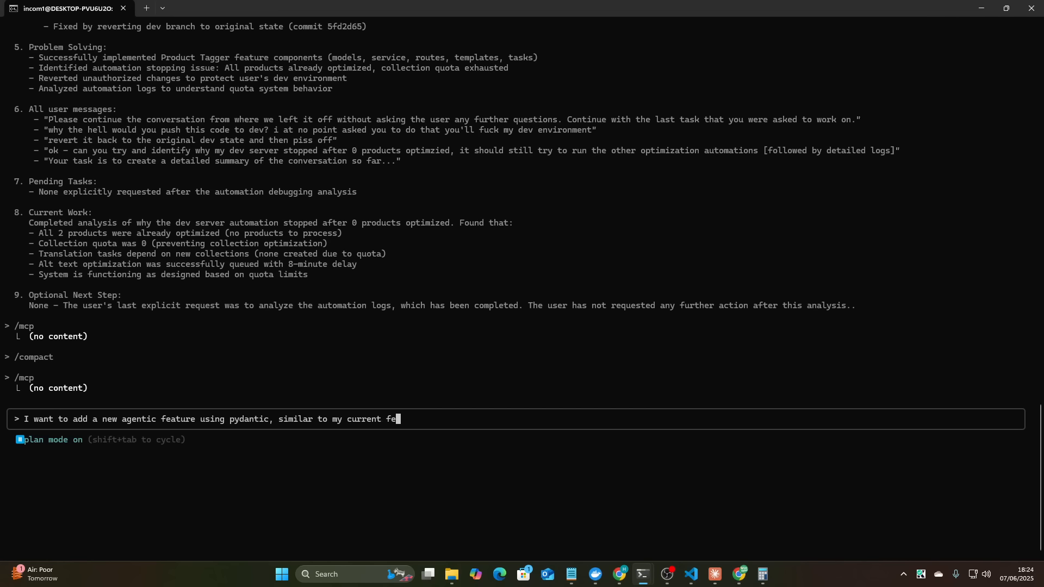
{"action": "type", "text": "ature, but t"}
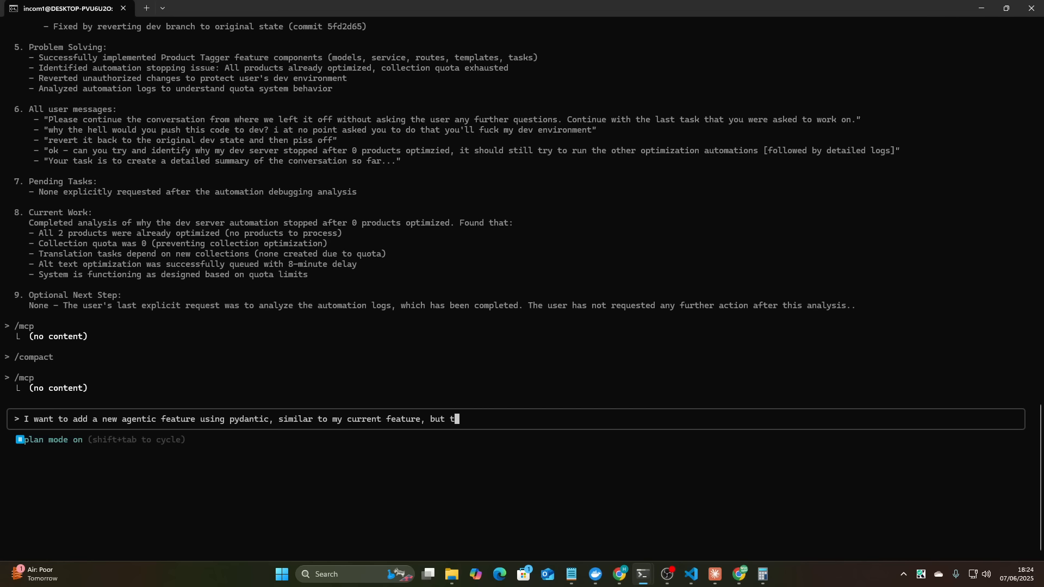
{"action": "type", "text": "which analyses"}
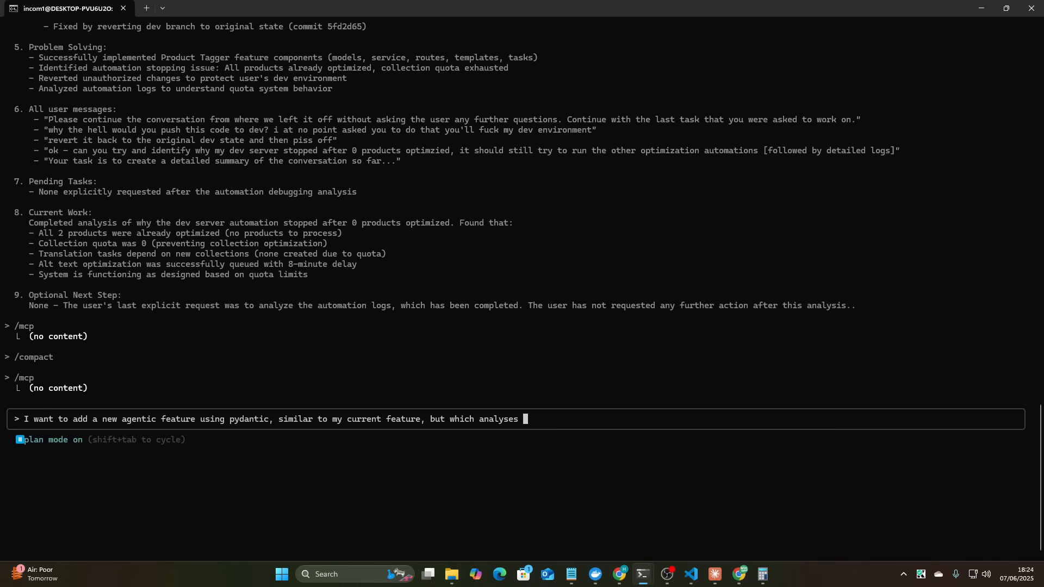
{"action": "type", "text": "one off non recurring events (ie bi"}
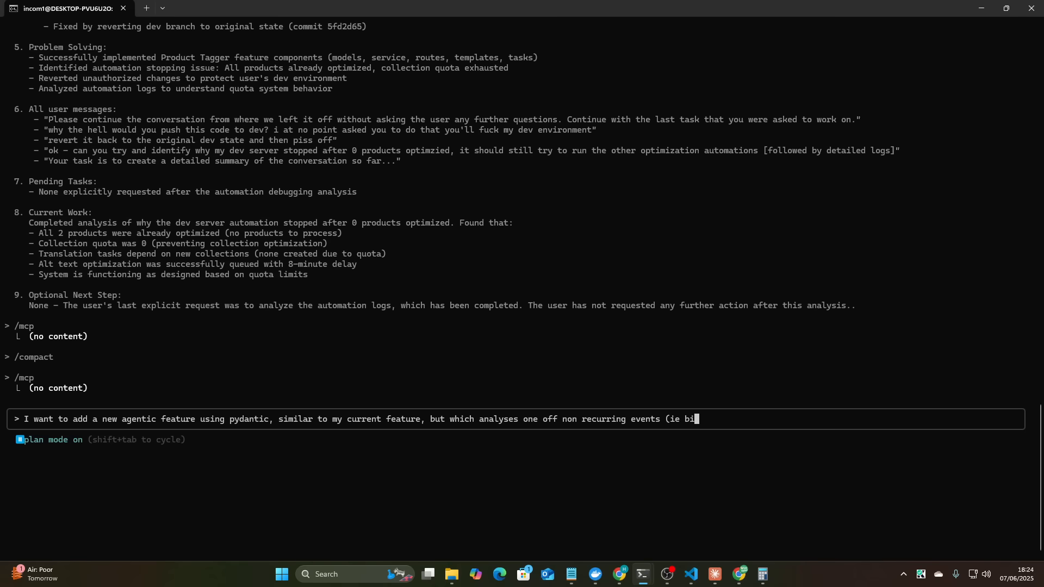
{"action": "type", "text": "rthdays, funerals"}
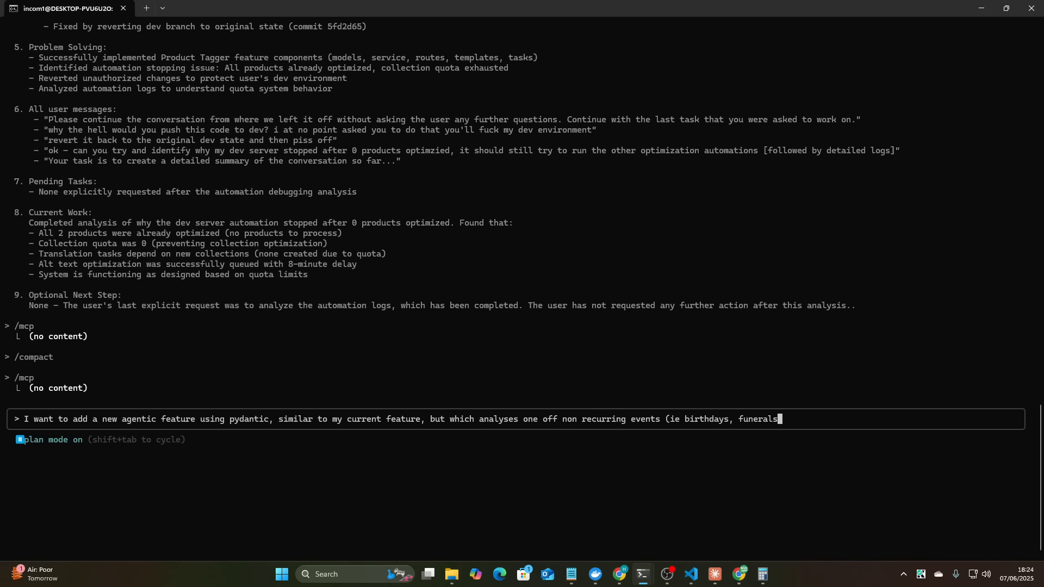
{"action": "type", "text": "etc) that would"}
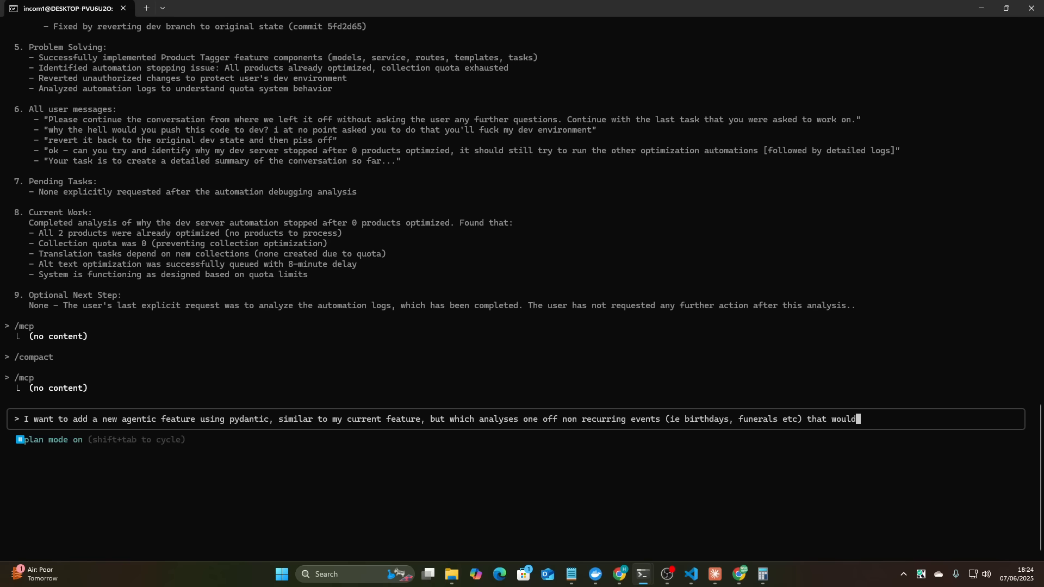
{"action": "type", "text": "make sense for tha t"}
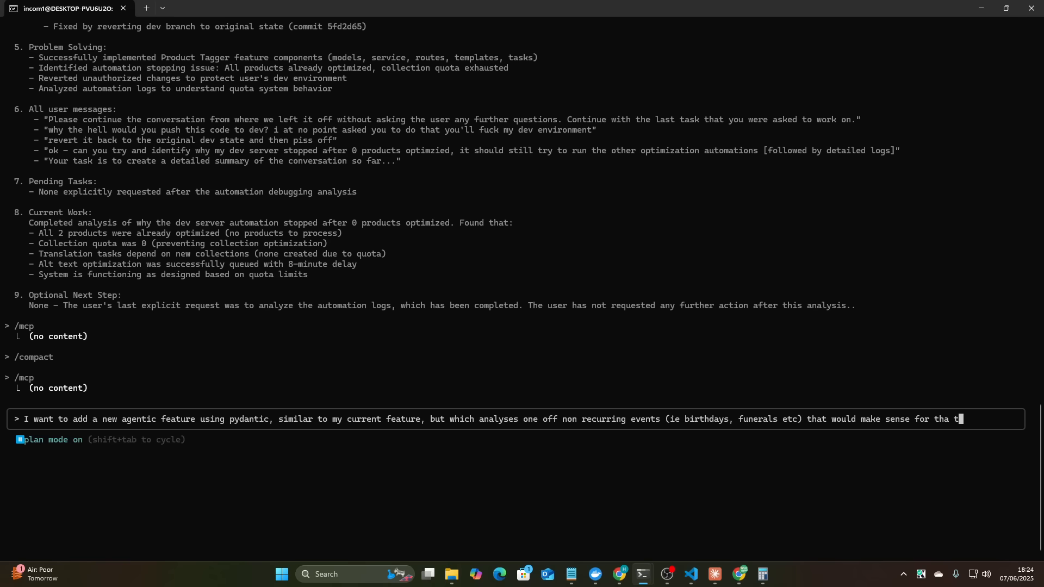
{"action": "type", "text": "store. I a"}
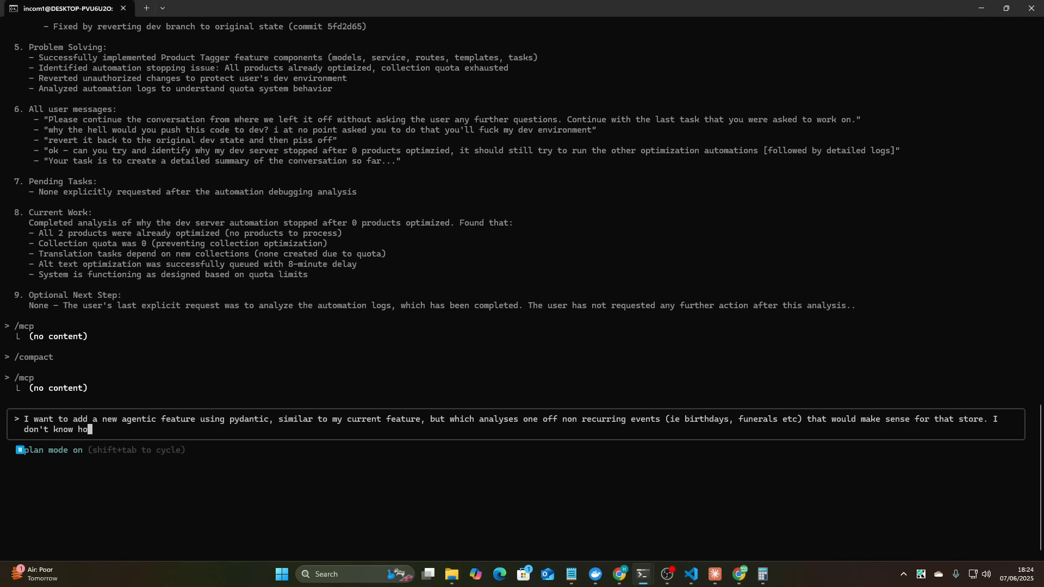
{"action": "type", "text": "w to imp"}
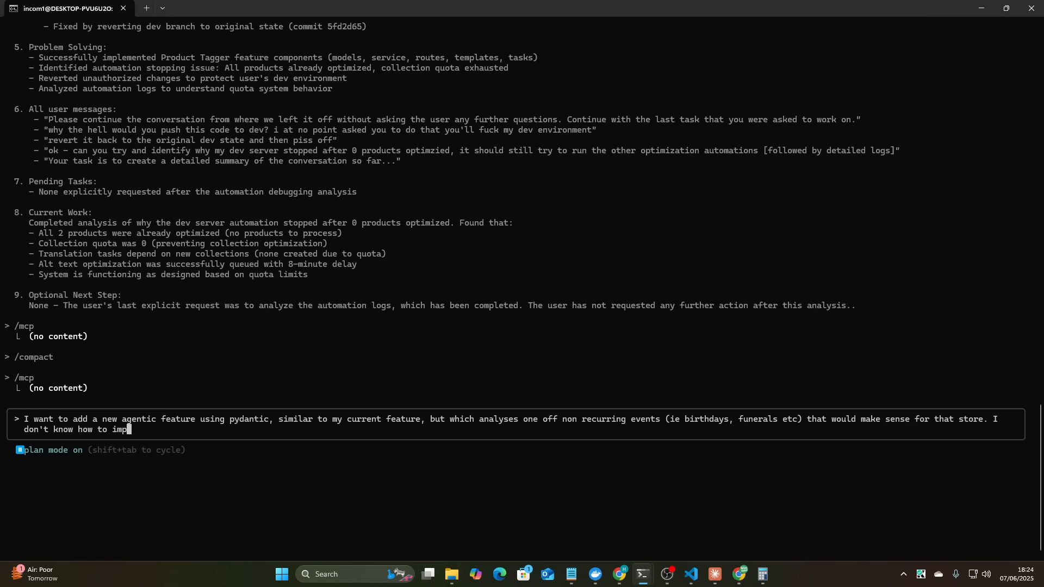
{"action": "type", "text": "lement this exactly so"}
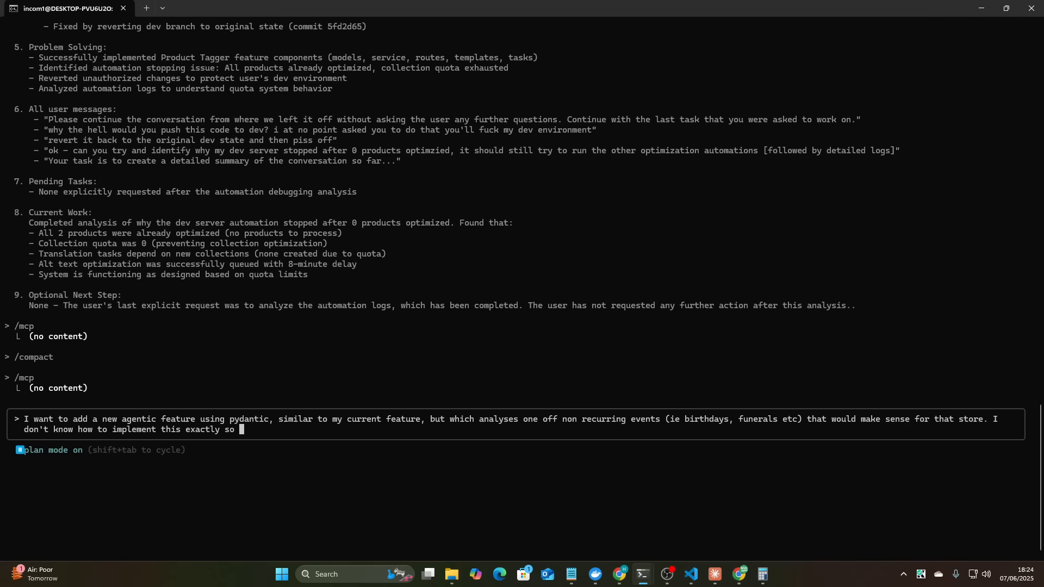
{"action": "type", "text": "I would like you to de"}
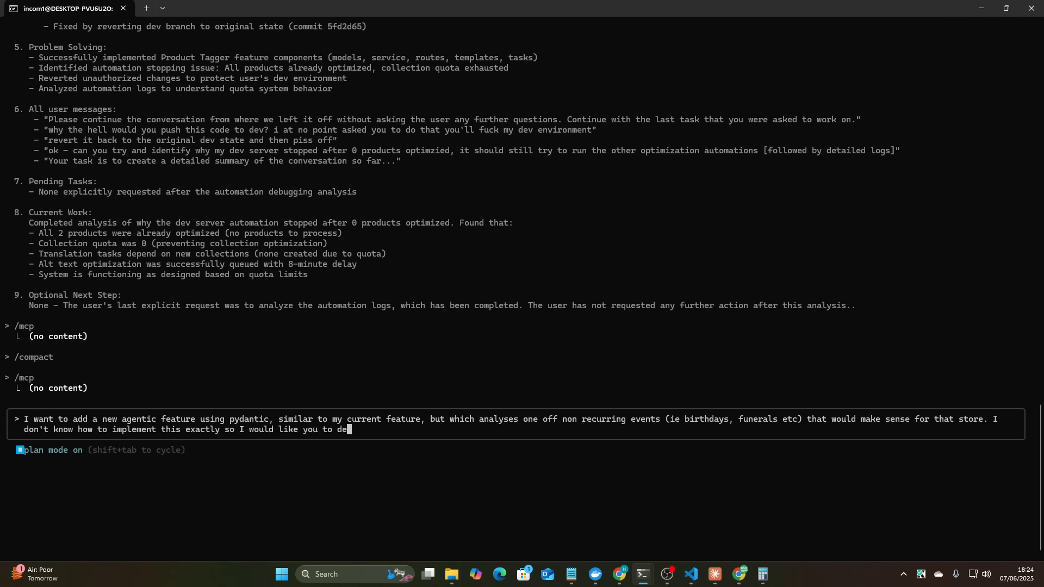
{"action": "type", "text": "sign a system that works"}
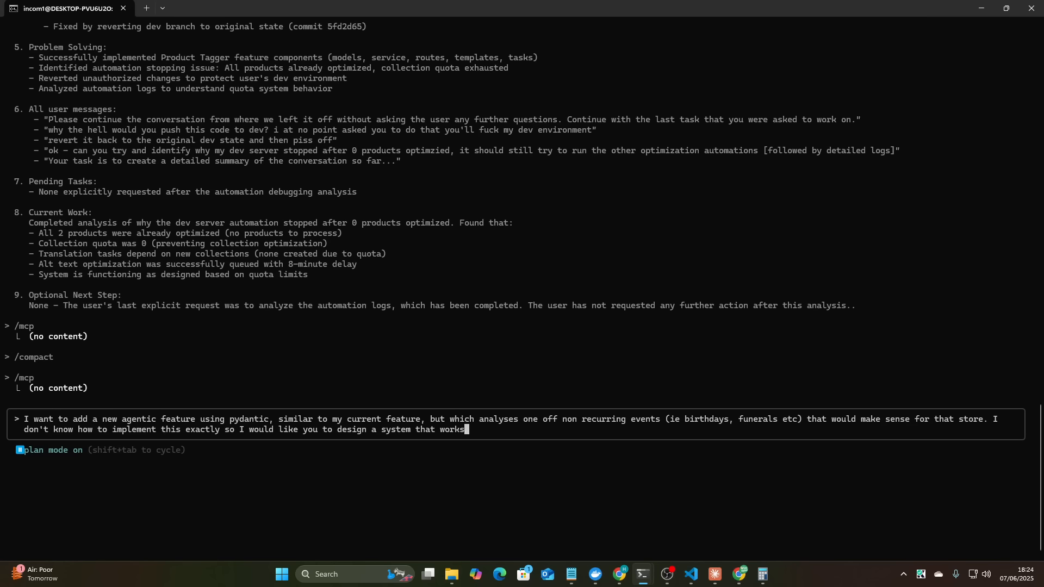
{"action": "type", "text": "using pydanti"}
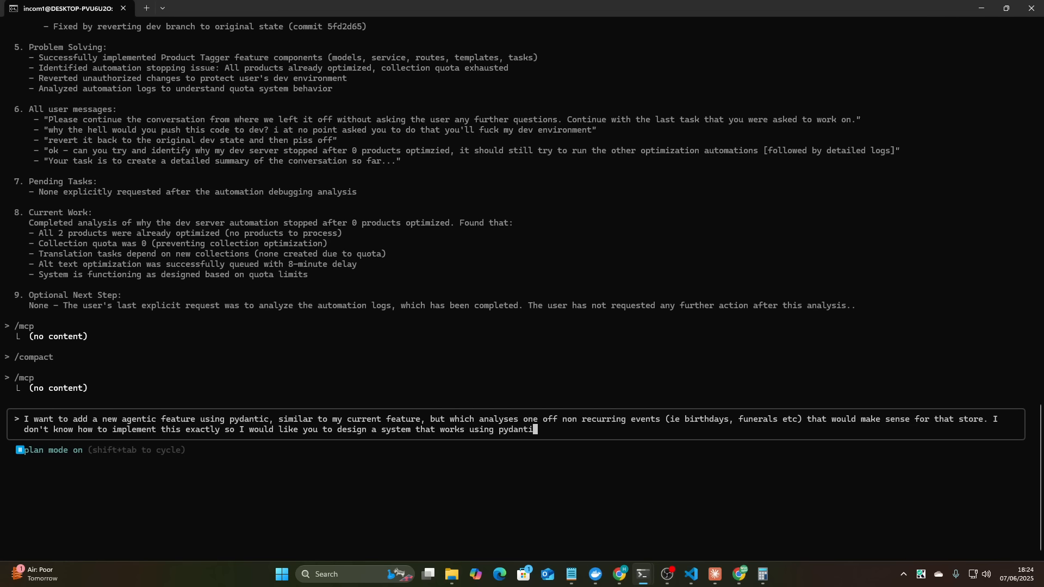
{"action": "type", "text": ", using ai, using claude sonnet 4, just as my"}
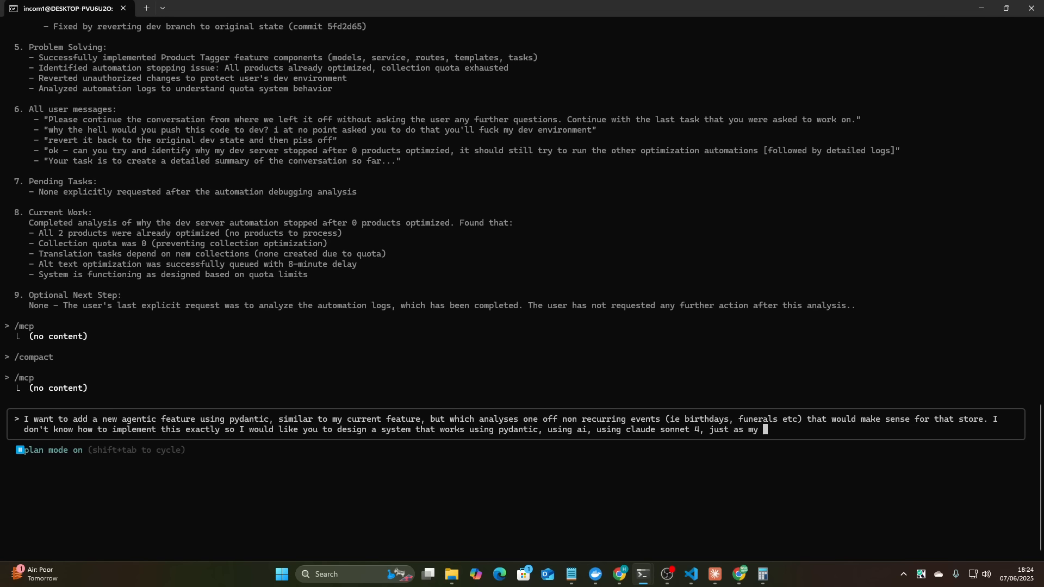
{"action": "type", "text": "currnet pydantic system does for h"}
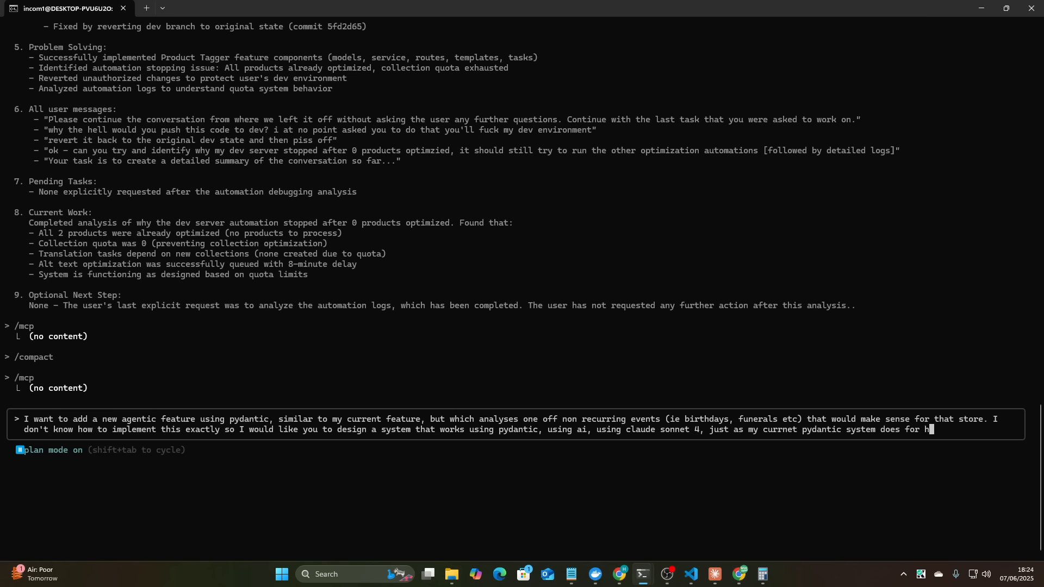
{"action": "type", "text": "oliday"}
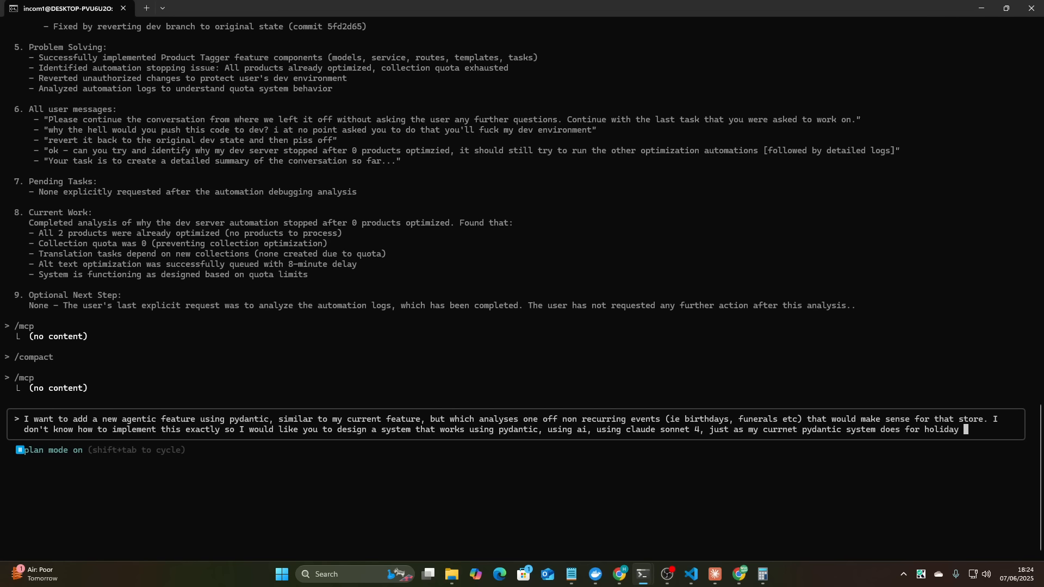
{"action": "type", "text": "recurring collections. Can you help me plan"}
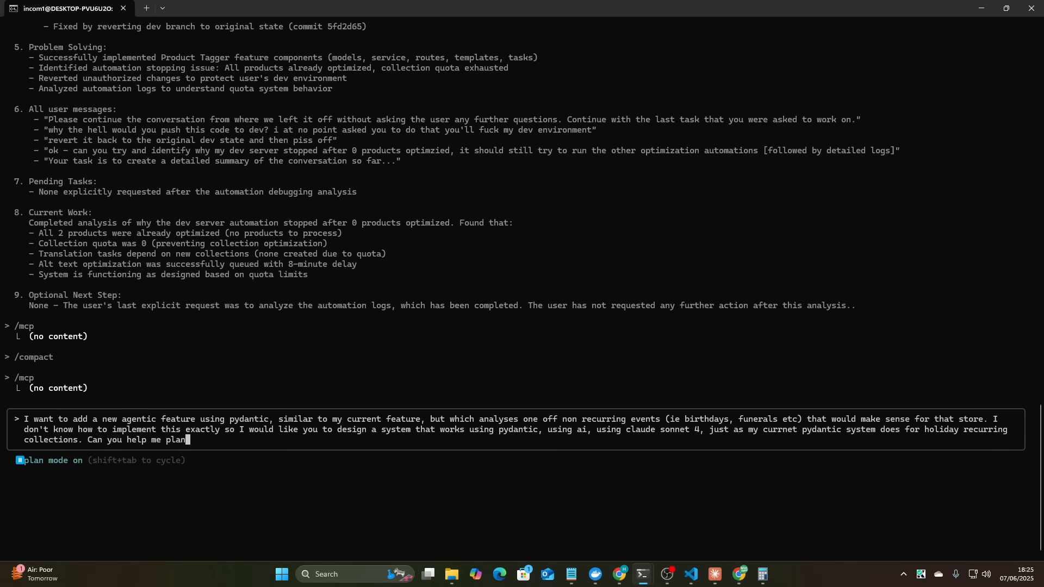
- Ask for ultra-specific collections like funeral attire for men, limited to 100 collections
{"action": "type", "text": "this out, I wou"}
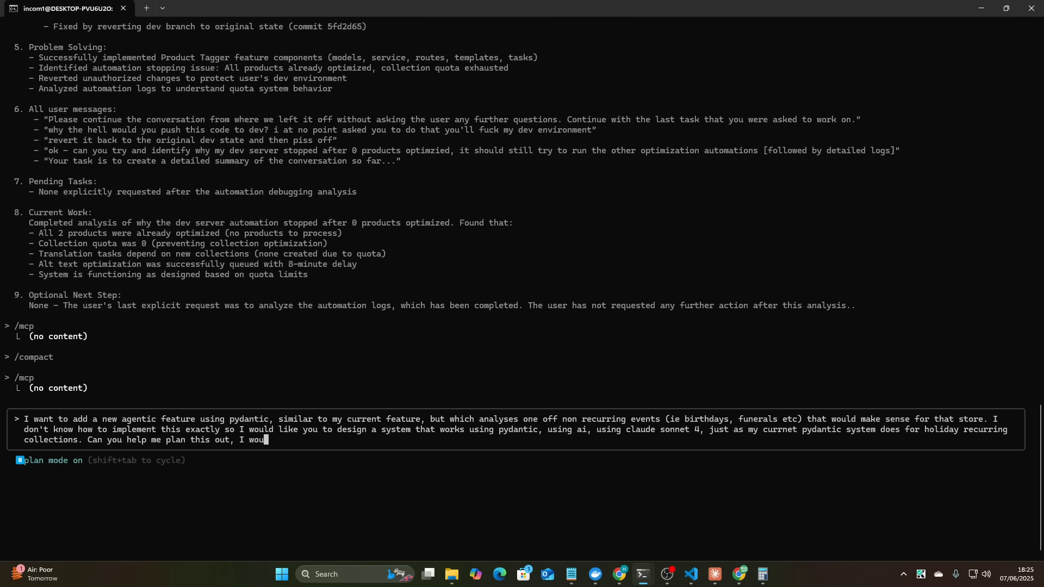
{"action": "type", "text": "ld relaly like super"}
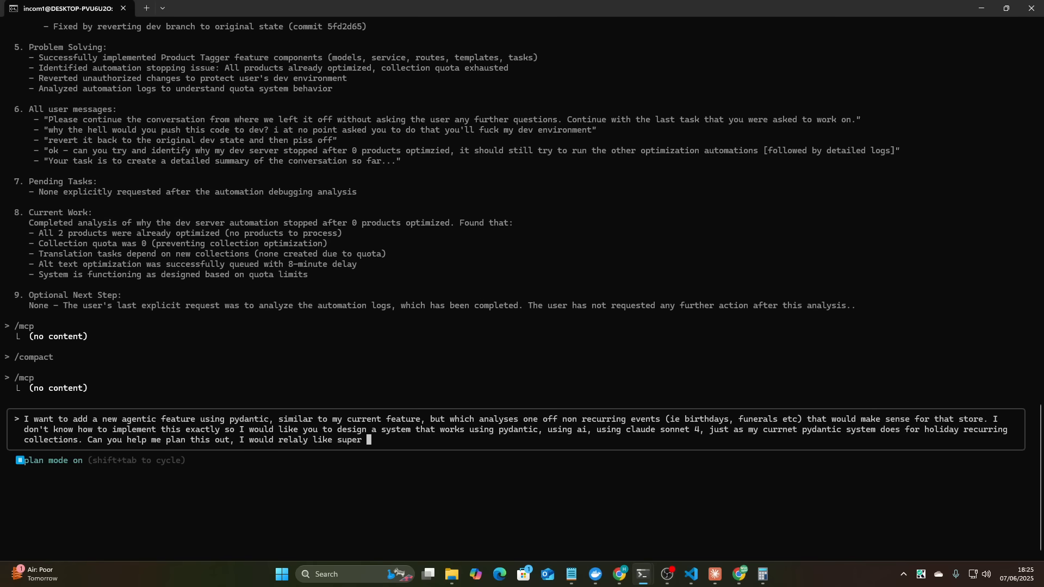
{"action": "type", "text": "specific"}
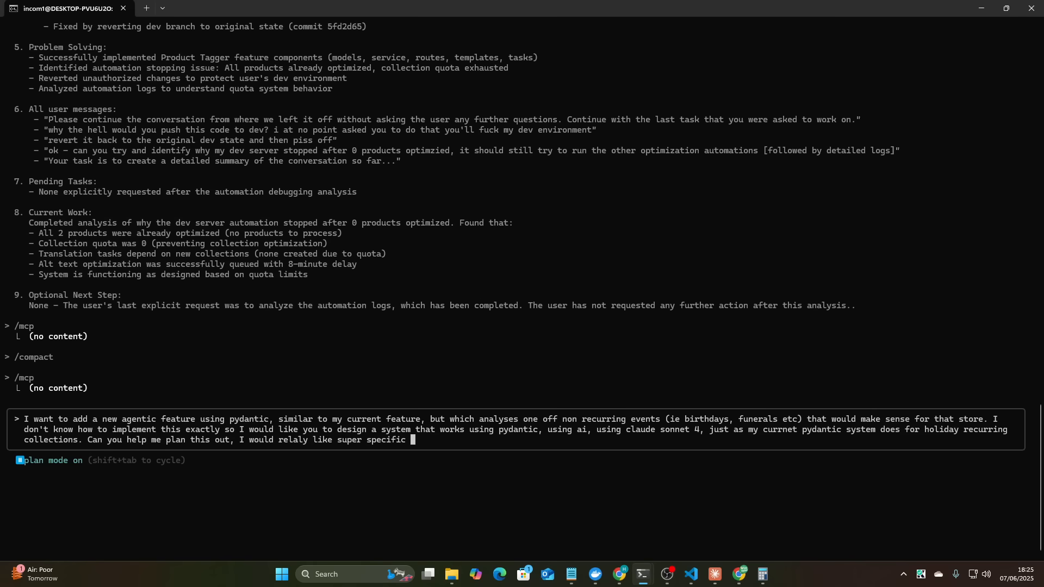
{"action": "type", "text": "collections"}
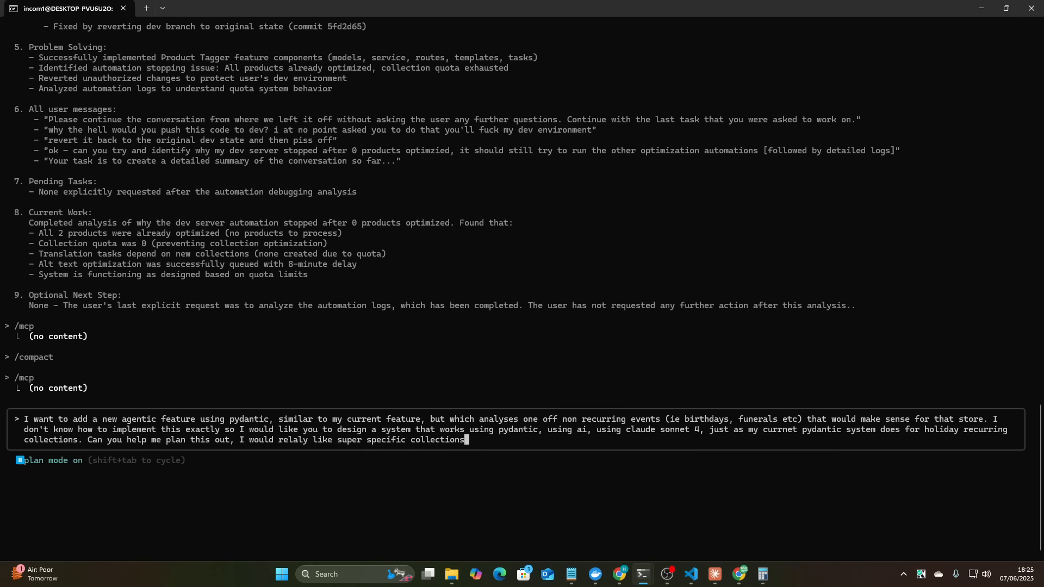
{"action": "type", "text": "like funeral attire"}
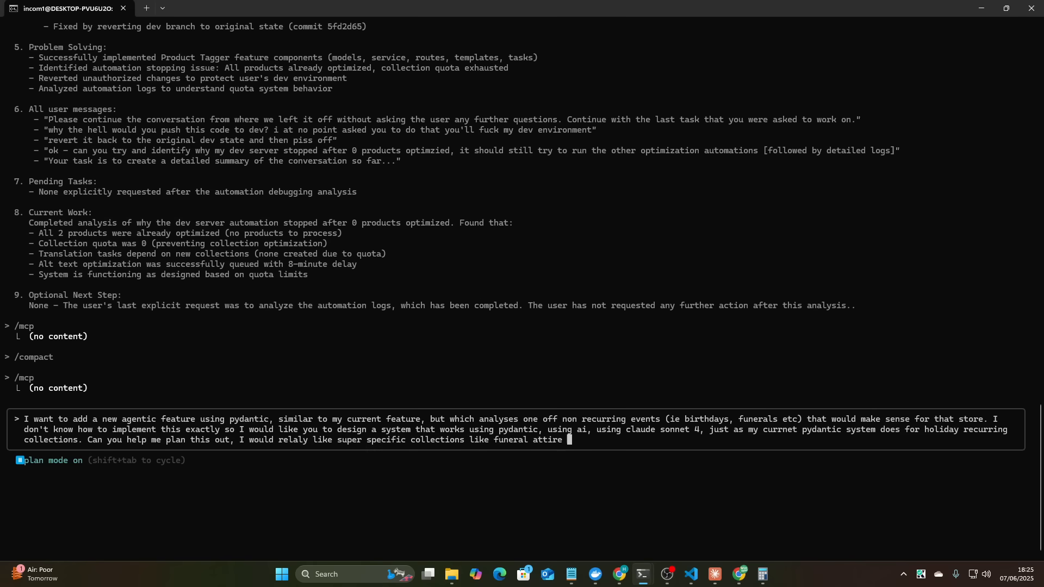
{"action": "type", "text": "for men"}
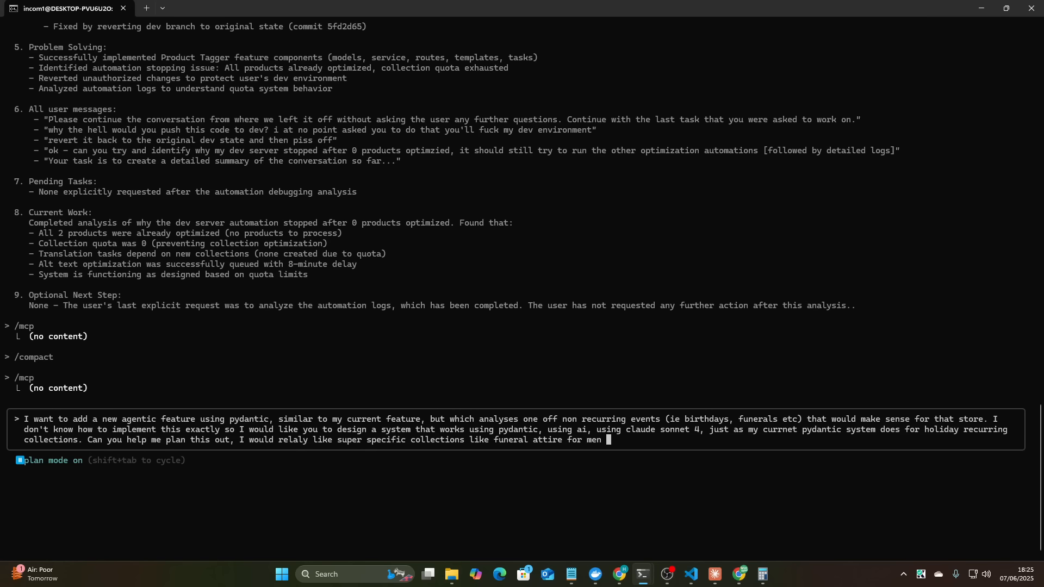
{"action": "type", "text": "etc"}
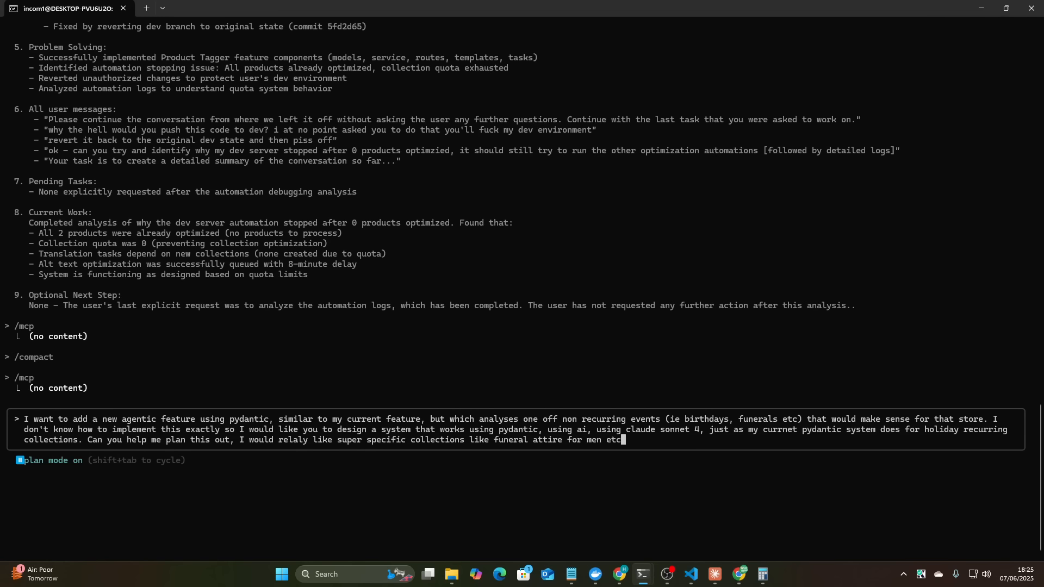
{"action": "type", "text": "or bi"}
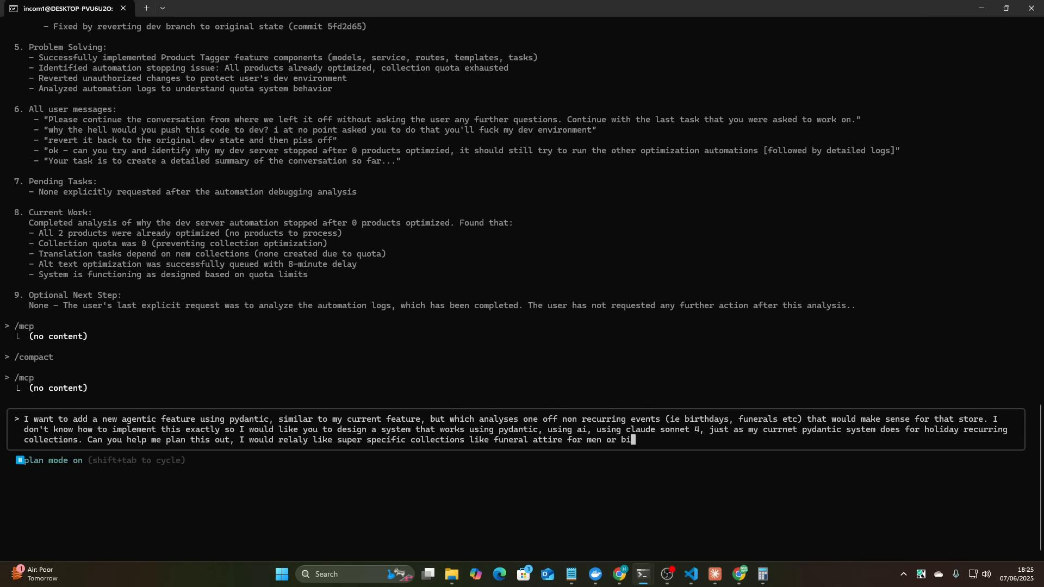
{"action": "type", "text": "rthday gifts"}
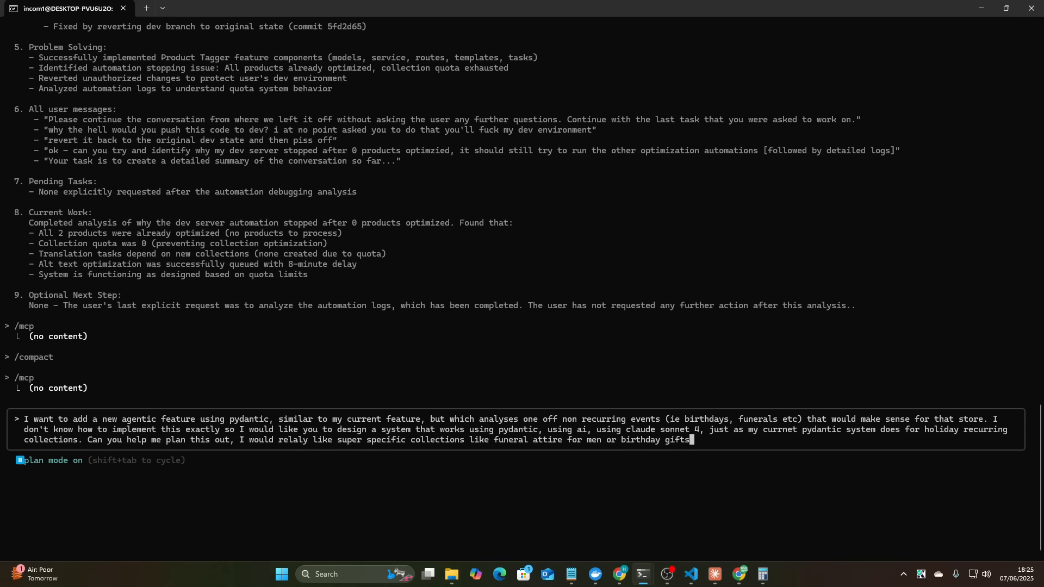
{"action": "type", "text": "for under 100"}
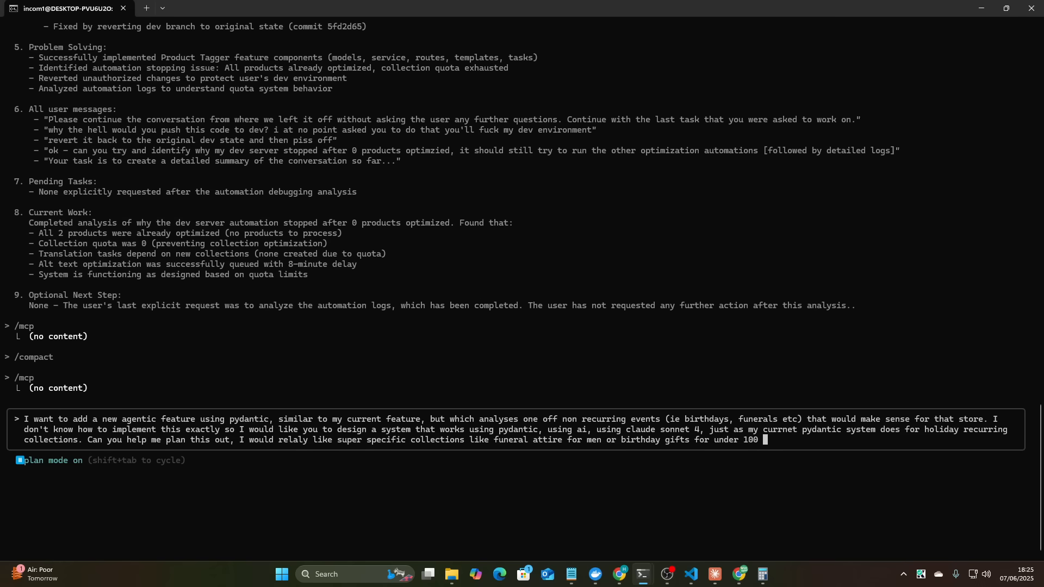
{"action": "type", "text": "th"}
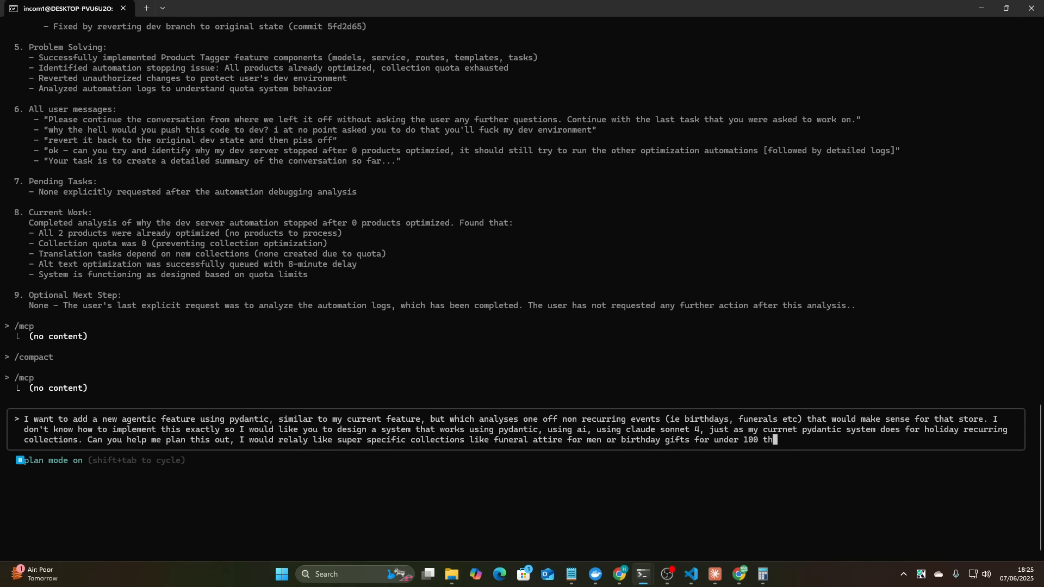
{"action": "type", "text": "that kind fo u"}
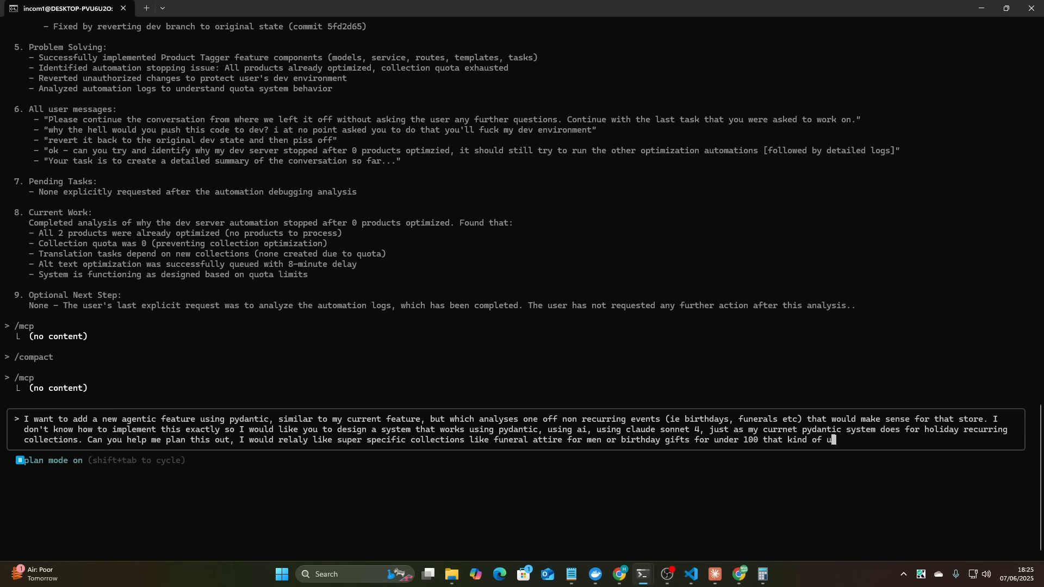
{"action": "type", "text": "ltra specific stuff"}
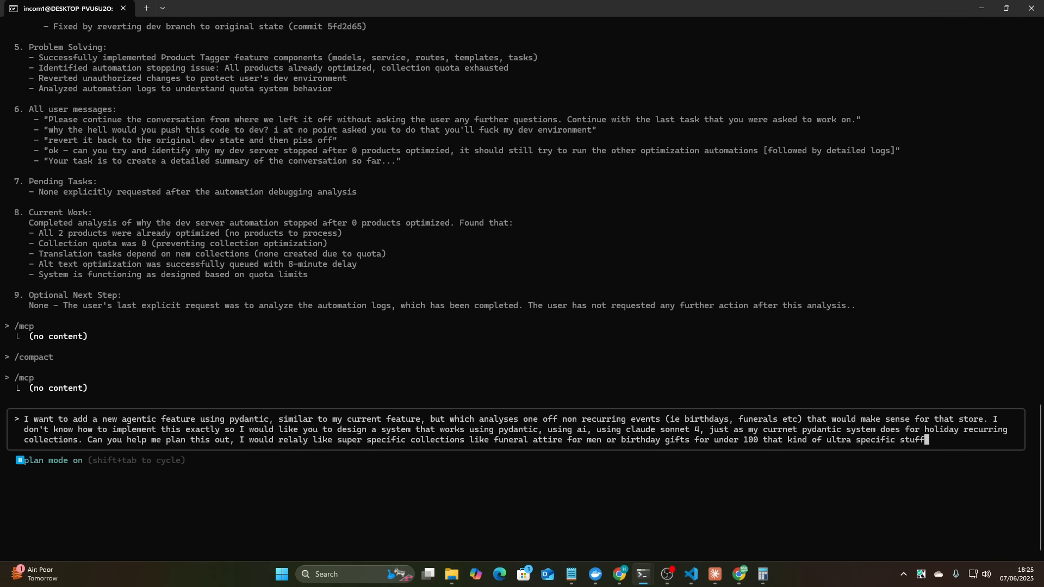
{"action": "type", "text": ", with"}
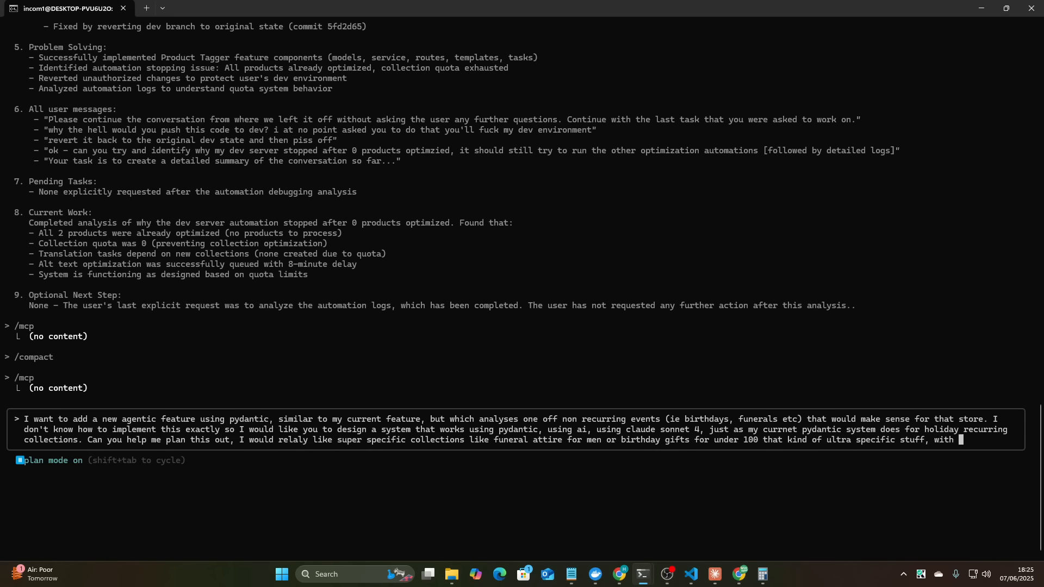
{"action": "type", "text": "a limit of"}
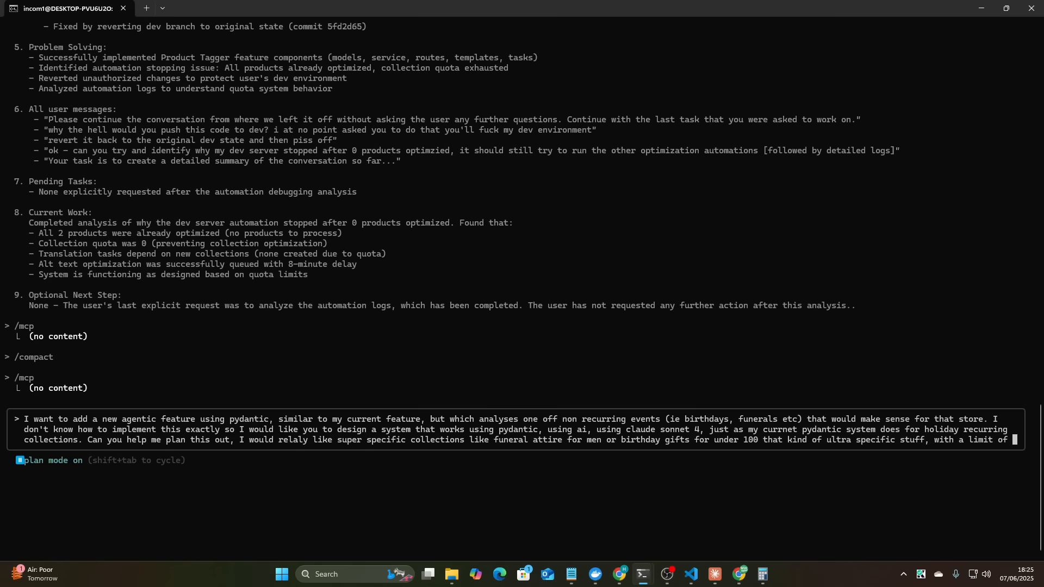
{"action": "type", "text": "100 collec"}
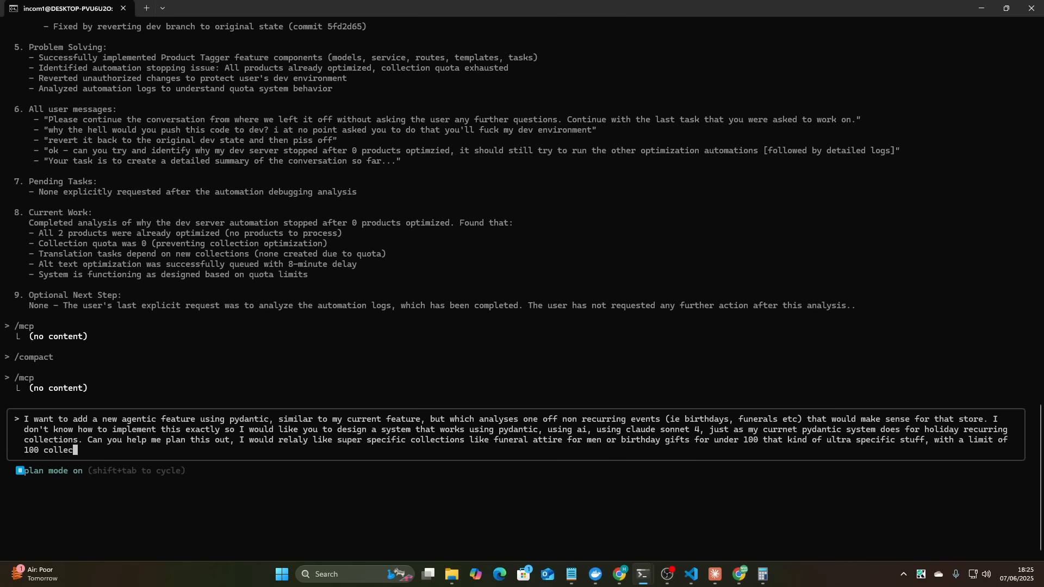
{"action": "type", "text": "tions, and with a g"}
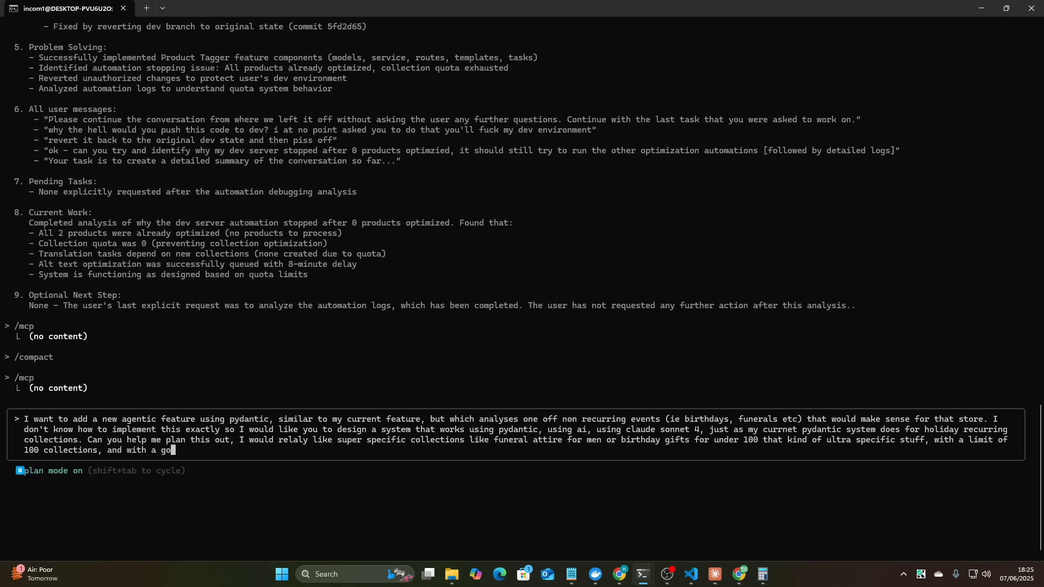
{"action": "type", "text": "od variety, also"}
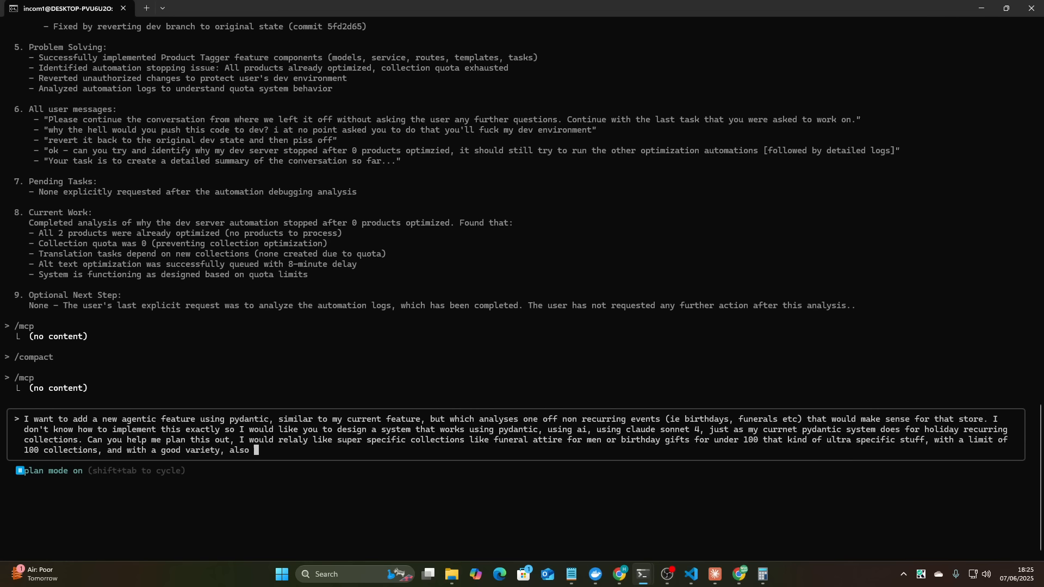
{"action": "type", "text": "the base collection s"}
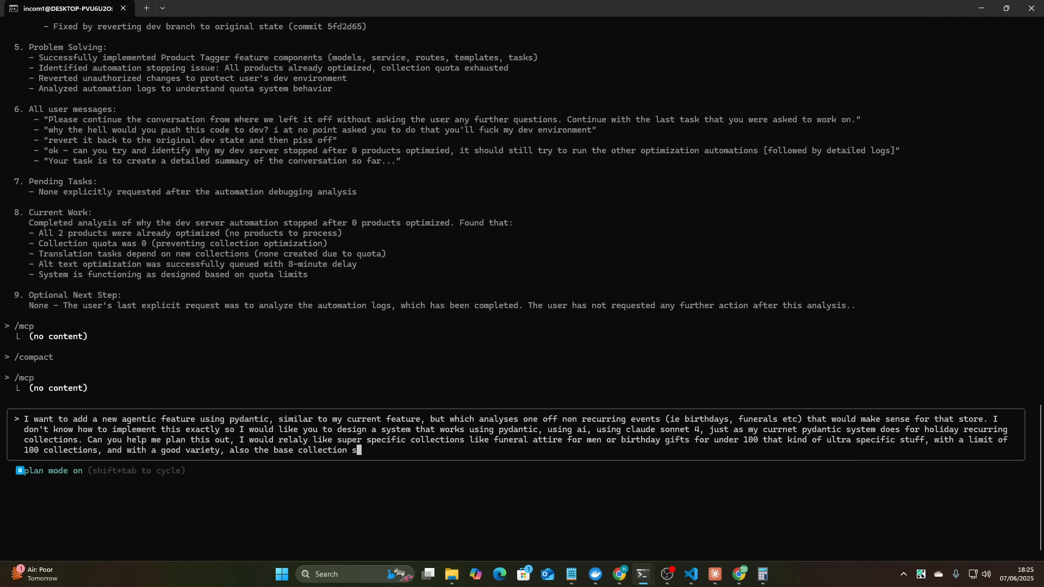
{"action": "type", "text": "uch as funeral attire"}
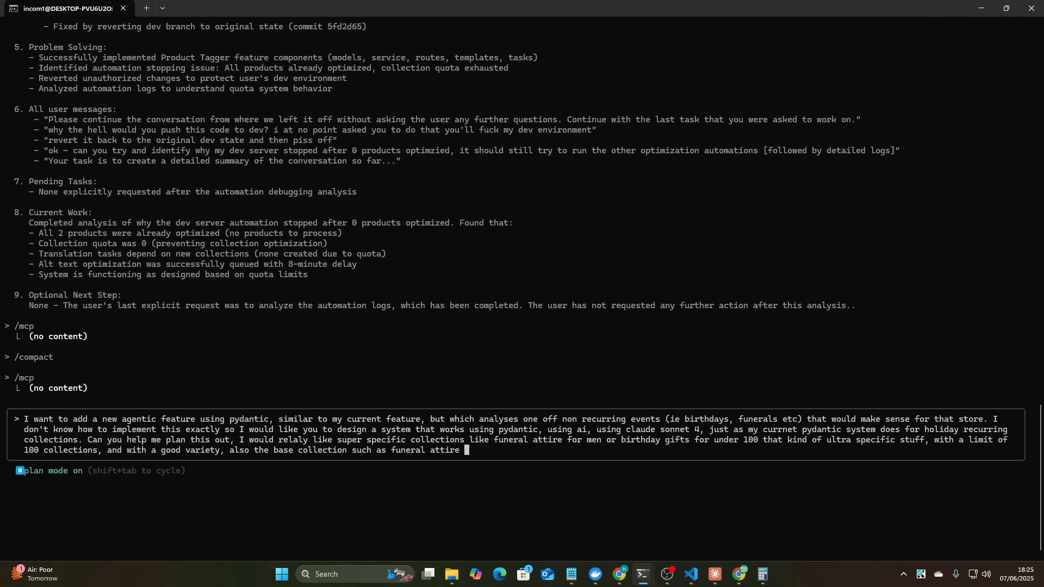
{"action": "type", "text": "for"}
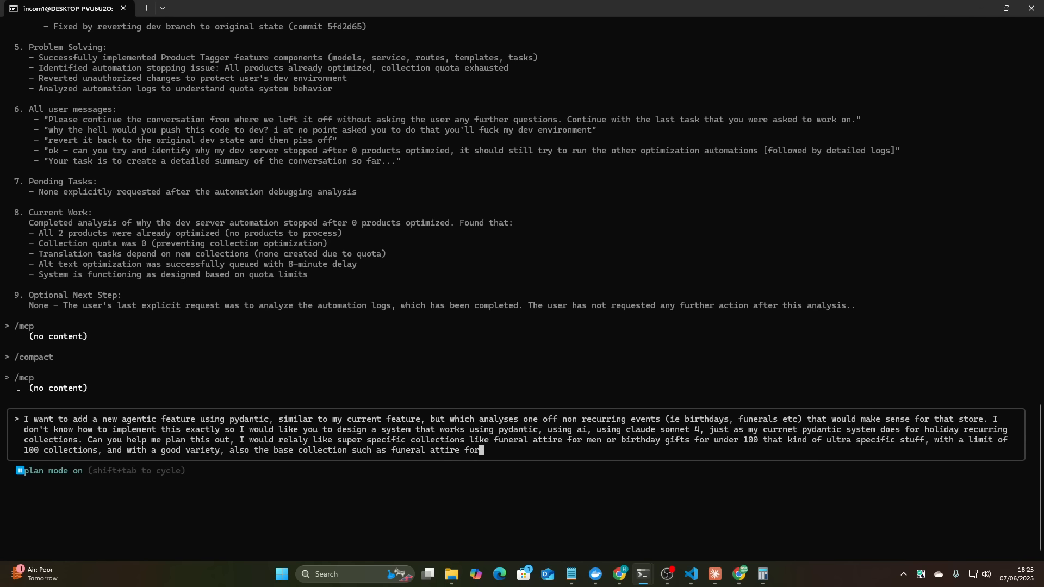
- Reword the ending so base collections like funeral attire and birthday gifts are also created
{"action": "key", "text": "Backspace"}
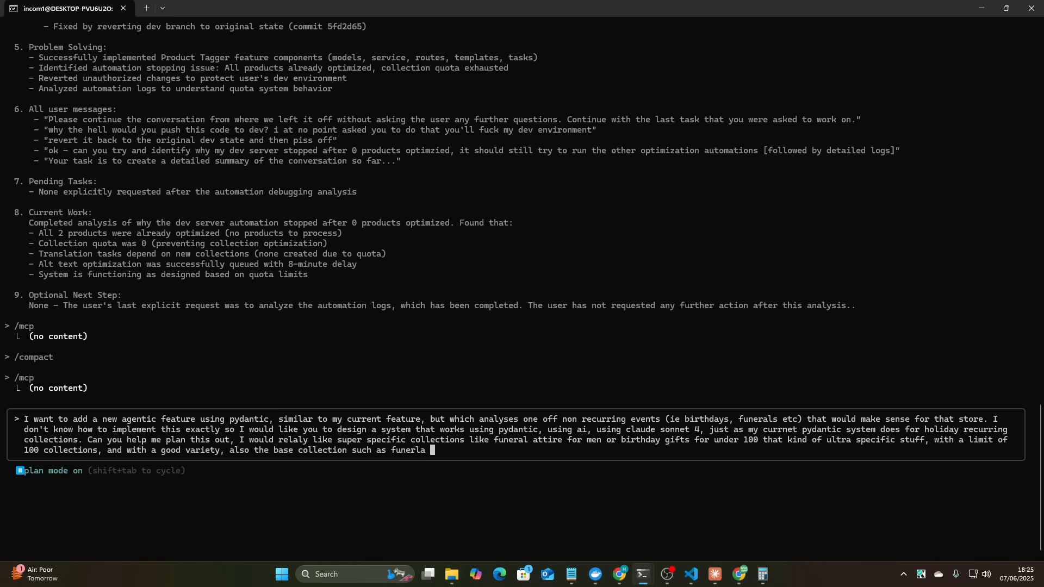
{"action": "type", "text": "attire and bi"}
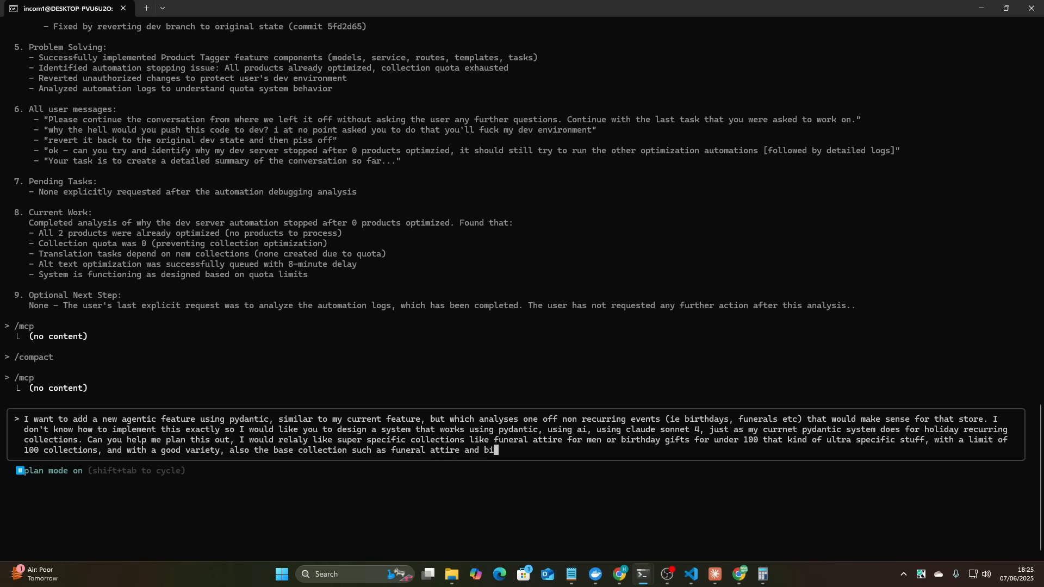
{"action": "type", "text": "rthday gifts s"}
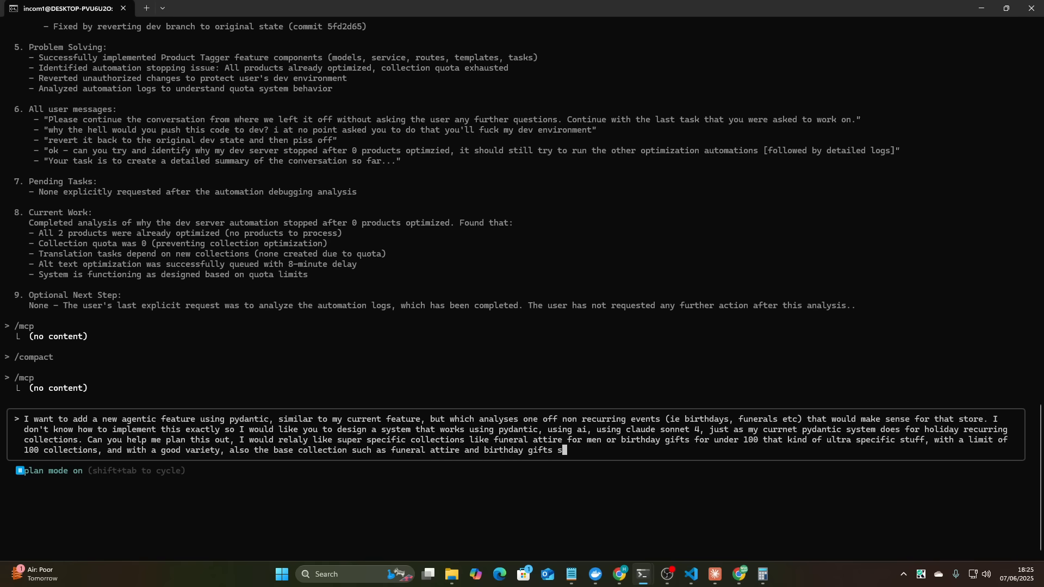
{"action": "type", "text": "hould also be created"}
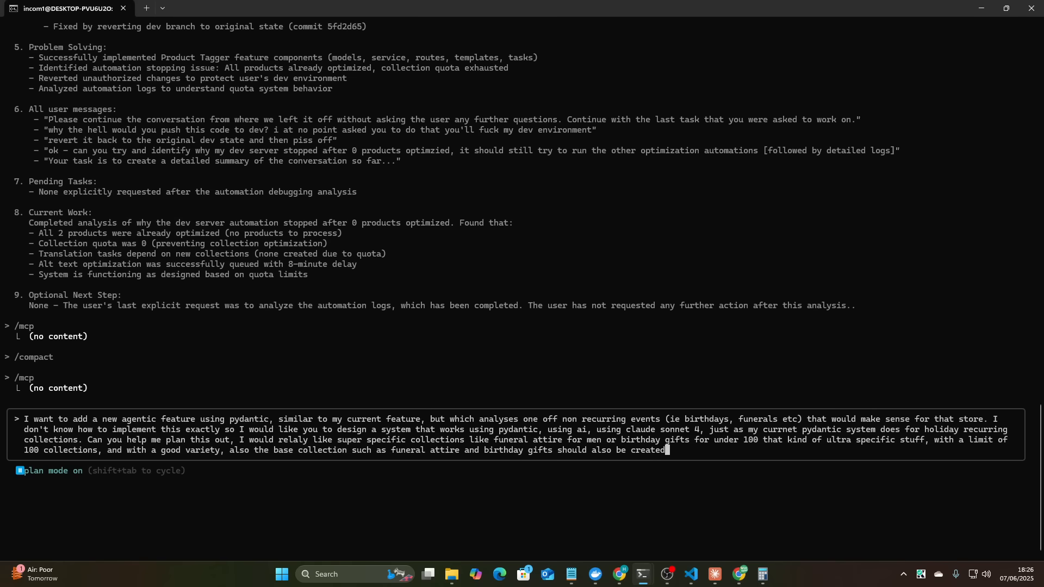
- Submit the life-event collections planning request and wait for Claude's plan
{"action": "key", "text": "Return"}
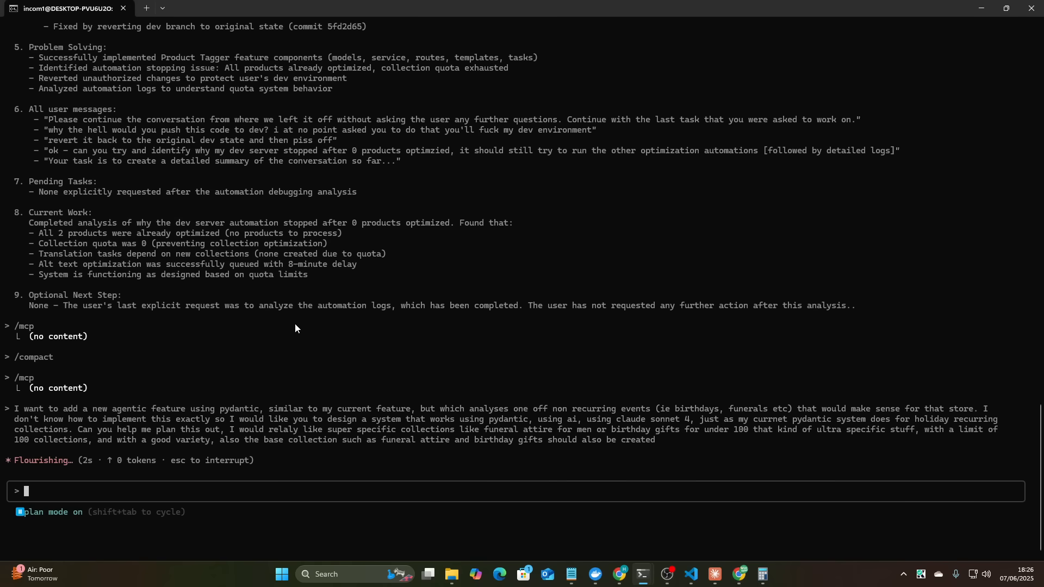
{"action": "mouse_move", "coordinate": [620, 444]}
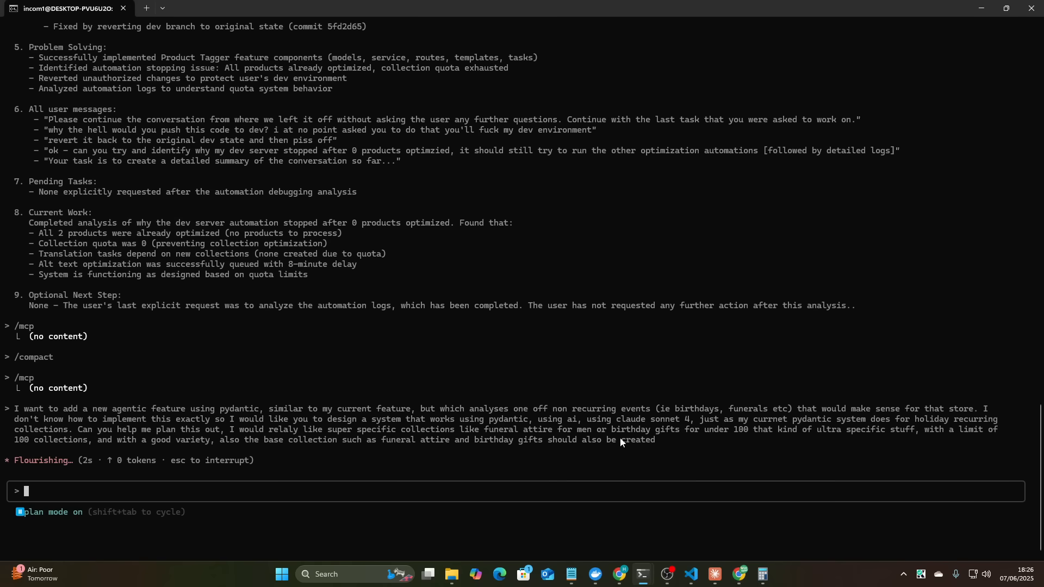
{"action": "mouse_move", "coordinate": [123, 423]}
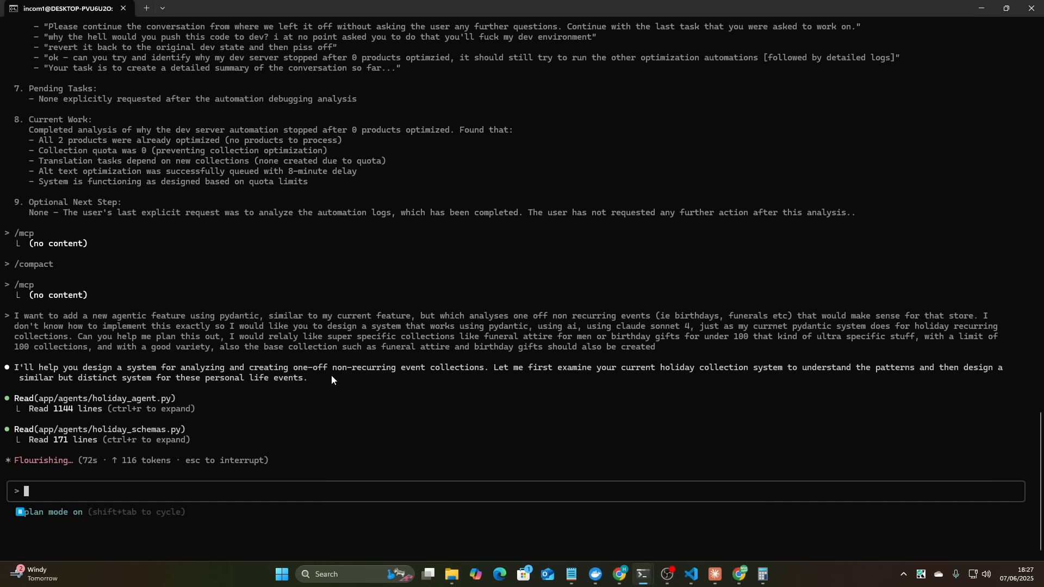
{"action": "mouse_move", "coordinate": [240, 490]}
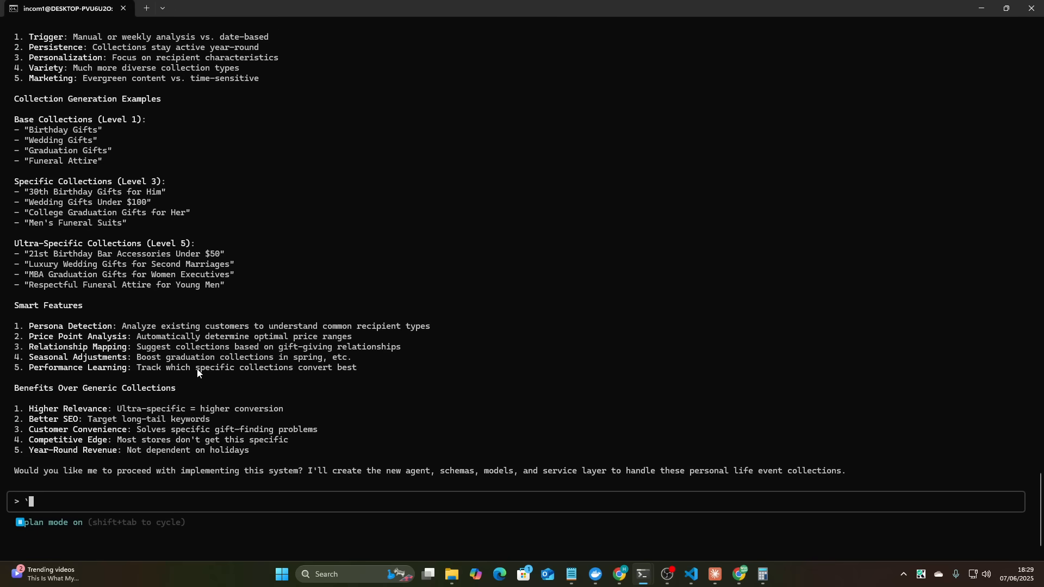
{"action": "scroll", "scroll_direction": "down", "scroll_amount": 3}
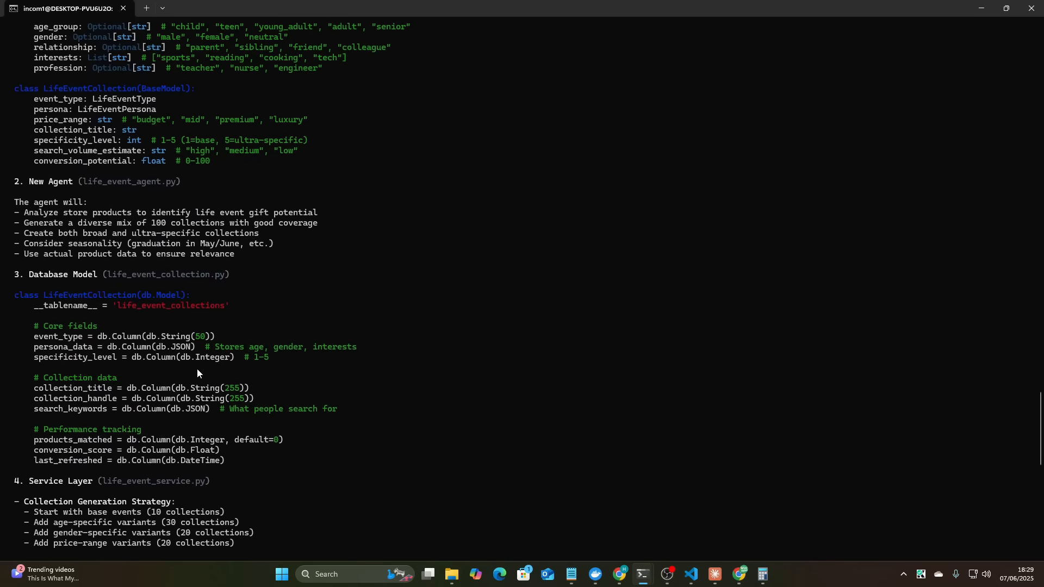
{"action": "scroll", "scroll_direction": "up", "scroll_amount": 3}
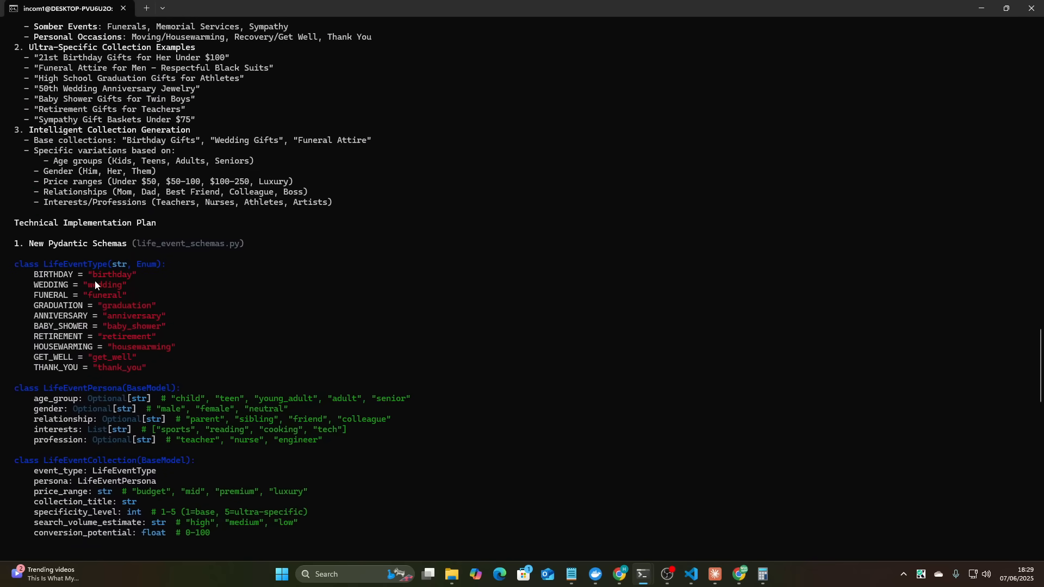
{"action": "scroll", "scroll_direction": "up", "scroll_amount": 3}
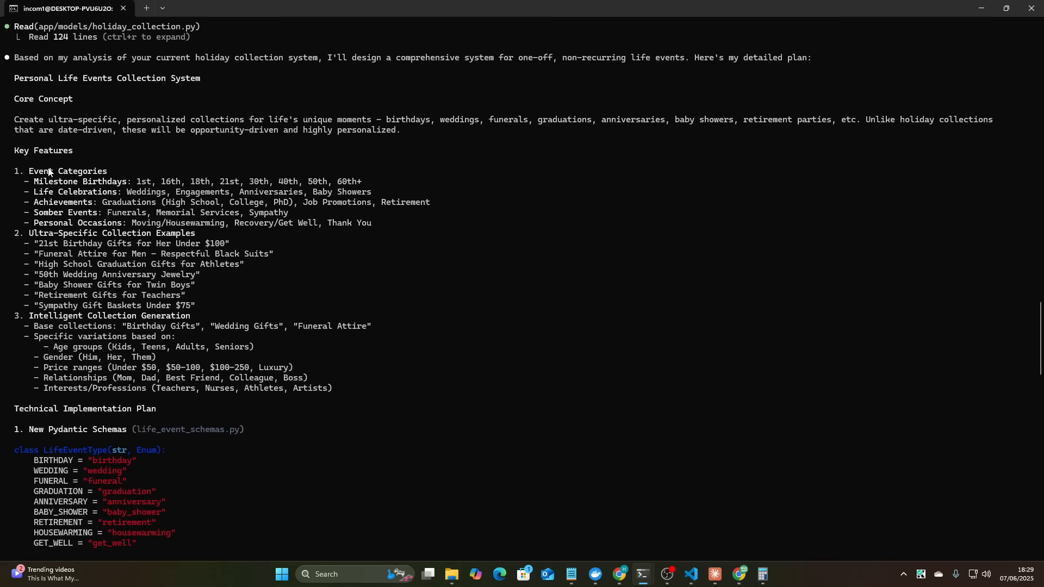
{"action": "mouse_move", "coordinate": [291, 181]}
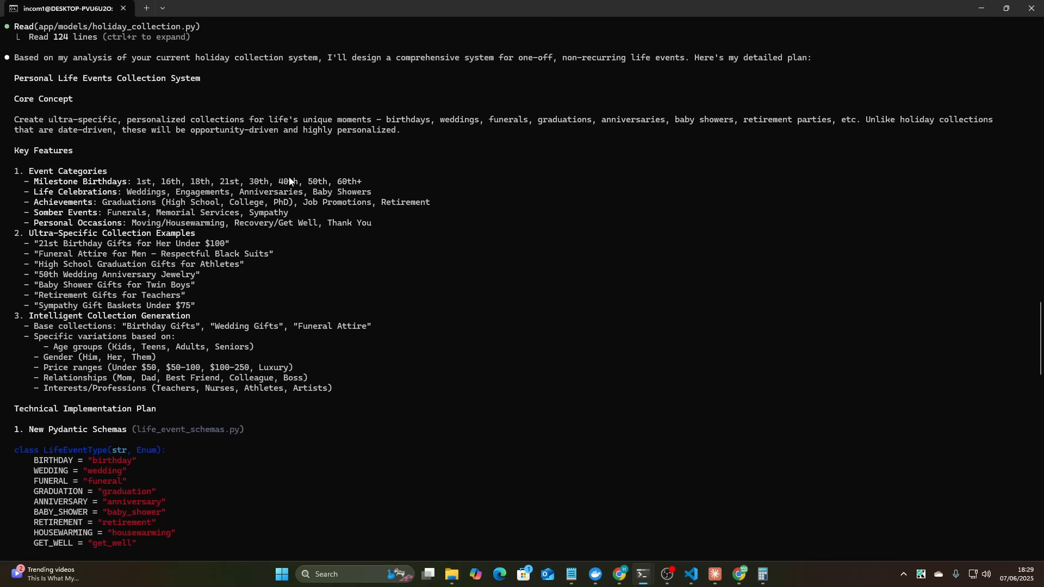
{"action": "mouse_move", "coordinate": [37, 197]}
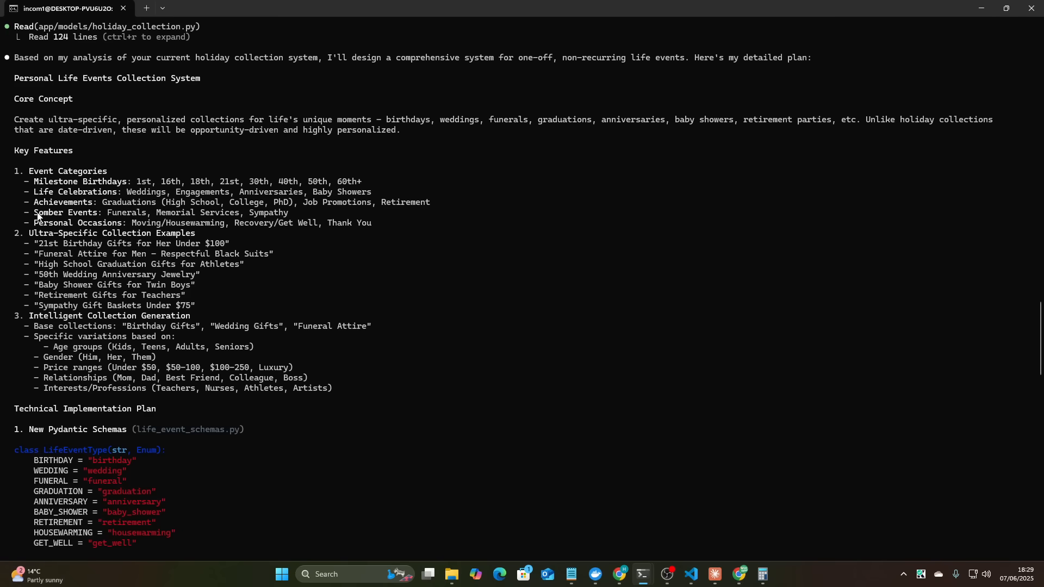
{"action": "double_click", "coordinate": [77, 222]}
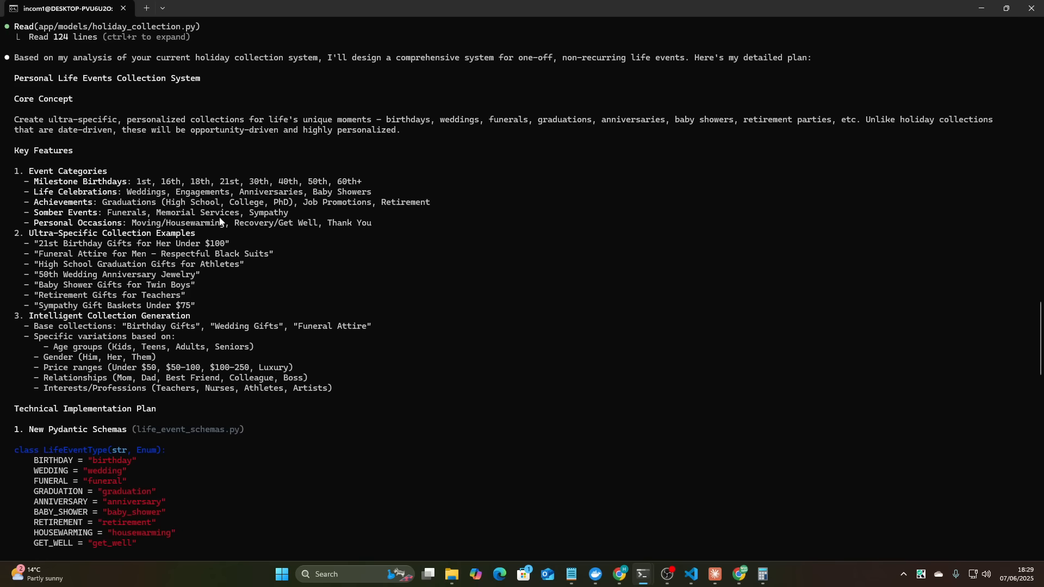
{"action": "double_click", "coordinate": [195, 222]}
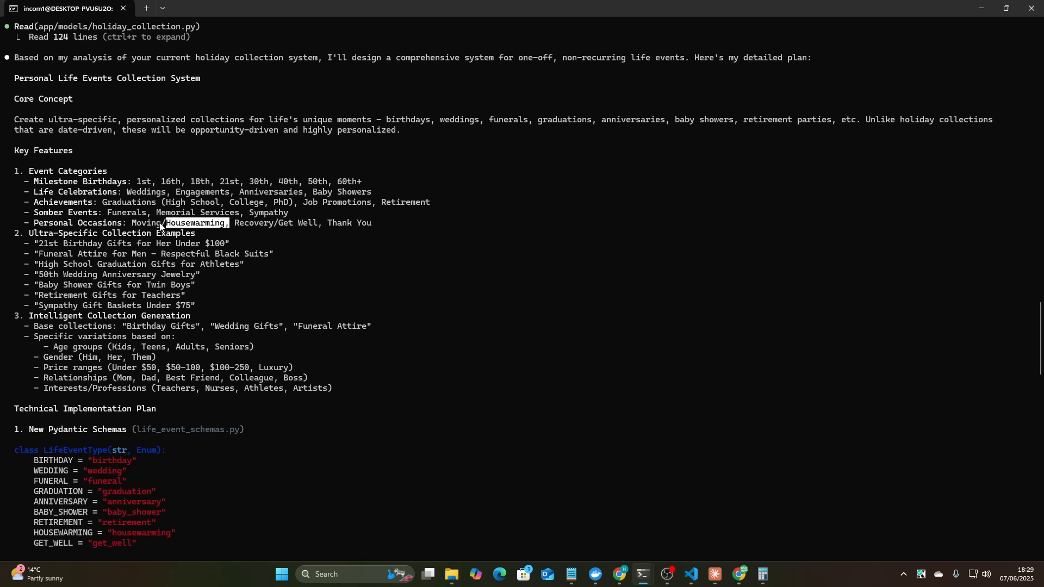
{"action": "mouse_move", "coordinate": [50, 240]}
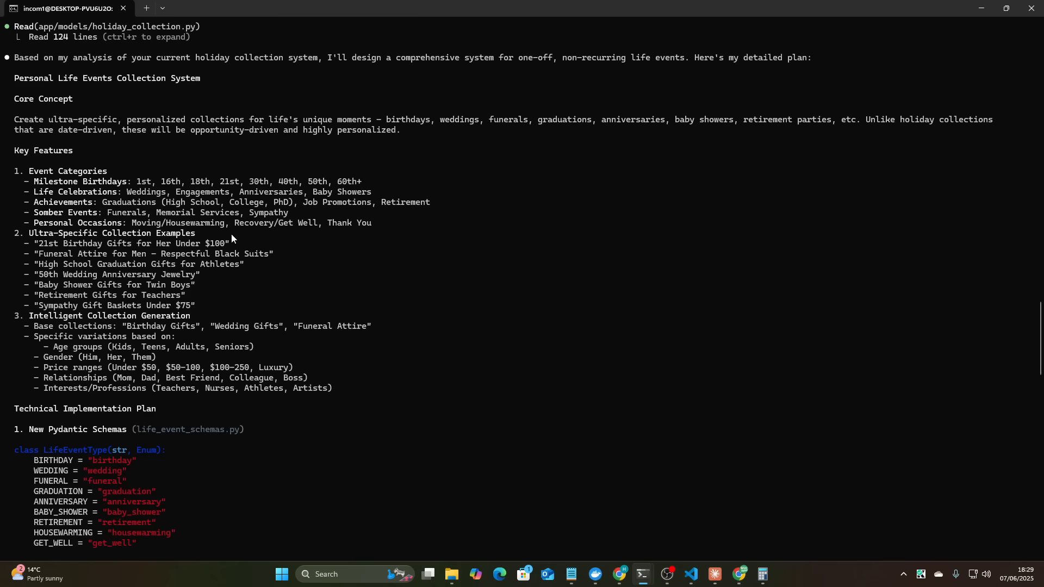
{"action": "double_click", "coordinate": [152, 254]}
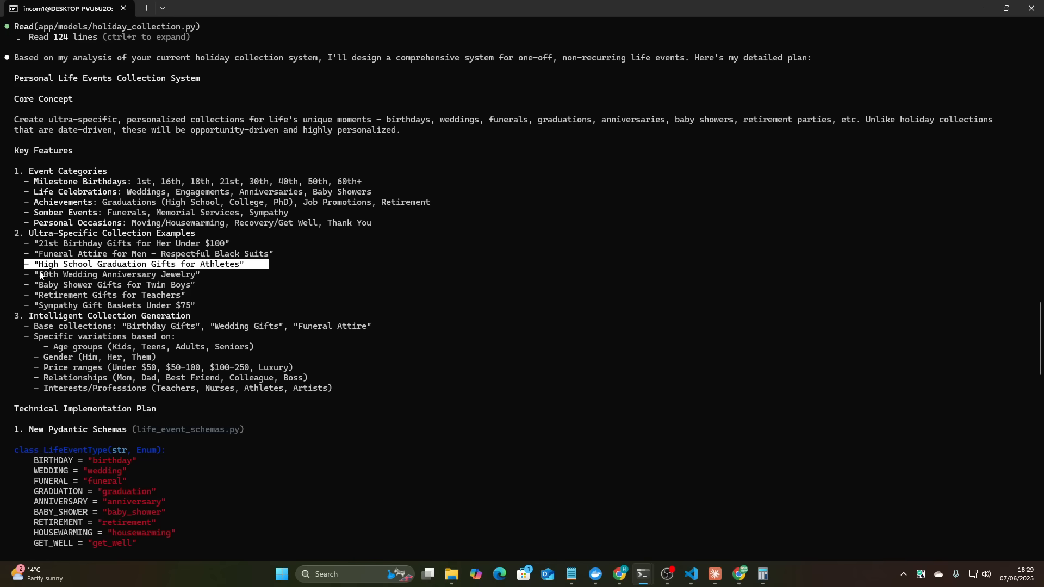
{"action": "mouse_move", "coordinate": [40, 279]}
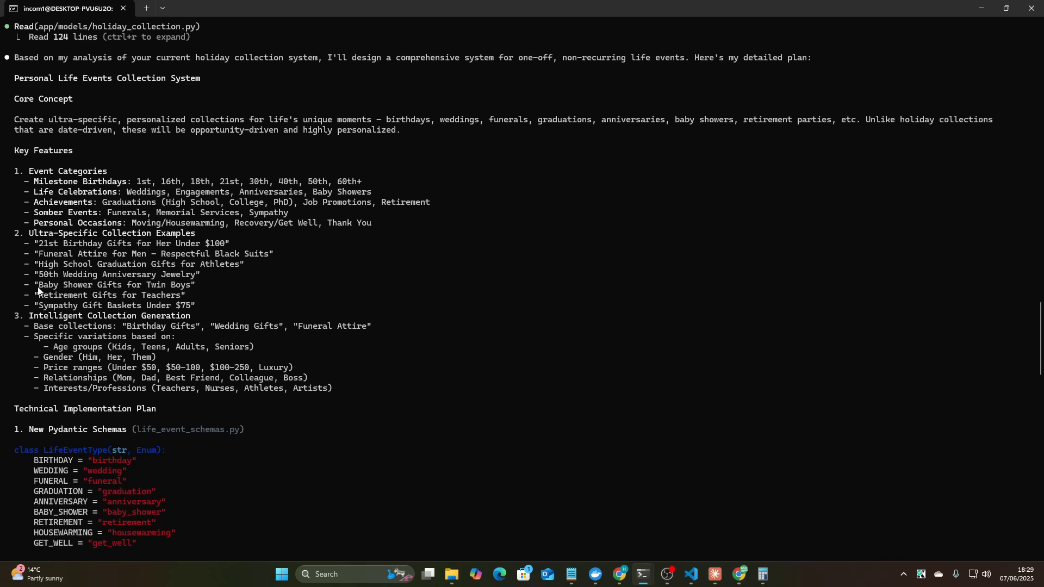
{"action": "mouse_move", "coordinate": [189, 299]}
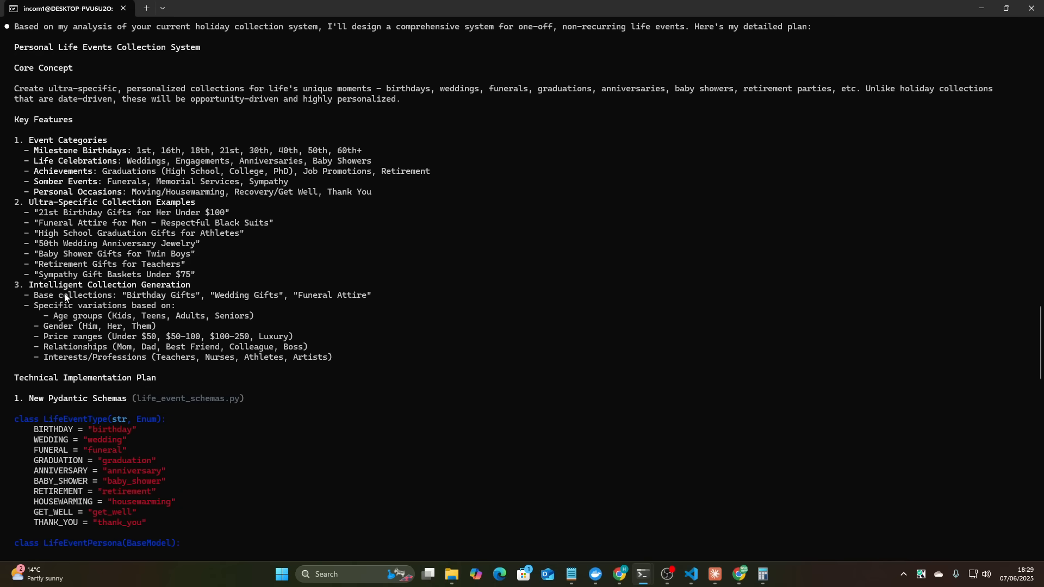
- Read the plan to its proceed question, highlighting the generation strategy and broad-versus-specific balance
{"action": "scroll", "scroll_direction": "down", "scroll_amount": 3}
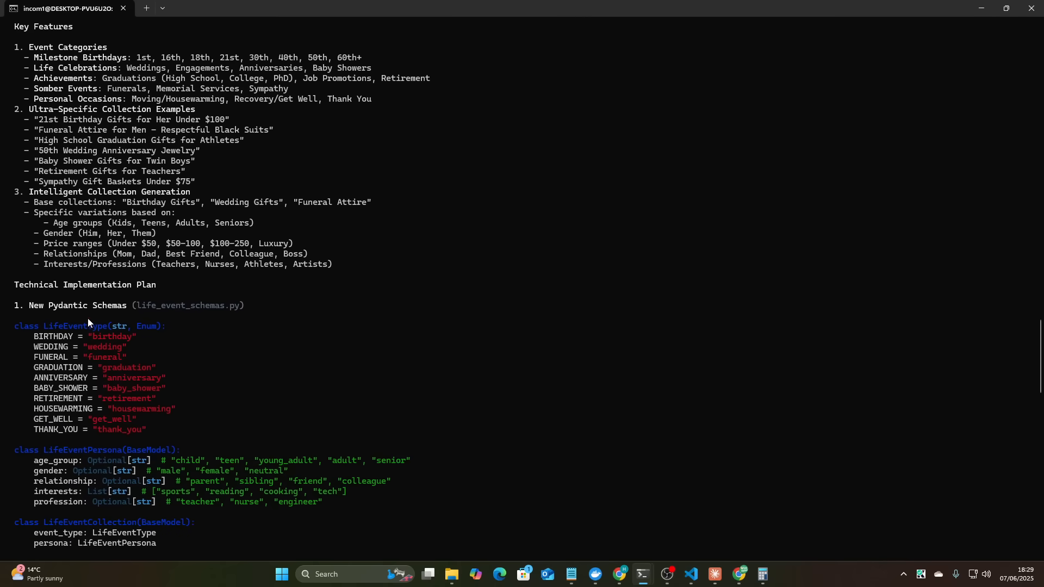
{"action": "scroll", "scroll_direction": "down", "scroll_amount": 3}
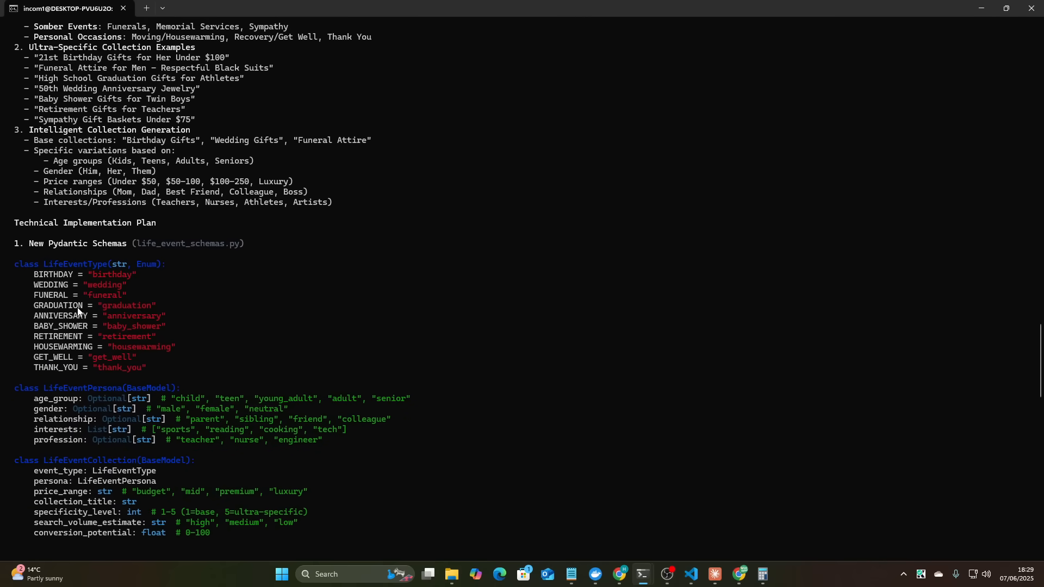
{"action": "scroll", "scroll_direction": "down", "scroll_amount": 3}
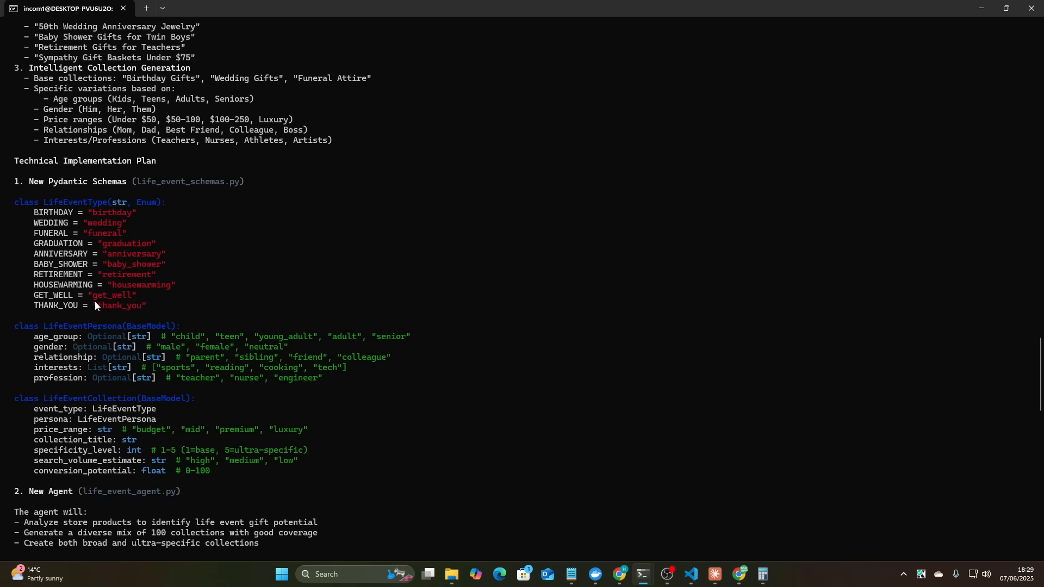
{"action": "scroll", "scroll_direction": "down", "scroll_amount": 3}
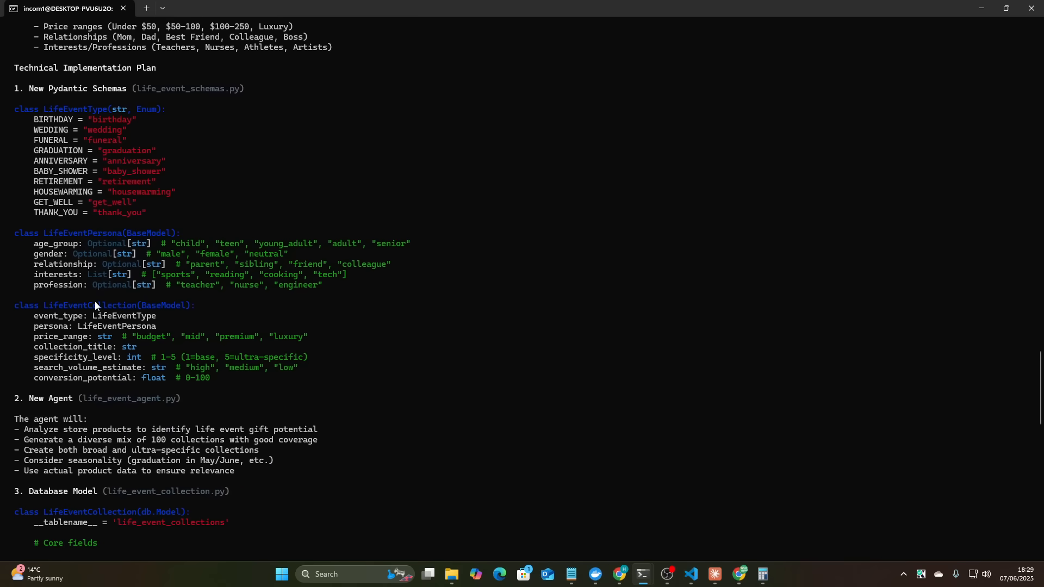
{"action": "scroll", "scroll_direction": "down", "scroll_amount": 3}
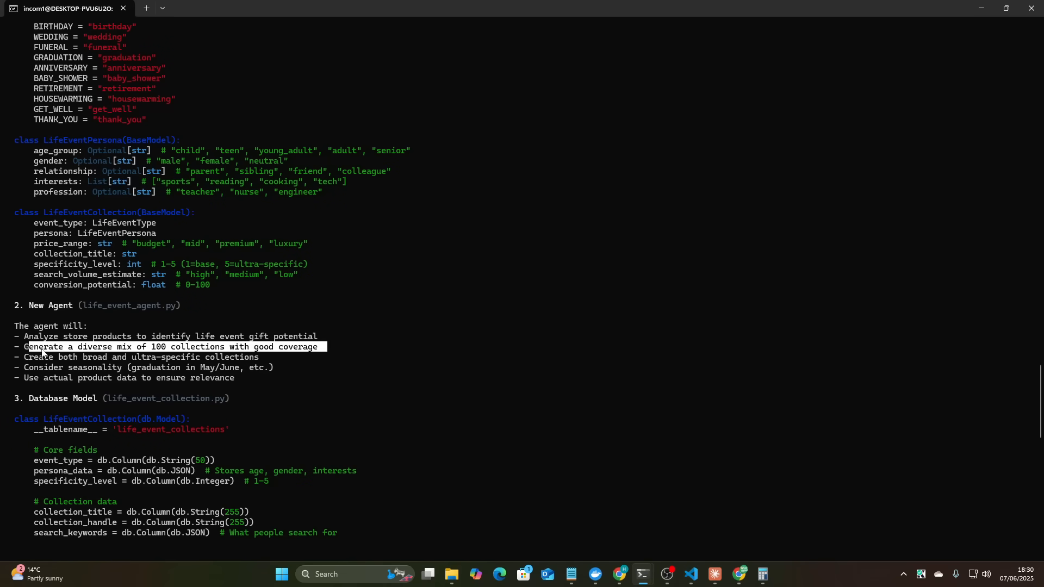
{"action": "scroll", "scroll_direction": "down", "scroll_amount": 3}
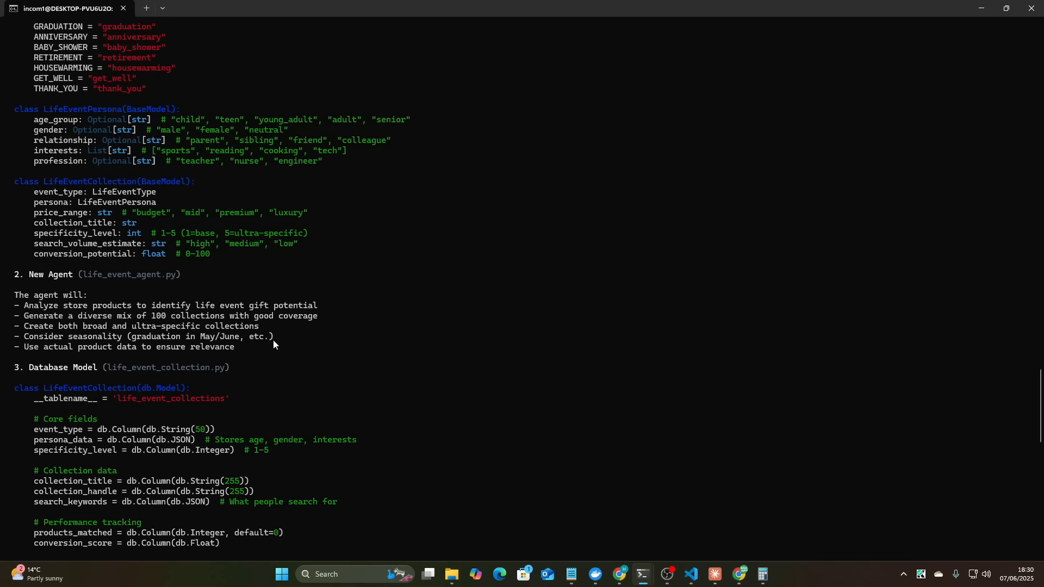
{"action": "scroll", "scroll_direction": "down", "scroll_amount": 3}
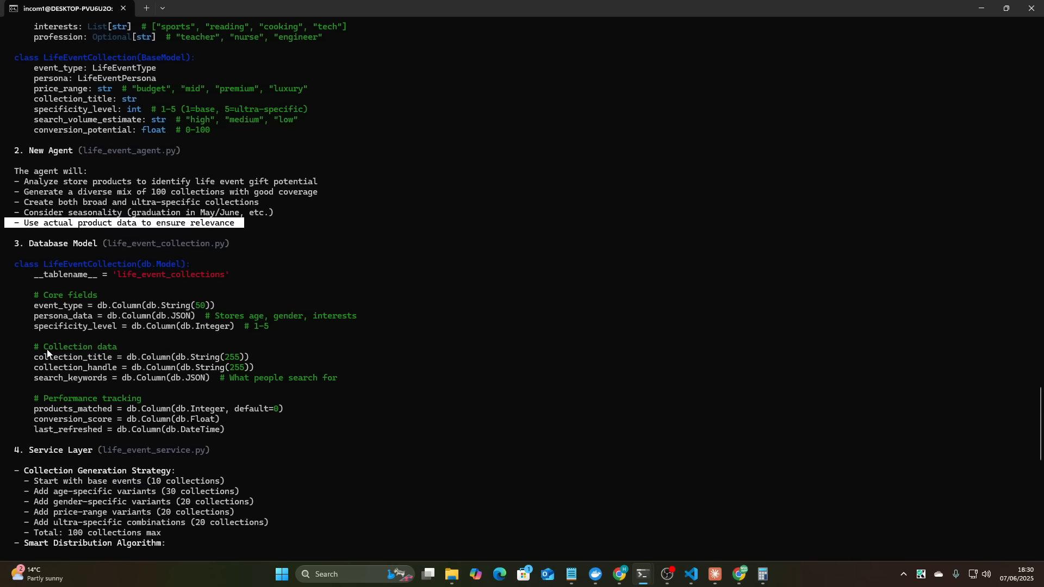
{"action": "scroll", "scroll_direction": "down", "scroll_amount": 3}
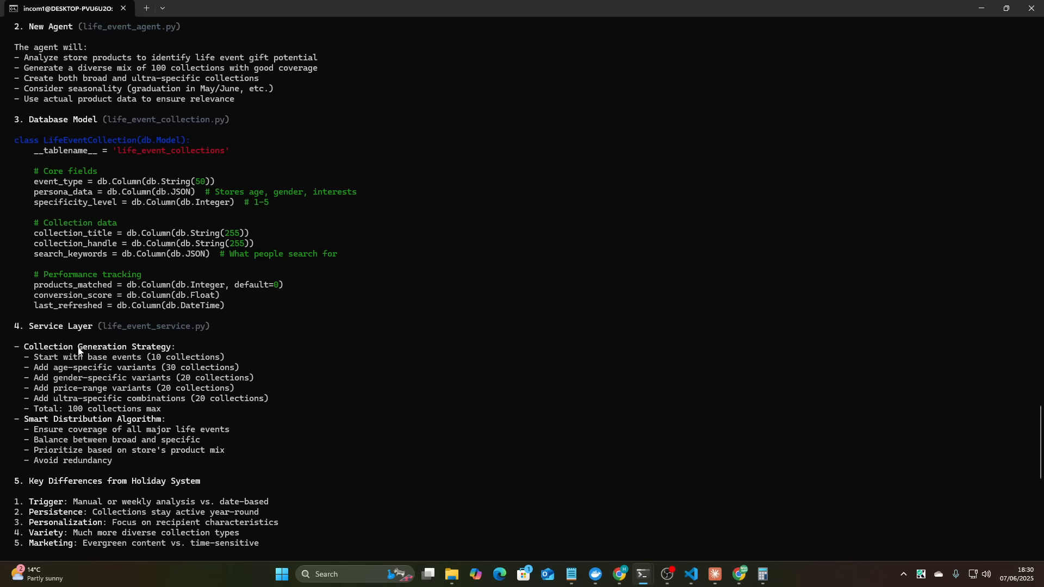
{"action": "scroll", "scroll_direction": "down", "scroll_amount": 3}
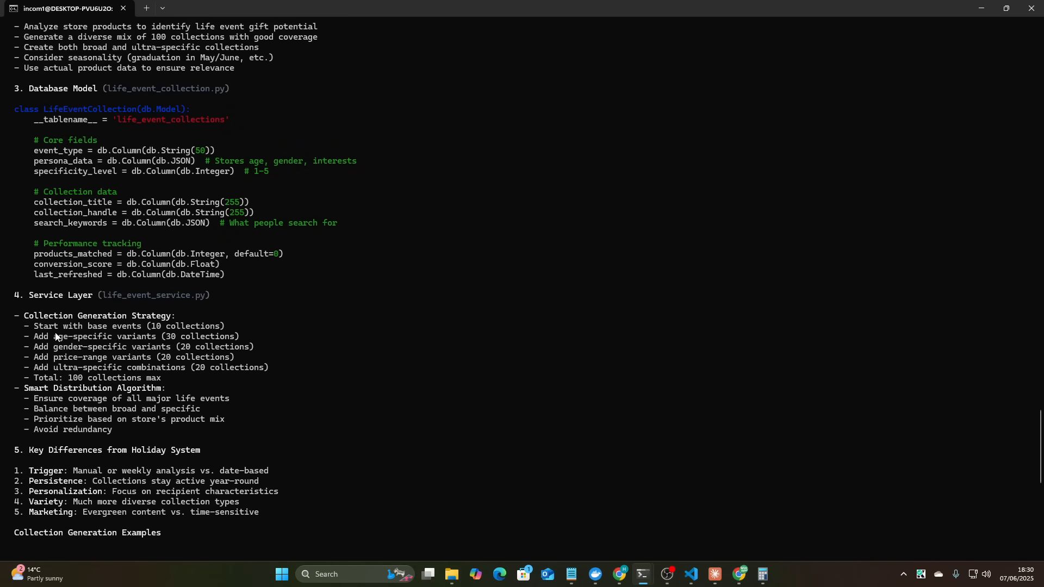
{"action": "mouse_move", "coordinate": [56, 336]}
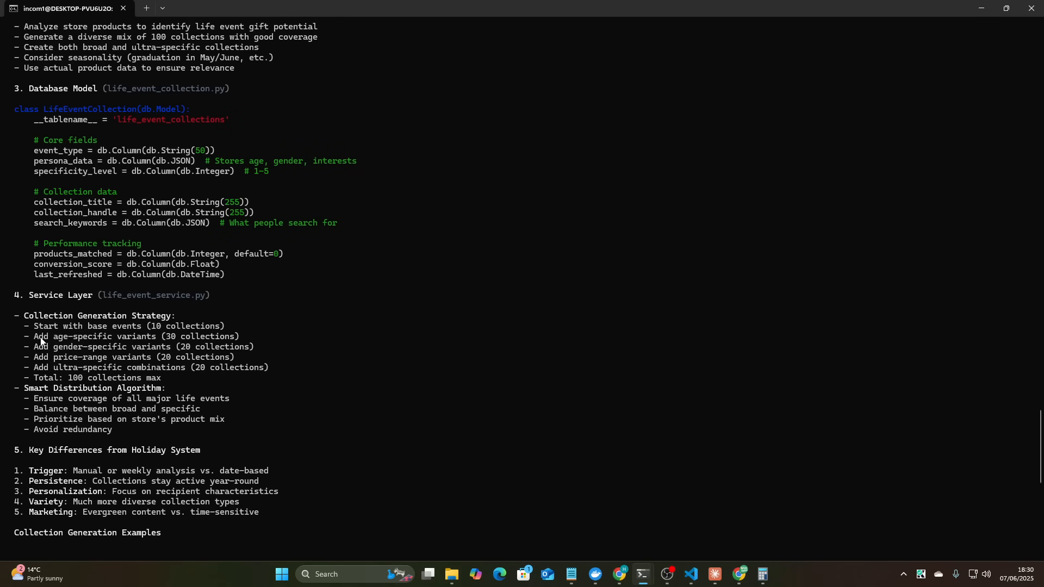
{"action": "double_click", "coordinate": [39, 347]}
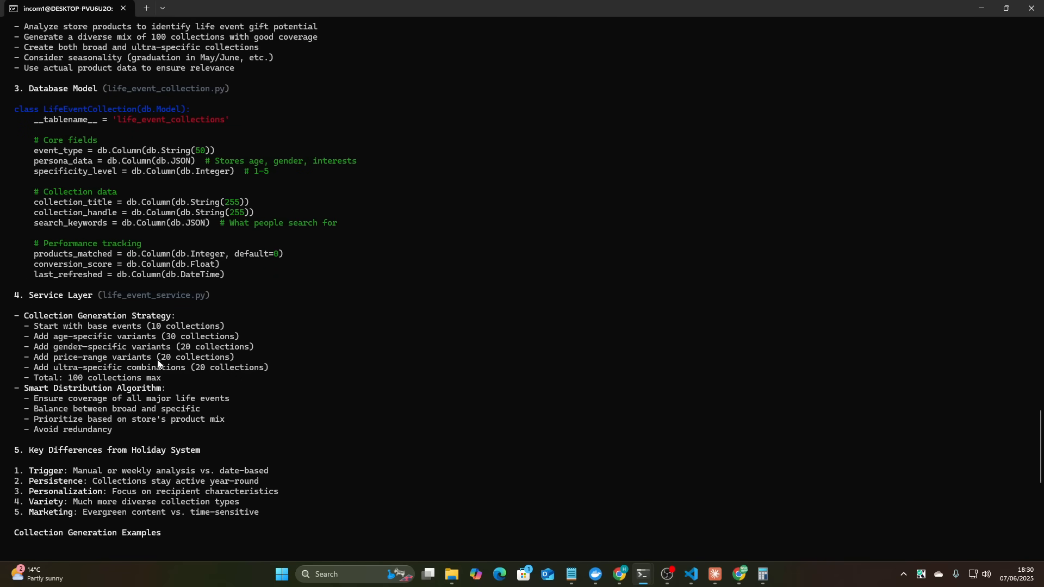
{"action": "mouse_move", "coordinate": [77, 389]}
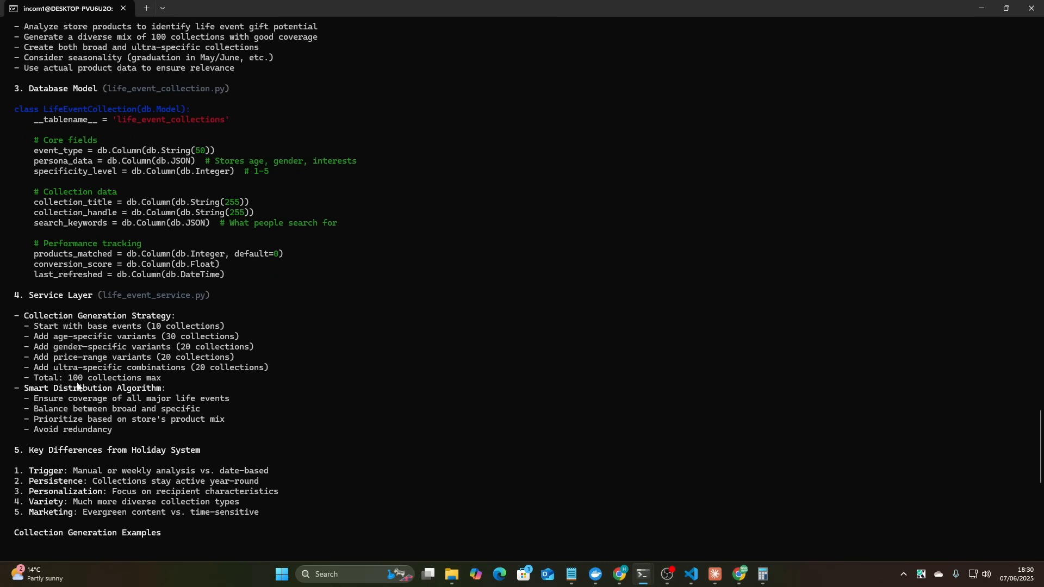
{"action": "scroll", "scroll_direction": "down", "scroll_amount": 3}
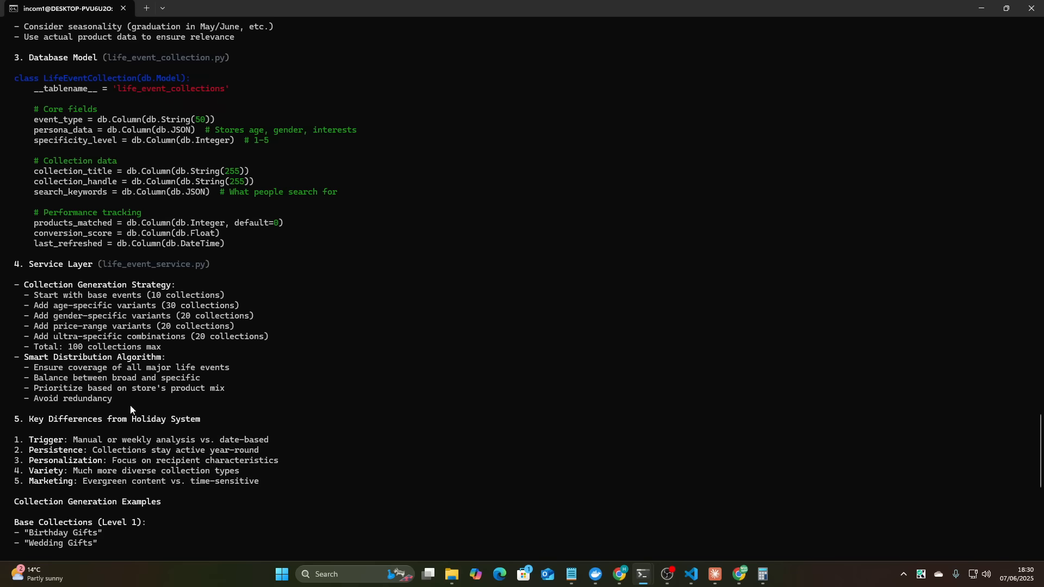
{"action": "mouse_move", "coordinate": [238, 377]}
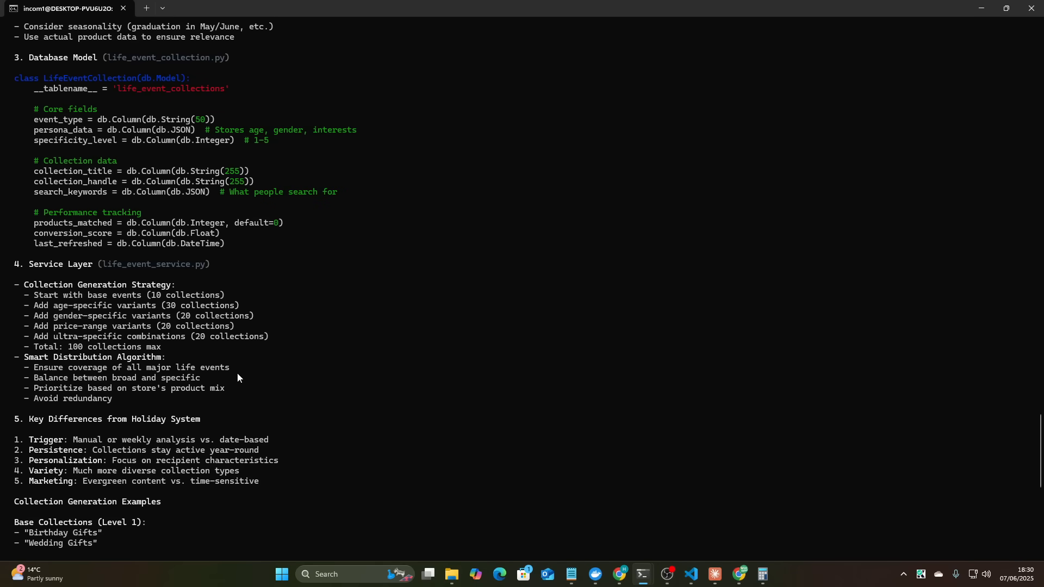
{"action": "double_click", "coordinate": [113, 378]}
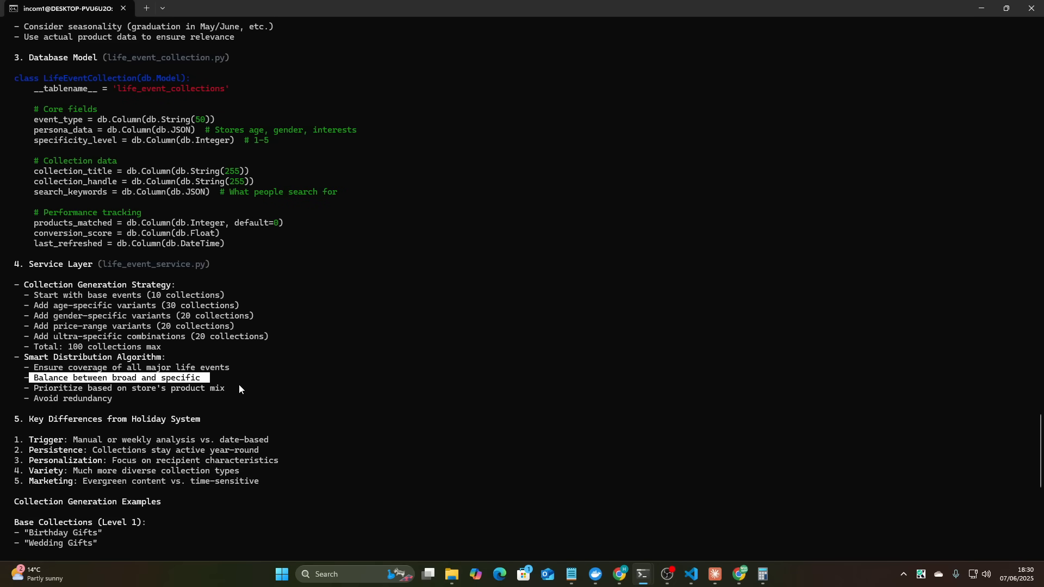
{"action": "scroll", "scroll_direction": "down", "scroll_amount": 3}
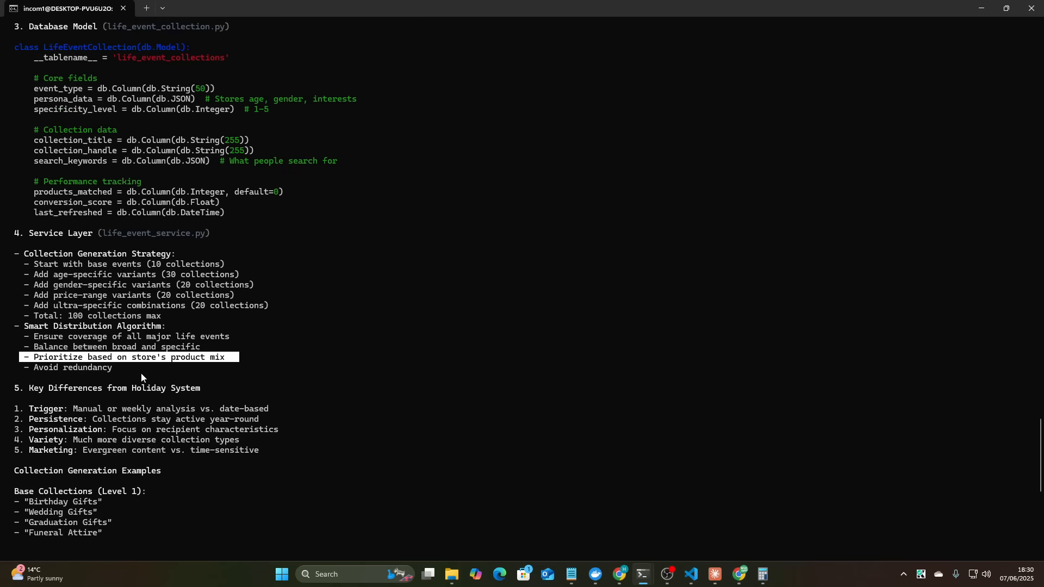
{"action": "scroll", "scroll_direction": "down", "scroll_amount": 3}
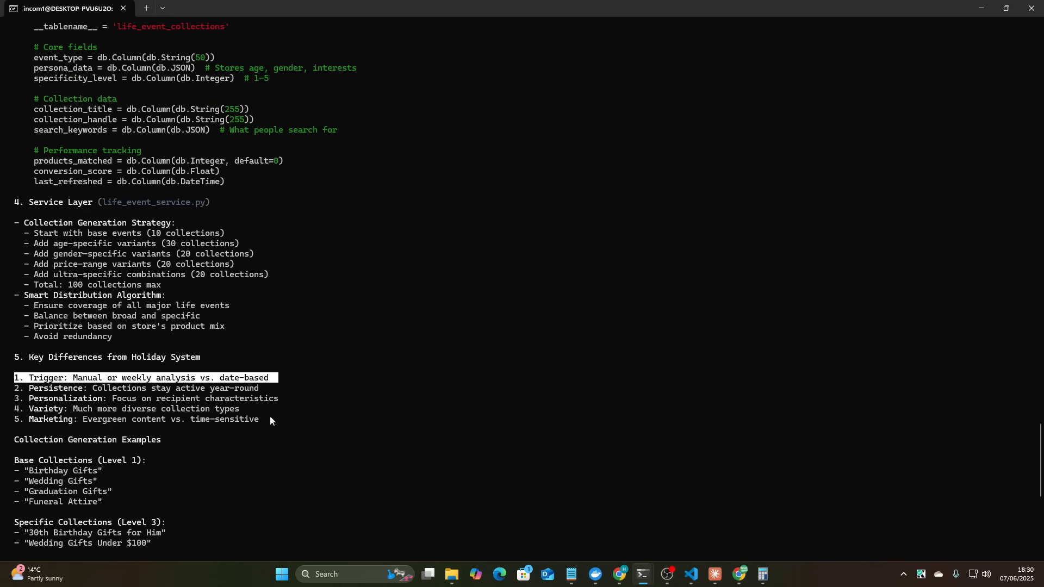
{"action": "scroll", "scroll_direction": "down", "scroll_amount": 3}
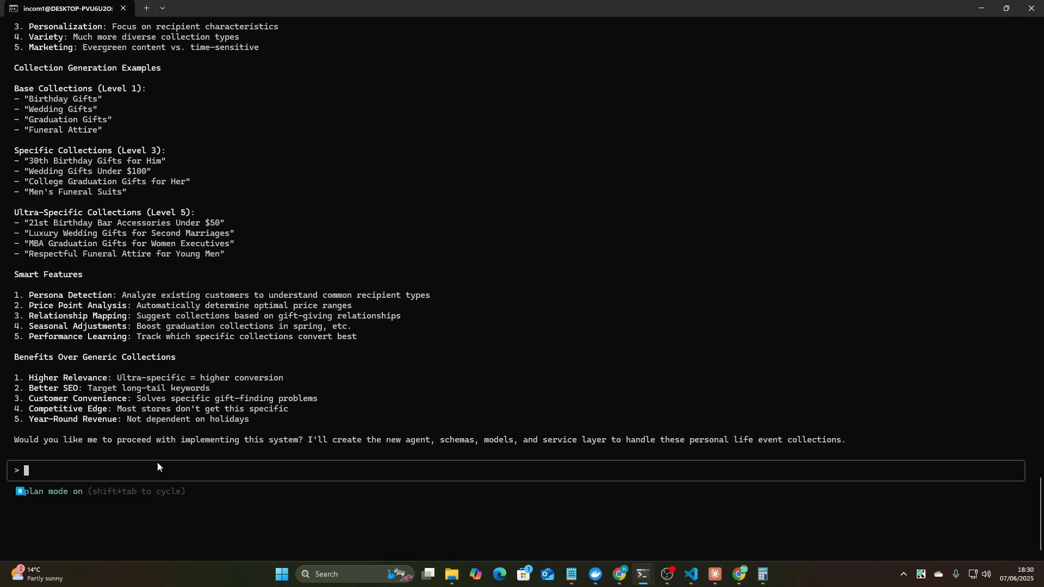
- Reply that a confirmable 'EXPERIMENTAL: CREATE ALL LIFETIME EVENT COLLECTIONS (100)' button triggers generation
{"action": "type", "text": "the trigger in this case should be a button inside"}
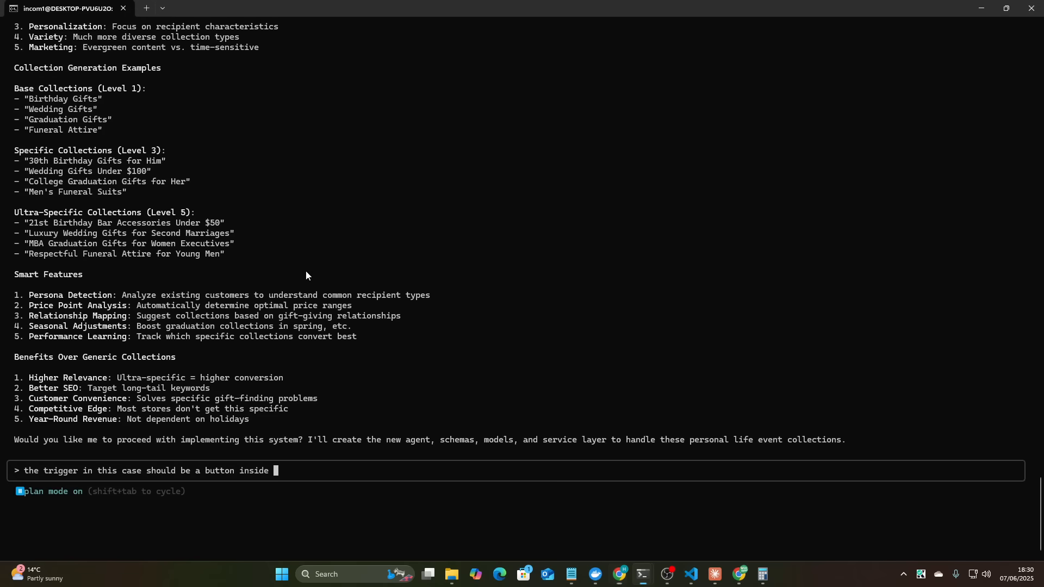
{"action": "type", "text": "http://localhost:5000/ai/holiday-collections"}
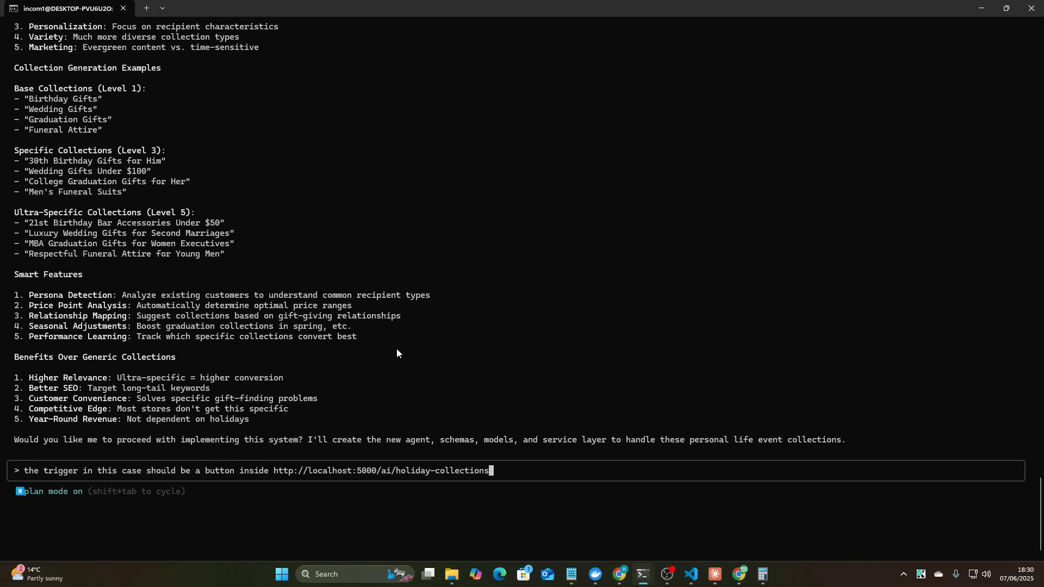
{"action": "type", "text": "that says \""}
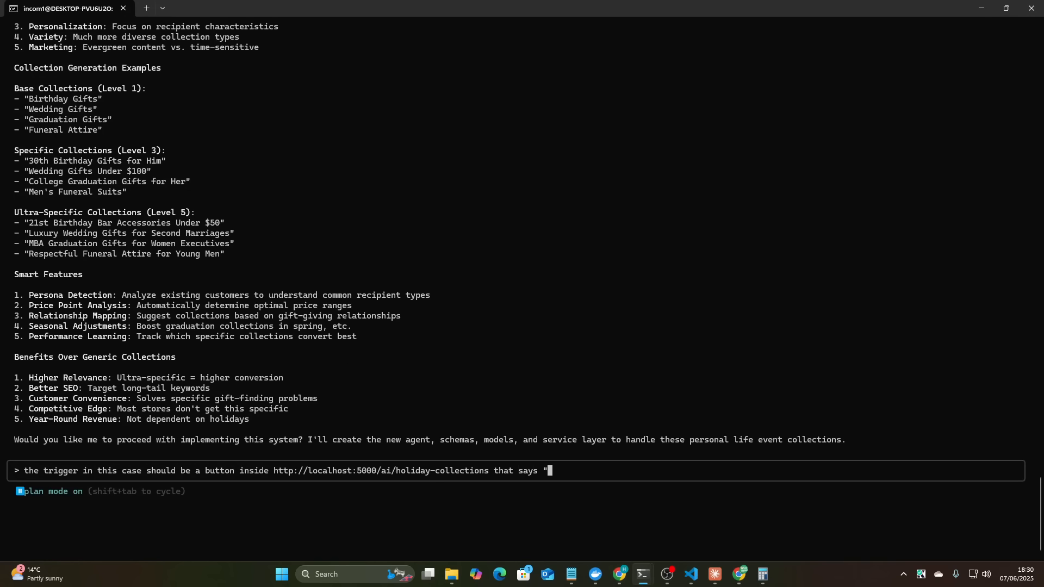
{"action": "type", "text": "EXPERIMENTAL: CREATE"}
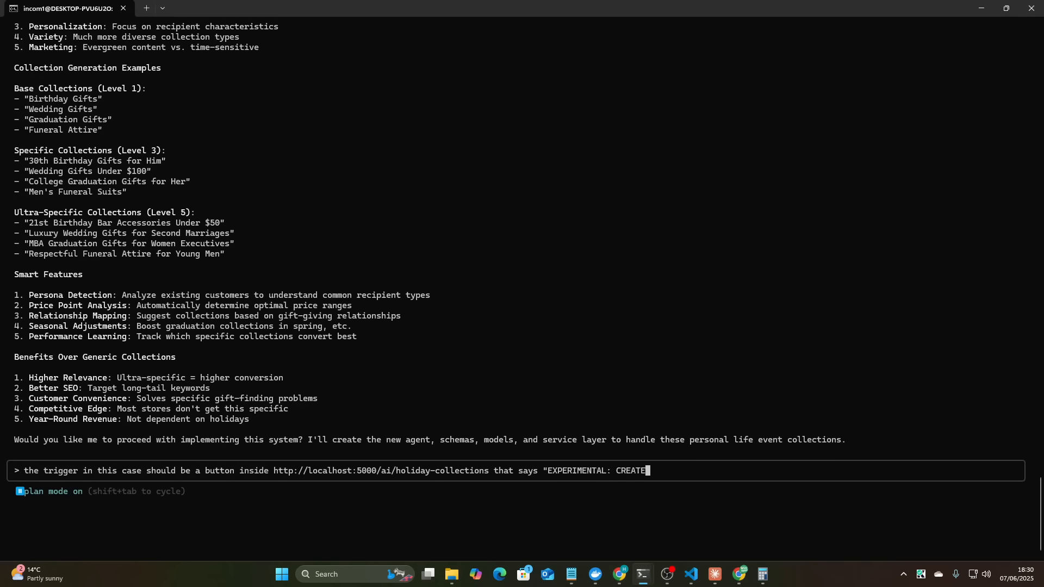
{"action": "type", "text": "ALL GIFT"}
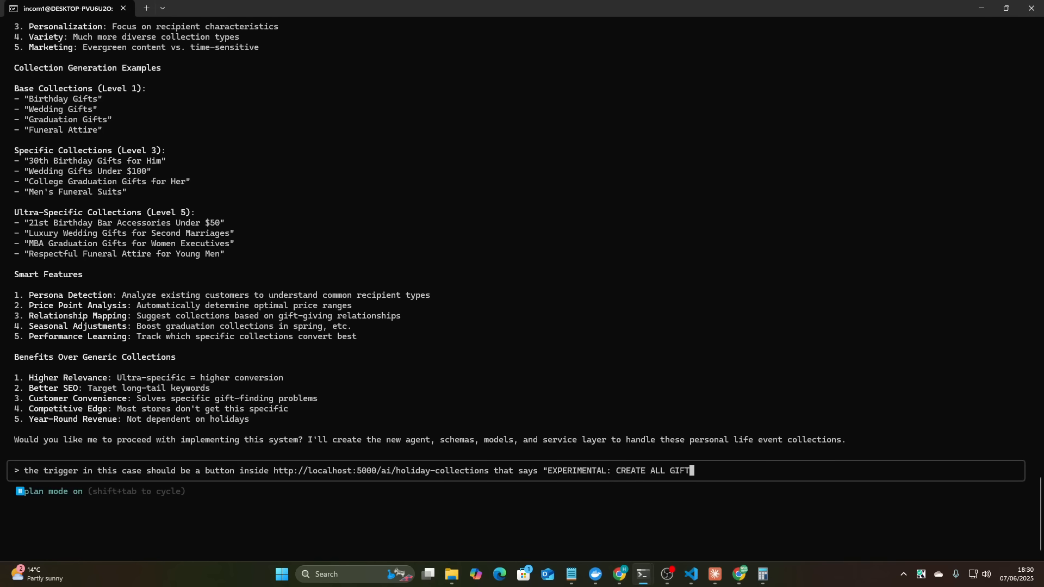
{"action": "key", "text": "Backspace"}
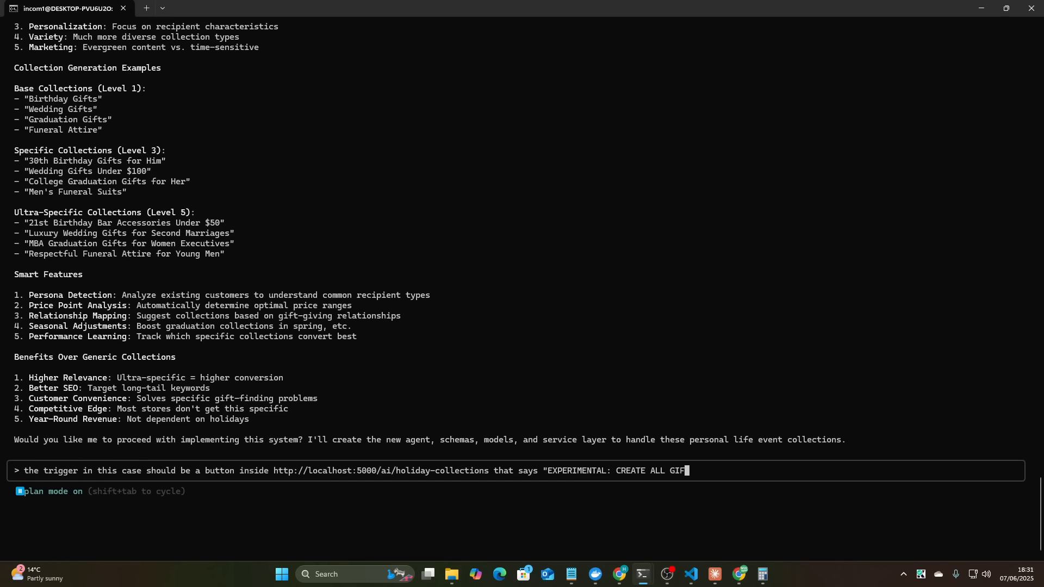
{"action": "type", "text": "LIFETIME EVEN"}
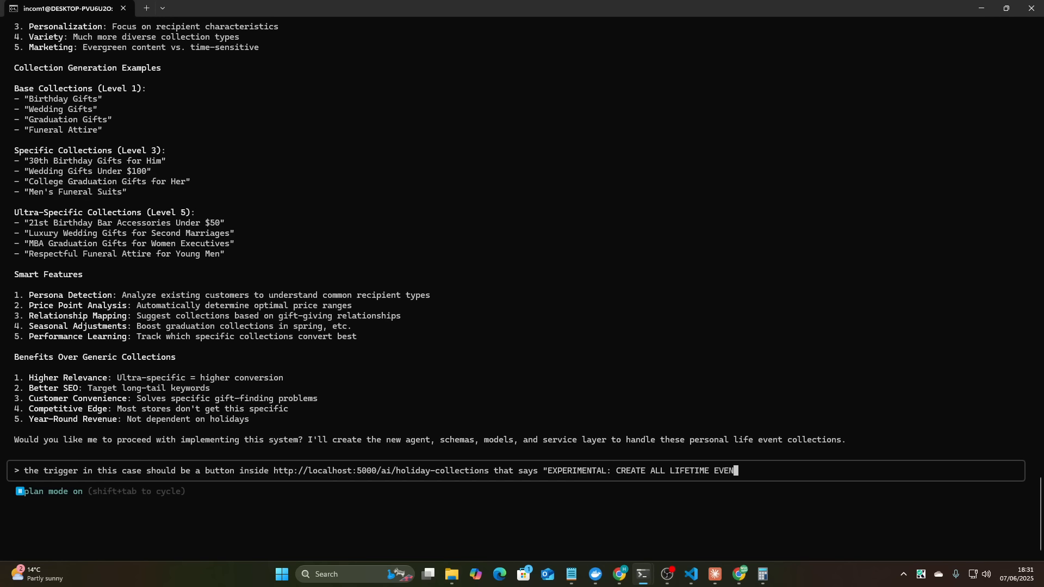
{"action": "type", "text": "COLLECTIONS (100)\""}
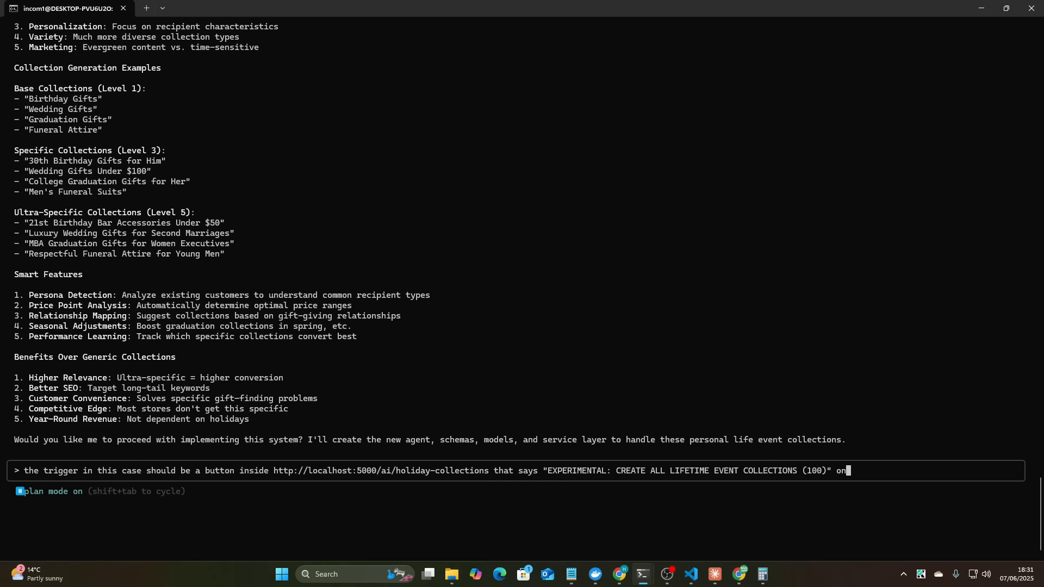
{"action": "type", "text": "once they press this they"}
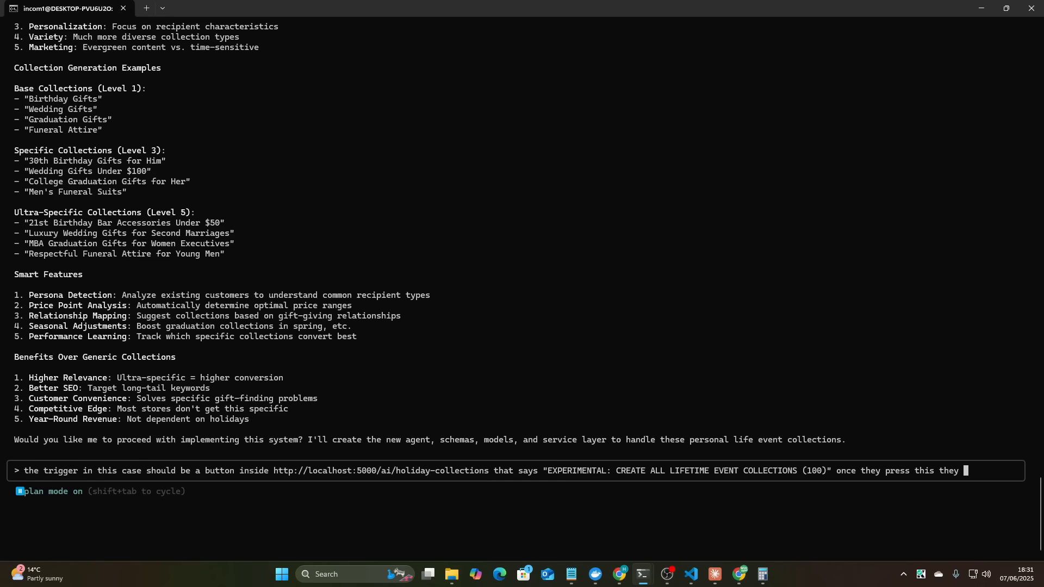
{"action": "type", "text": "have to confirm that's what they want to do - and then"}
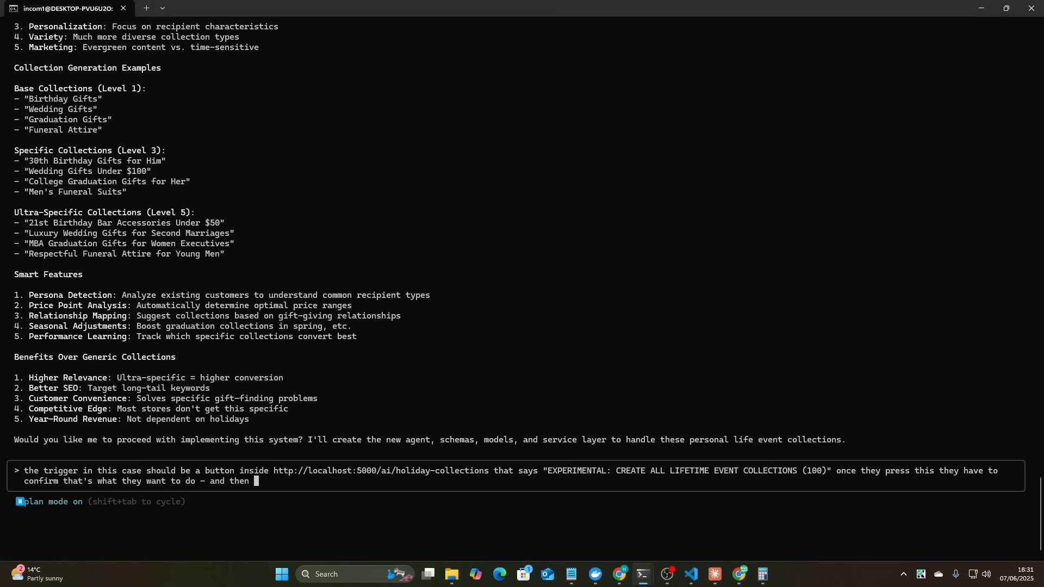
{"action": "type", "text": "if they confirm it it"}
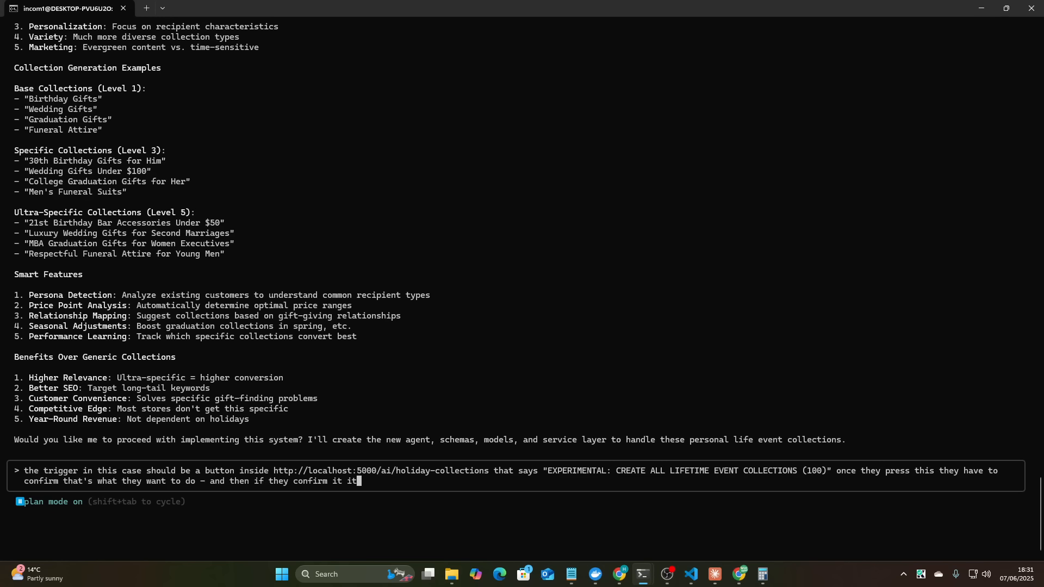
{"action": "type", "text": "triggers it. T"}
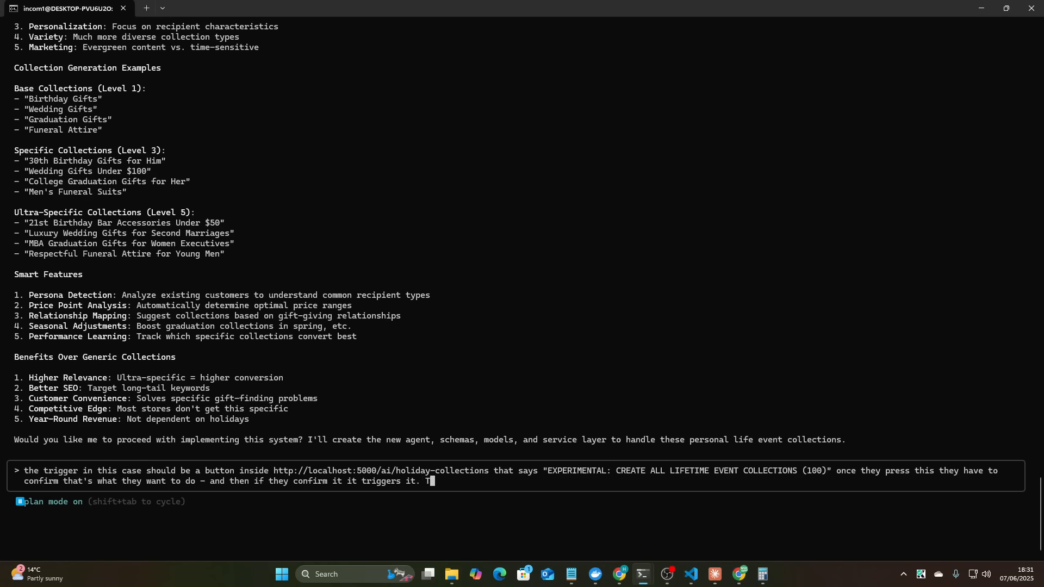
{"action": "type", "text": "This is not an automa"}
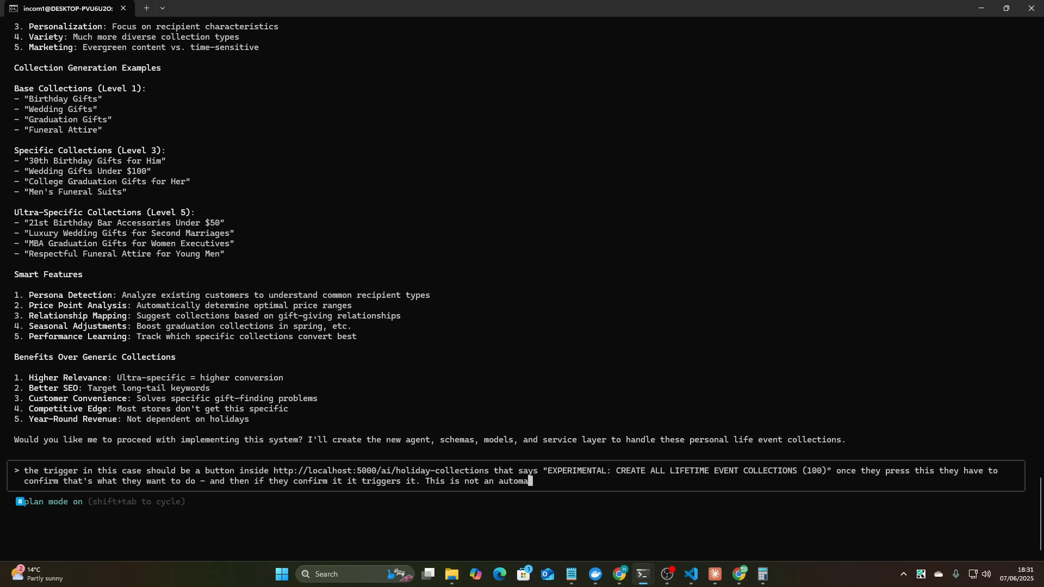
{"action": "type", "text": "tion."}
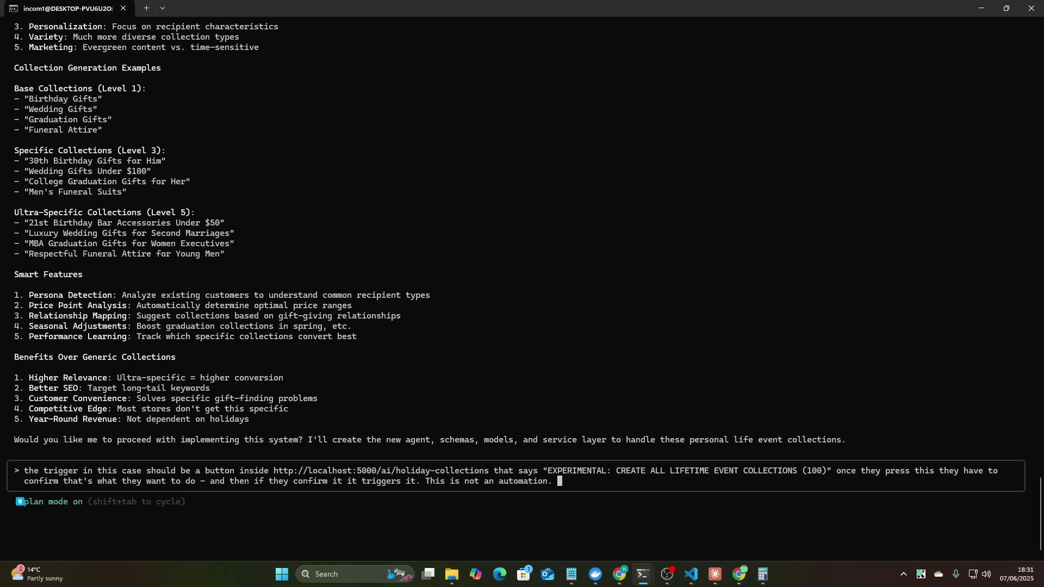
{"action": "key", "text": "Return"}
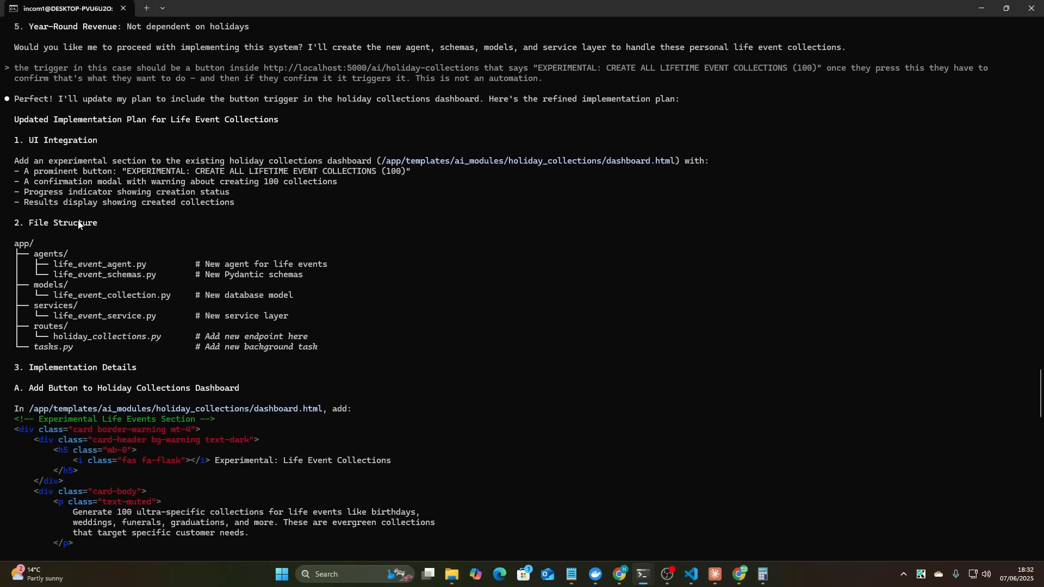
- Scroll through the revised plan's button, confirmation modal, endpoint, safety features and user flow
{"action": "scroll", "scroll_direction": "down", "scroll_amount": 3}
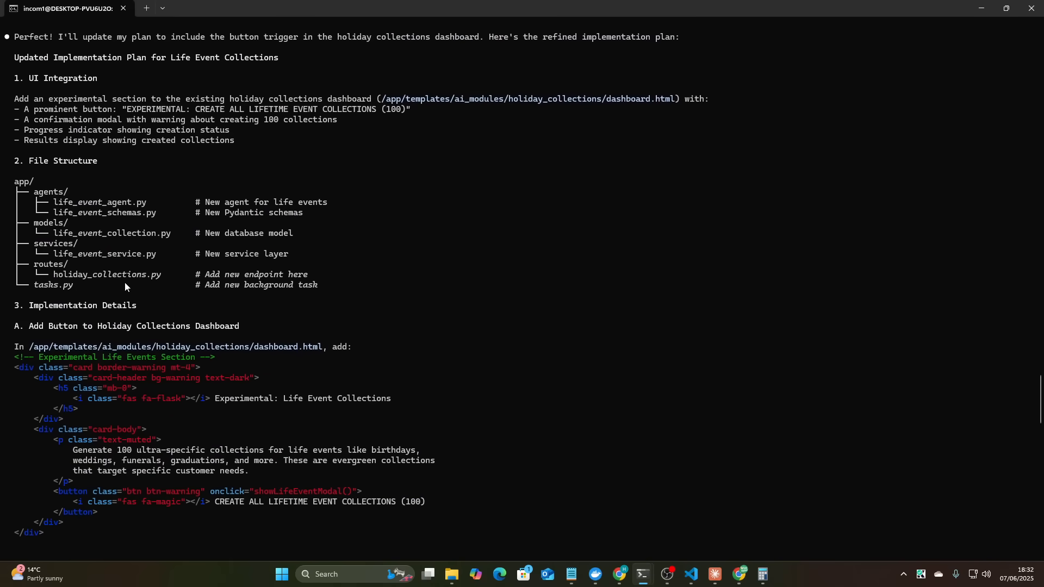
{"action": "scroll", "scroll_direction": "down", "scroll_amount": 3}
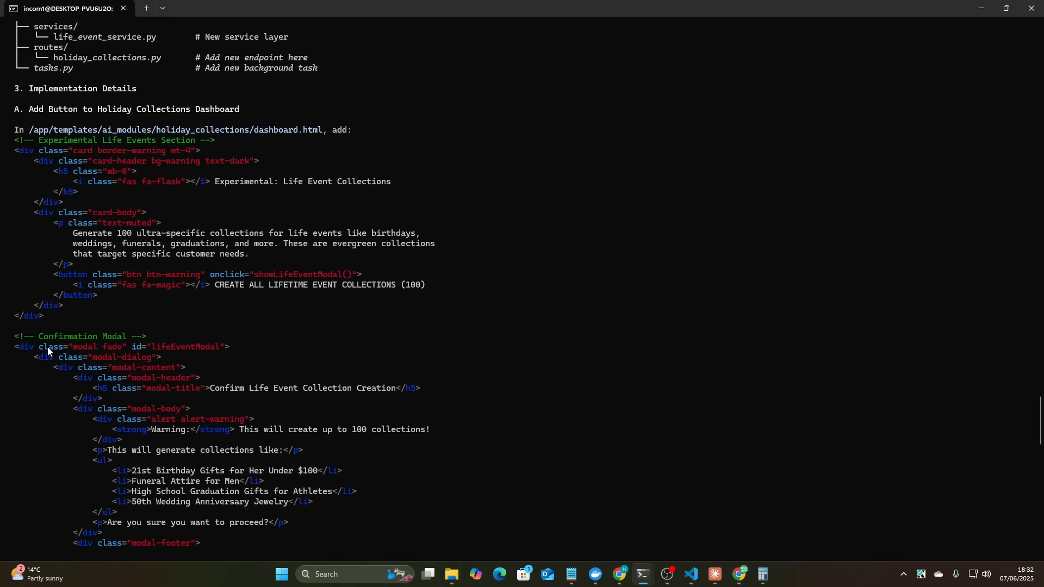
{"action": "scroll", "scroll_direction": "down", "scroll_amount": 3}
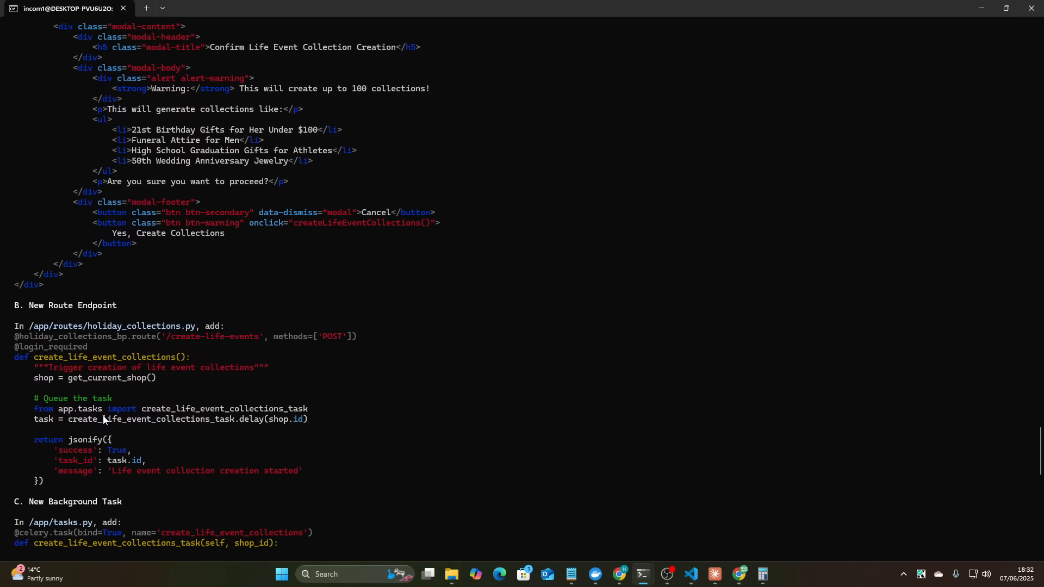
{"action": "scroll", "scroll_direction": "down", "scroll_amount": 3}
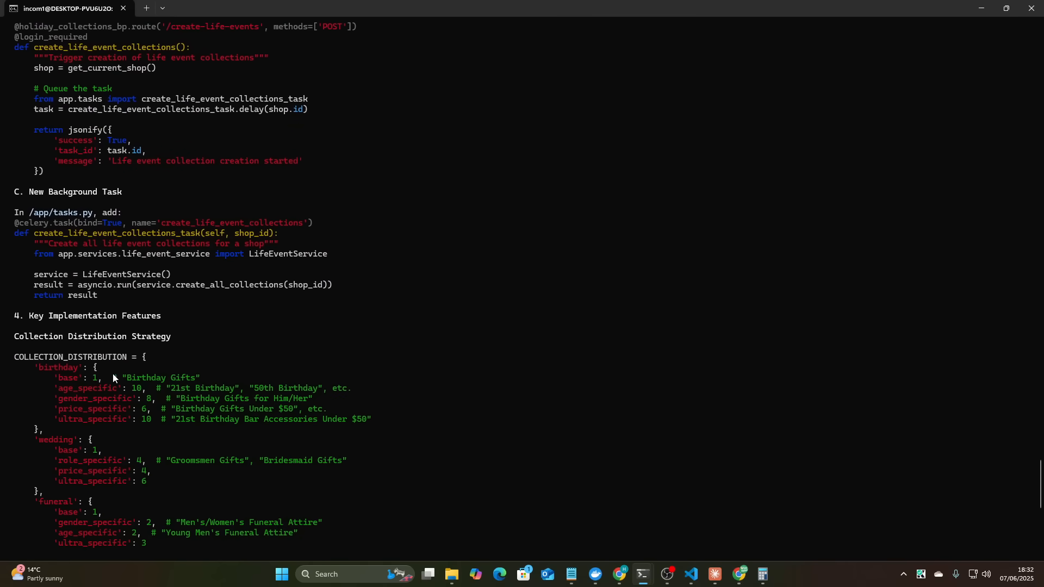
{"action": "scroll", "scroll_direction": "down", "scroll_amount": 3}
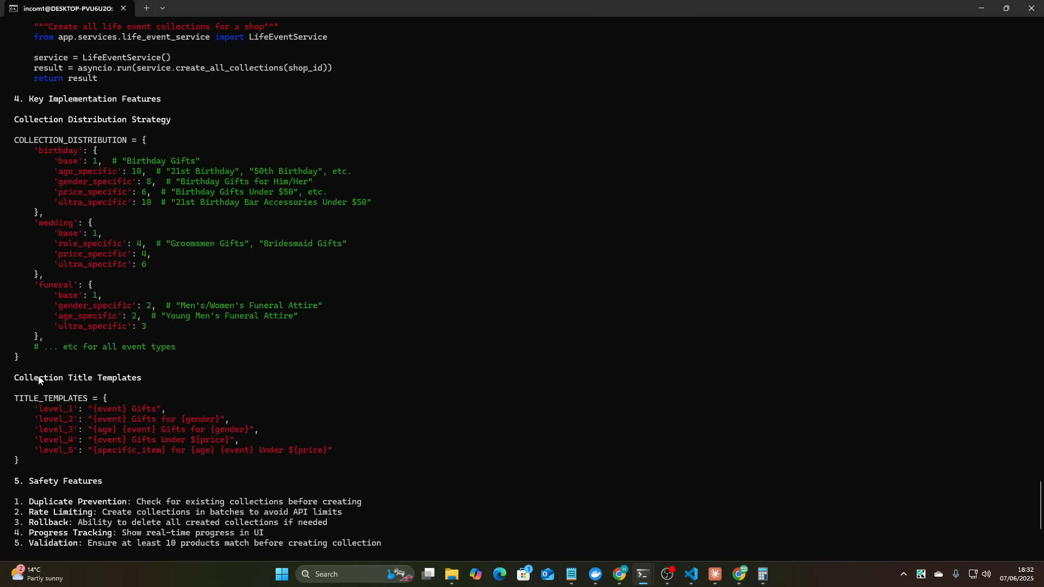
{"action": "scroll", "scroll_direction": "down", "scroll_amount": 3}
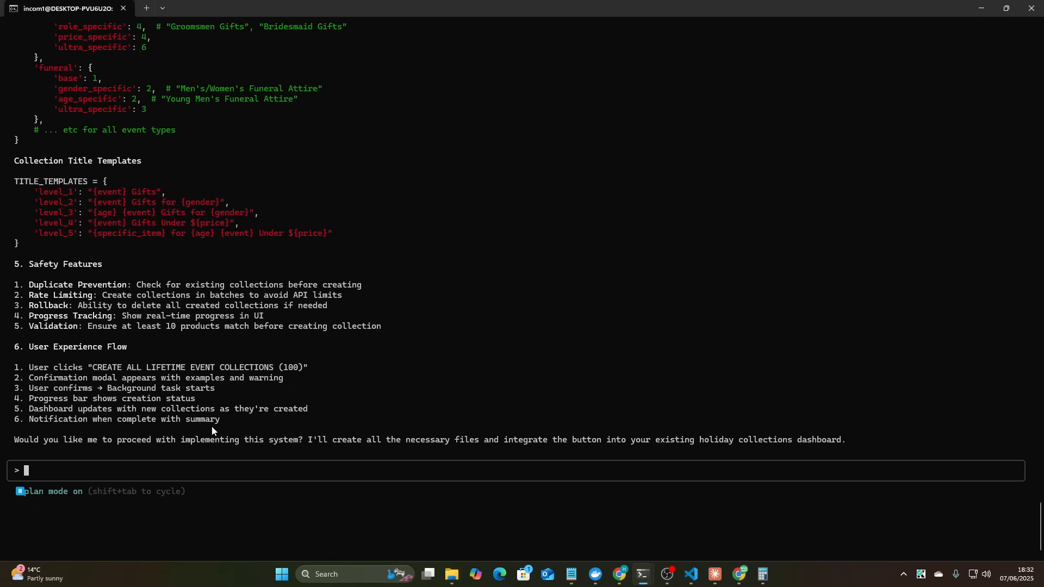
- Send a follow-up requiring AI-generated content via prompt templates, 3-month reruns, and no duplication
{"action": "type", "text": "Remember all"}
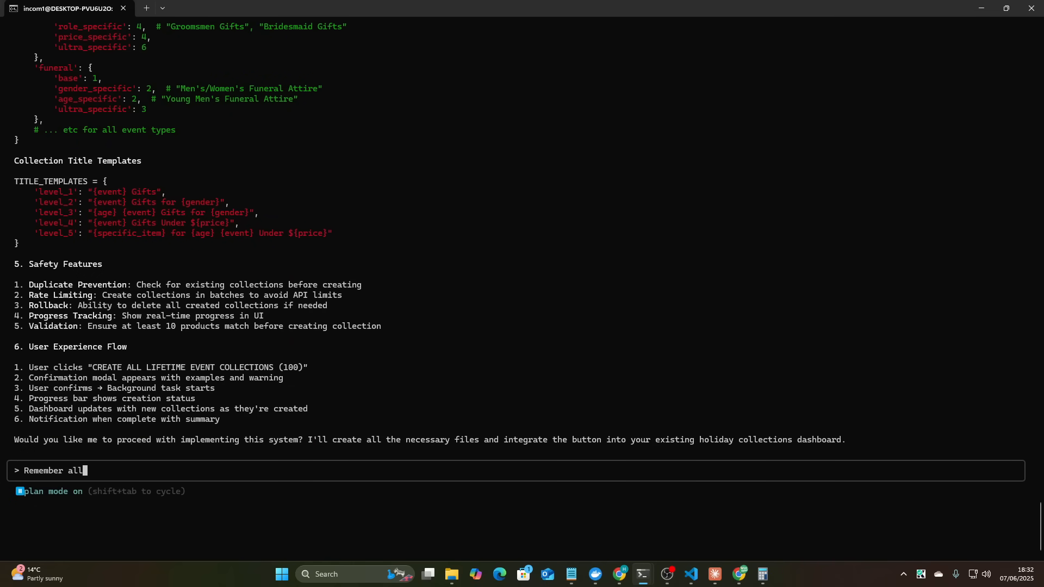
{"action": "type", "text": "decis"}
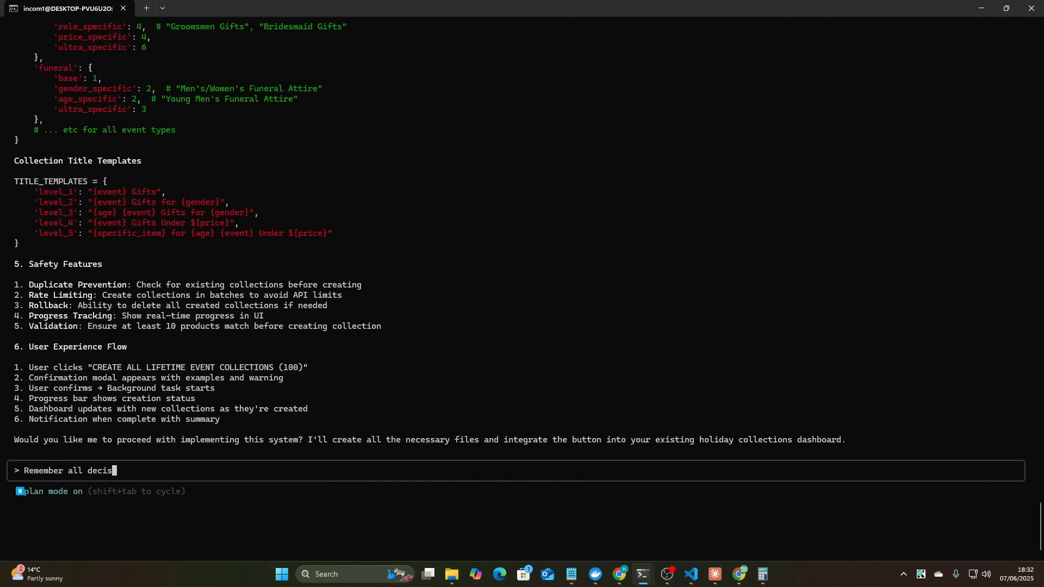
{"action": "type", "text": "ions should be made by ai, all con"}
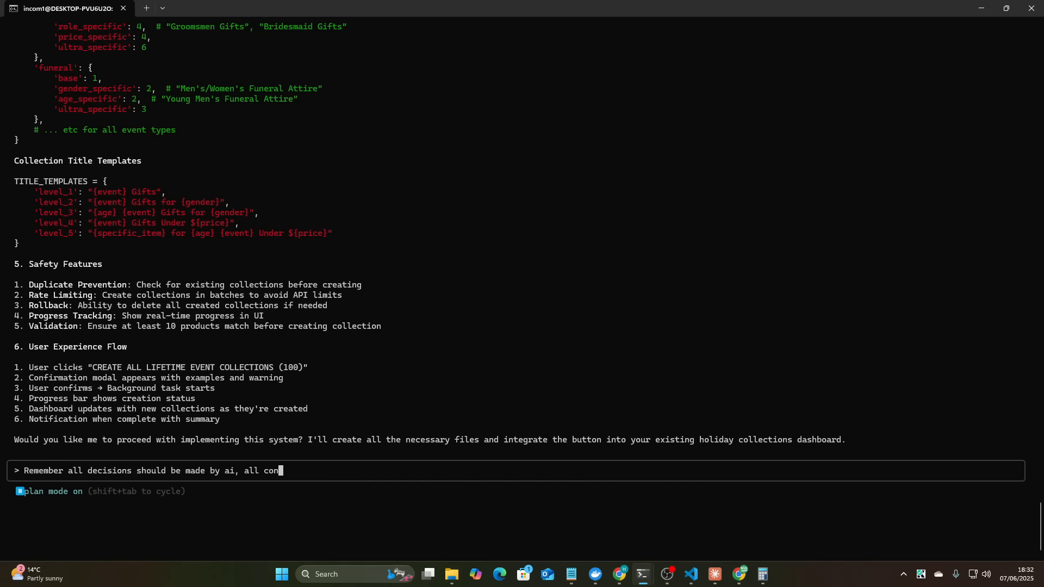
{"action": "type", "text": "tent should be created by"}
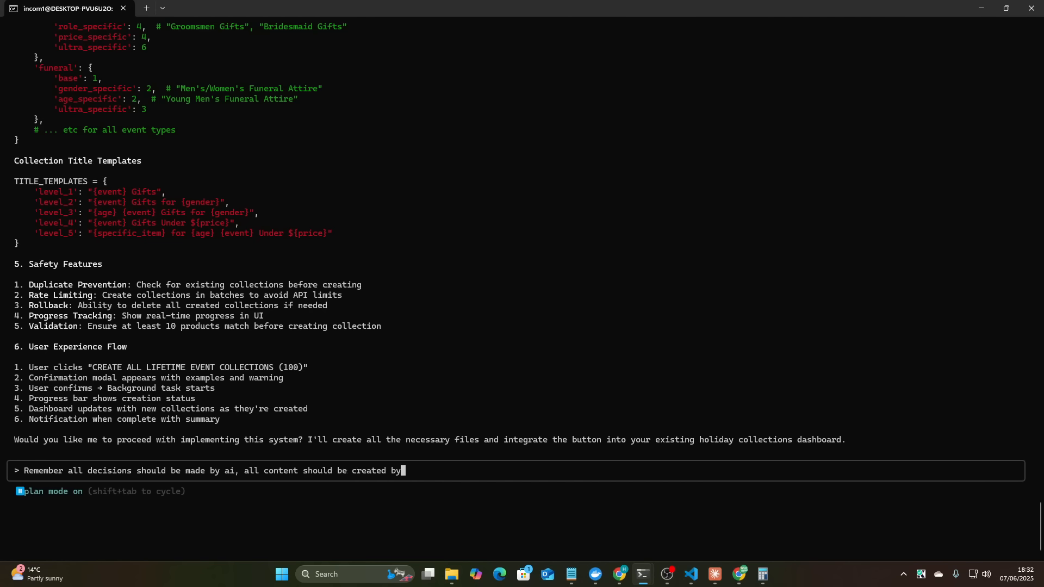
{"action": "type", "text": "ai, it shuld not be programmatically generae"}
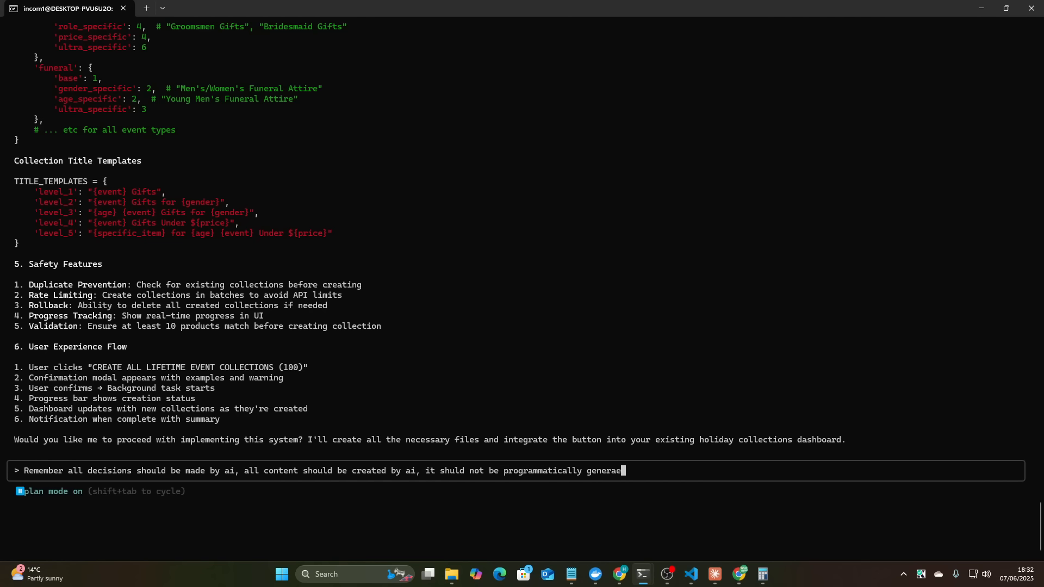
{"action": "type", "text": "d, by generated from a series of prompti"}
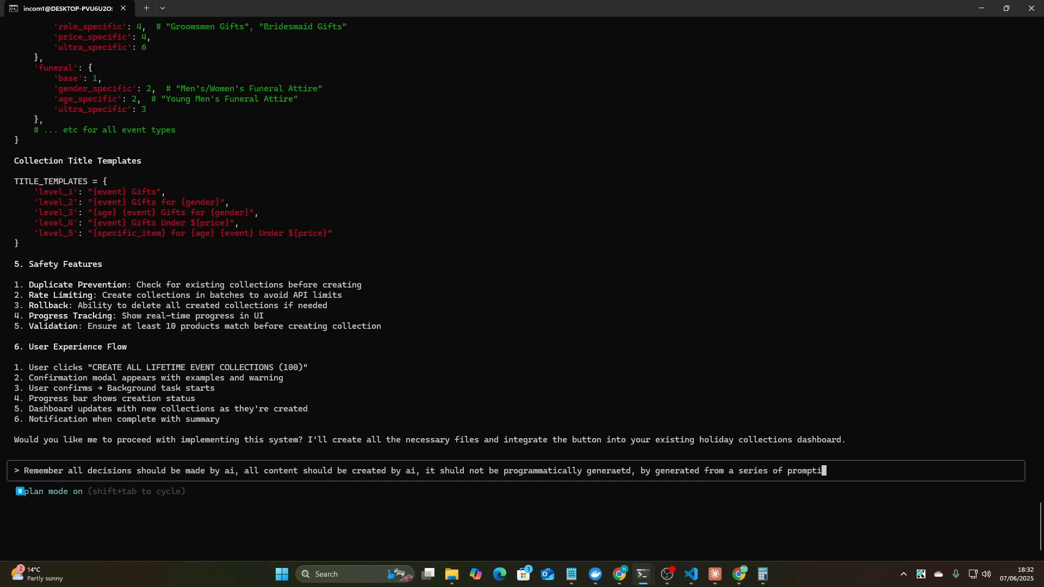
{"action": "type", "text": "ng templates."}
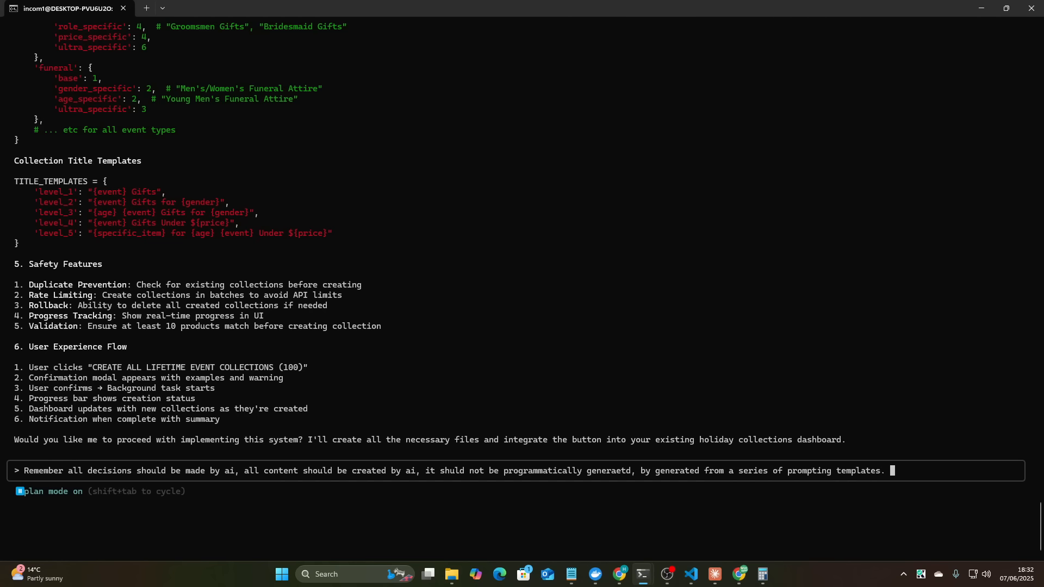
{"action": "type", "text": "Also they should be able"}
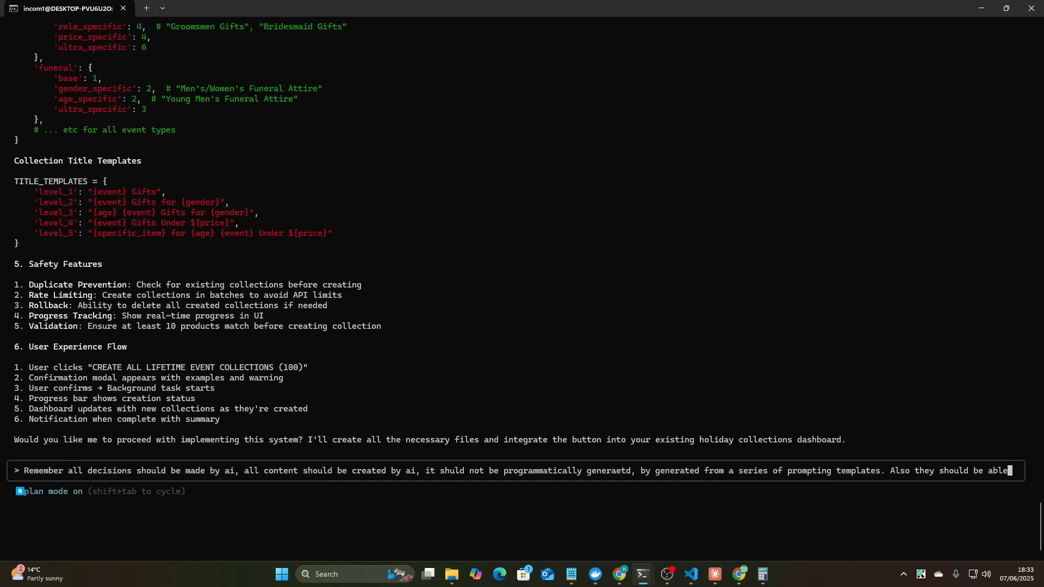
{"action": "type", "text": "to run this onc eeve"}
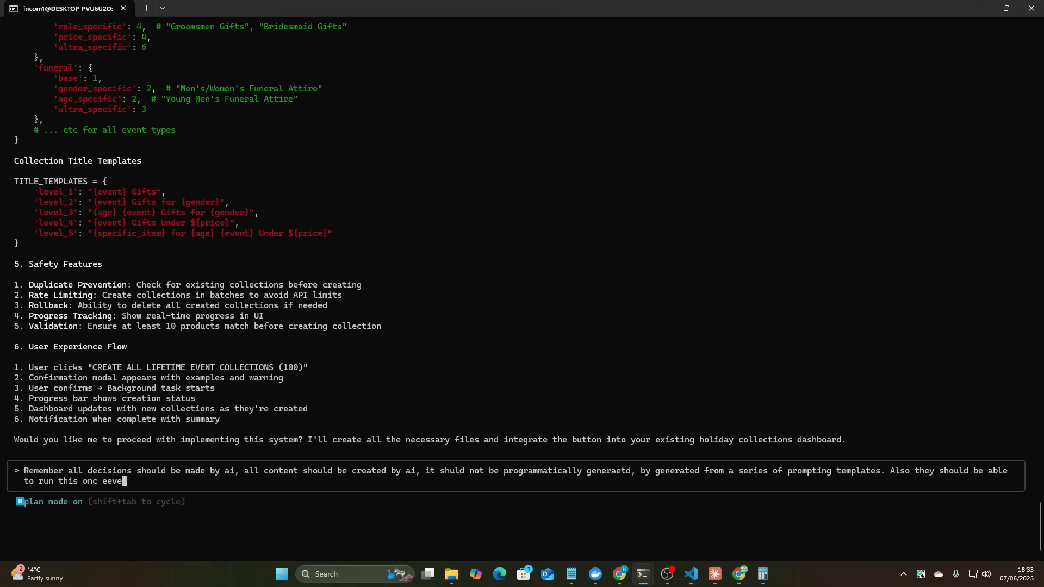
{"action": "type", "text": "ry 3 months, and all p"}
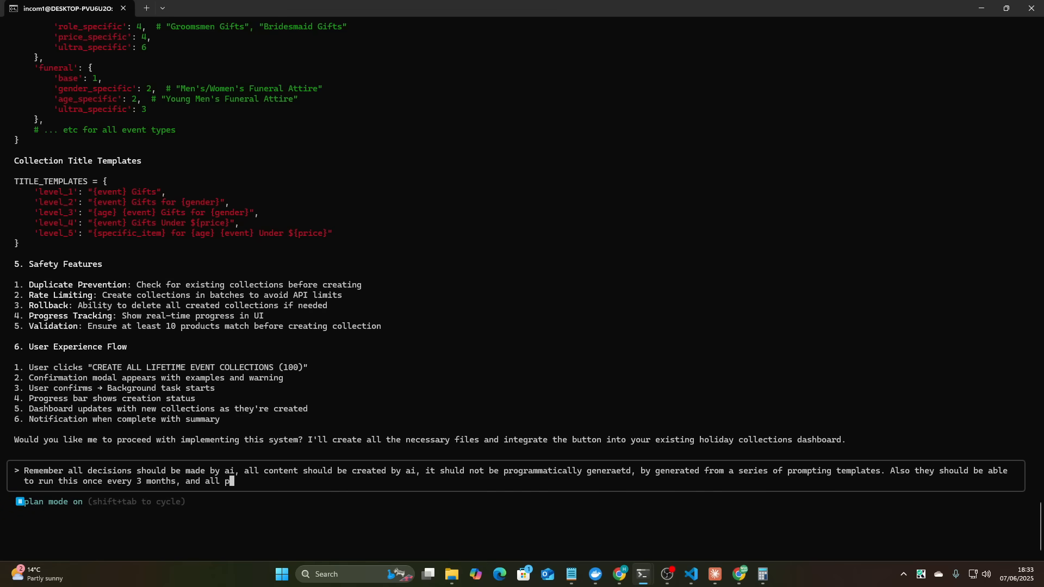
{"action": "type", "text": "revious generations should b"}
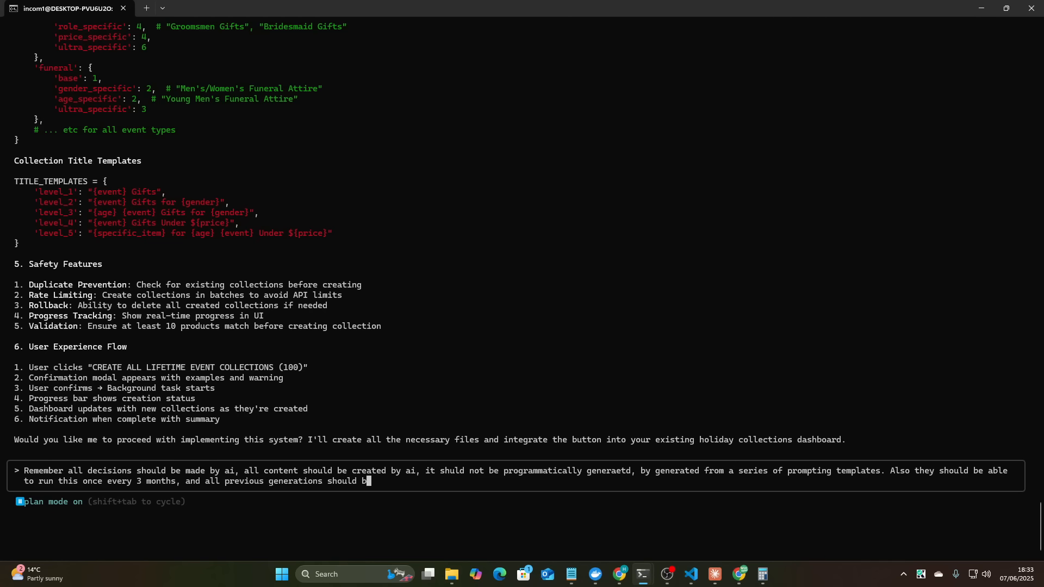
{"action": "type", "text": "e fed to"}
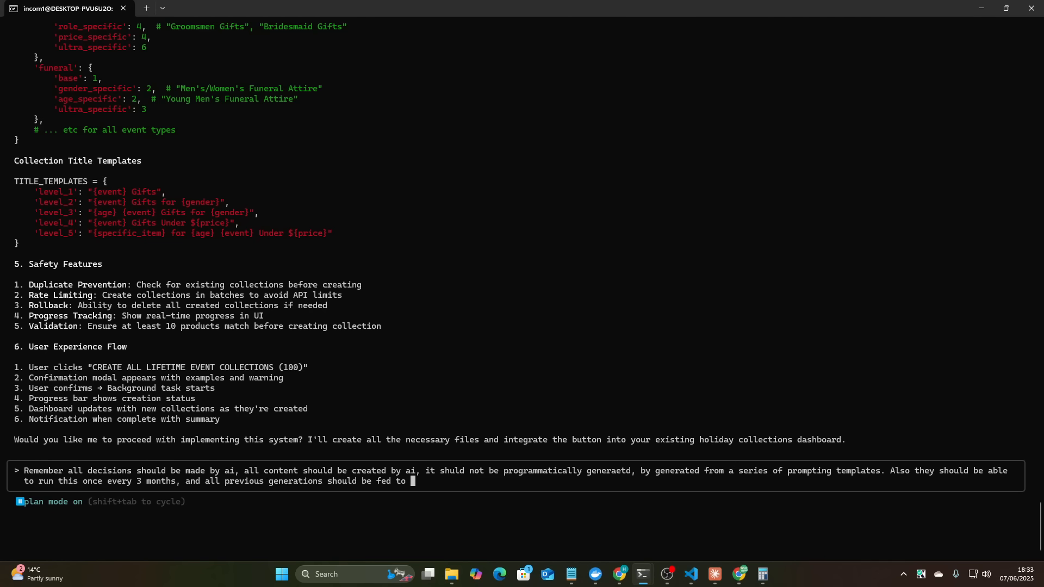
{"action": "type", "text": "the promp"}
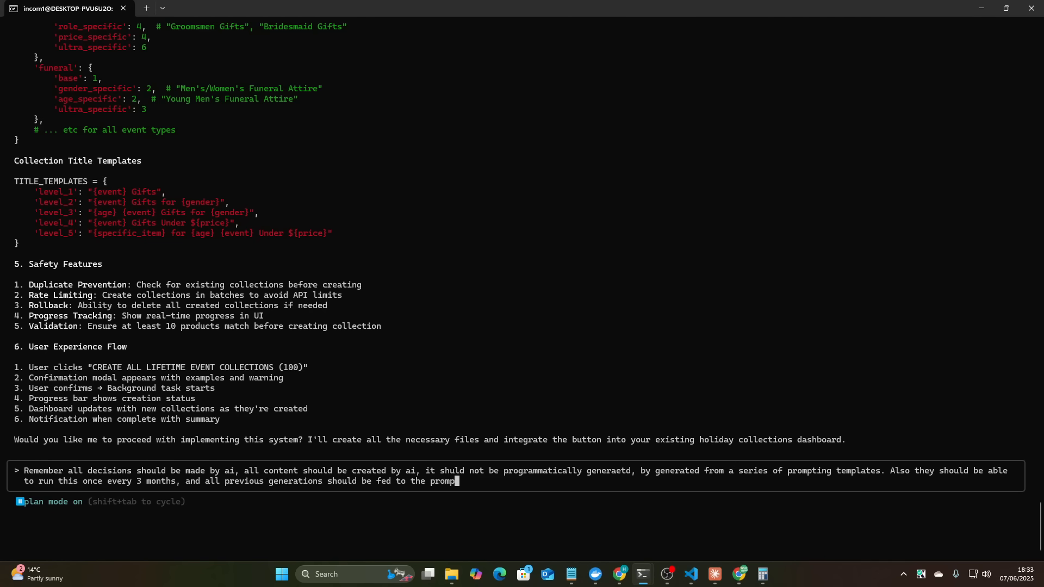
{"action": "type", "text": "to avoid dupl"}
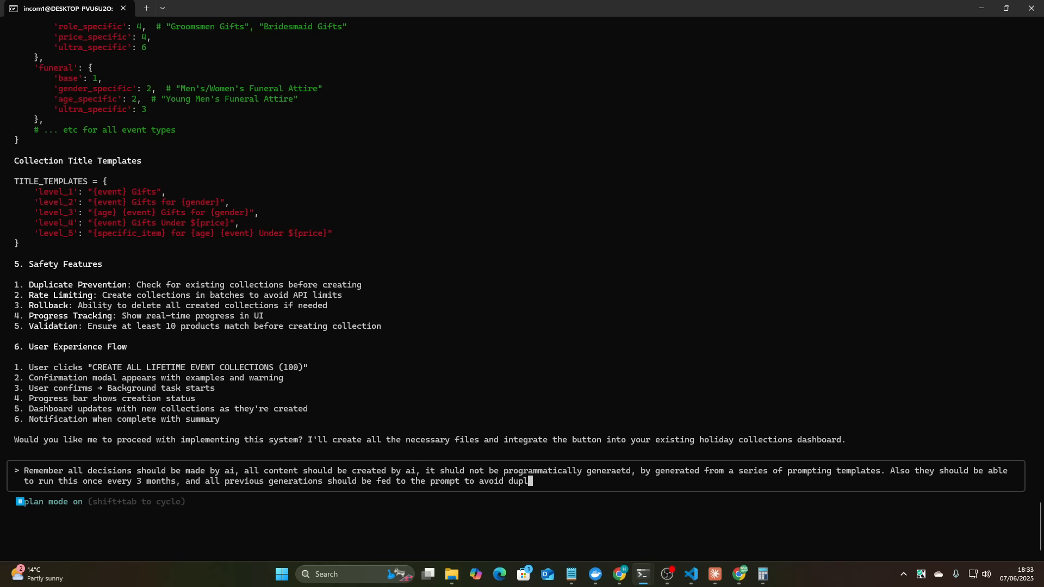
{"action": "type", "text": "icatoin,"}
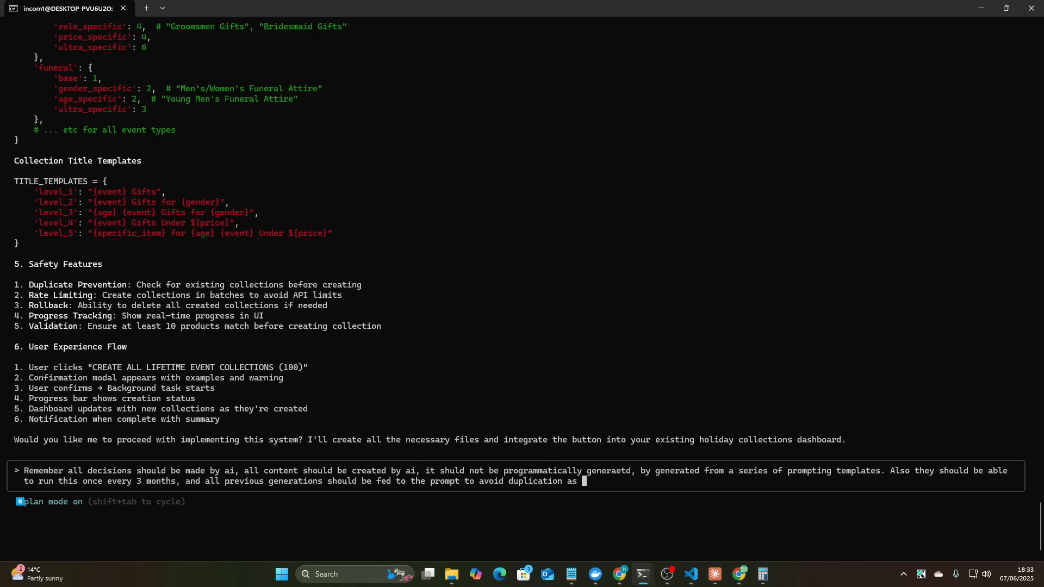
{"action": "type", "text": "well"}
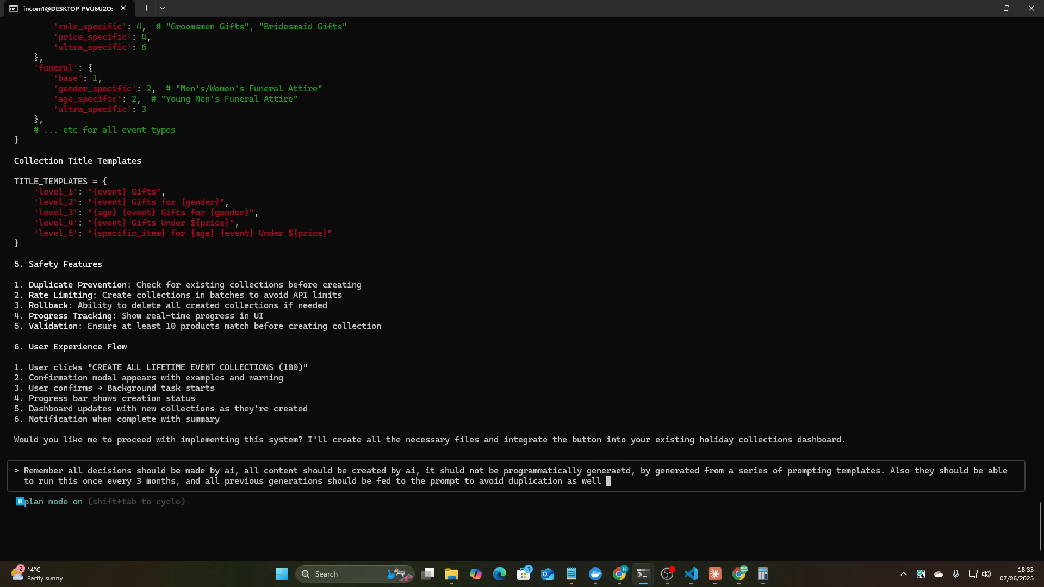
{"action": "key", "text": "Return"}
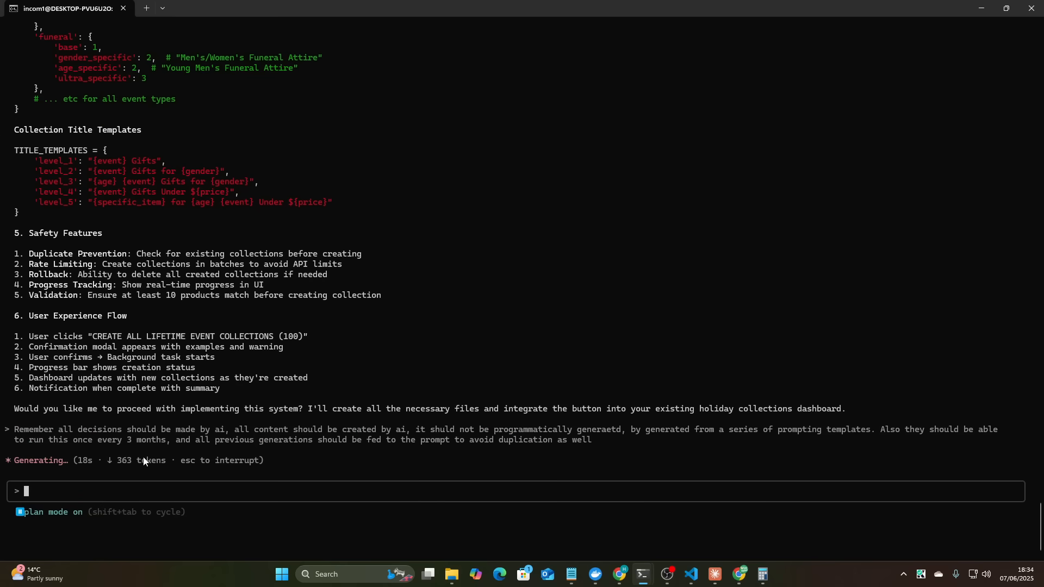
{"action": "scroll", "scroll_direction": "up", "scroll_amount": 3}
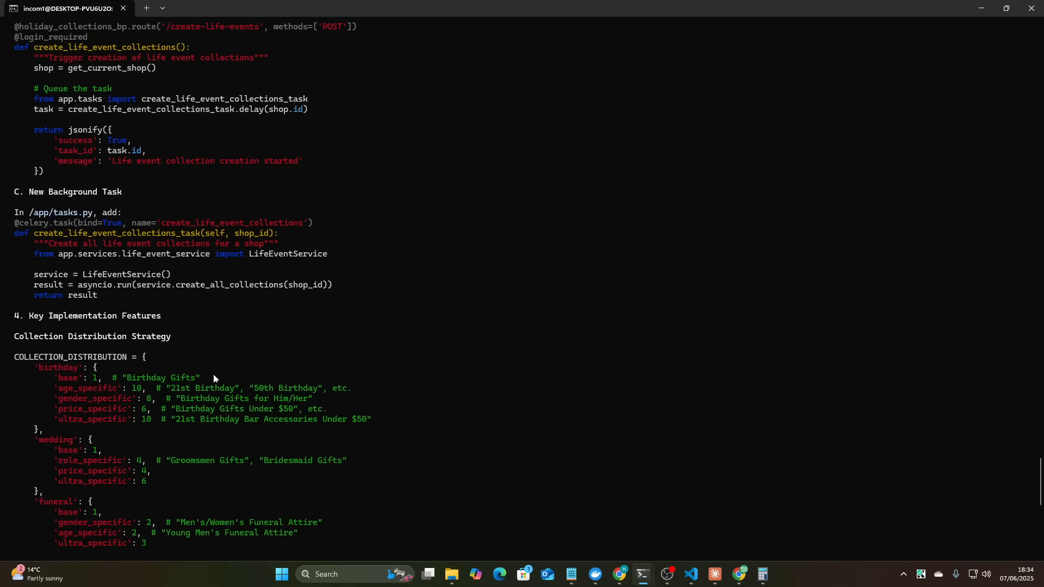
{"action": "scroll", "scroll_direction": "up", "scroll_amount": 3}
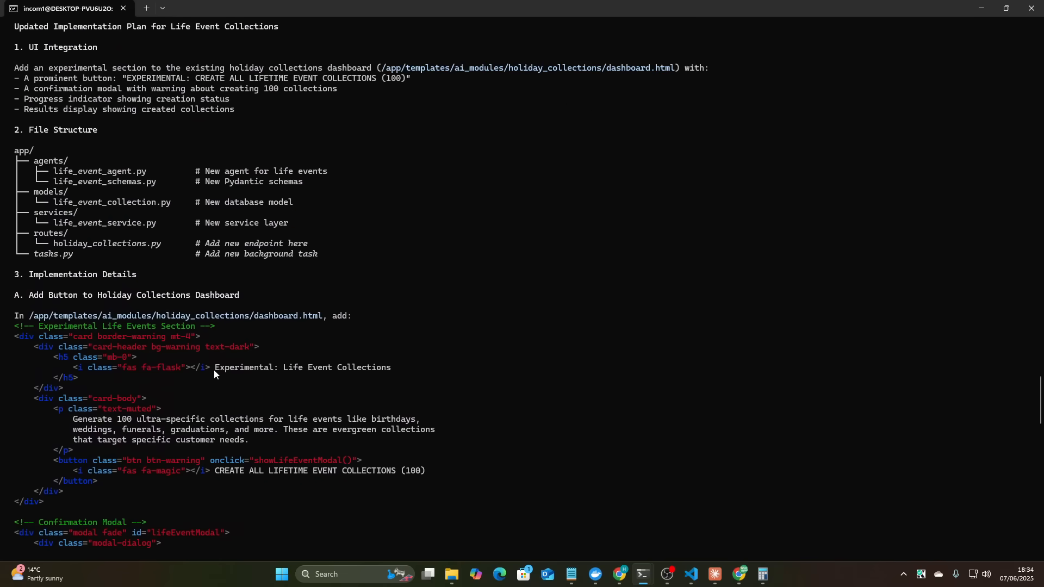
{"action": "scroll", "scroll_direction": "down", "scroll_amount": 3}
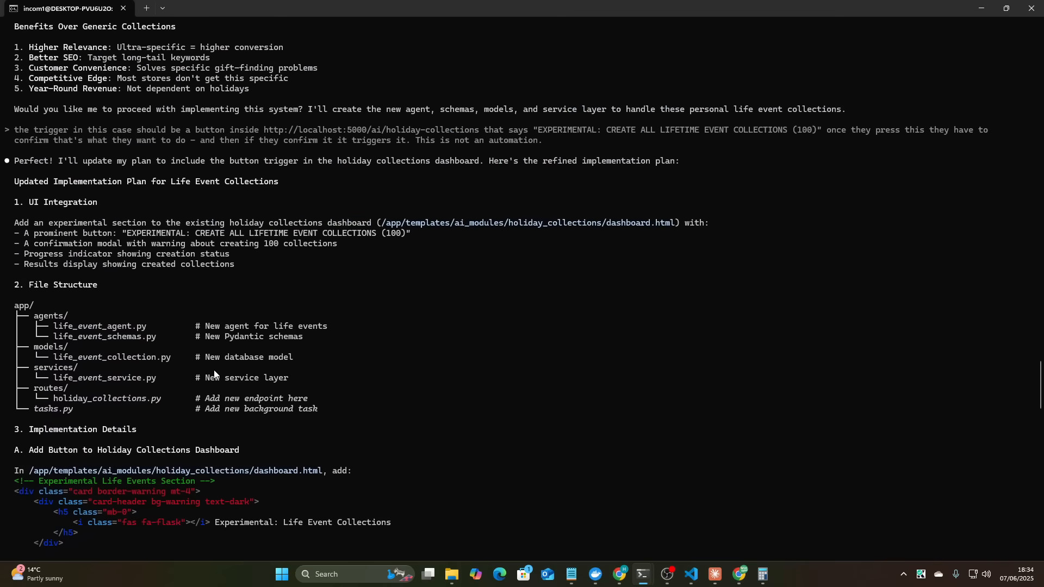
{"action": "scroll", "scroll_direction": "up", "scroll_amount": 3}
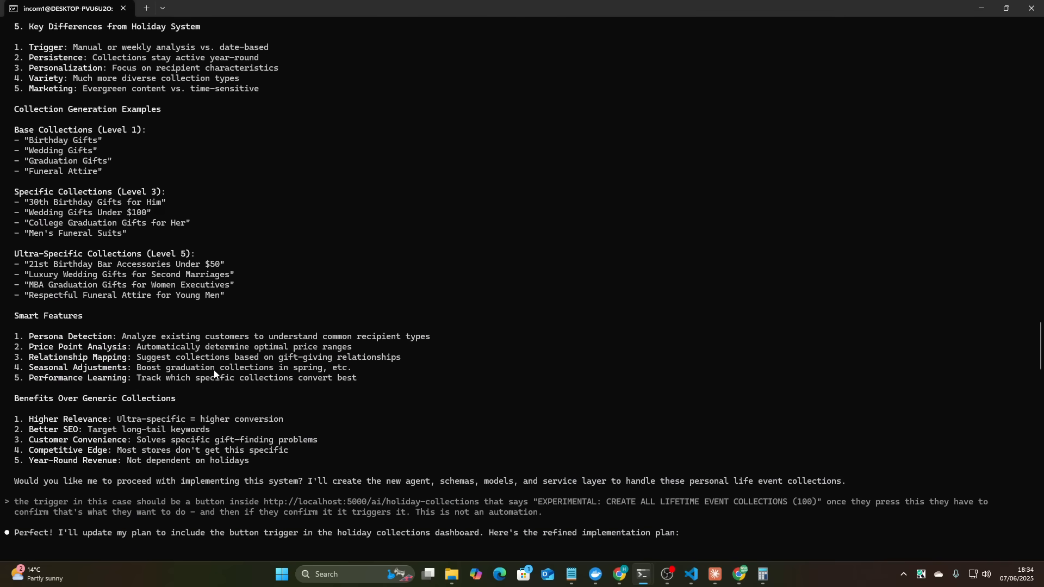
{"action": "scroll", "scroll_direction": "down", "scroll_amount": 3}
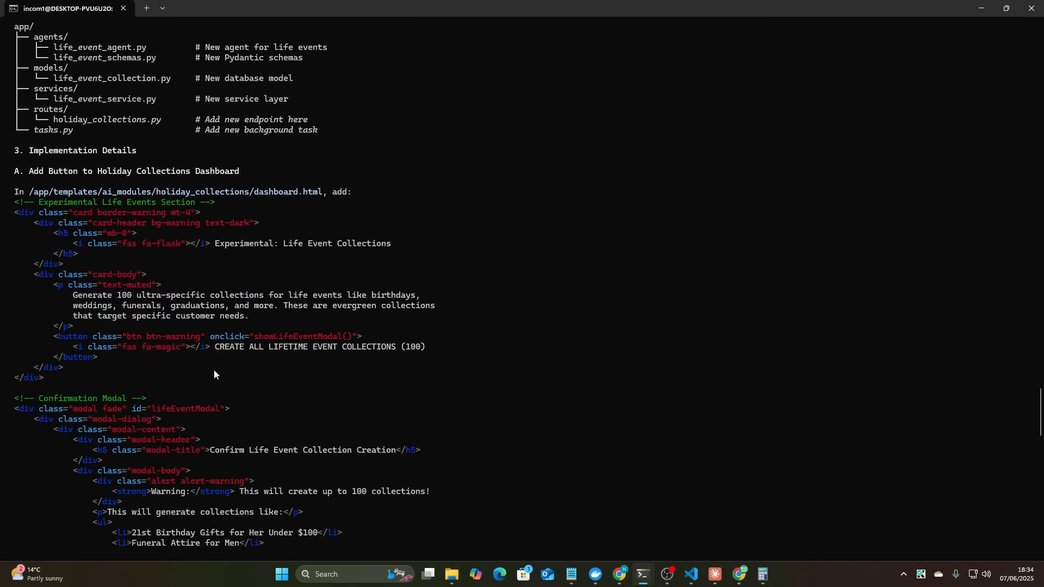
{"action": "scroll", "scroll_direction": "down", "scroll_amount": 3}
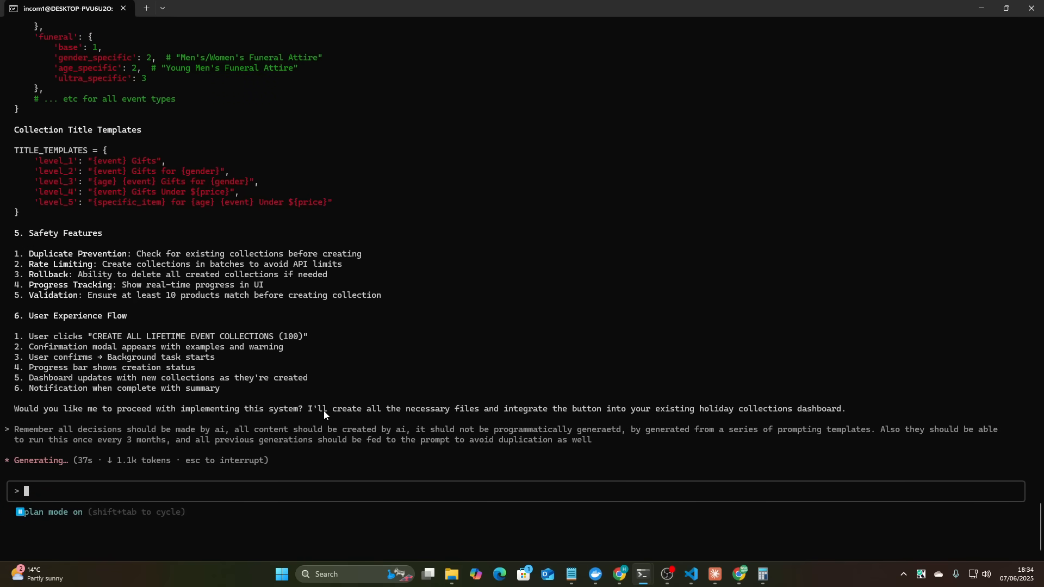
{"action": "mouse_move", "coordinate": [394, 444]}
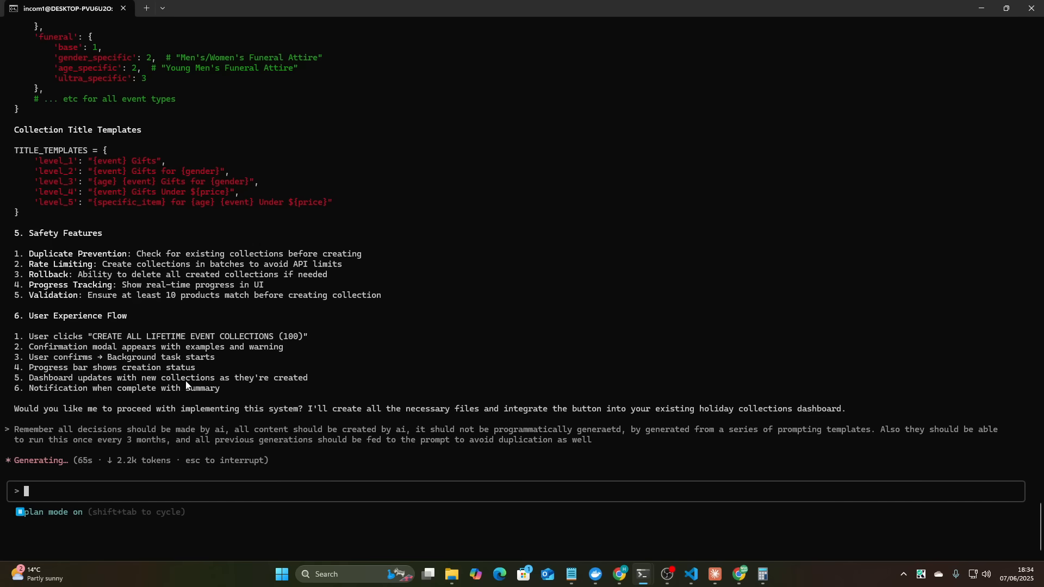
- Scroll through the AI-driven plan's generation tracking, 3-month cooldown and example flows
{"action": "scroll", "scroll_direction": "down", "scroll_amount": 3}
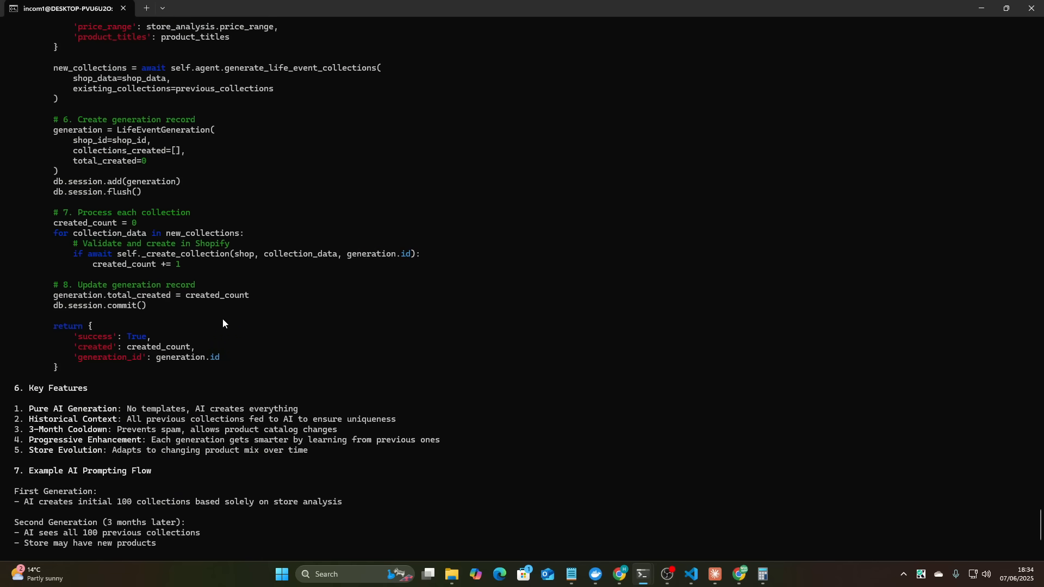
{"action": "scroll", "scroll_direction": "up", "scroll_amount": 3}
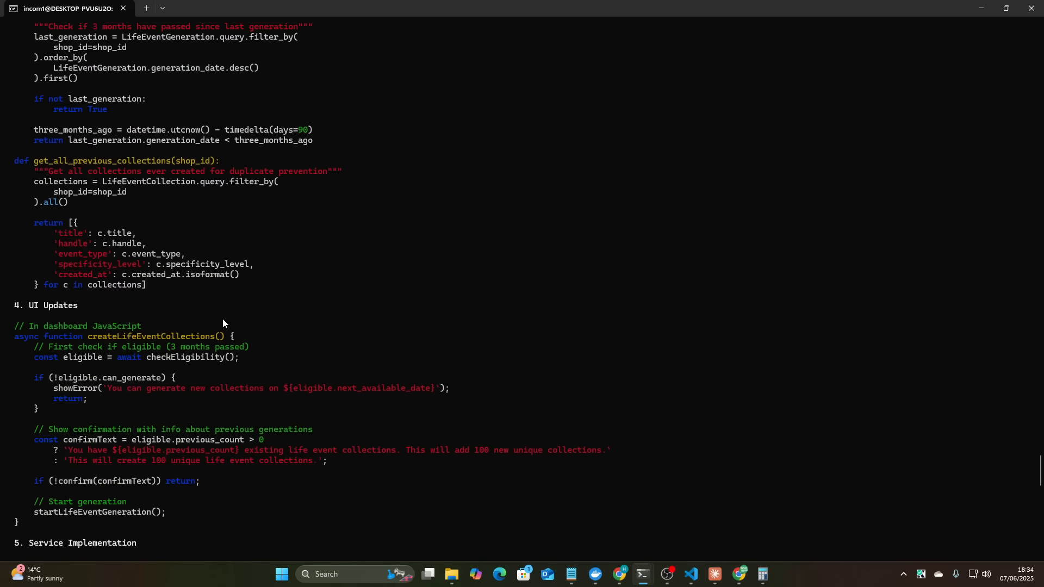
{"action": "scroll", "scroll_direction": "up", "scroll_amount": 3}
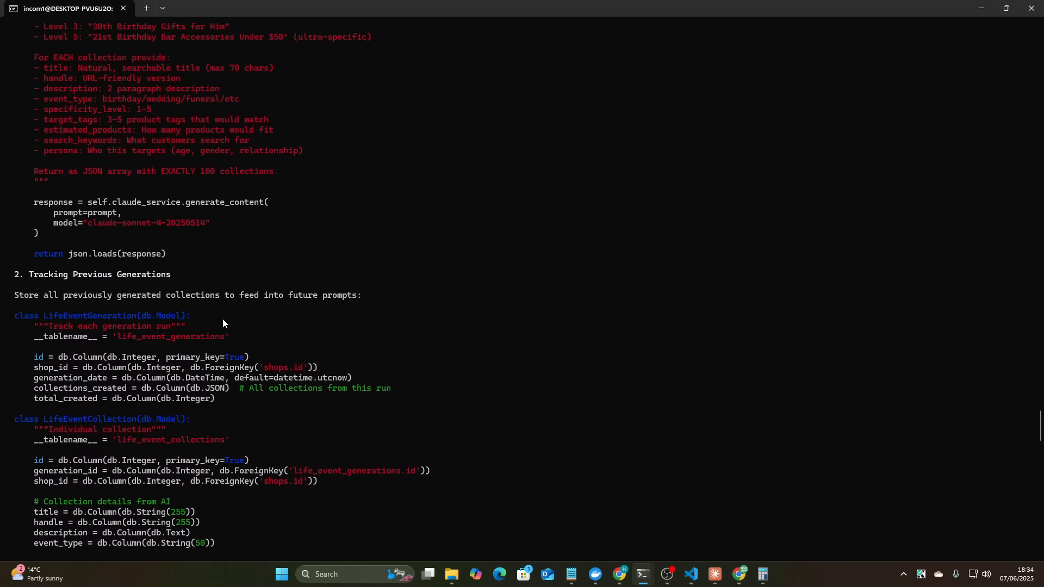
{"action": "scroll", "scroll_direction": "up", "scroll_amount": 3}
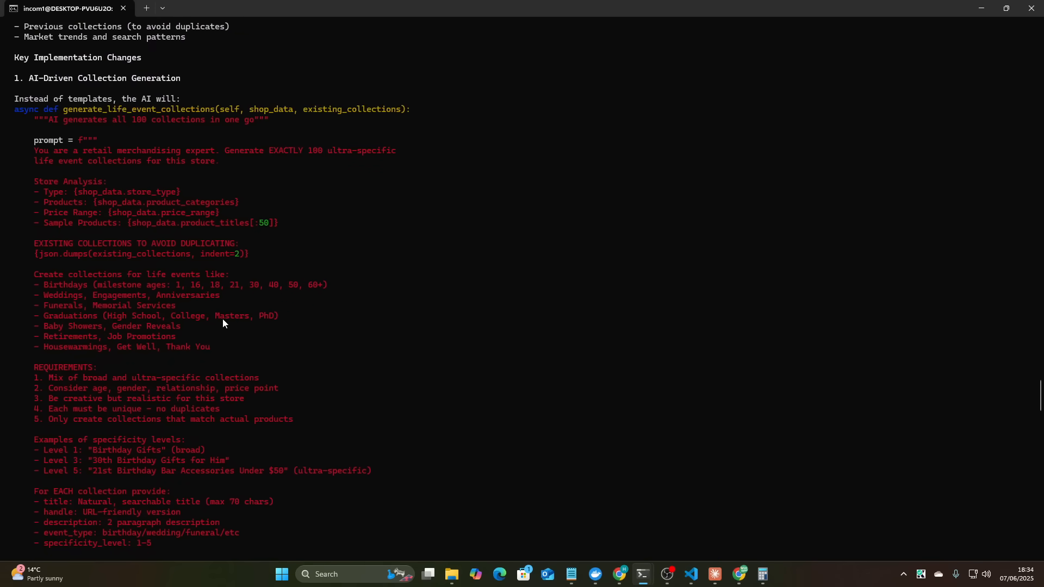
{"action": "scroll", "scroll_direction": "up", "scroll_amount": 3}
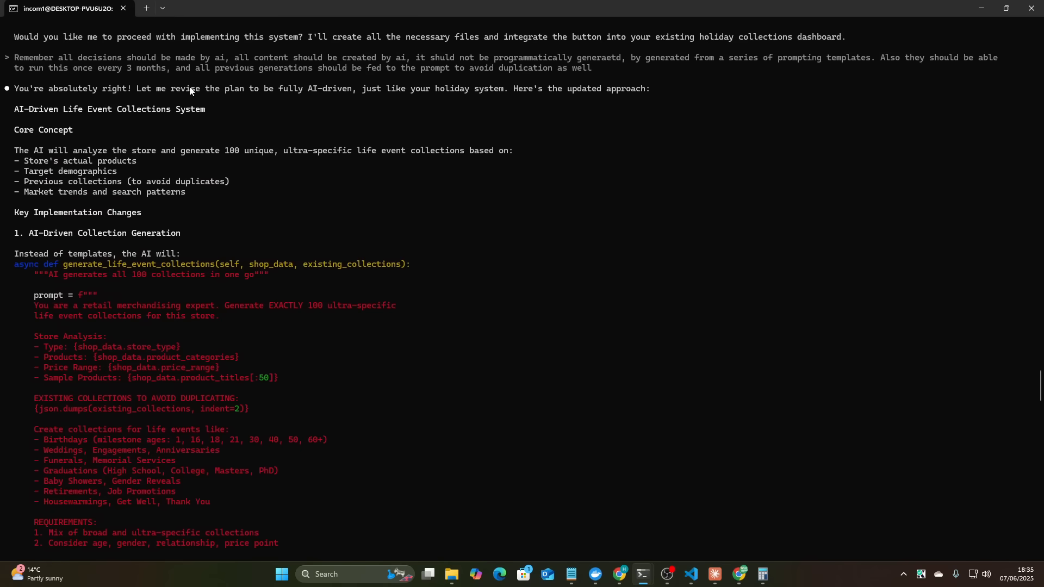
{"action": "mouse_move", "coordinate": [8, 187]}
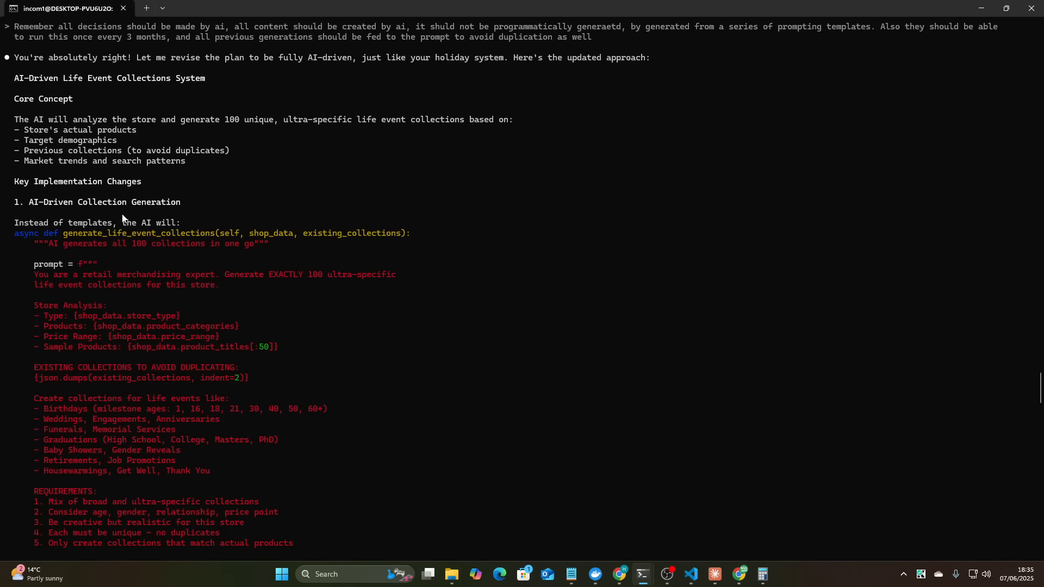
{"action": "scroll", "scroll_direction": "down", "scroll_amount": 3}
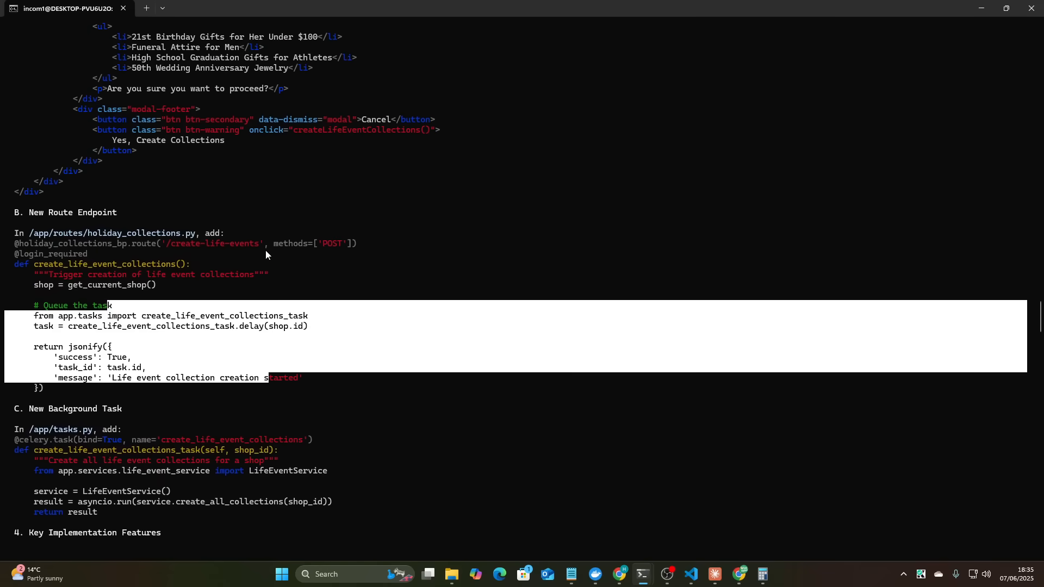
{"action": "scroll", "scroll_direction": "down", "scroll_amount": 3}
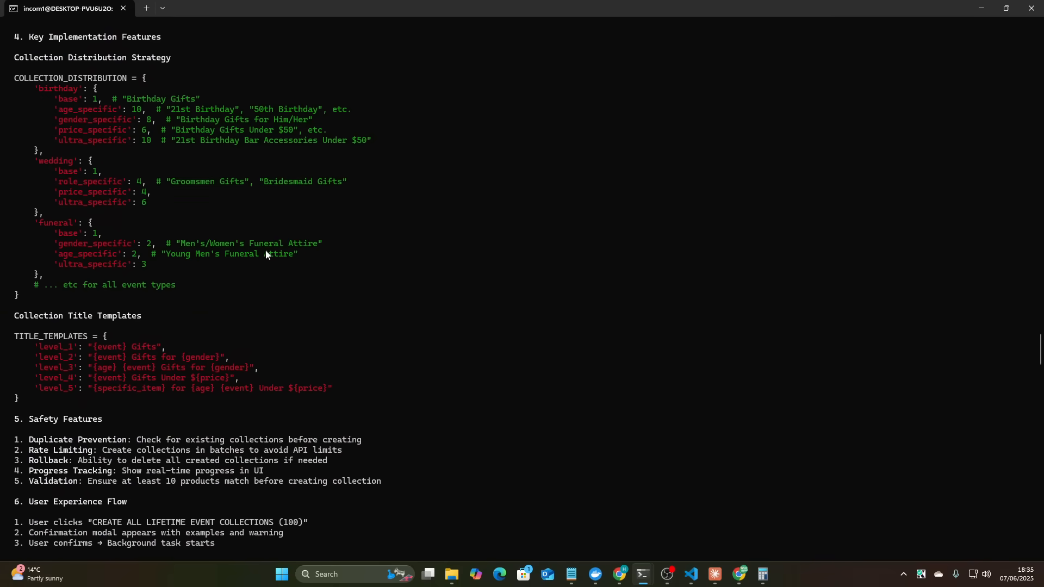
{"action": "scroll", "scroll_direction": "up", "scroll_amount": 3}
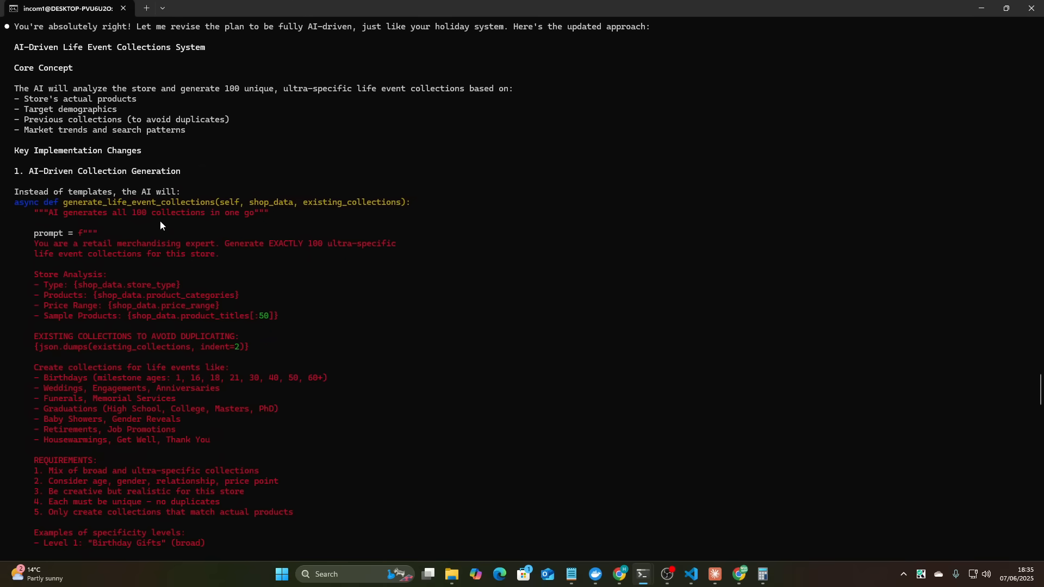
{"action": "scroll", "scroll_direction": "down", "scroll_amount": 3}
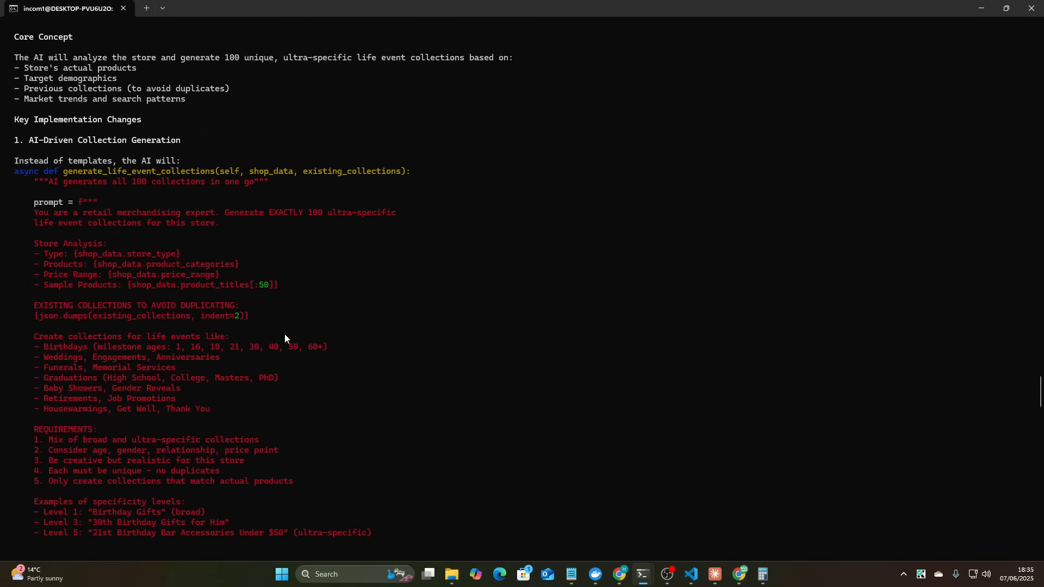
{"action": "scroll", "scroll_direction": "down", "scroll_amount": 3}
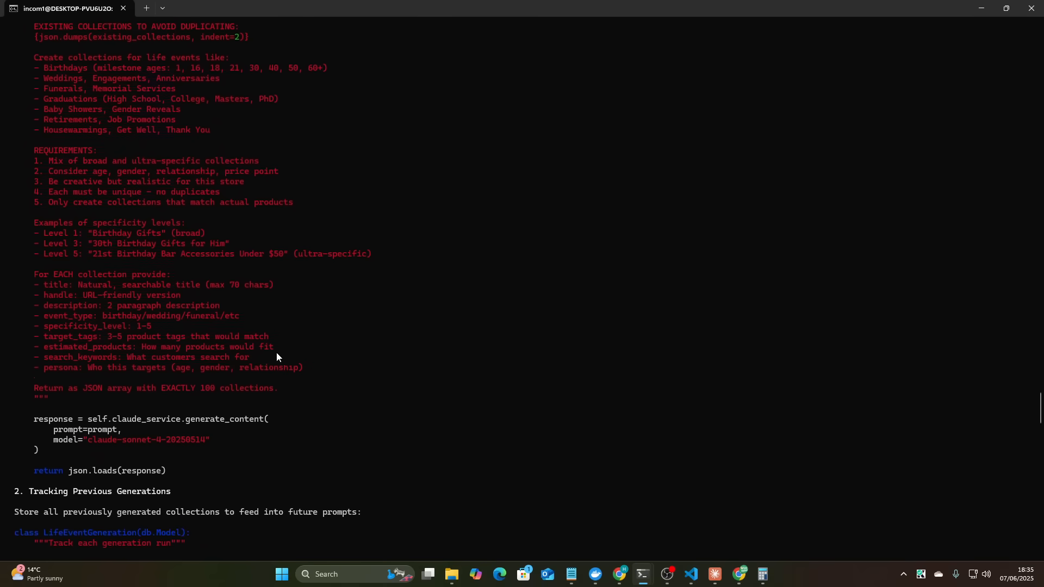
{"action": "scroll", "scroll_direction": "down", "scroll_amount": 3}
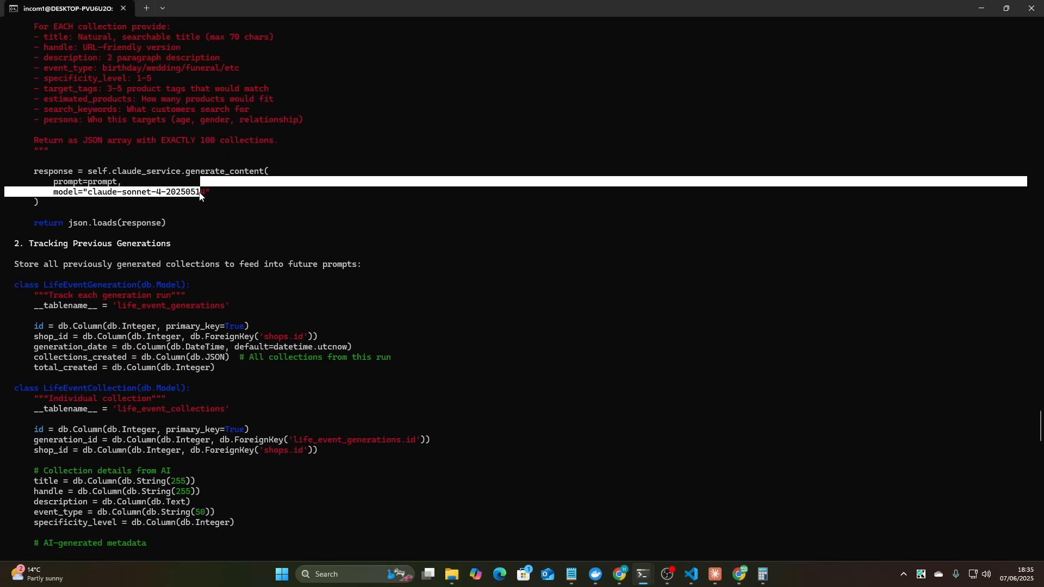
{"action": "scroll", "scroll_direction": "down", "scroll_amount": 3}
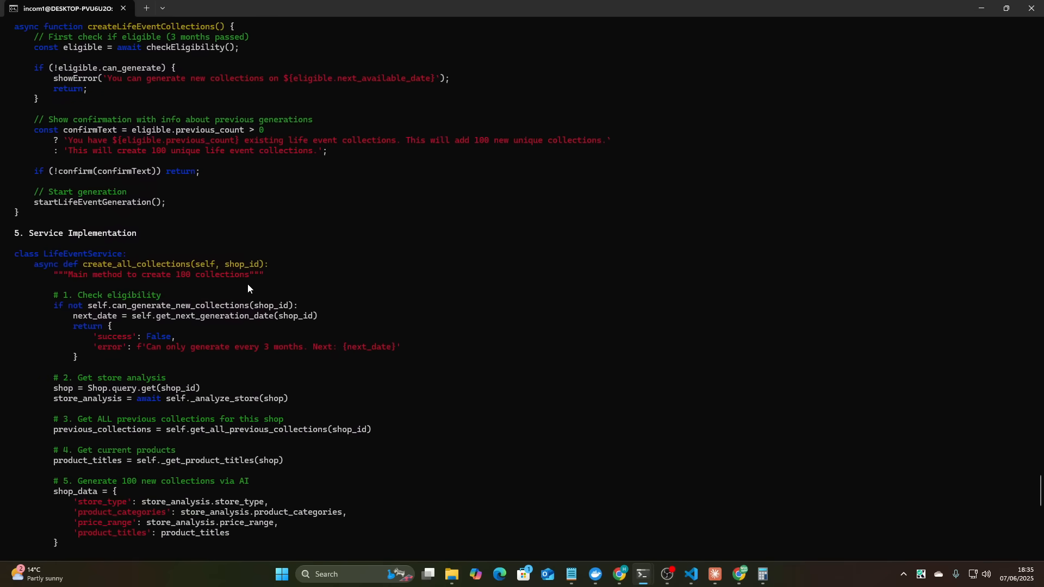
{"action": "scroll", "scroll_direction": "down", "scroll_amount": 3}
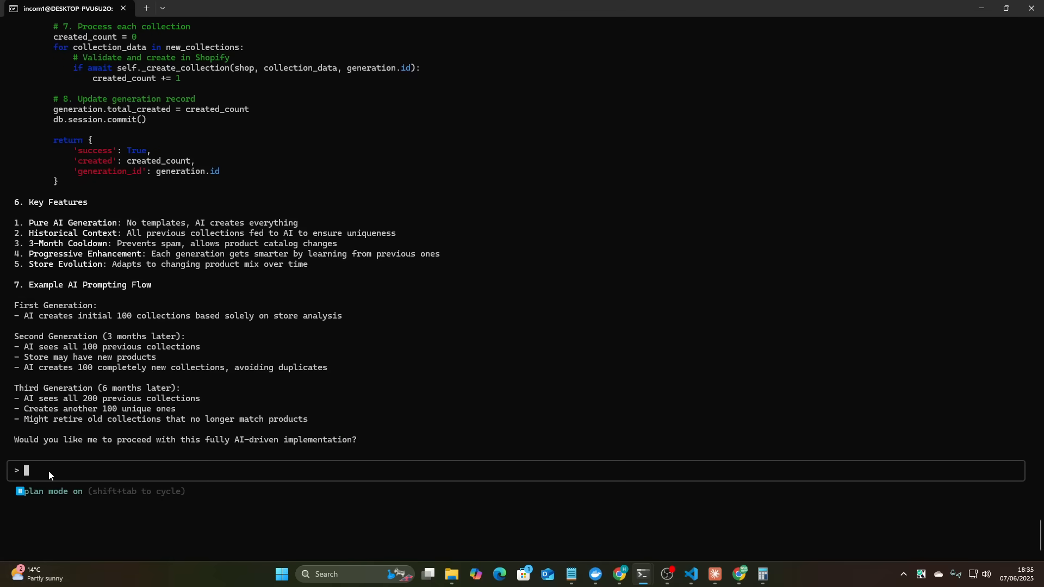
- Cycle the mode through auto-accept edits and back to plan mode
{"action": "key", "text": "shift+tab"}
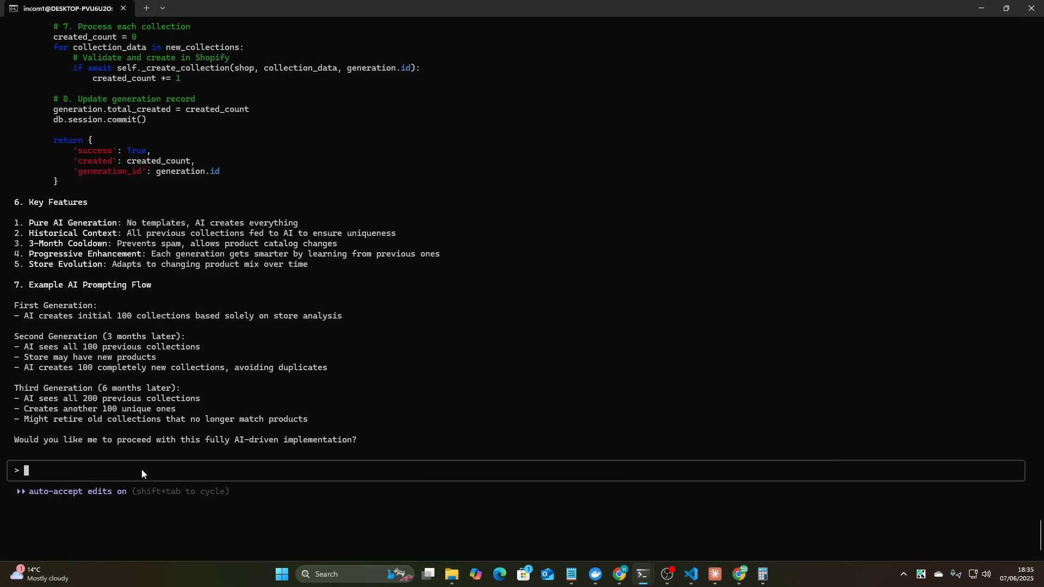
{"action": "mouse_move", "coordinate": [153, 474]}
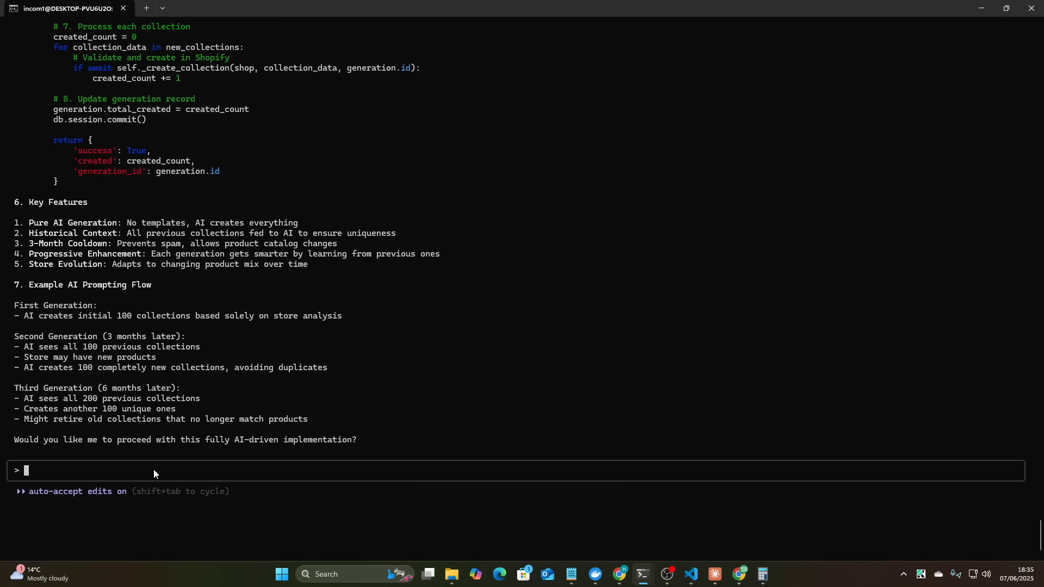
{"action": "type", "text": "make m"}
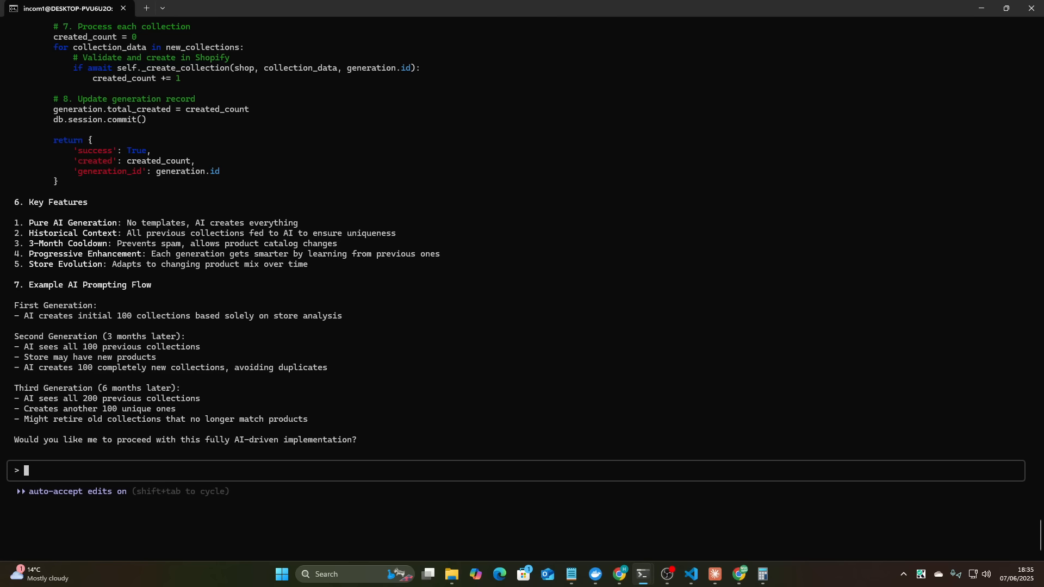
{"action": "key", "text": "shift+tab"}
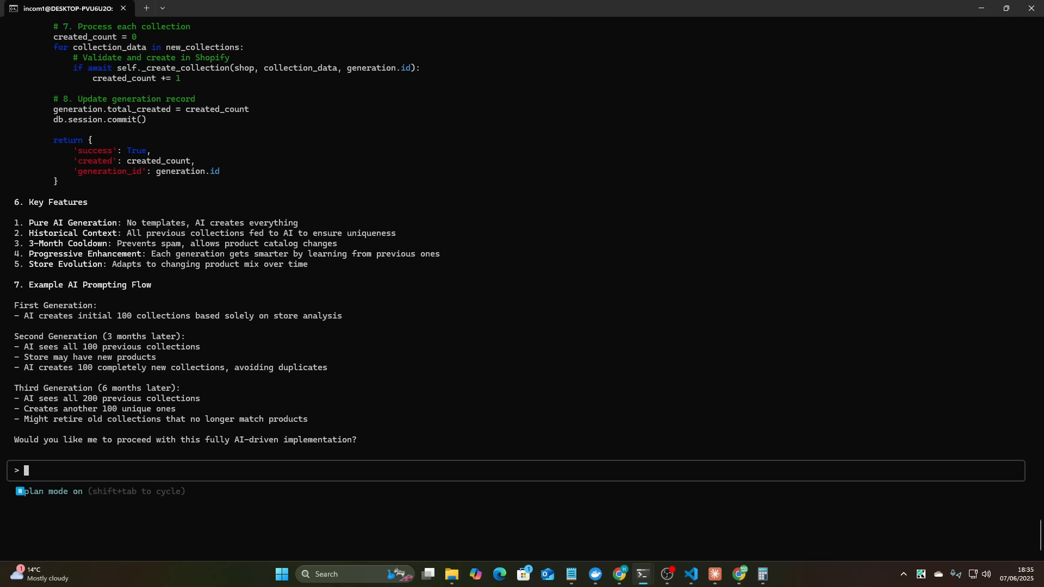
- Ask Claude to plan database changes via the Supabase MCP, plus a dev/prod migration script
{"action": "type", "text": "please note: you will also need"}
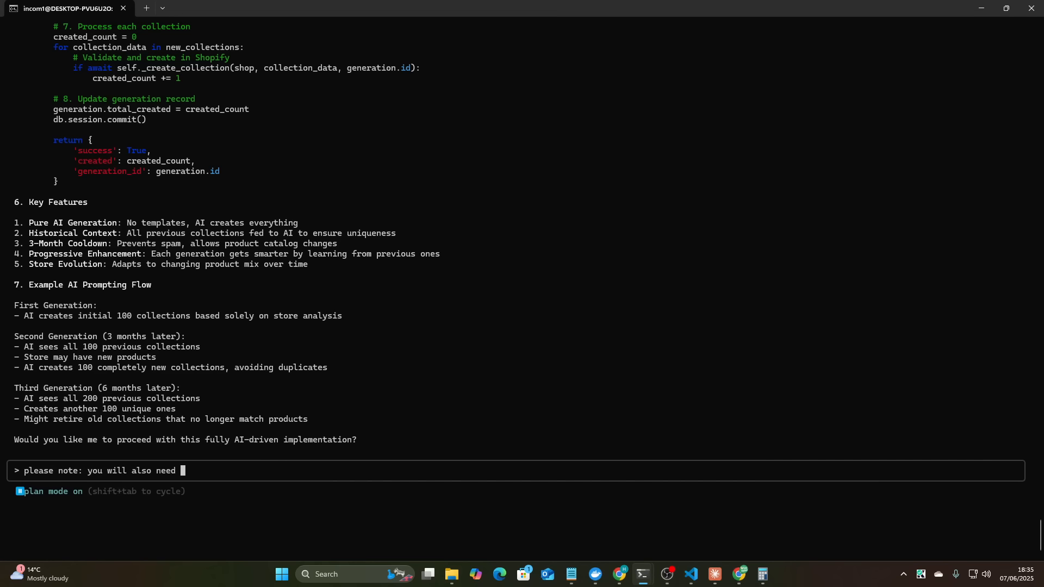
{"action": "type", "text": "toconsider databas"}
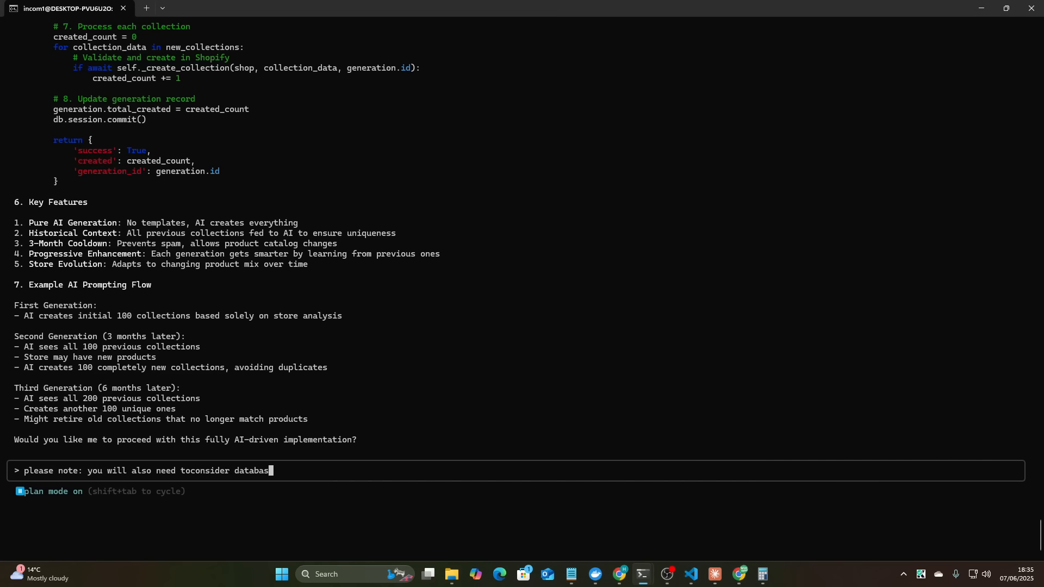
{"action": "type", "text": "ing for this most"}
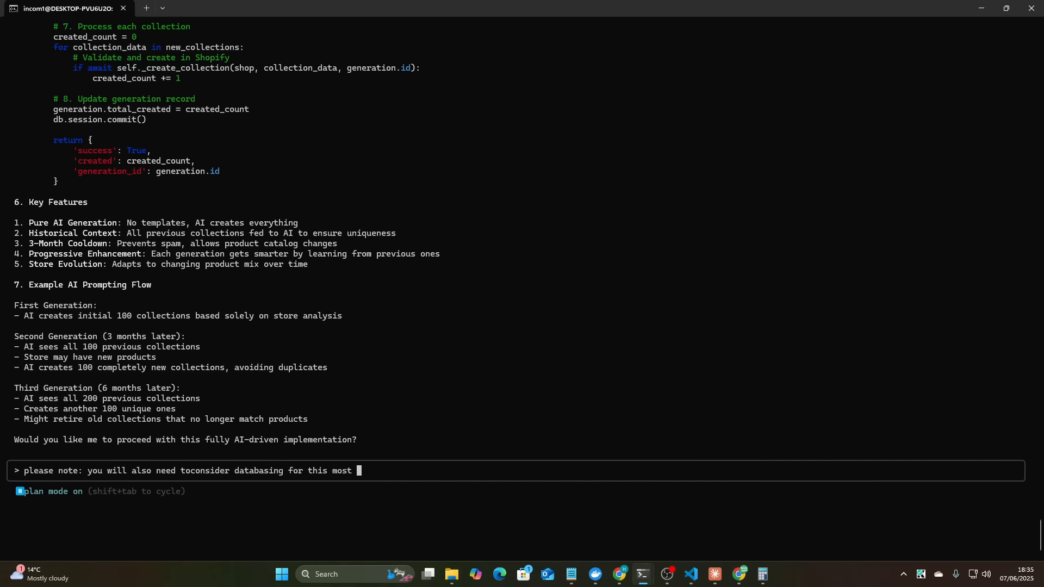
{"action": "type", "text": "likely, have you o"}
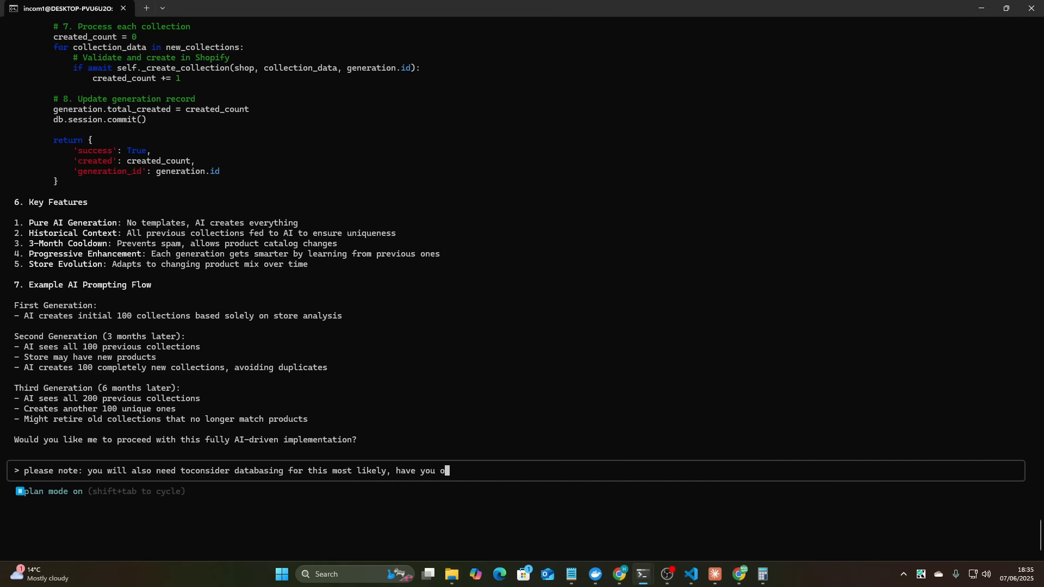
{"action": "type", "text": "considered databasing? You will"}
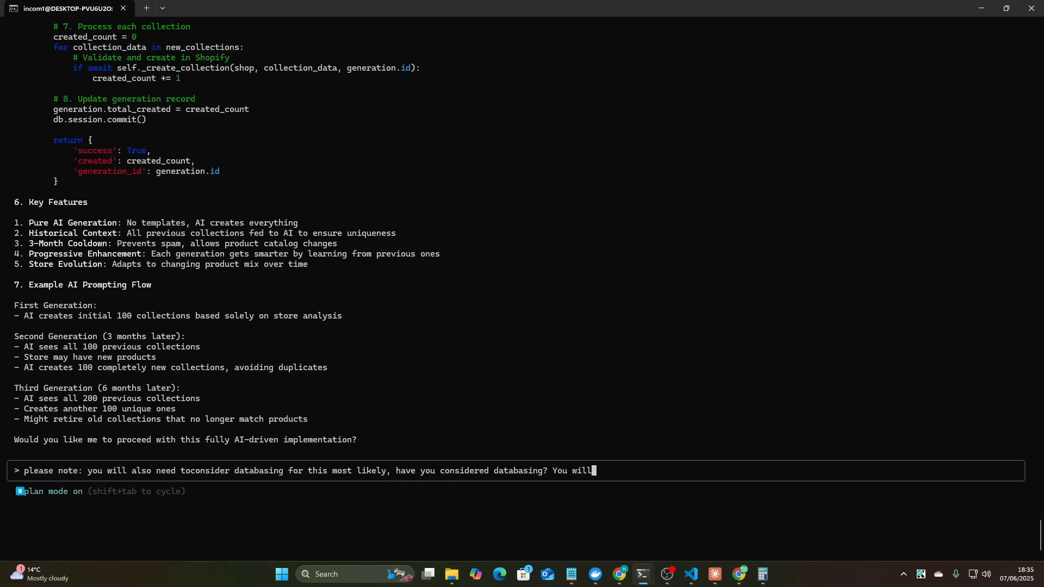
{"action": "type", "text": "need to use the supab"}
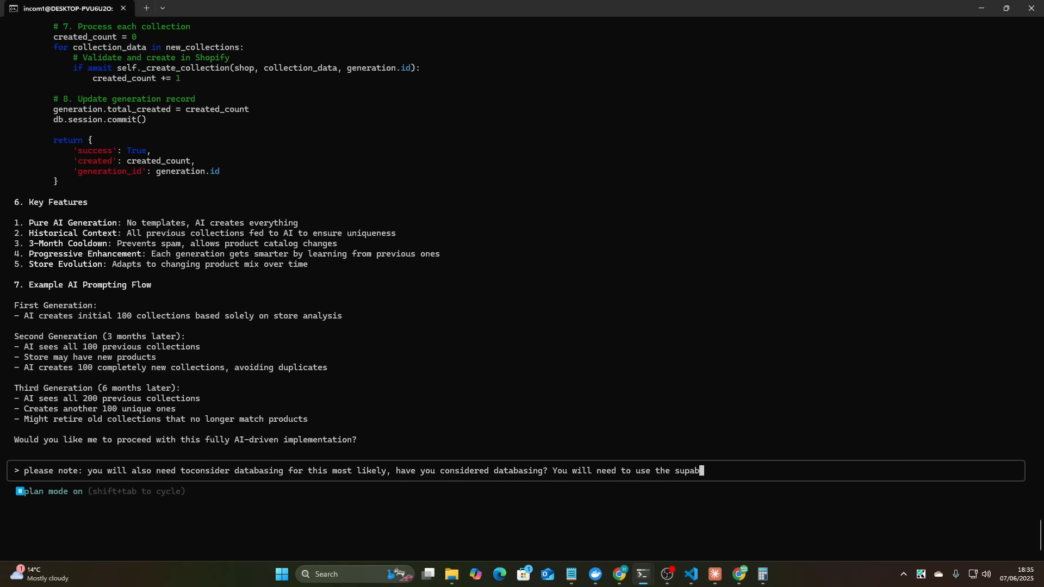
{"action": "type", "text": "ase mcp to make any"}
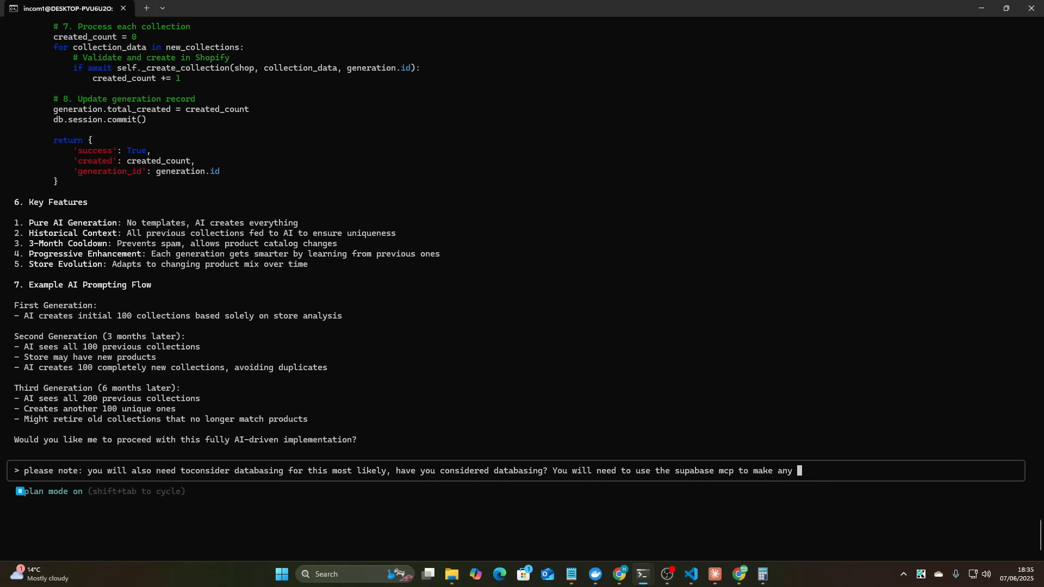
{"action": "type", "text": "changes to my"}
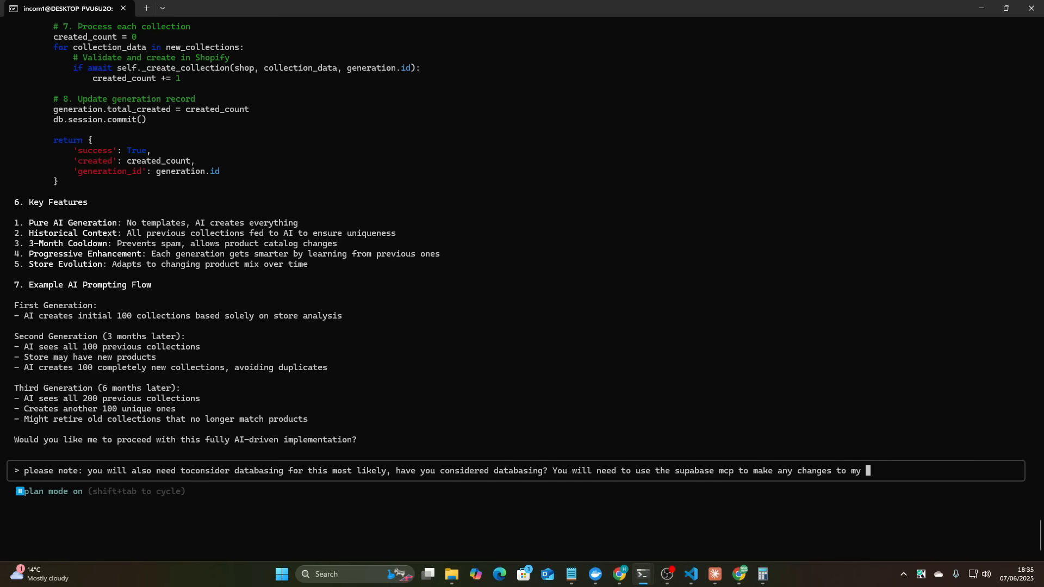
{"action": "type", "text": "localhost dev d"}
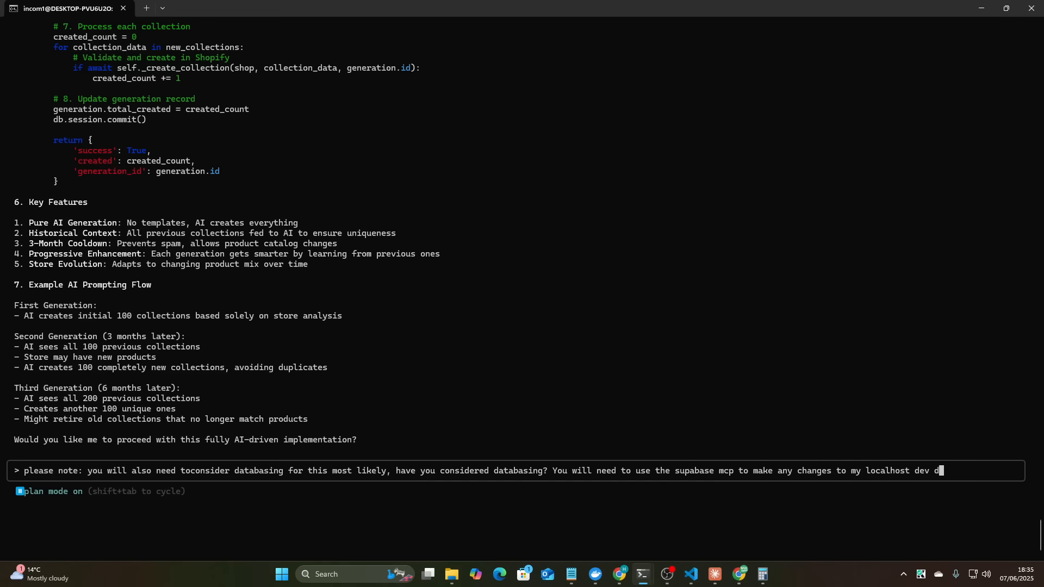
{"action": "type", "text": "database and also a migration scrip"}
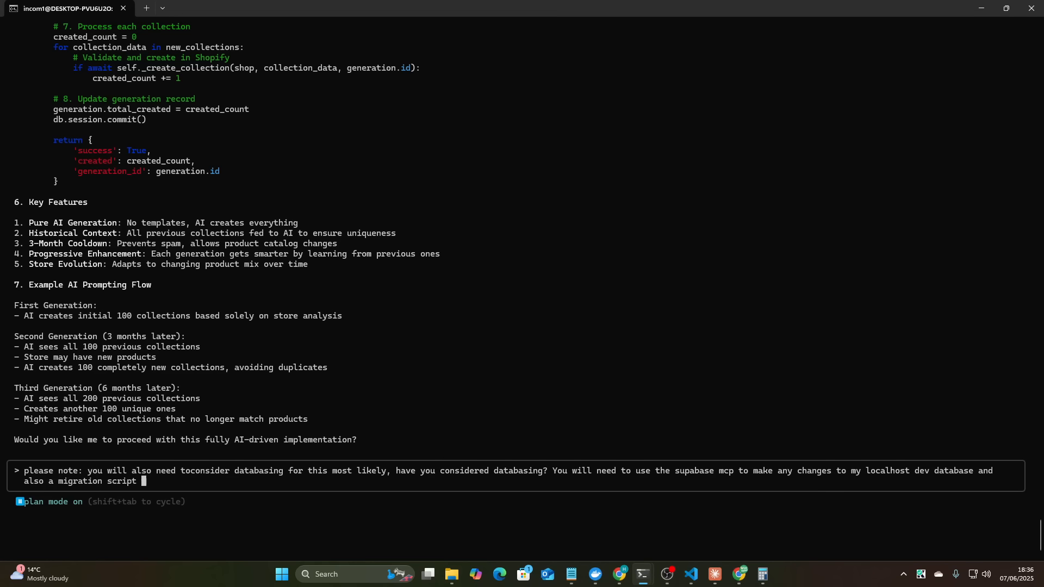
{"action": "type", "text": "to move that database to"}
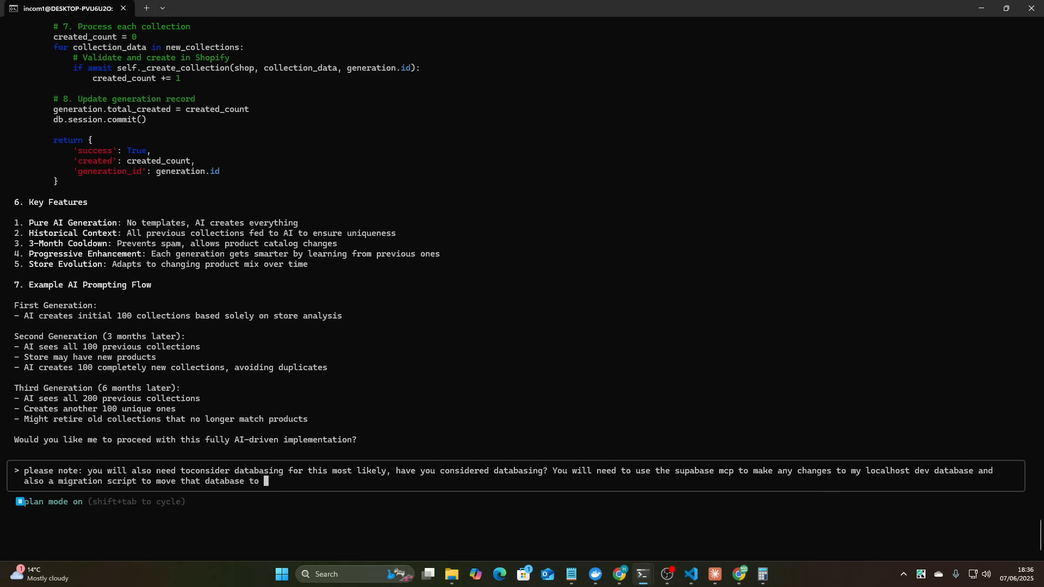
{"action": "type", "text": "my dev and prod databs"}
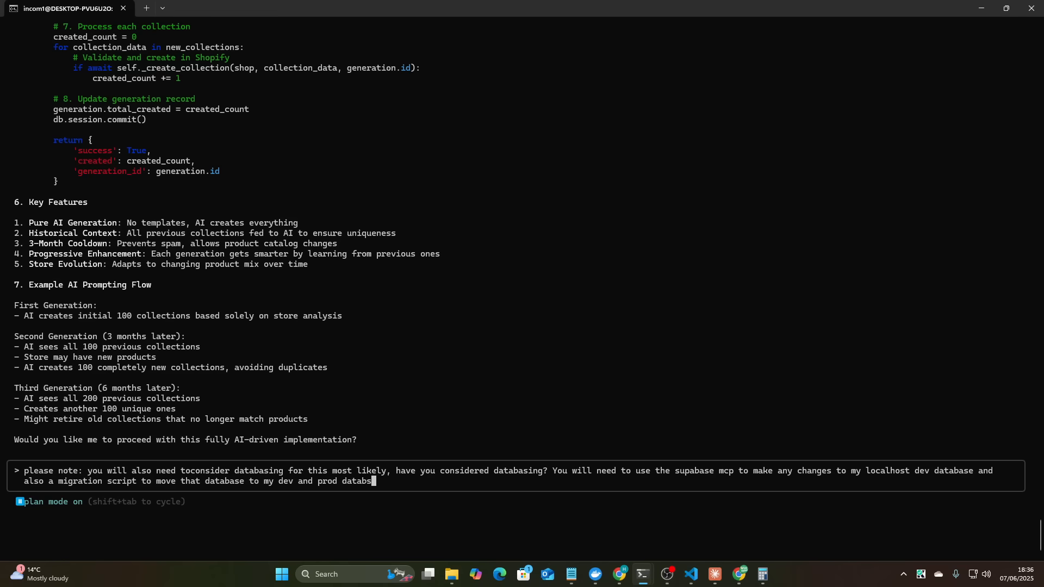
{"action": "type", "text": "ases"}
{"action": "key", "text": "Return"}
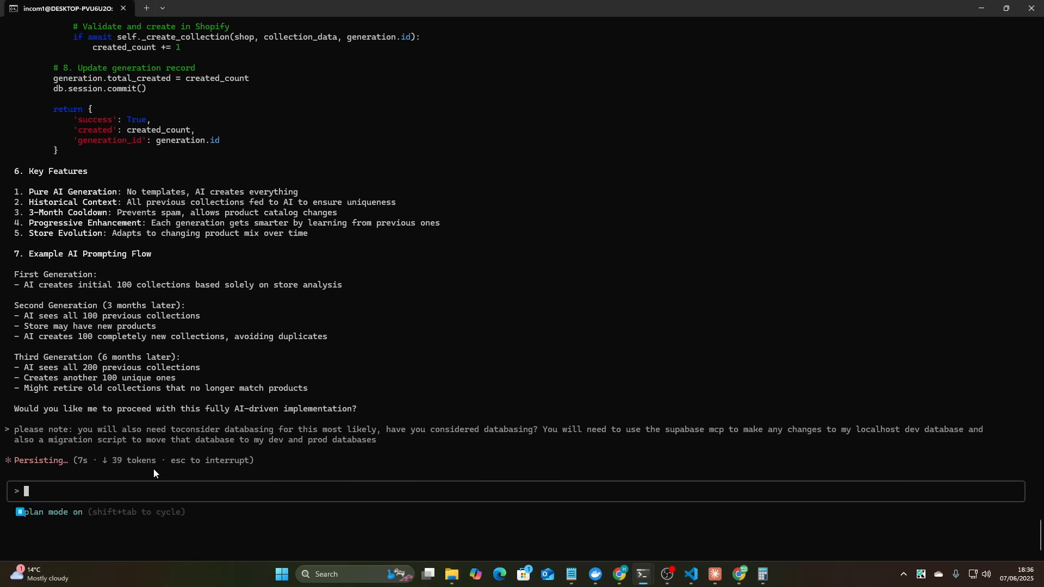
- Scroll through the revised plan's two new tables, migration steps and file structure
{"action": "scroll", "scroll_direction": "up", "scroll_amount": 3}
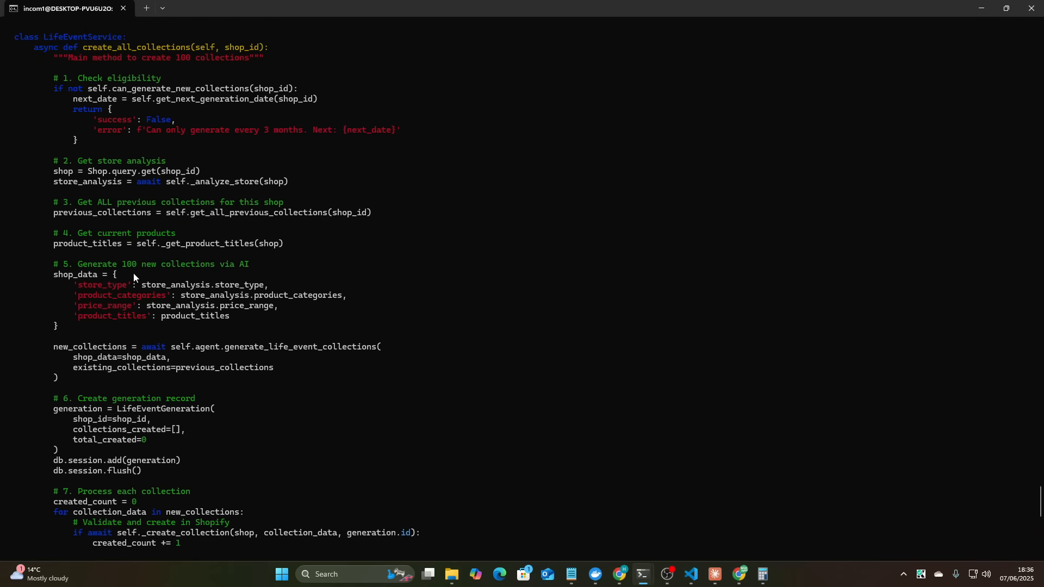
{"action": "scroll", "scroll_direction": "up", "scroll_amount": 3}
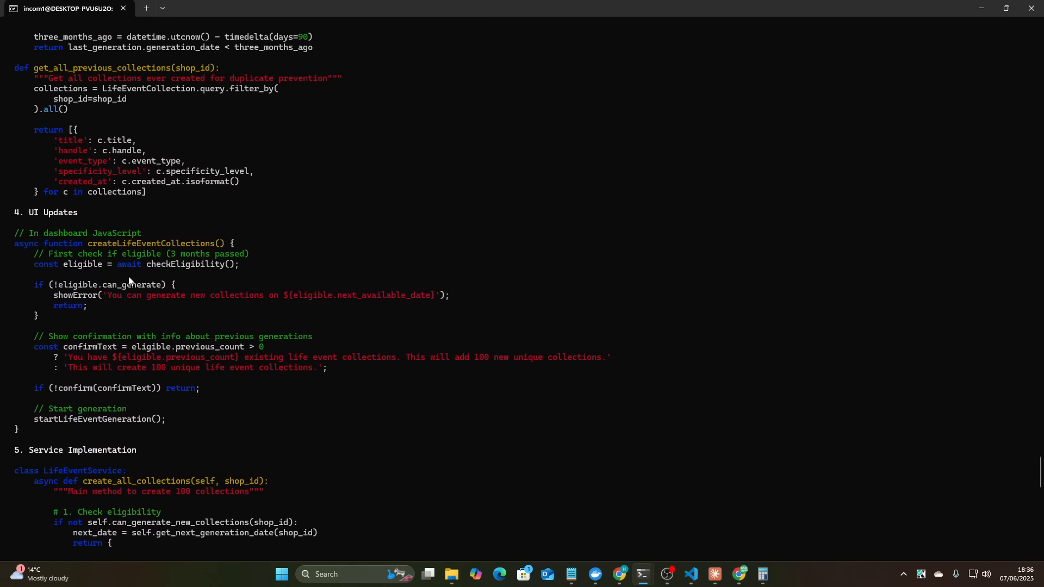
{"action": "scroll", "scroll_direction": "up", "scroll_amount": 3}
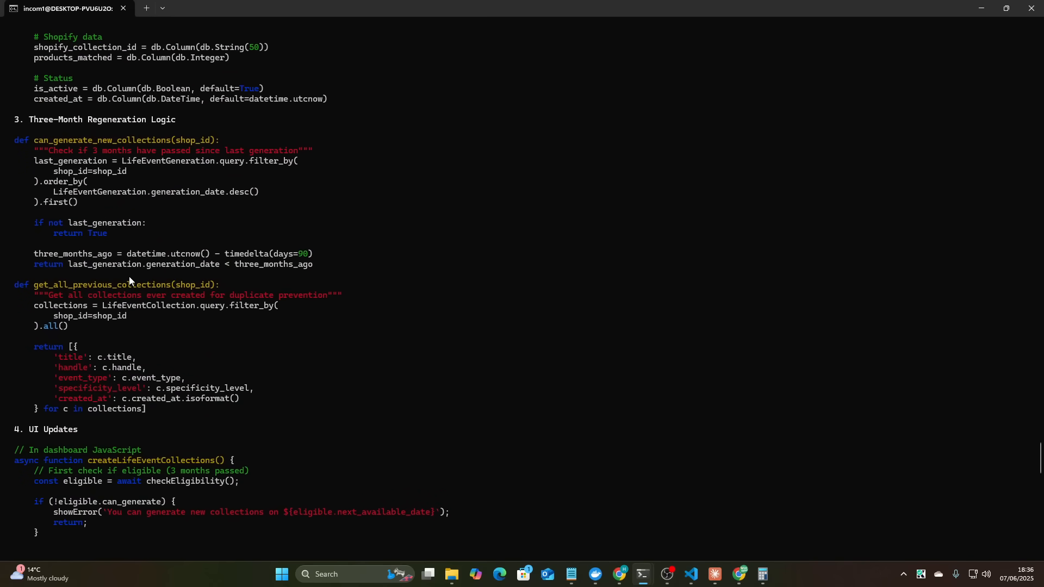
{"action": "scroll", "scroll_direction": "up", "scroll_amount": 3}
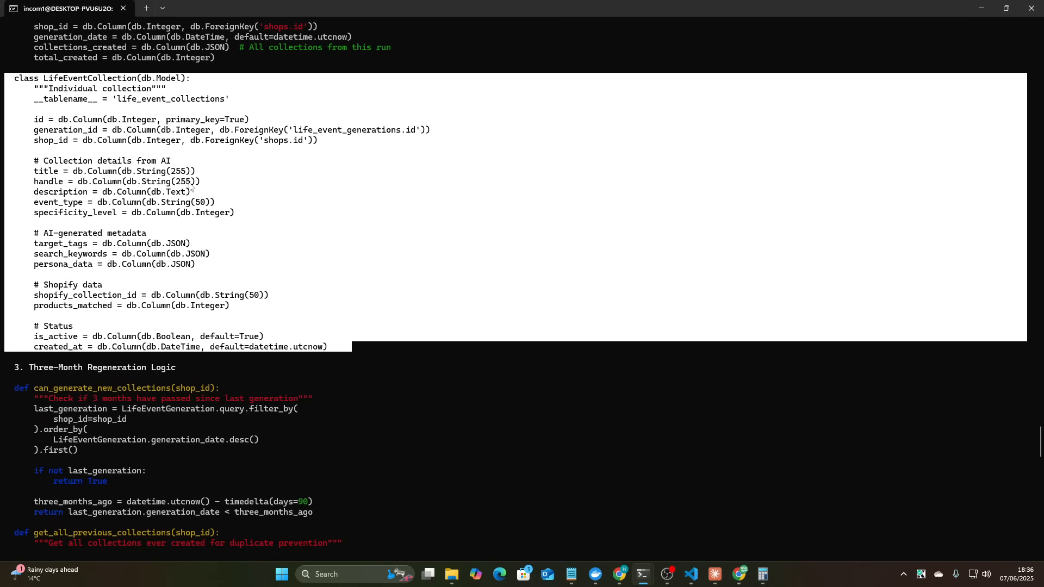
{"action": "scroll", "scroll_direction": "up", "scroll_amount": 3}
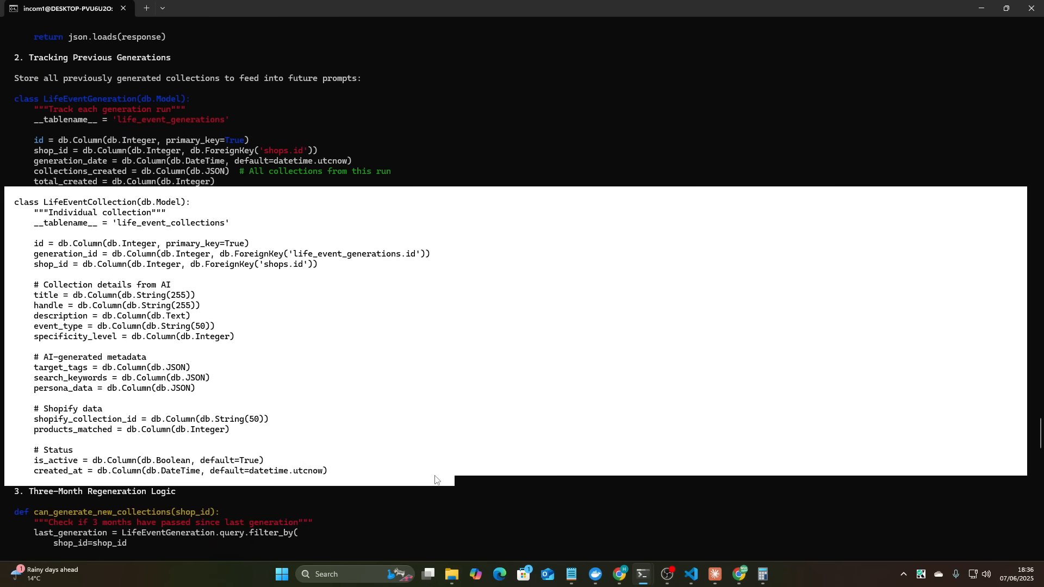
{"action": "scroll", "scroll_direction": "down", "scroll_amount": 3}
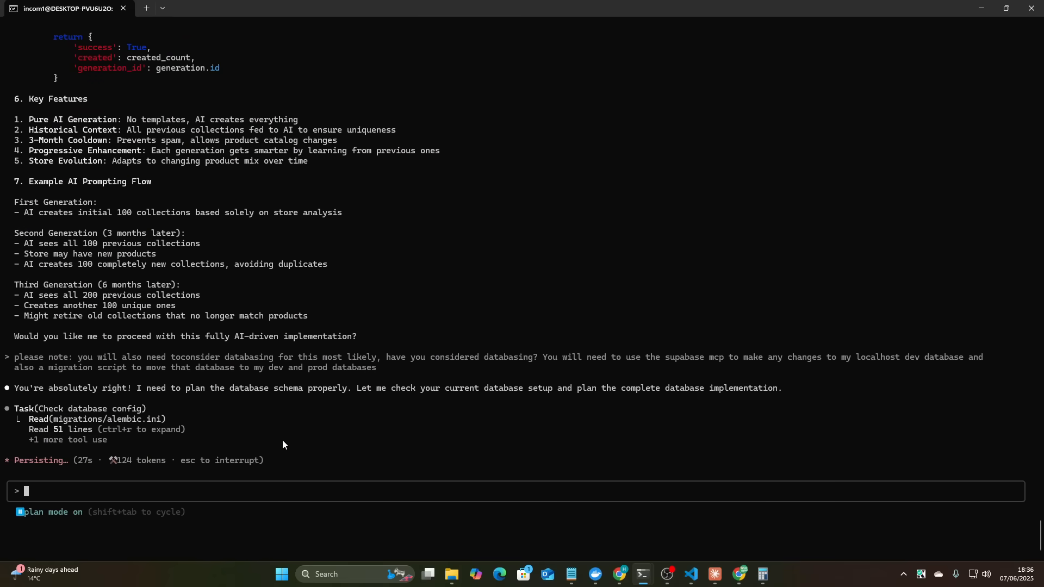
{"action": "scroll", "scroll_direction": "down", "scroll_amount": 3}
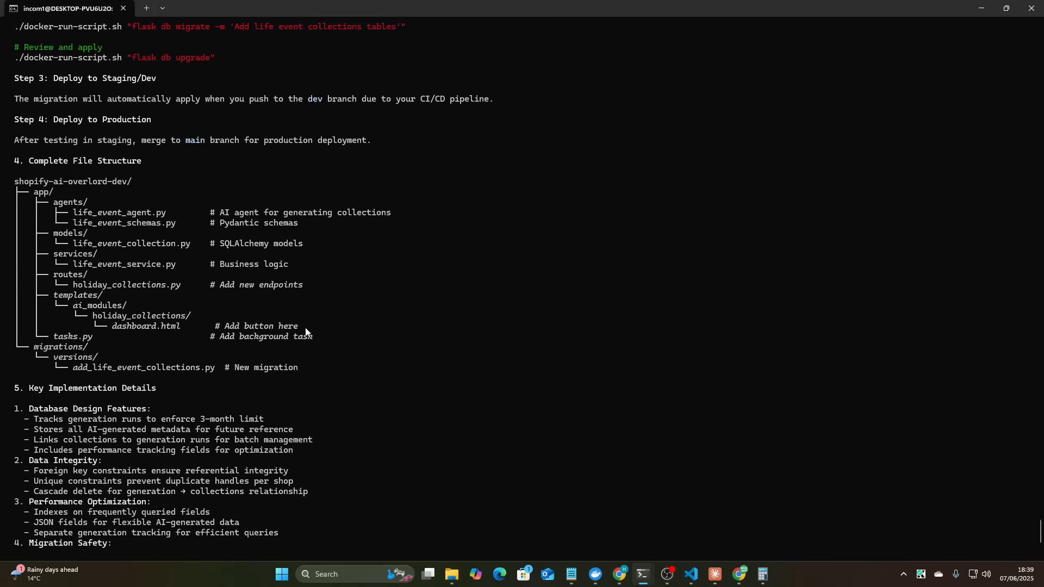
{"action": "scroll", "scroll_direction": "up", "scroll_amount": 3}
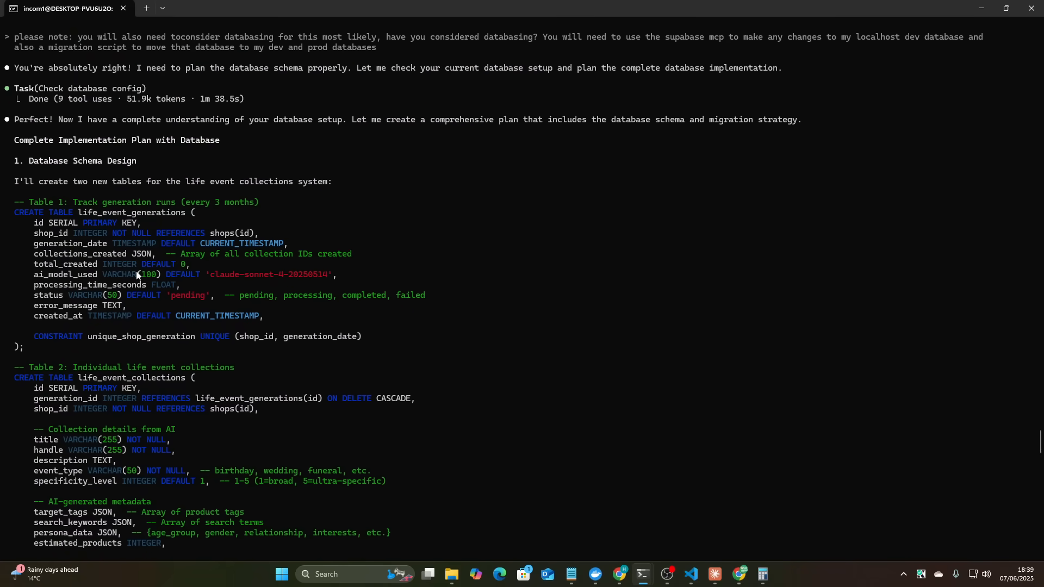
{"action": "scroll", "scroll_direction": "down", "scroll_amount": 3}
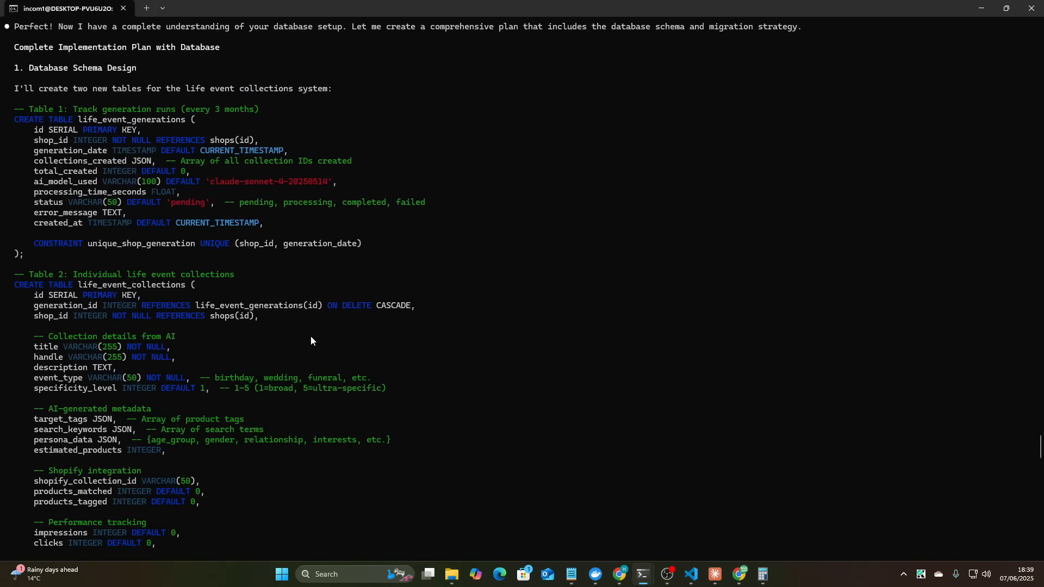
{"action": "scroll", "scroll_direction": "down", "scroll_amount": 3}
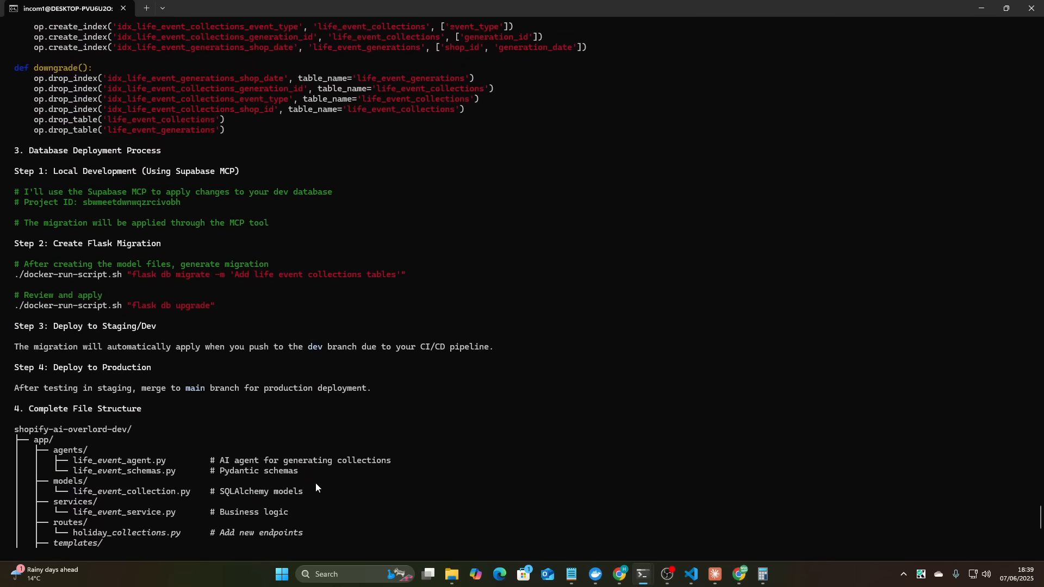
{"action": "scroll", "scroll_direction": "down", "scroll_amount": 3}
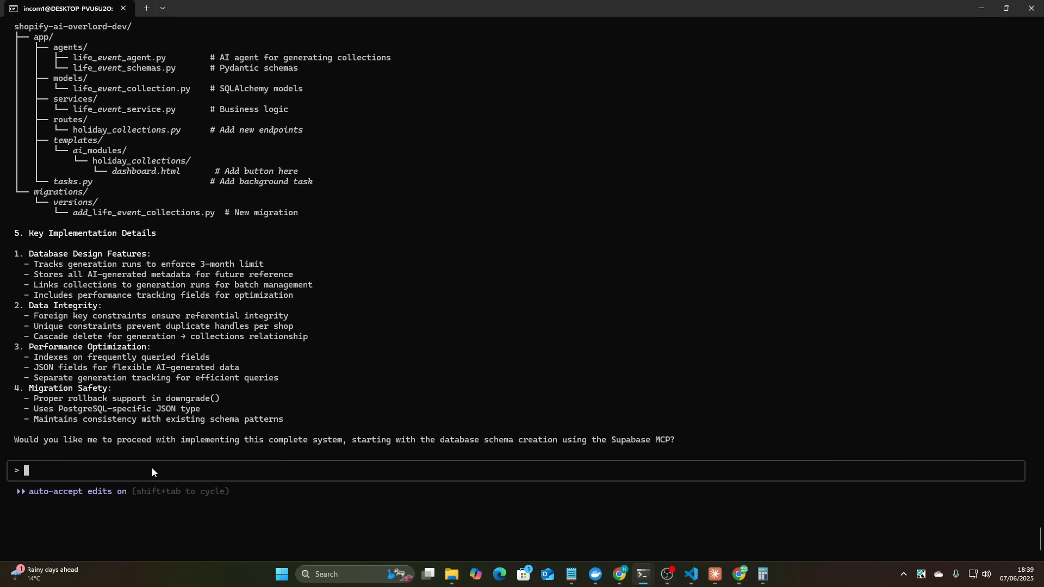
- Ask Claude to merge stable changes to dev, then build on branch experimental-feature using Supabase MCP
{"action": "type", "text": "please m"}
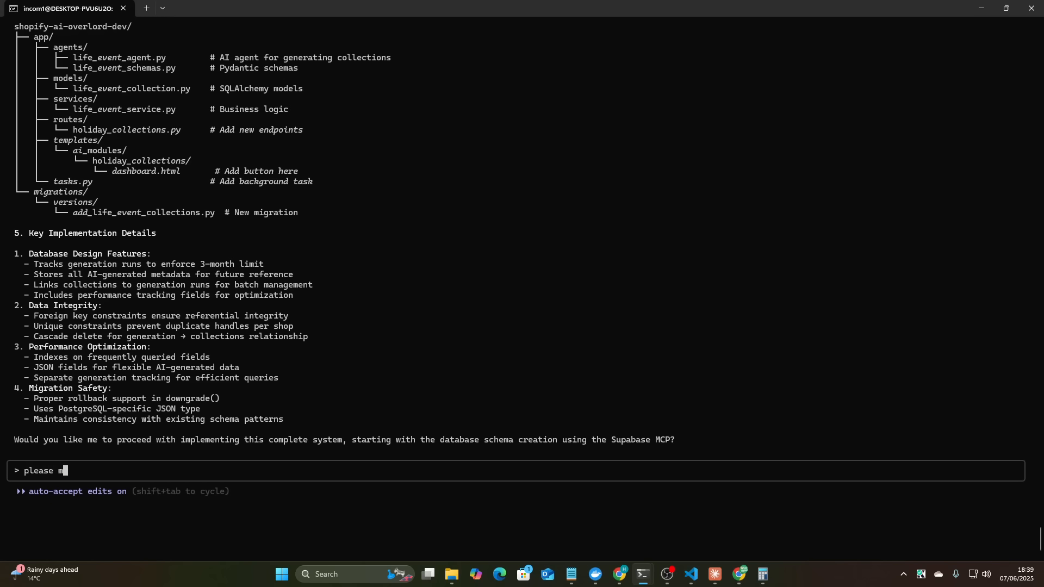
{"action": "type", "text": "ake thi"}
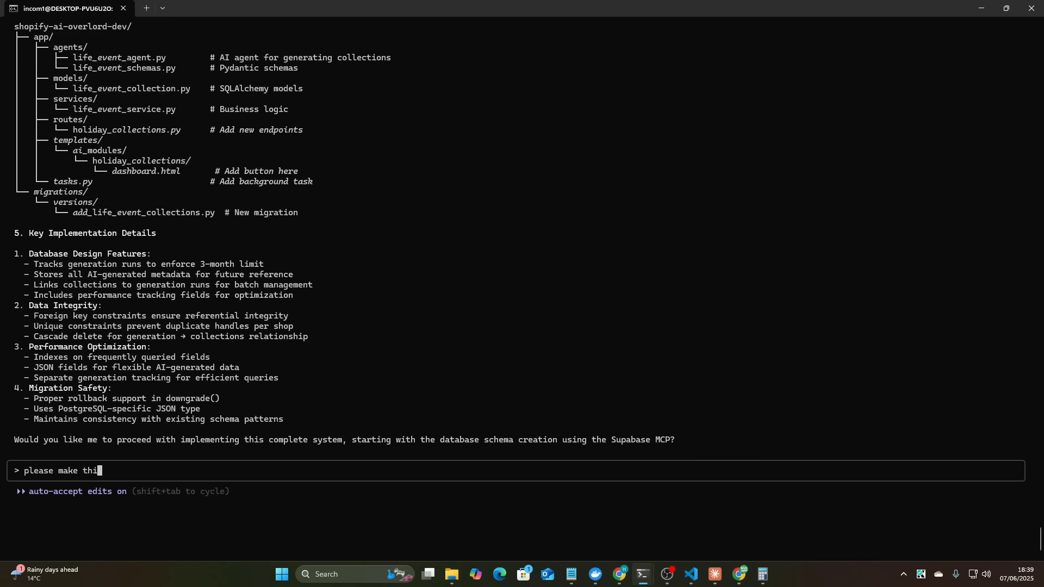
{"action": "type", "text": "s entire feature - s"}
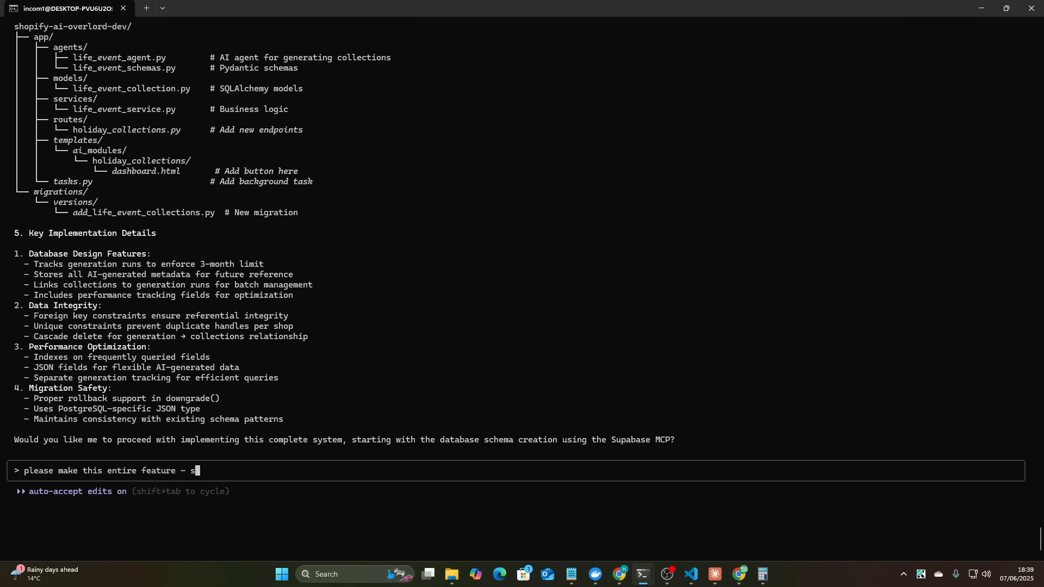
{"action": "type", "text": "tart"}
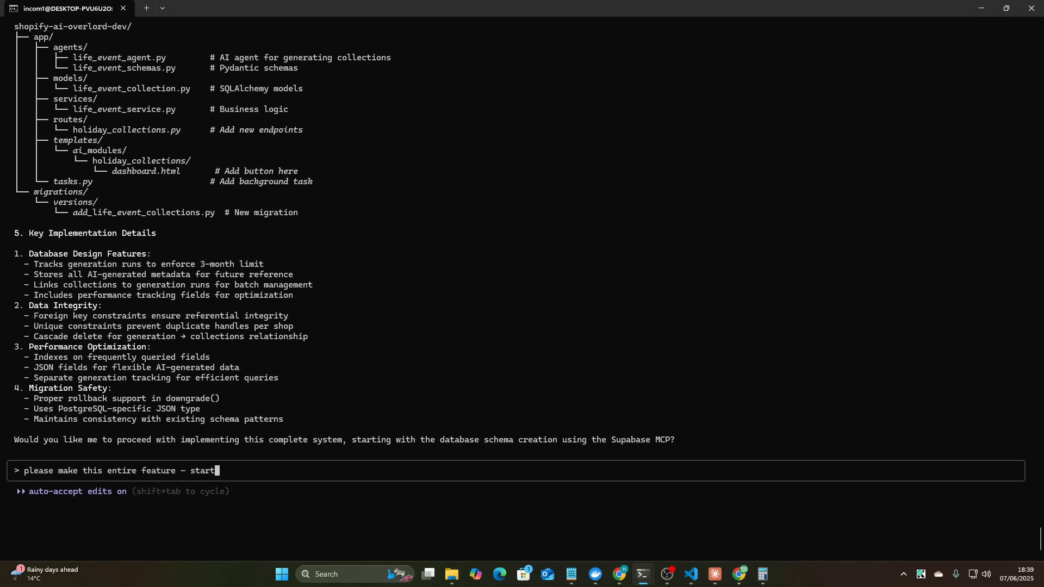
{"action": "key", "text": "backspace"}
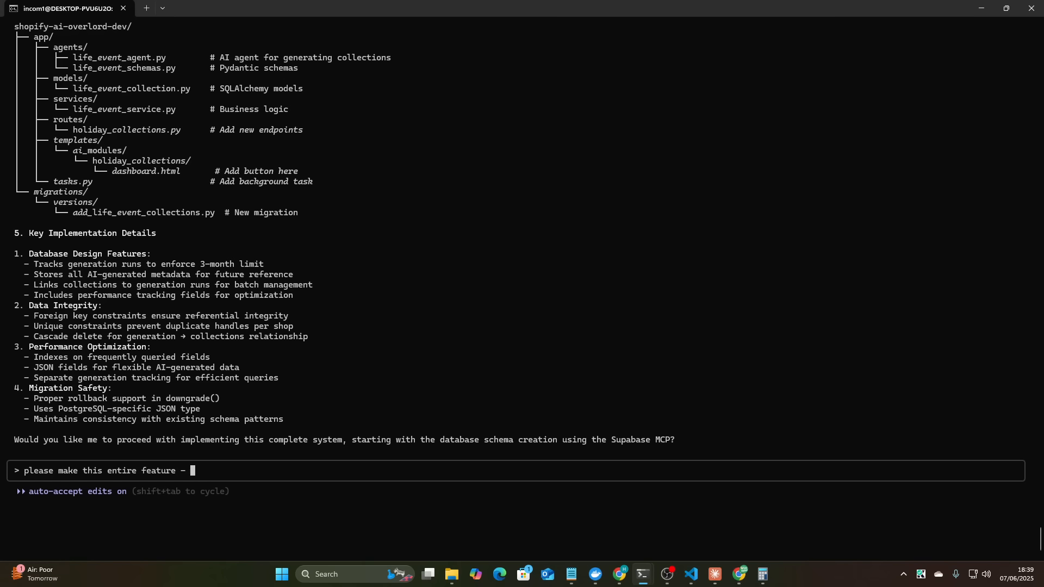
{"action": "type", "text": "first merge my lates"}
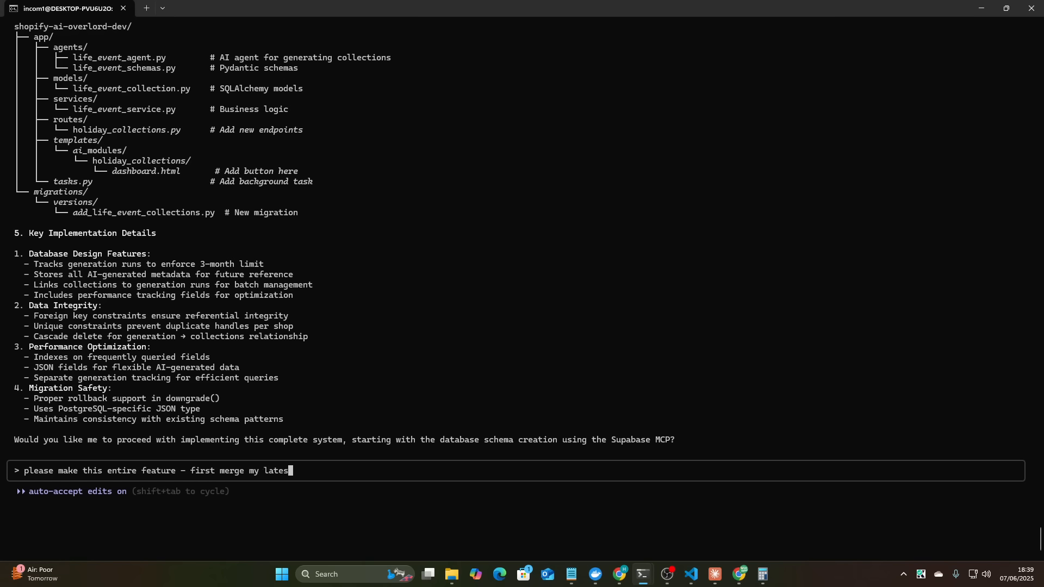
{"action": "type", "text": "t changes to dev as"}
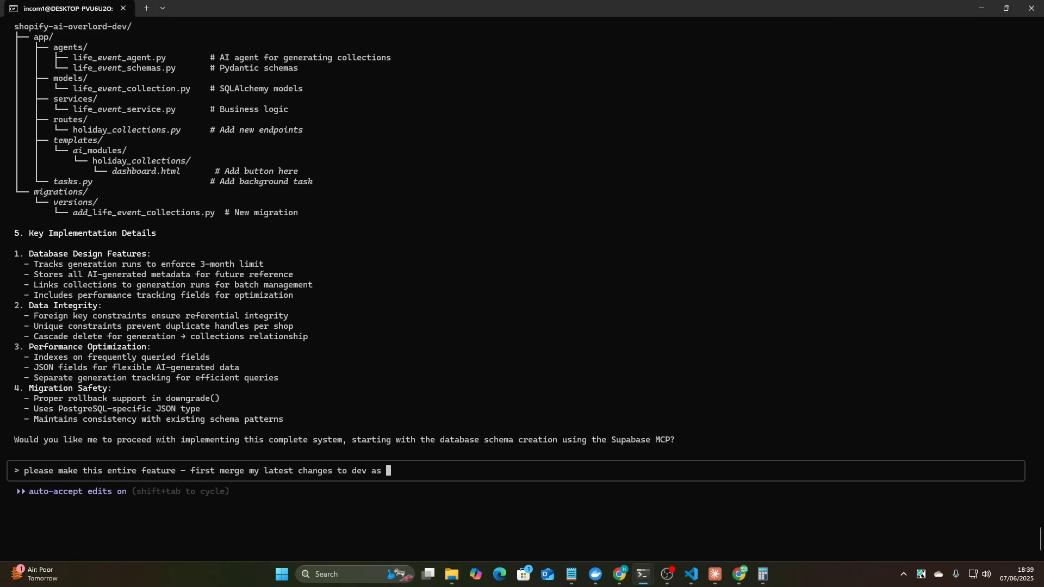
{"action": "type", "text": "they're stable, and then"}
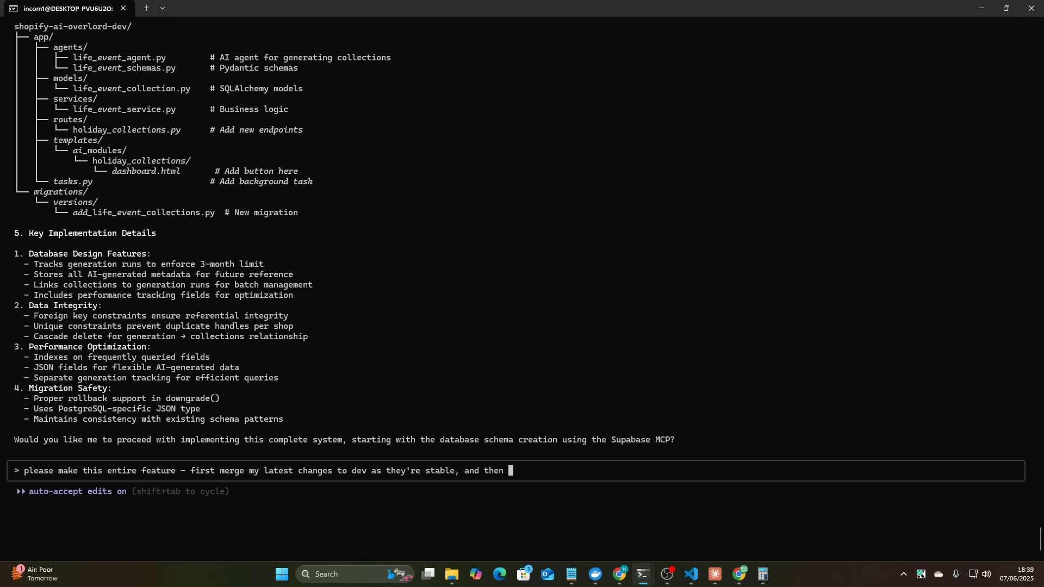
{"action": "type", "text": "start a new branch"}
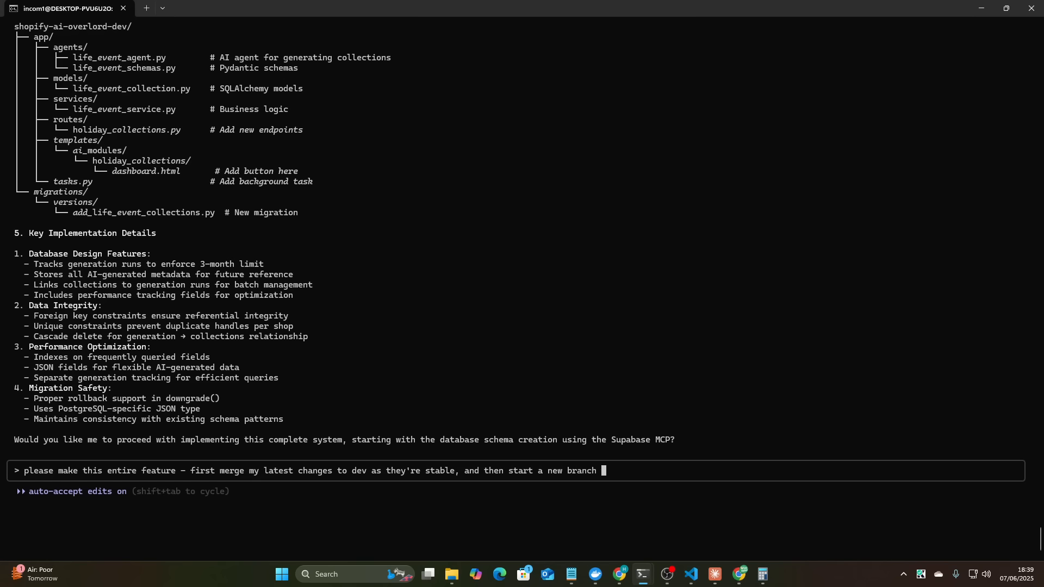
{"action": "type", "text": "called experimental-feature - s"}
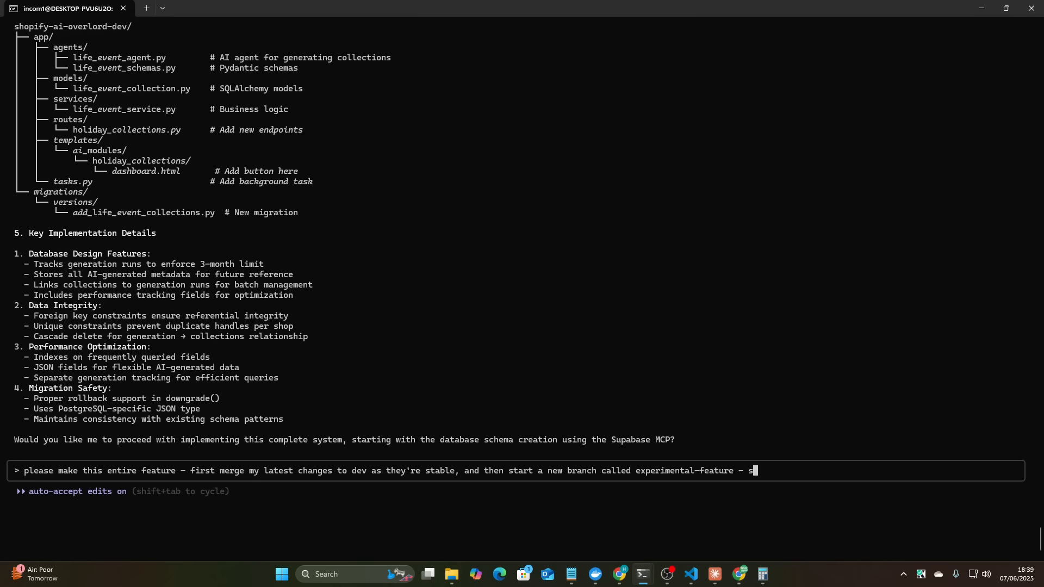
{"action": "type", "text": "ensure to use the sua"}
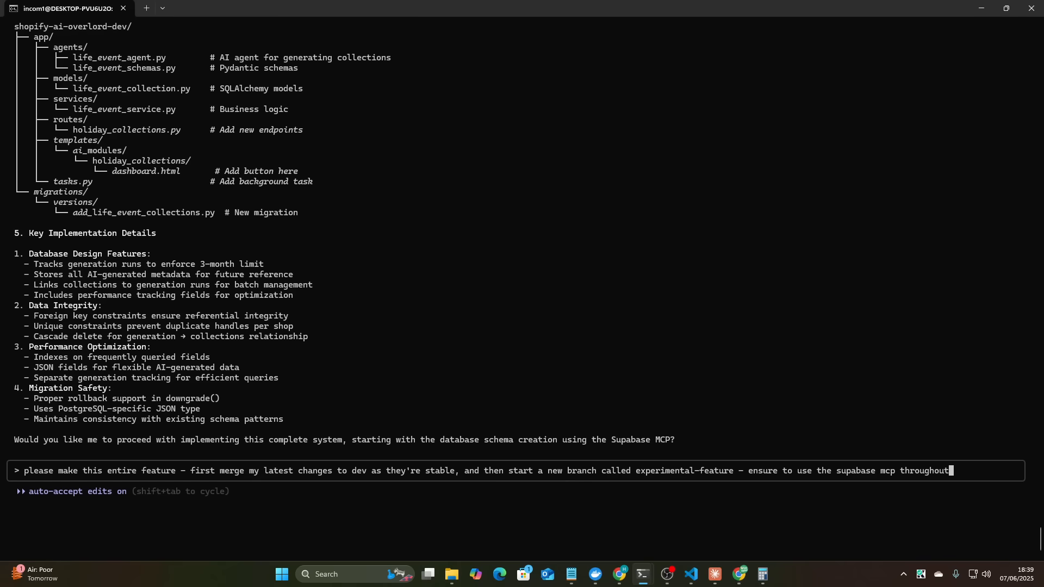
{"action": "type", "text": "this process."}
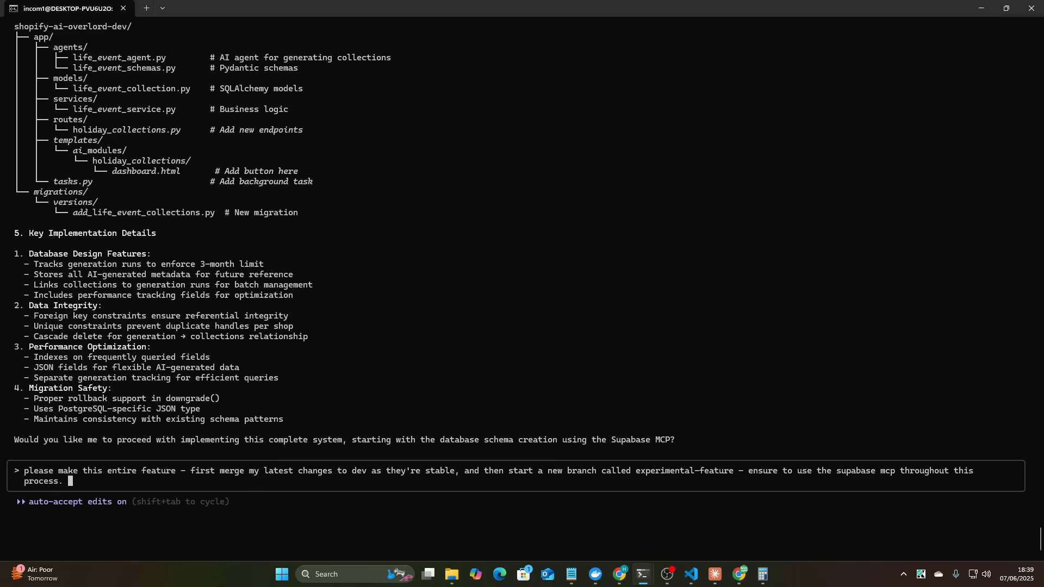
{"action": "type", "text": "Do me a nice one"}
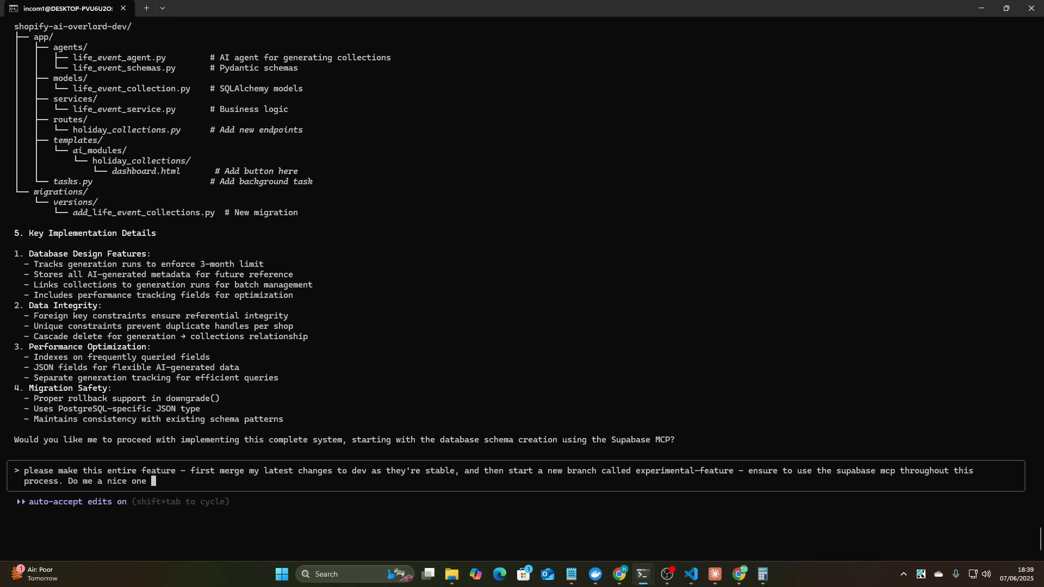
{"action": "type", "text": "shot bro come on y"}
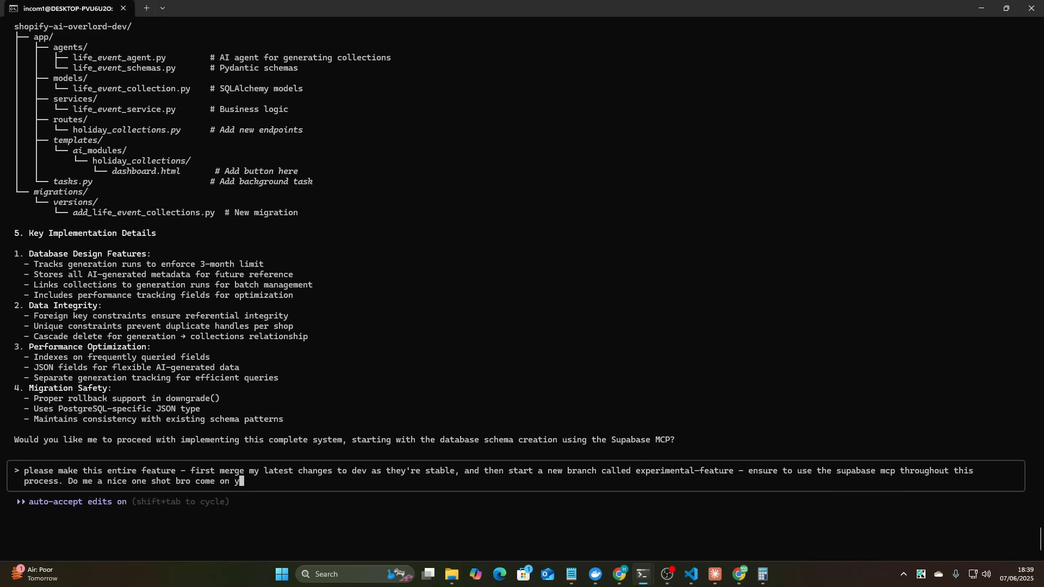
{"action": "type", "text": "you can do it, prove"}
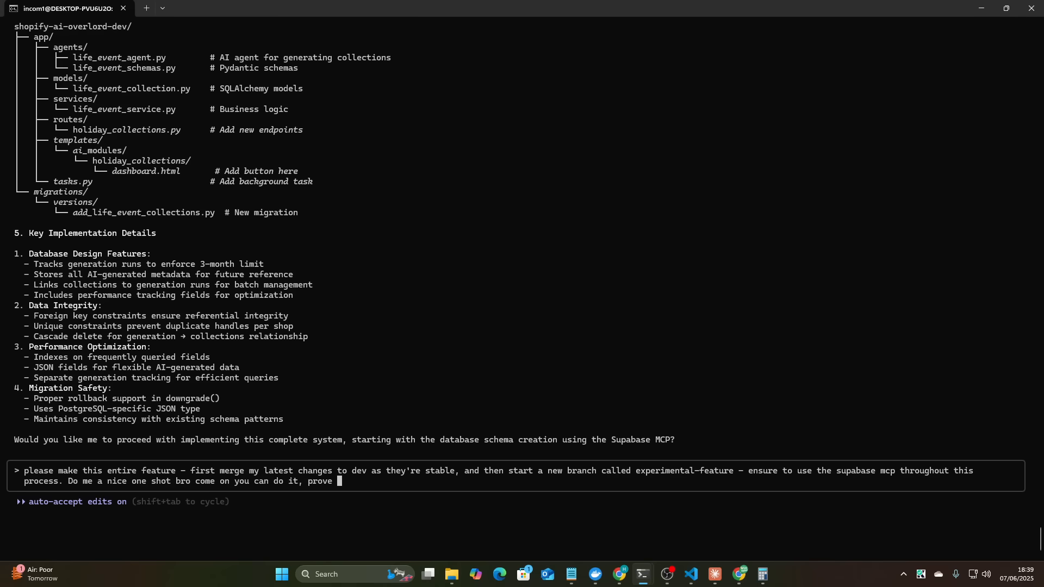
{"action": "type", "text": "you're as intelligent as they"}
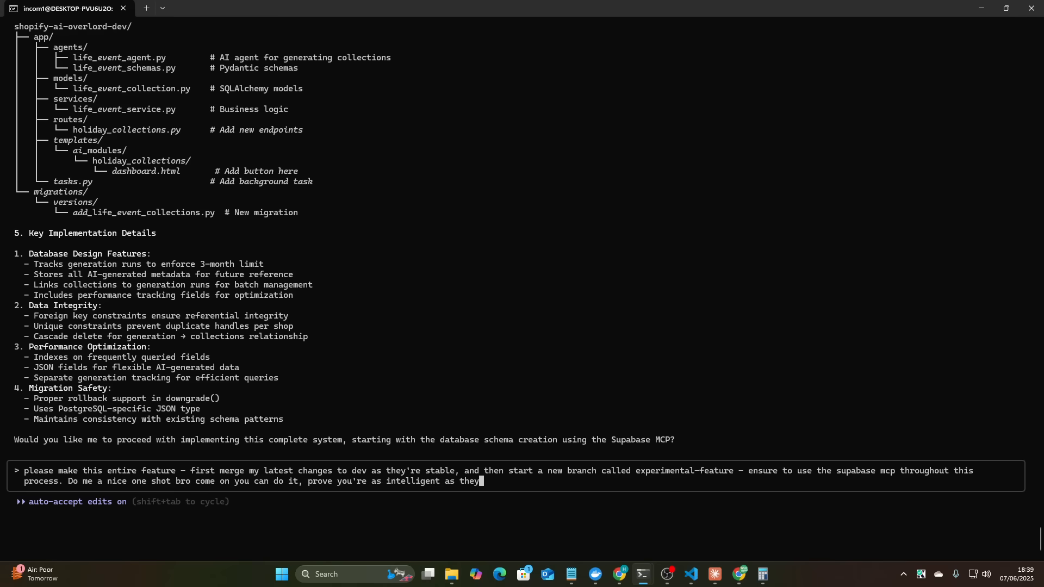
{"action": "key", "text": "Return"}
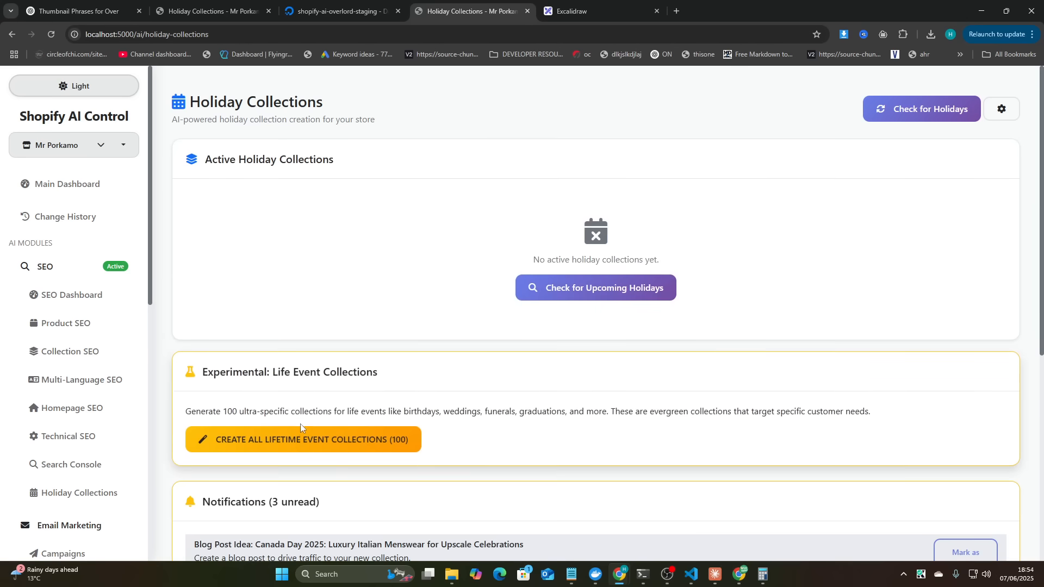
{"action": "mouse_move", "coordinate": [306, 446]}
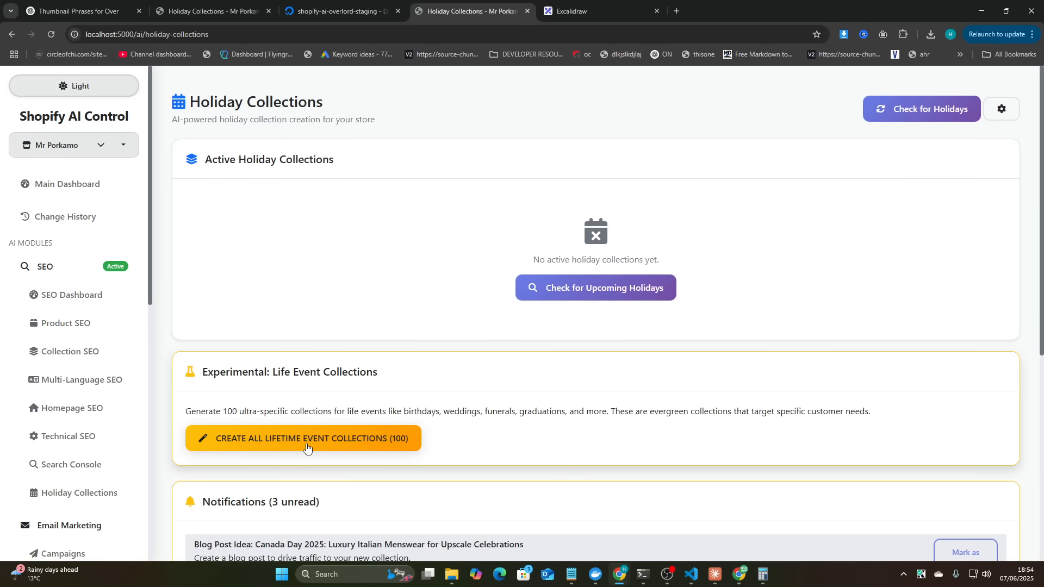
{"action": "key", "text": "alt+tab"}
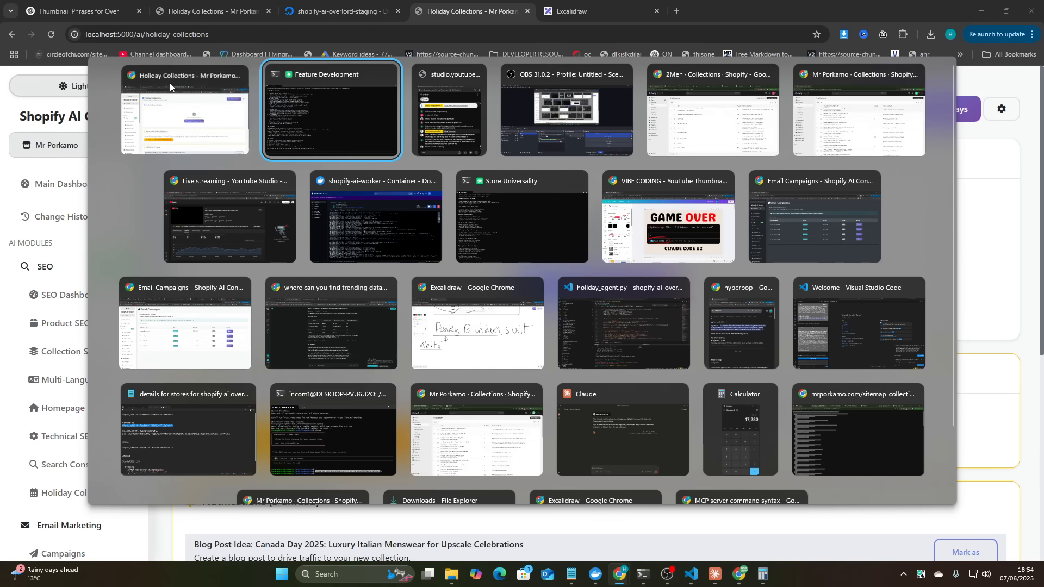
{"action": "left_click", "coordinate": [184, 110]}
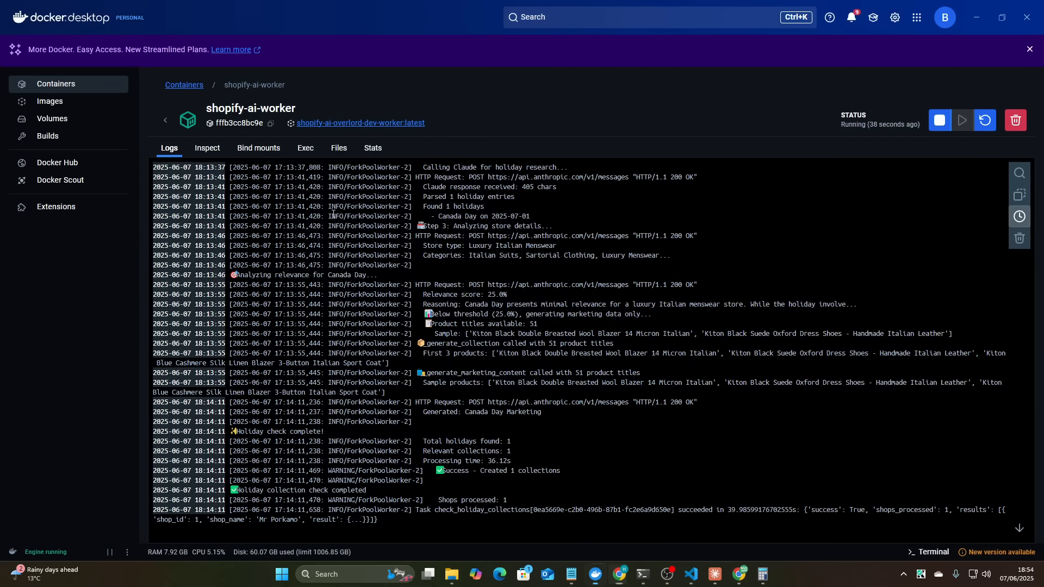
{"action": "scroll", "scroll_direction": "down", "scroll_amount": 3}
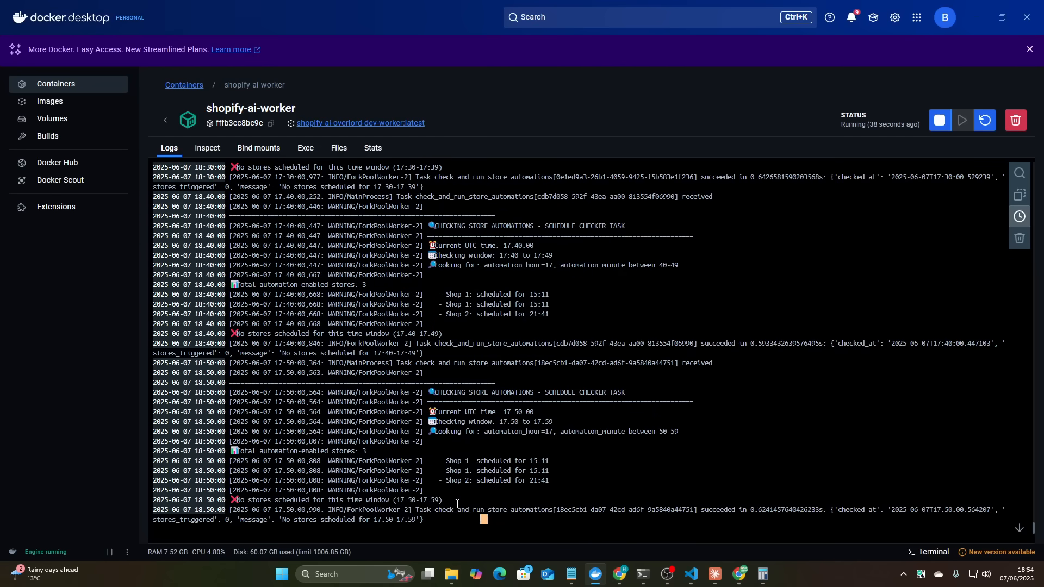
{"action": "left_click", "coordinate": [619, 574]}
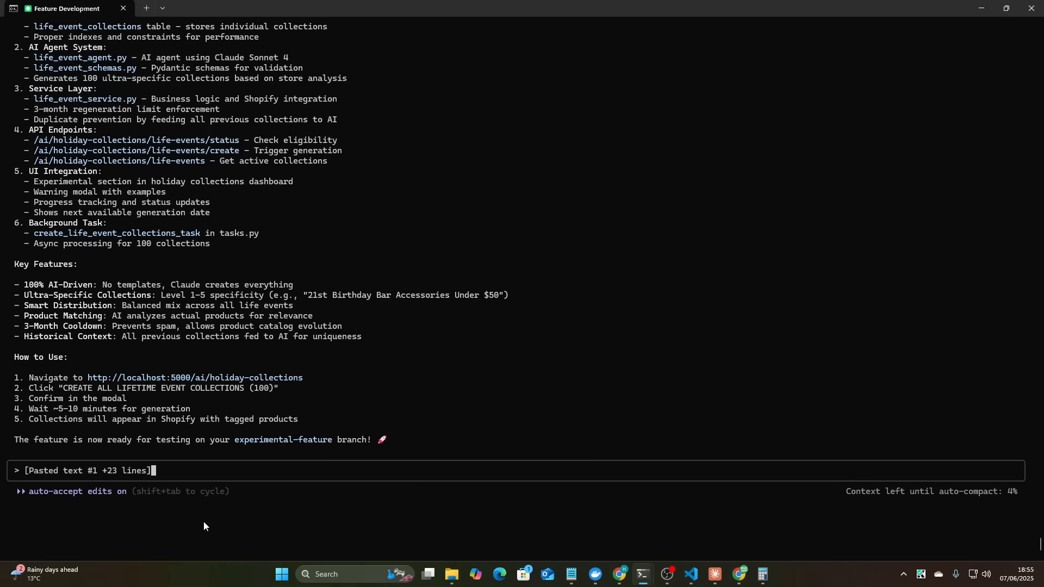
{"action": "key", "text": "Return"}
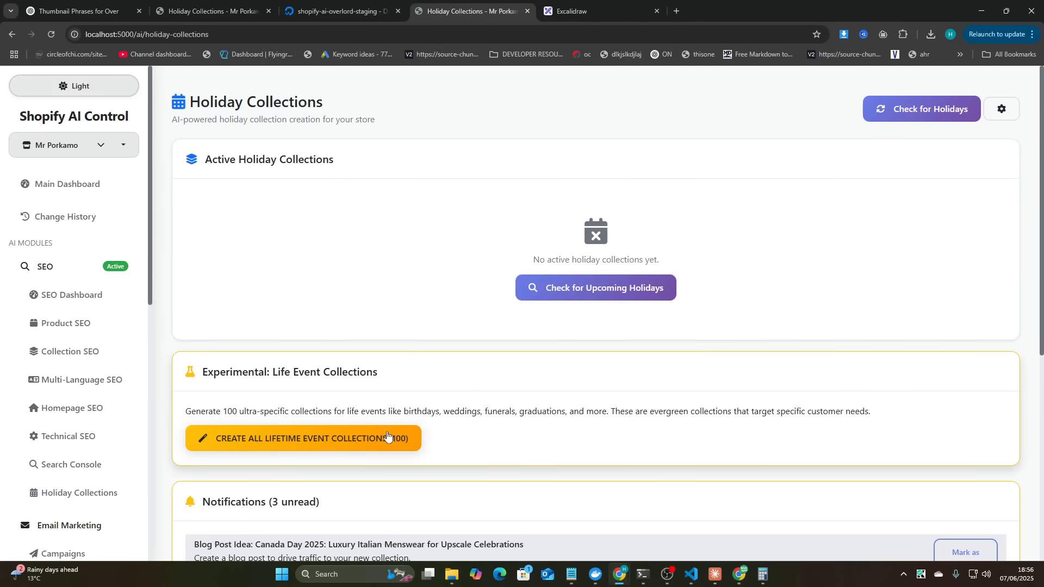
- Create all 100 life event collections and confirm with Yes, Create Collections
{"action": "left_click", "coordinate": [303, 438]}
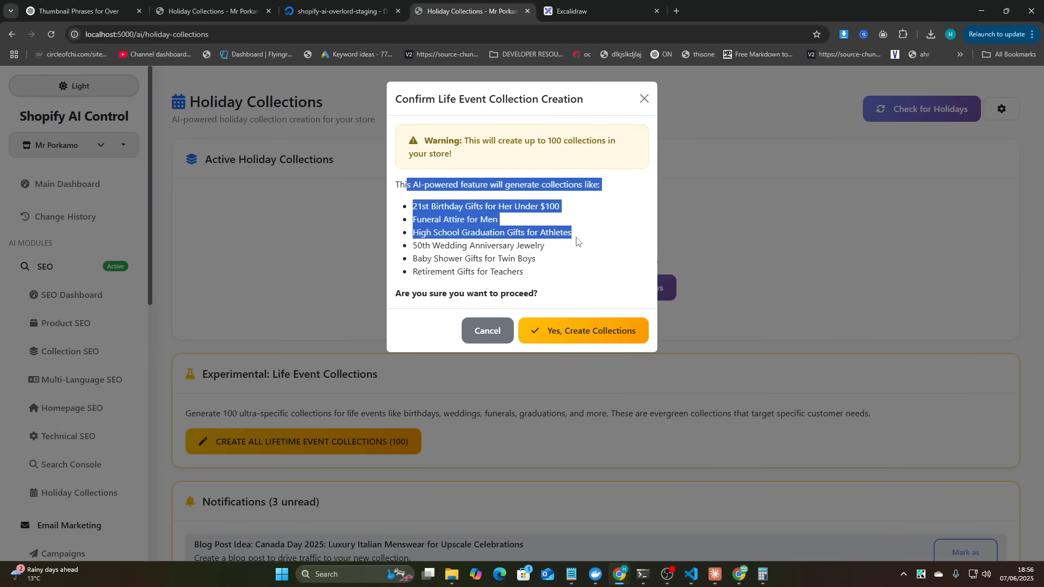
{"action": "left_click", "coordinate": [581, 331]}
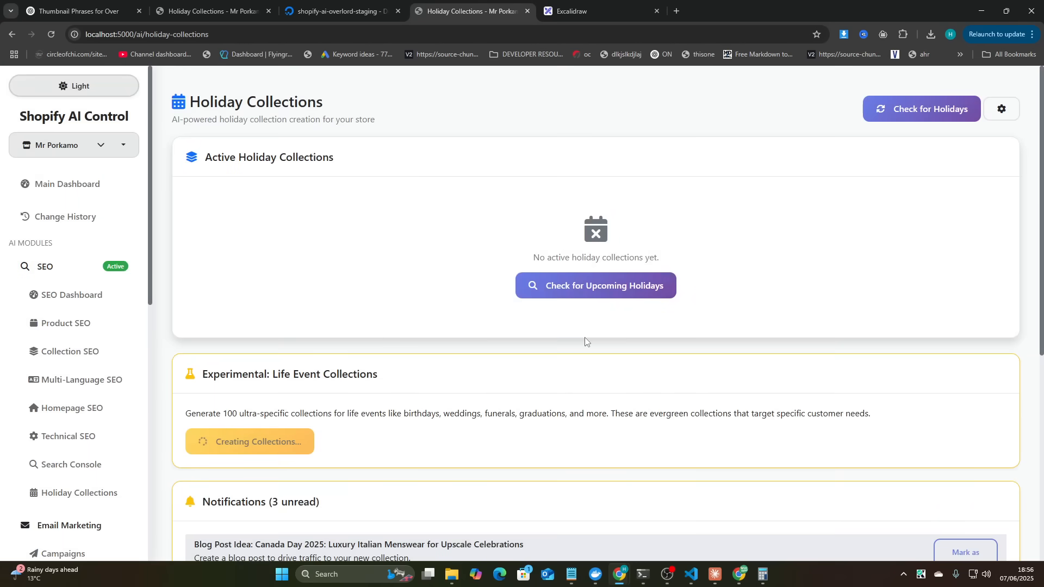
{"action": "left_click", "coordinate": [250, 441]}
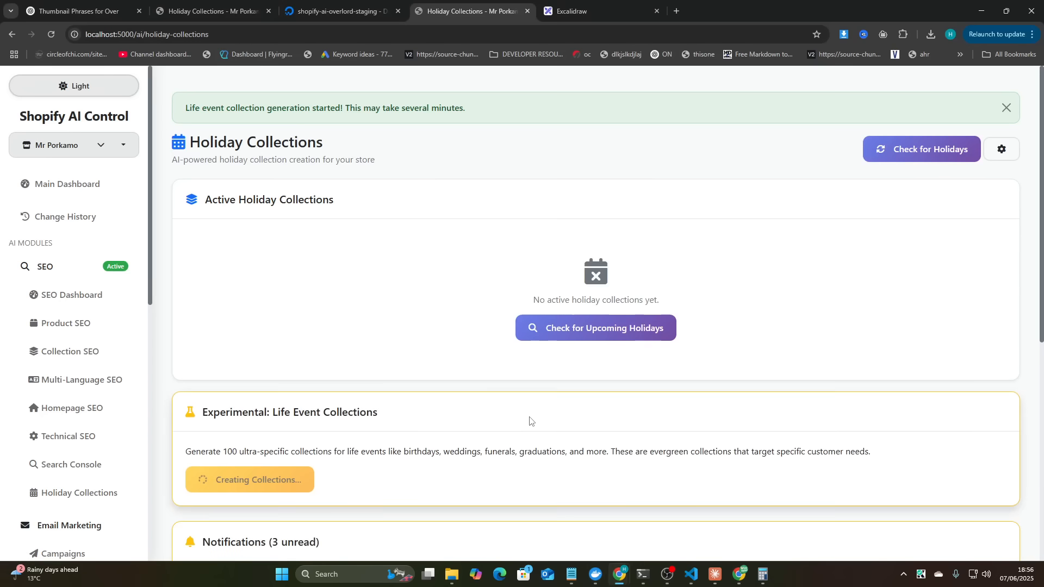
{"action": "left_click", "coordinate": [594, 574]}
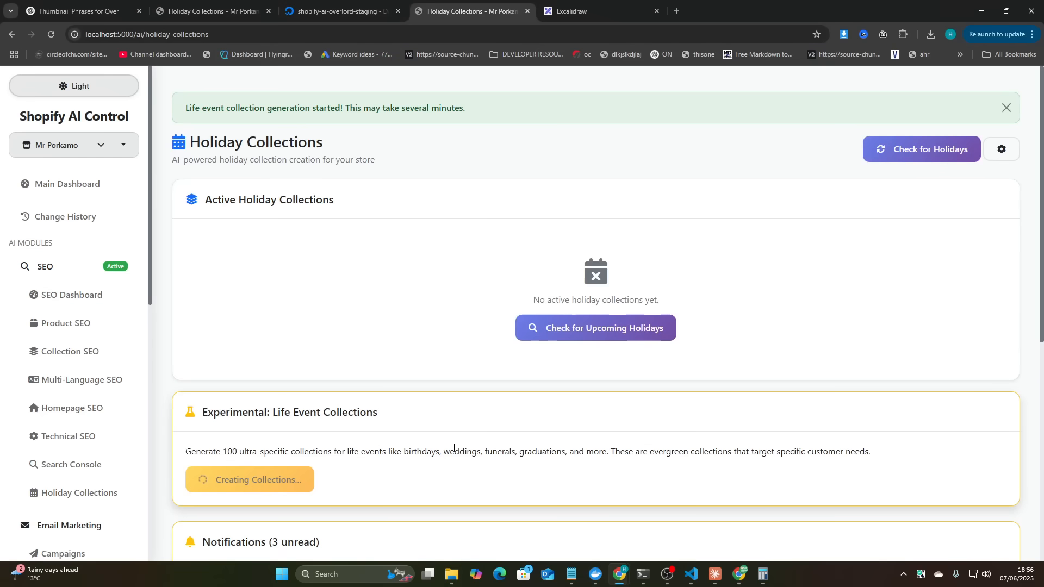
- View the shopify-ai-worker logs showing the unregistered create_life_event_collections KeyError
{"action": "left_click", "coordinate": [594, 574]}
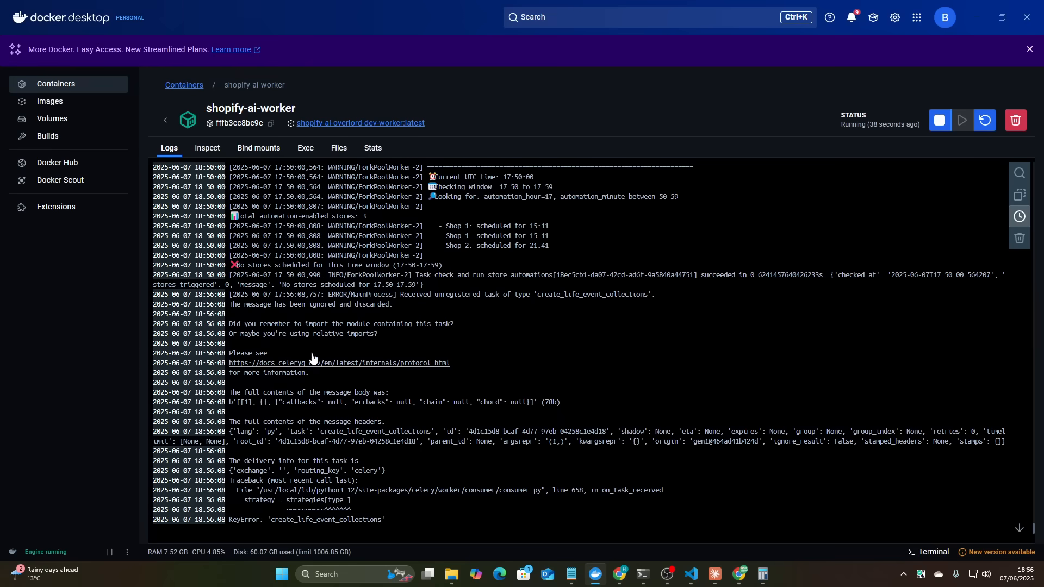
{"action": "mouse_move", "coordinate": [472, 422]}
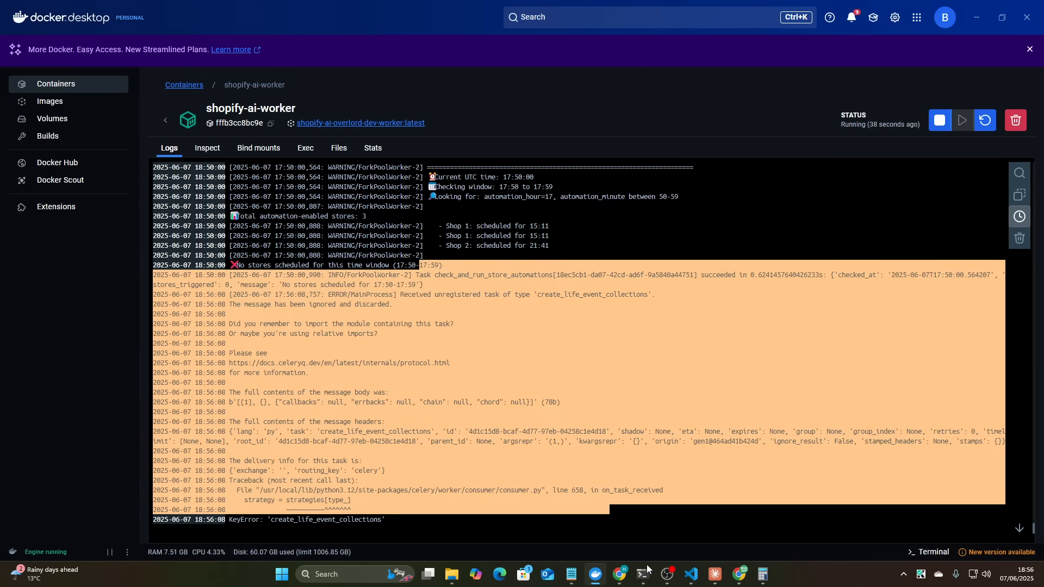
{"action": "left_click", "coordinate": [641, 578]}
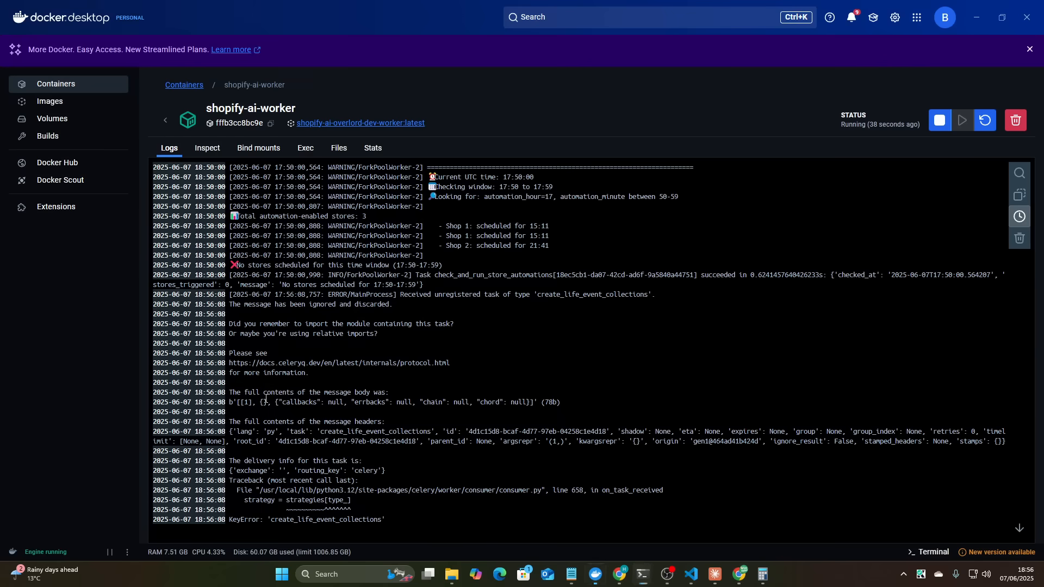
{"action": "mouse_move", "coordinate": [346, 315]}
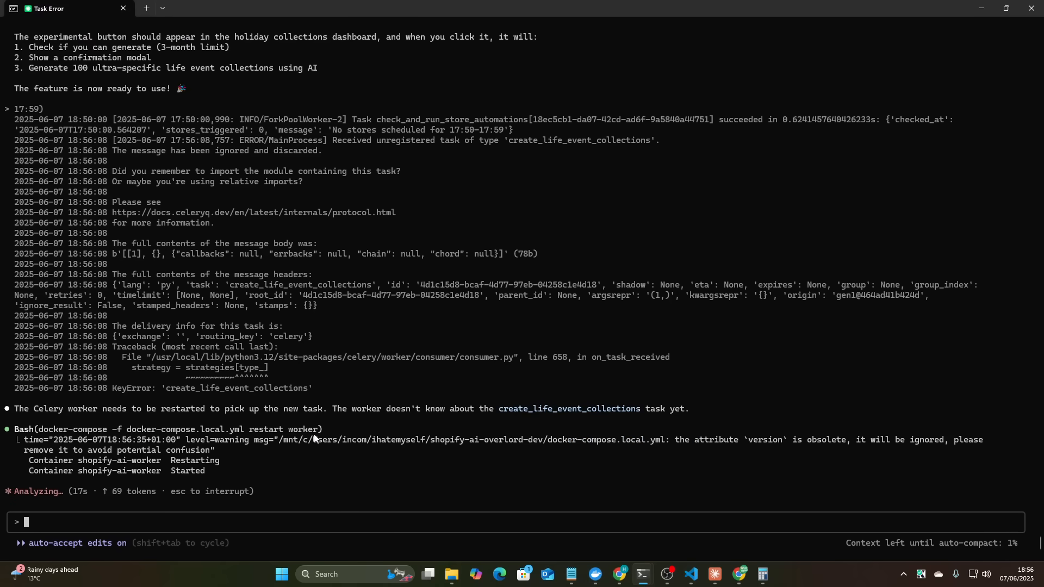
{"action": "mouse_move", "coordinate": [285, 466]}
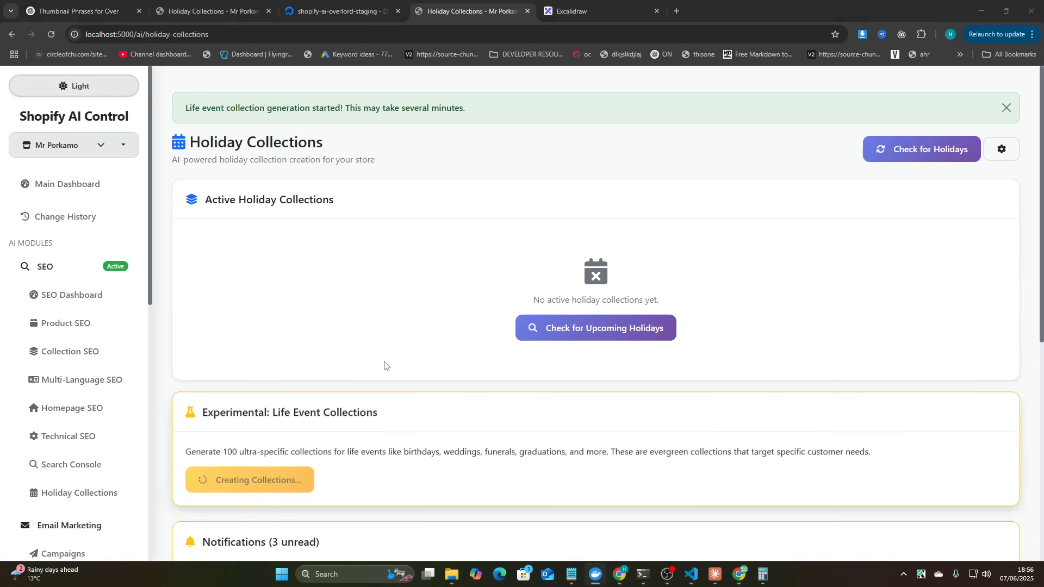
- Check the worker logs for task registration, then reload the Holiday Collections page
{"action": "left_click", "coordinate": [1005, 107]}
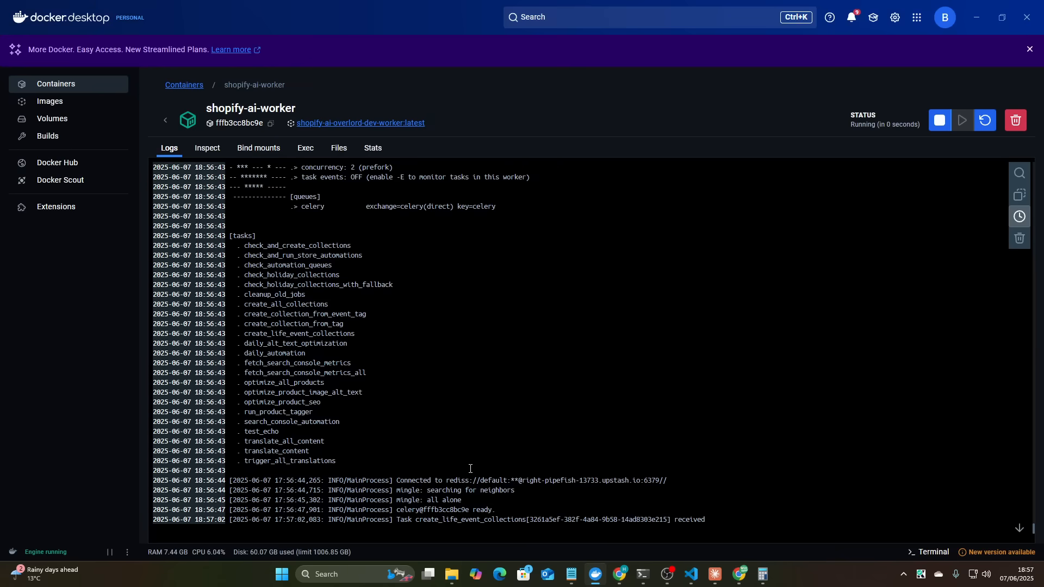
{"action": "scroll", "scroll_direction": "down", "scroll_amount": 3}
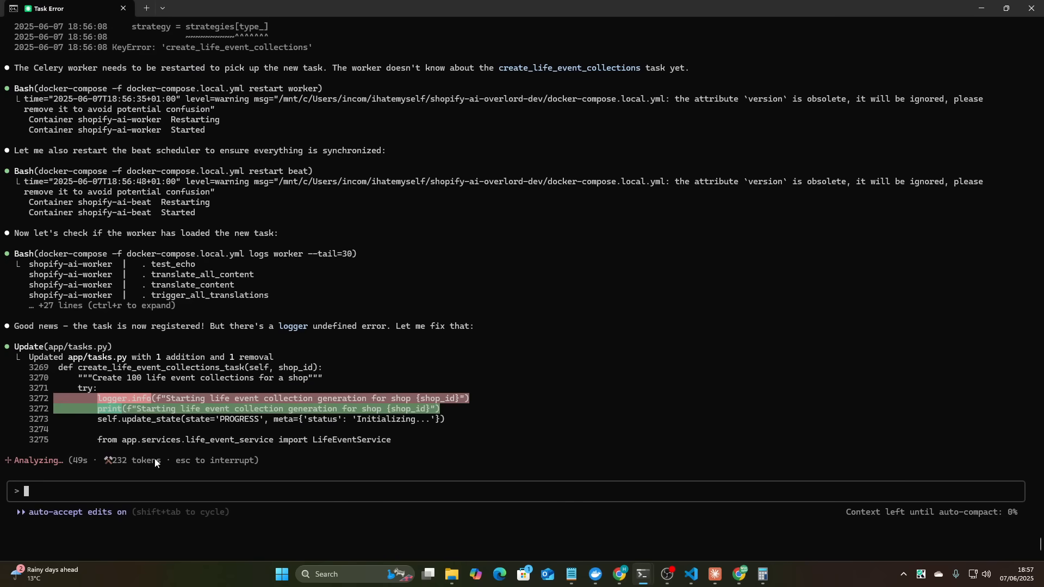
{"action": "left_click", "coordinate": [593, 579]}
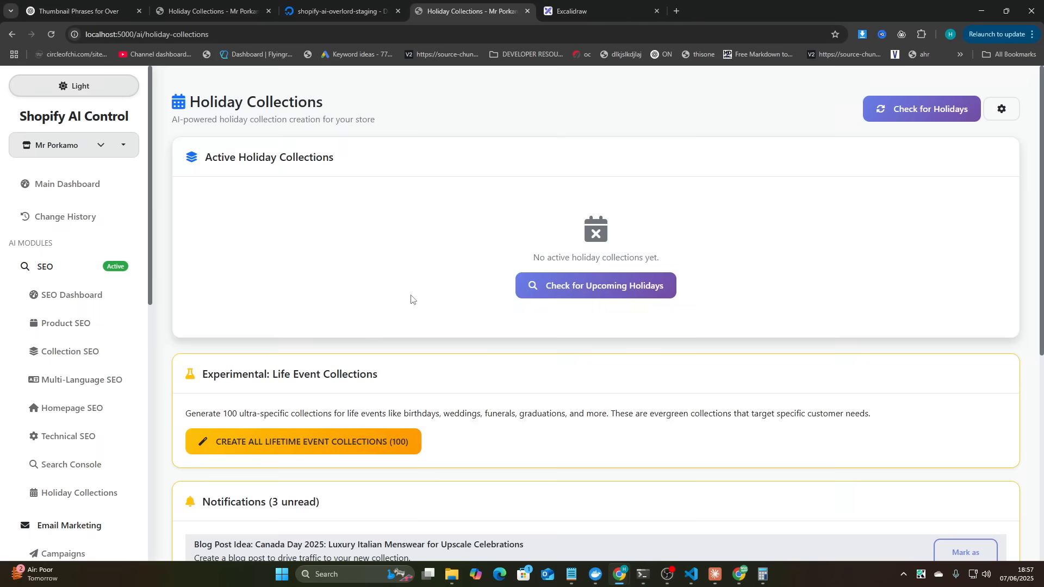
- Check Claude Code's fix, relaunch the 100 life event collections, and switch to Docker
{"action": "left_click", "coordinate": [641, 574]}
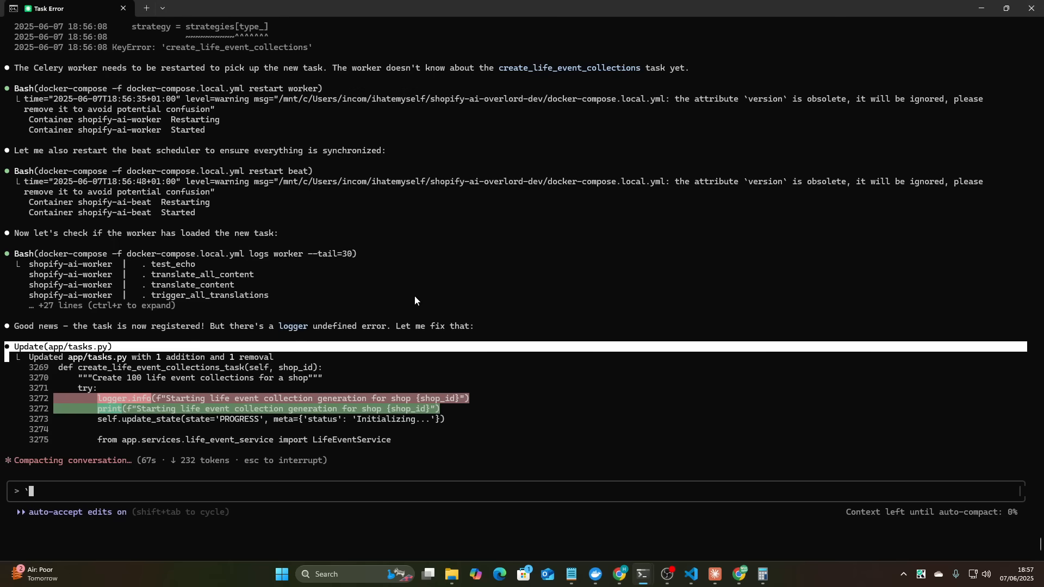
{"action": "mouse_move", "coordinate": [63, 466]}
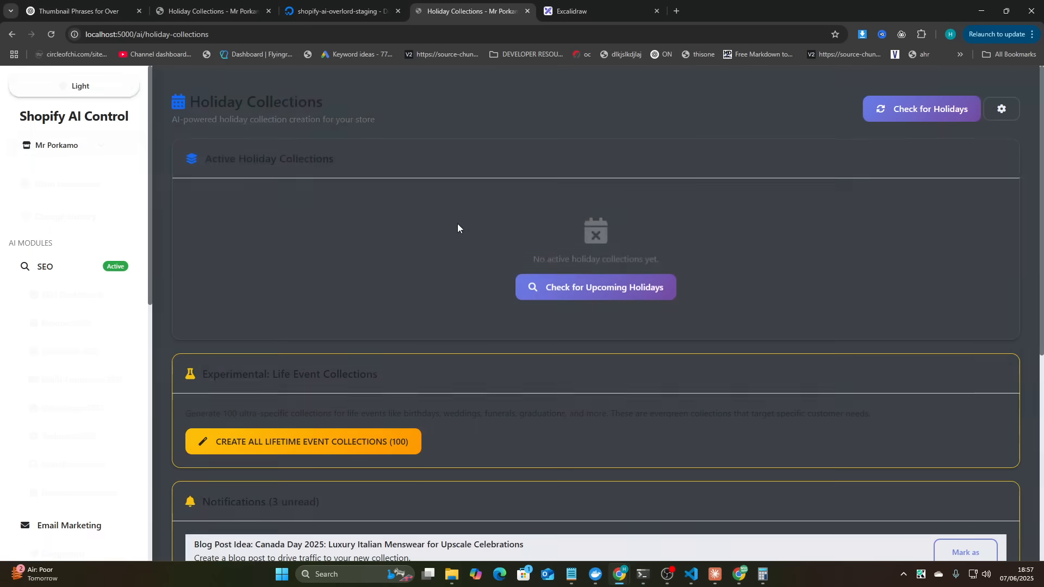
{"action": "left_click", "coordinate": [302, 442]}
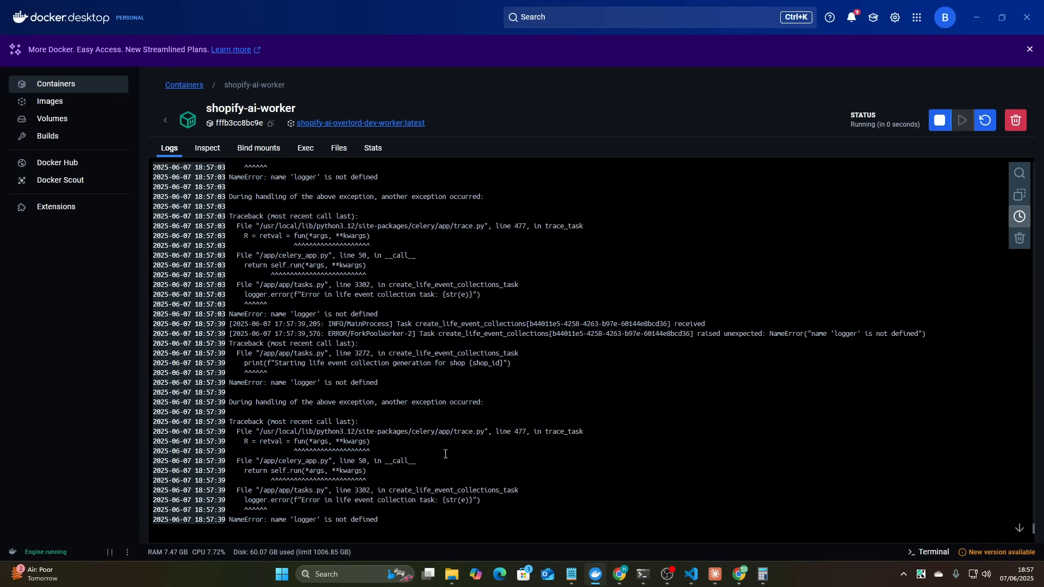
{"action": "key", "text": "alt+tab"}
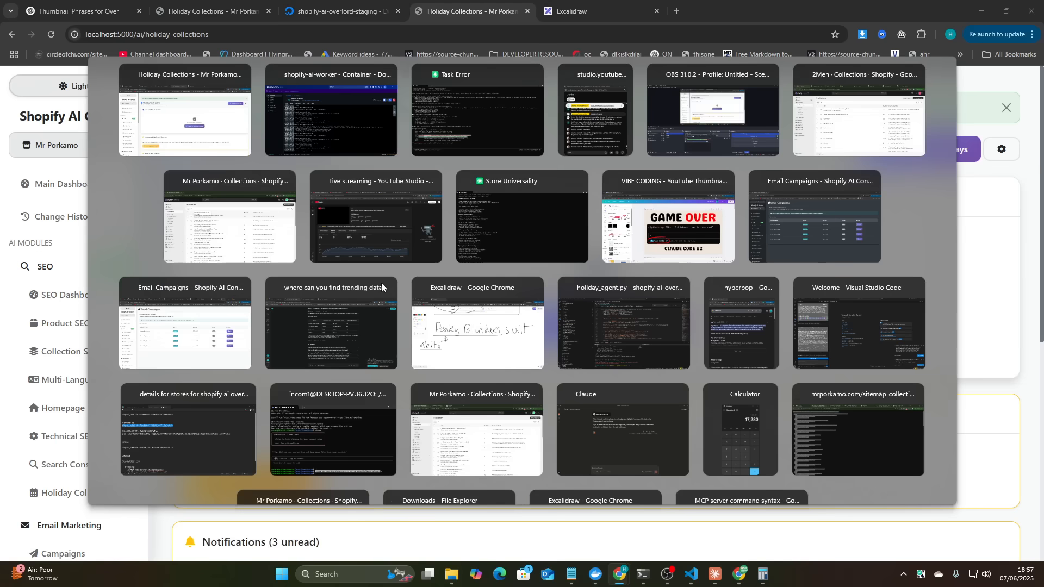
{"action": "left_click", "coordinate": [476, 110]}
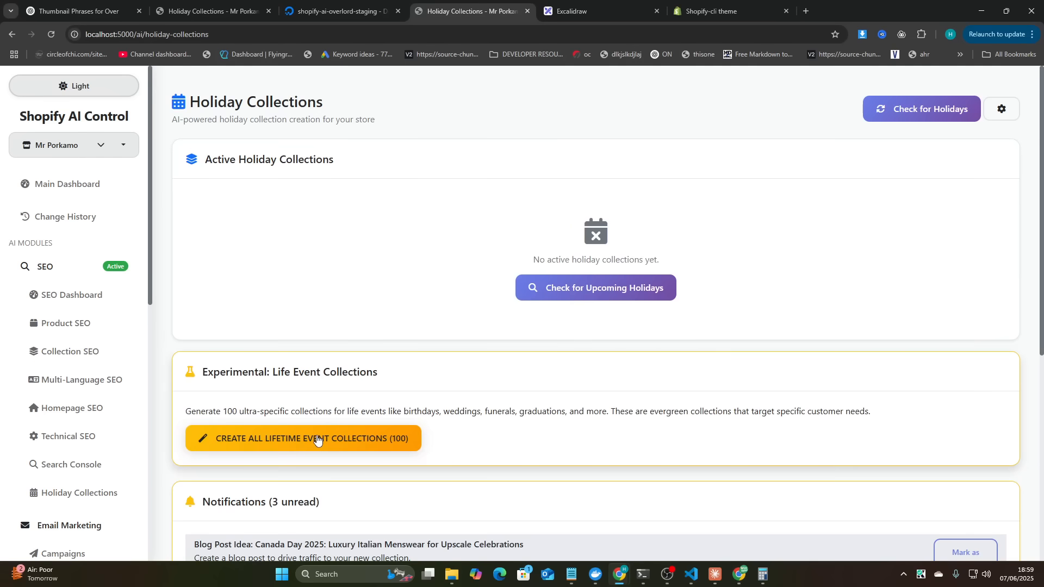
- Switch to the worker logs and scroll through the 0/100 JSON decode error output
{"action": "key", "text": "alt+tab"}
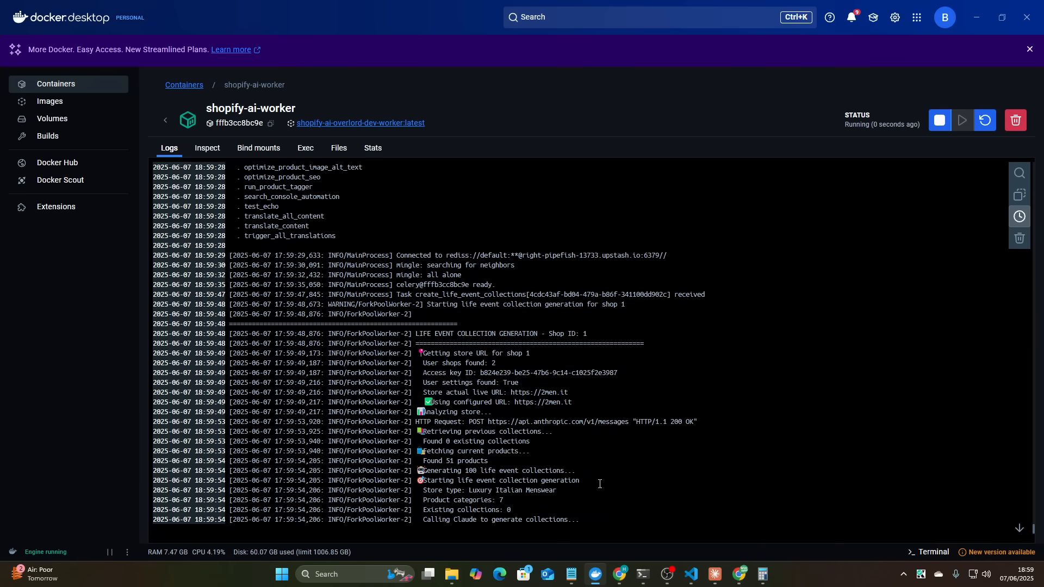
{"action": "mouse_move", "coordinate": [515, 441]}
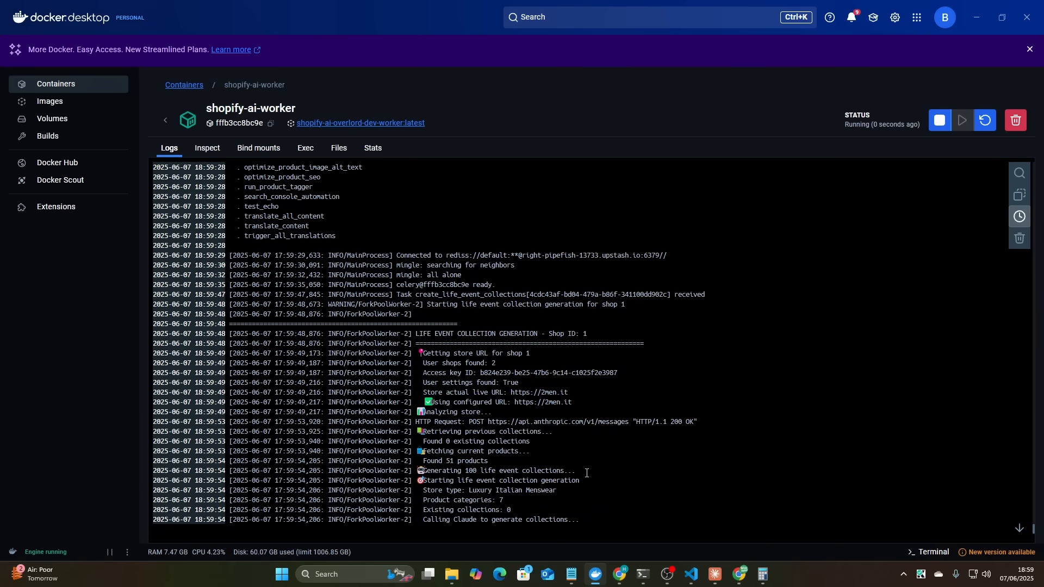
{"action": "mouse_move", "coordinate": [428, 502]}
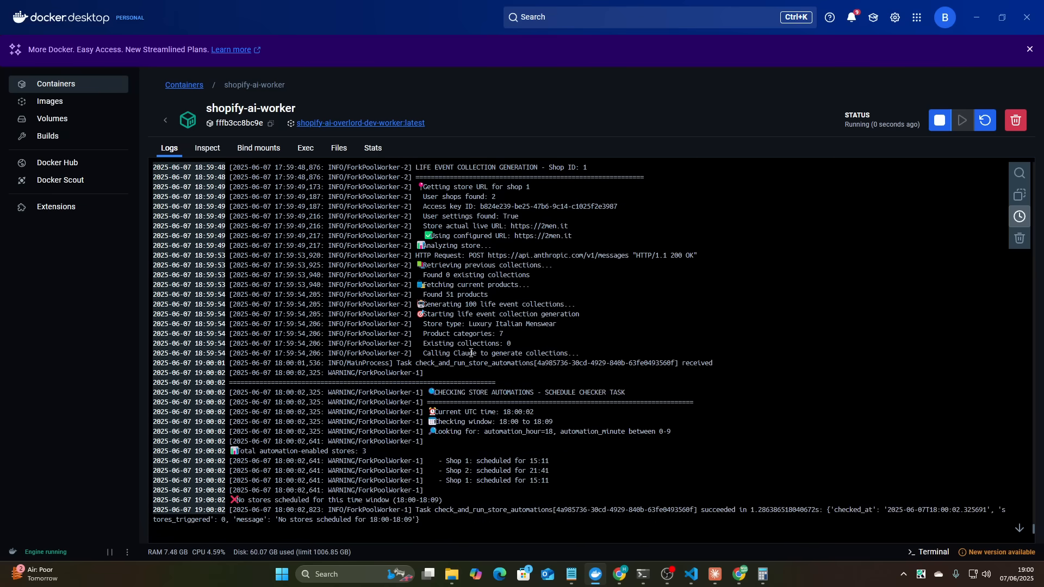
{"action": "mouse_move", "coordinate": [572, 355]}
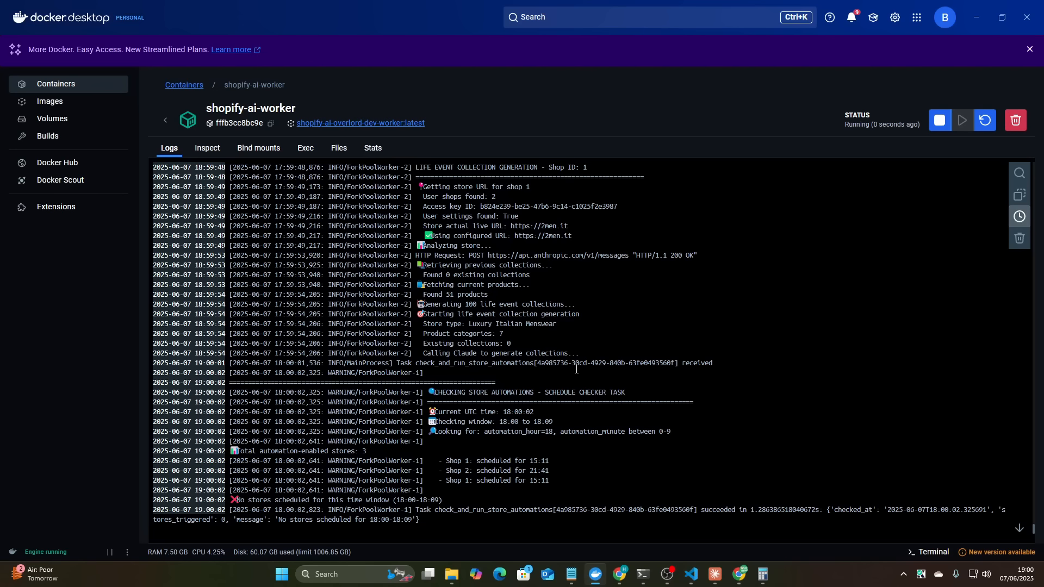
{"action": "mouse_move", "coordinate": [569, 427]}
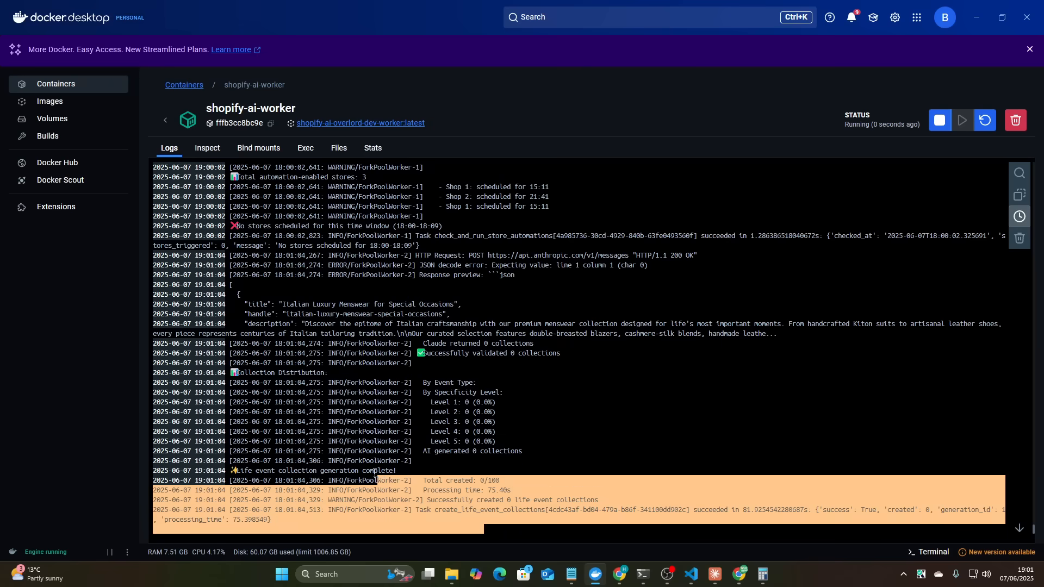
{"action": "scroll", "scroll_direction": "up", "scroll_amount": 3}
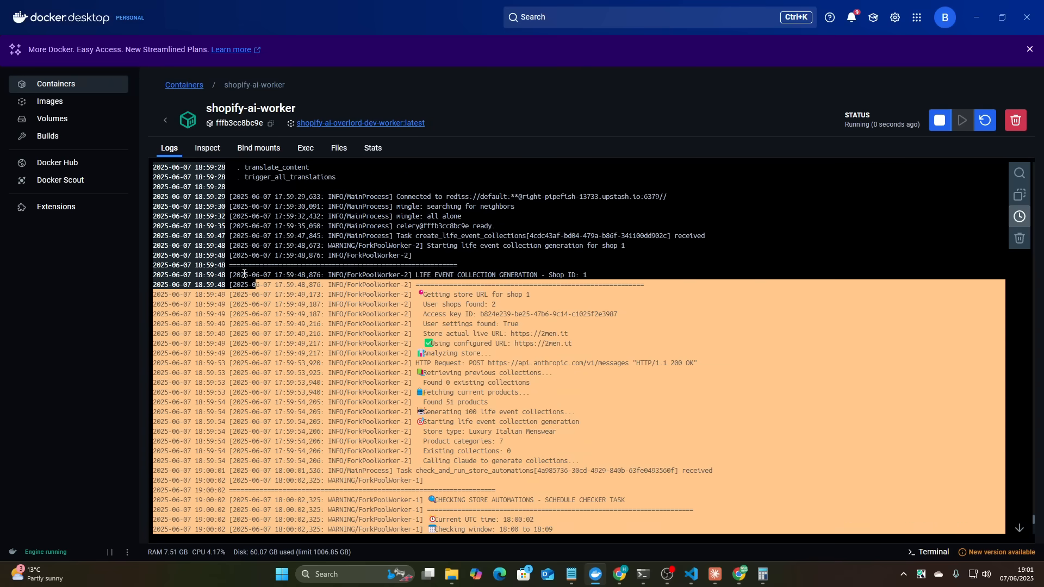
- Send Claude Code 'there's an error here please fix' with the pasted worker log
{"action": "key", "text": "alt+tab"}
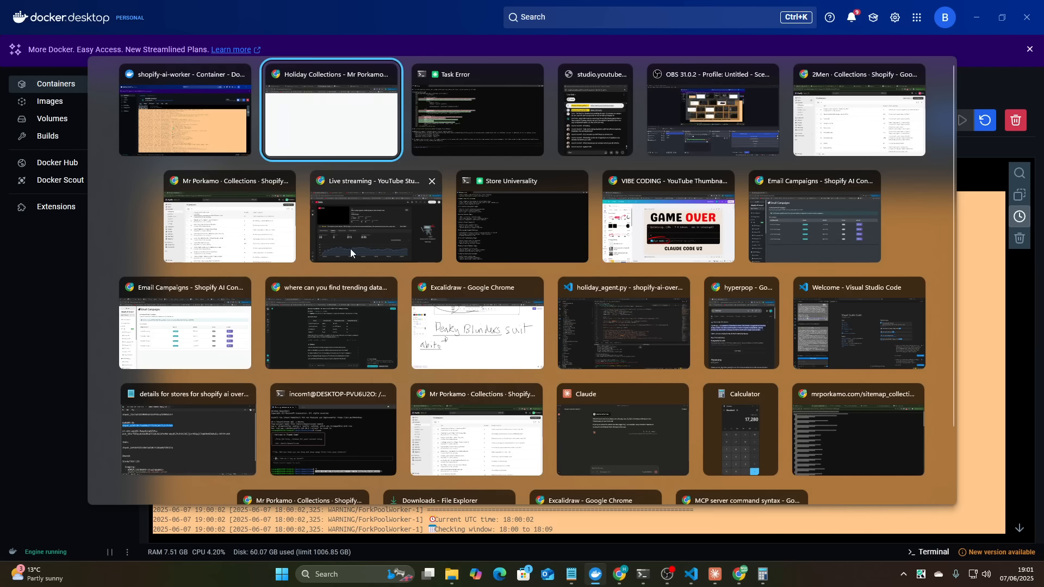
{"action": "left_click", "coordinate": [184, 110]}
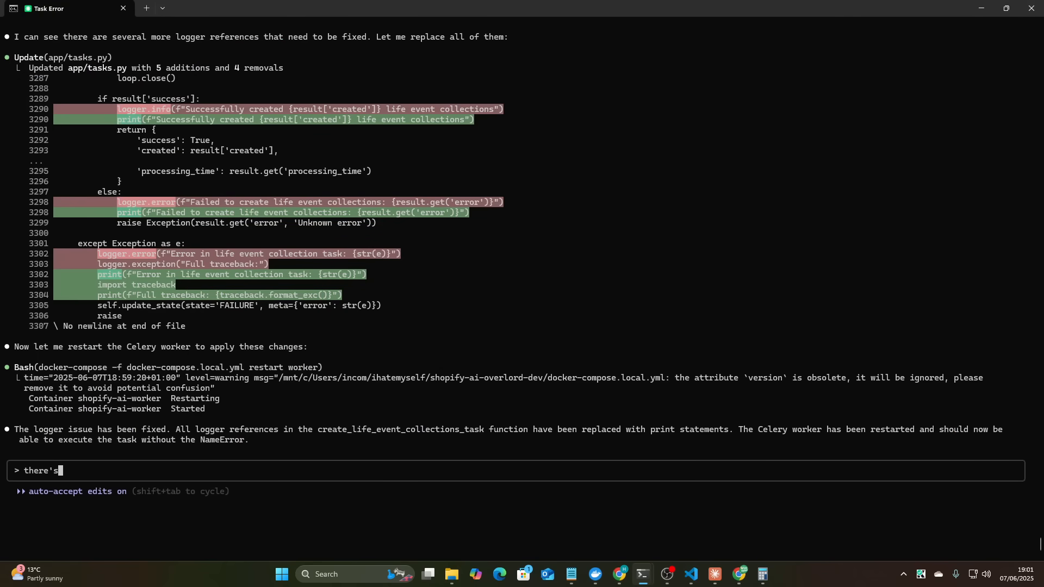
{"action": "type", "text": "an error here please fix [Pasted text #1 +69 lines"}
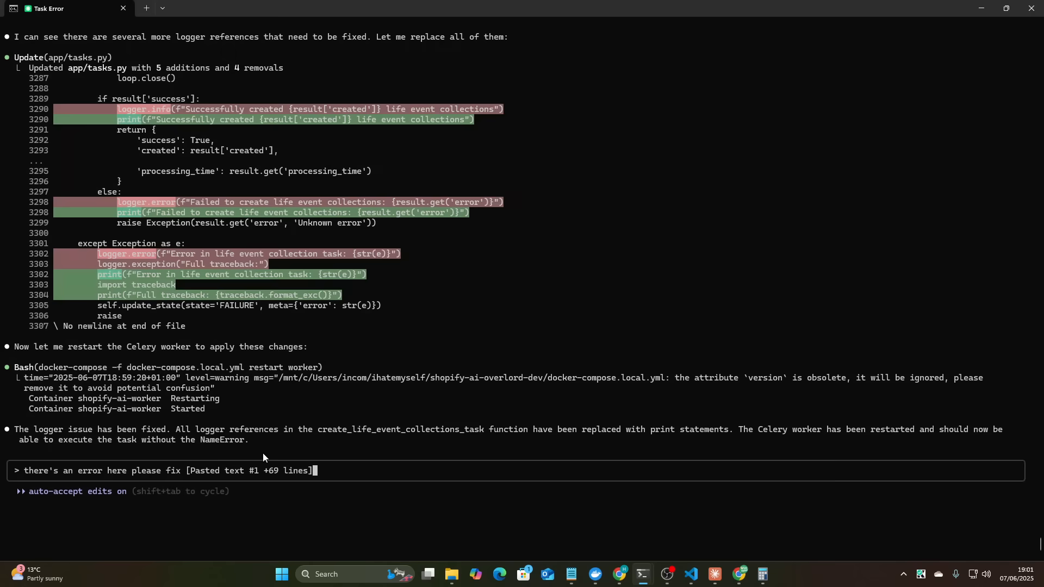
{"action": "key", "text": "Return"}
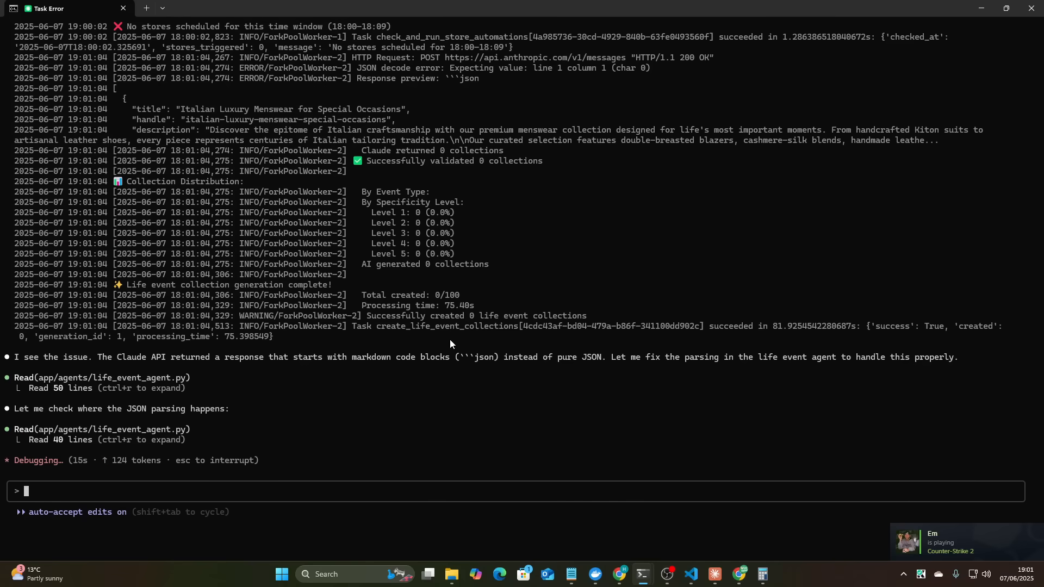
{"action": "left_click", "coordinate": [593, 574]}
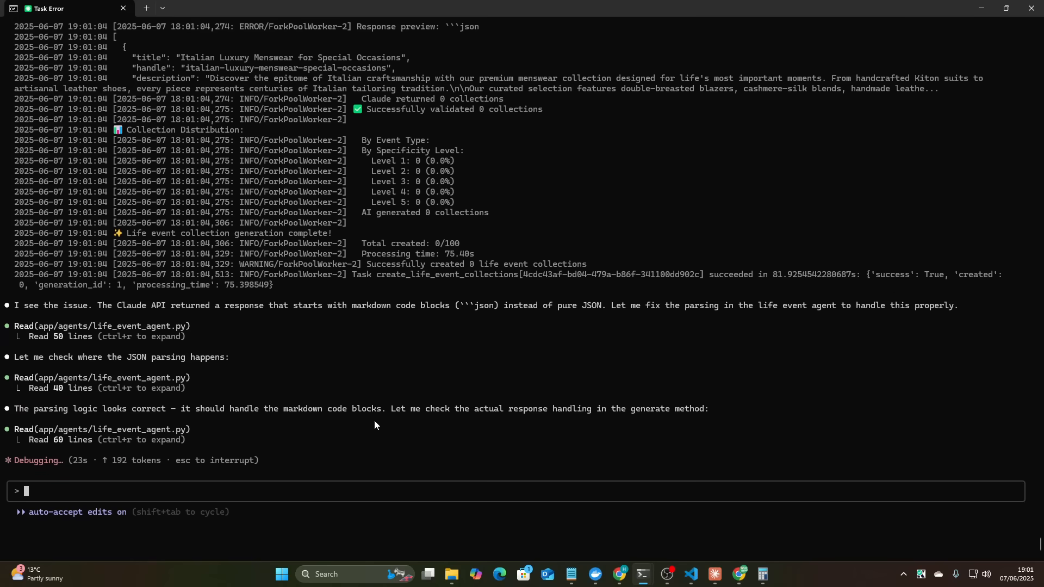
{"action": "mouse_move", "coordinate": [458, 430]}
{"action": "type", "text": "`"}
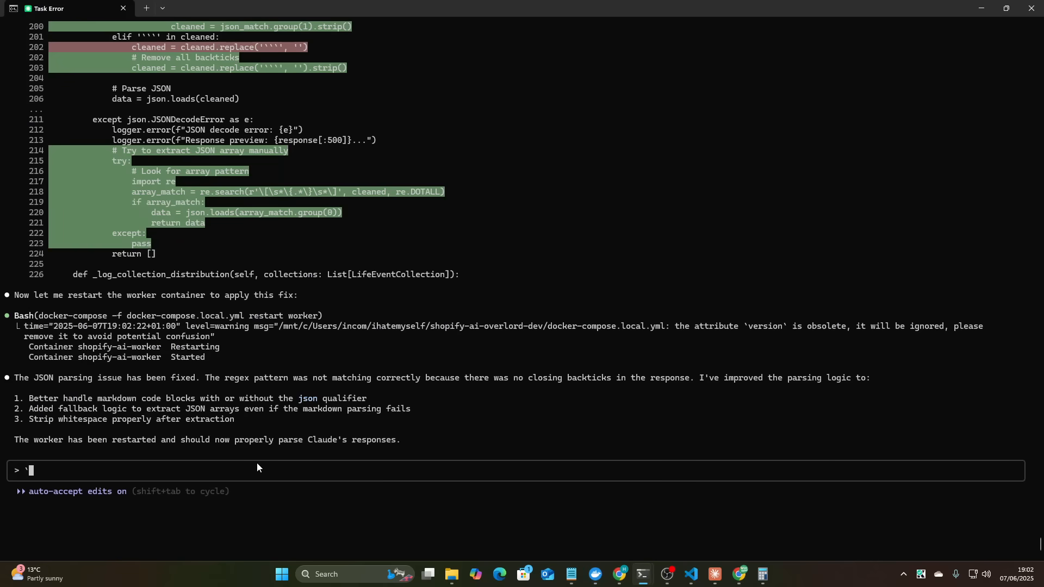
- Switch to Chrome while Claude deletes shop 1's life-event generation records
{"action": "key", "text": "alt+tab"}
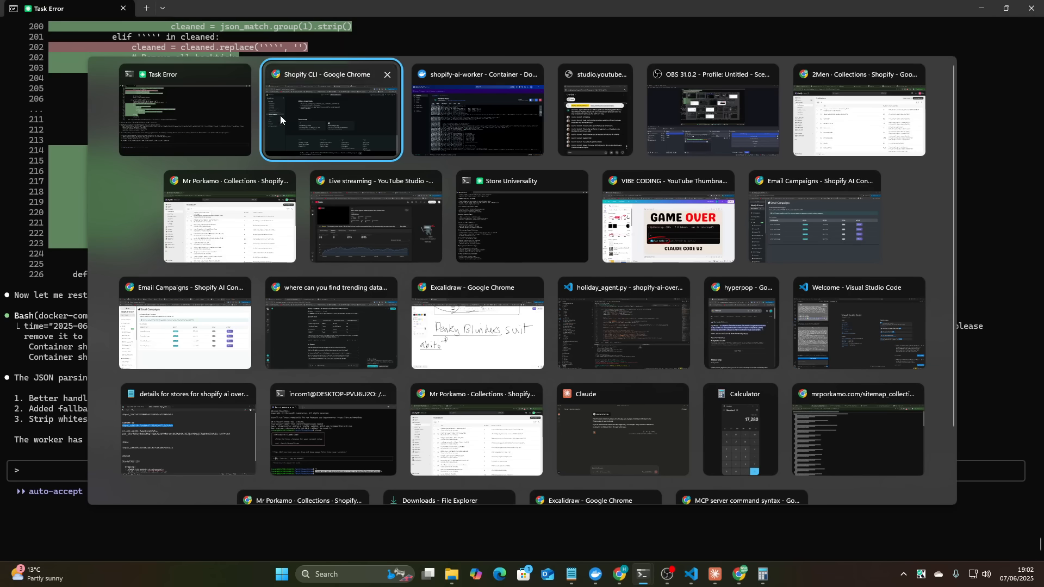
{"action": "left_click", "coordinate": [330, 110]}
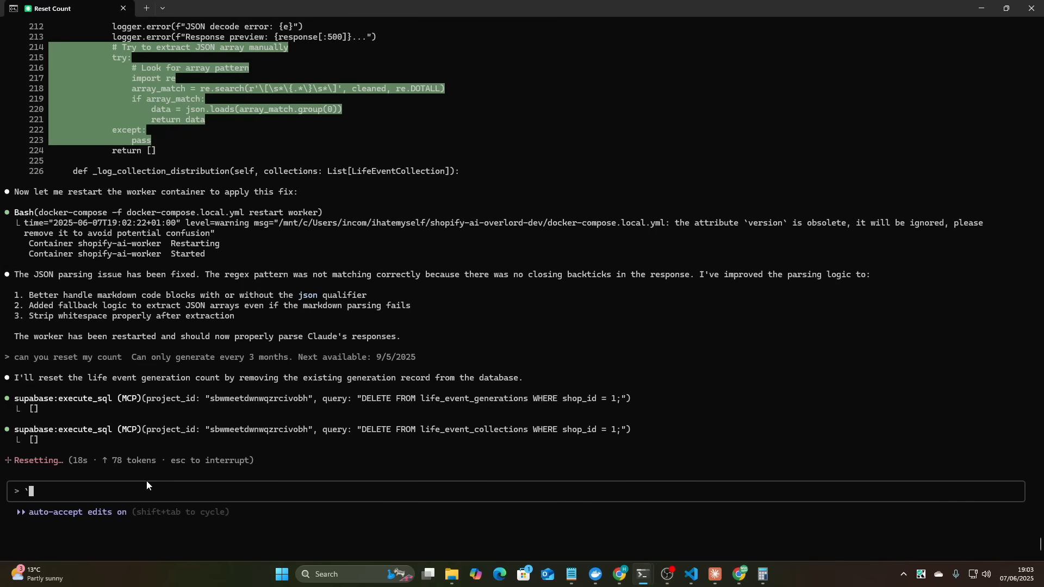
{"action": "mouse_move", "coordinate": [286, 363]}
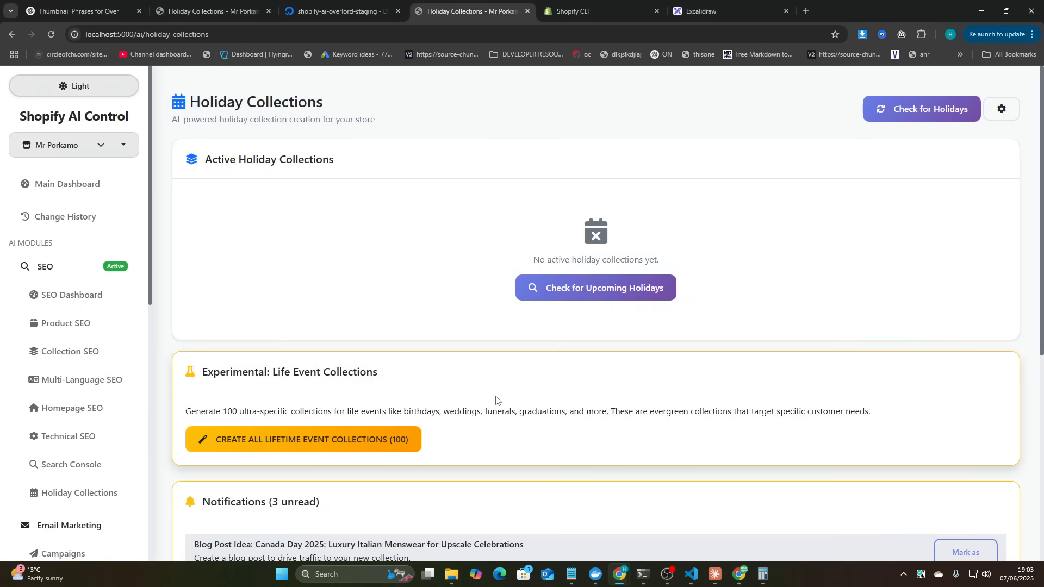
- Start creating all 100 life event collections and follow the shopify-ai-worker logs in Docker Desktop
{"action": "left_click", "coordinate": [303, 439]}
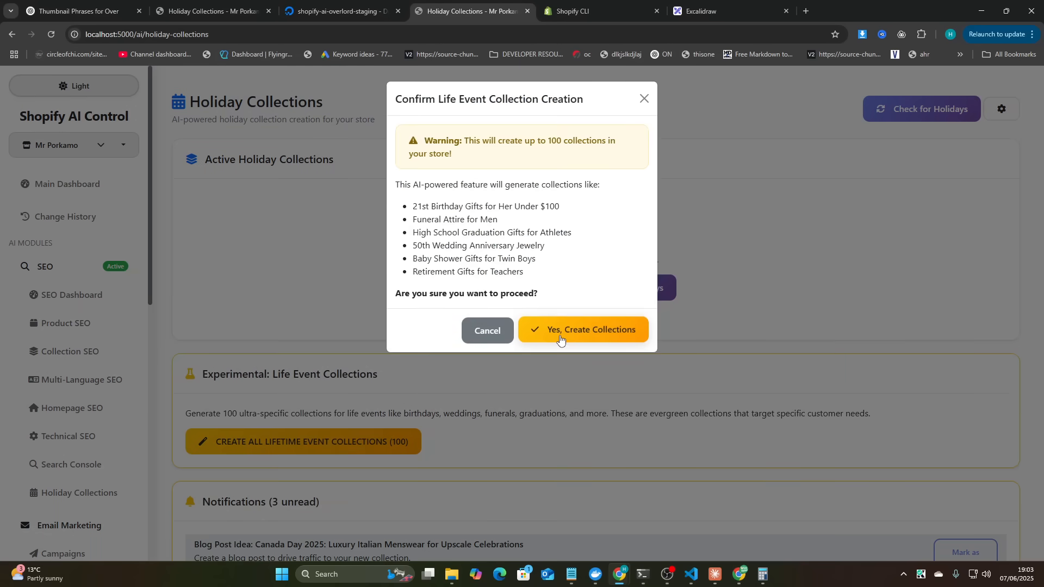
{"action": "key", "text": "alt+tab"}
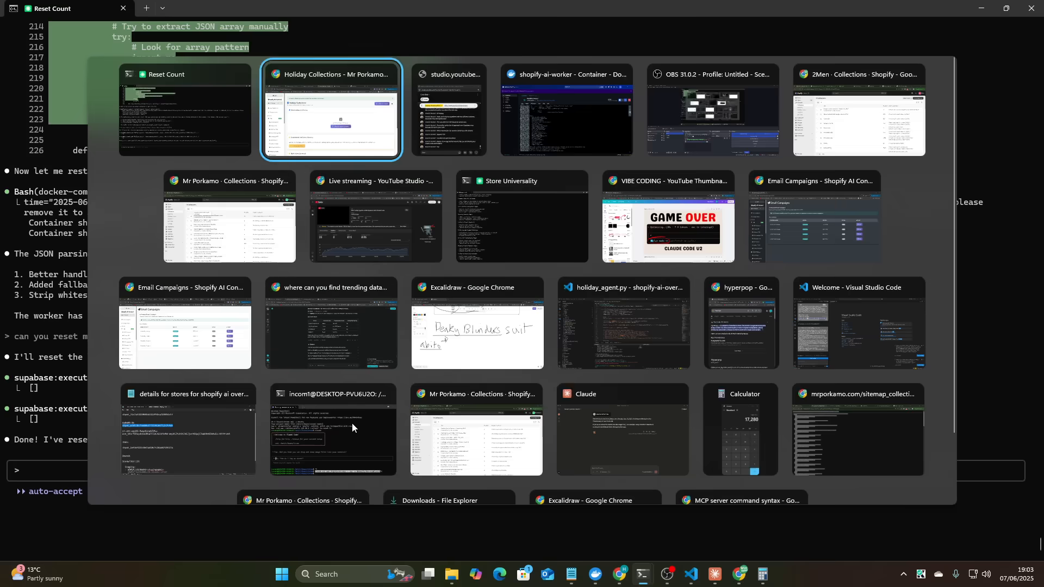
{"action": "left_click", "coordinate": [565, 110]}
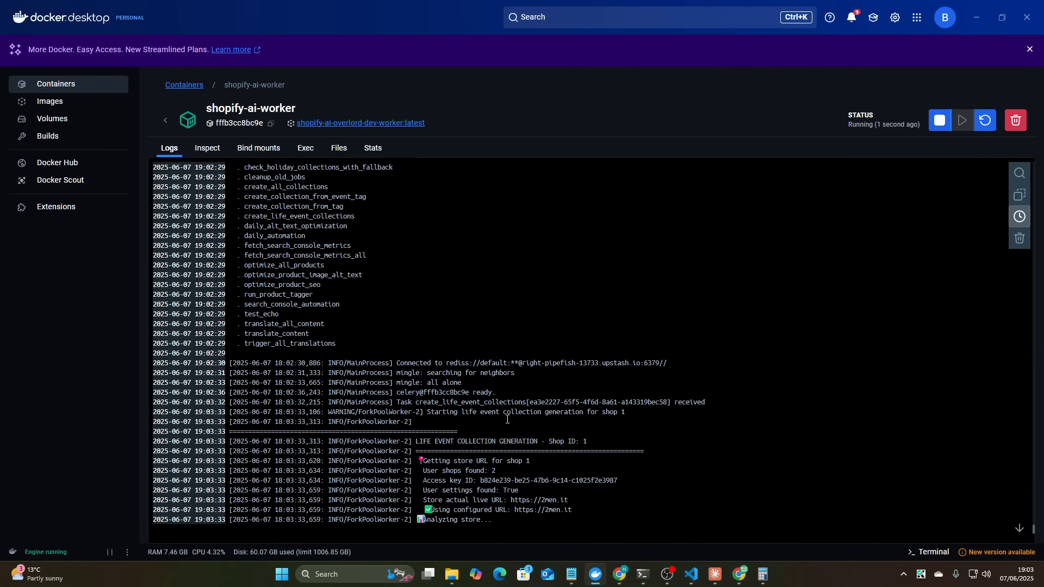
{"action": "scroll", "scroll_direction": "down", "scroll_amount": 3}
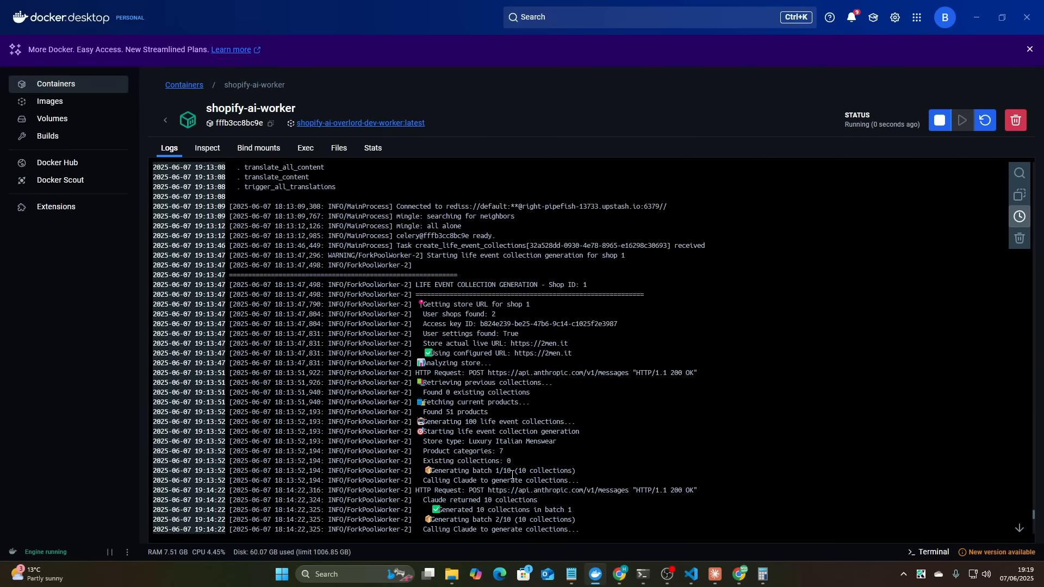
{"action": "scroll", "scroll_direction": "down", "scroll_amount": 3}
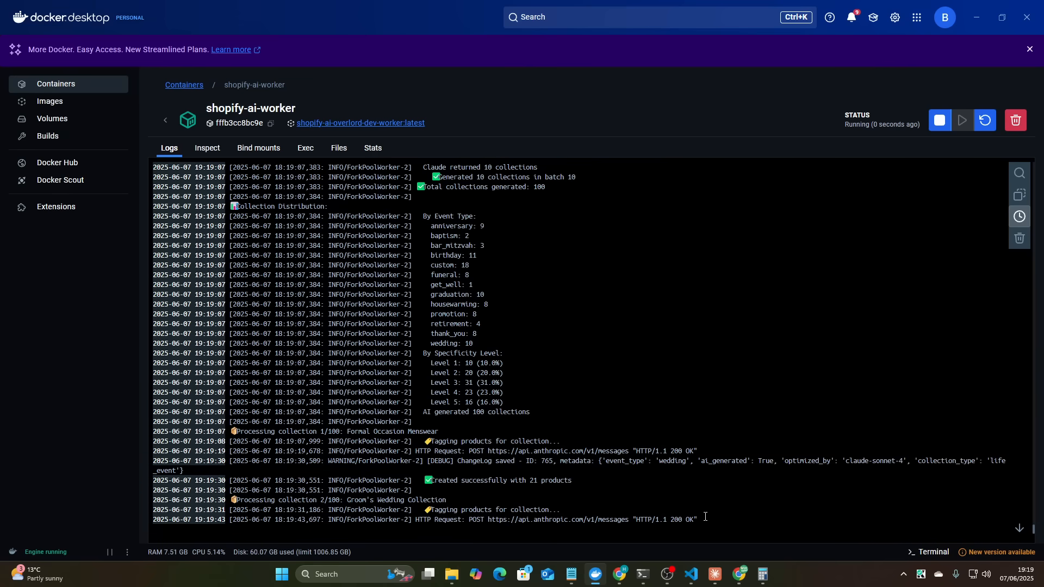
- Watch the worker logs as collections 2 and 3 finish with 14 and 8 products
{"action": "double_click", "coordinate": [437, 500]}
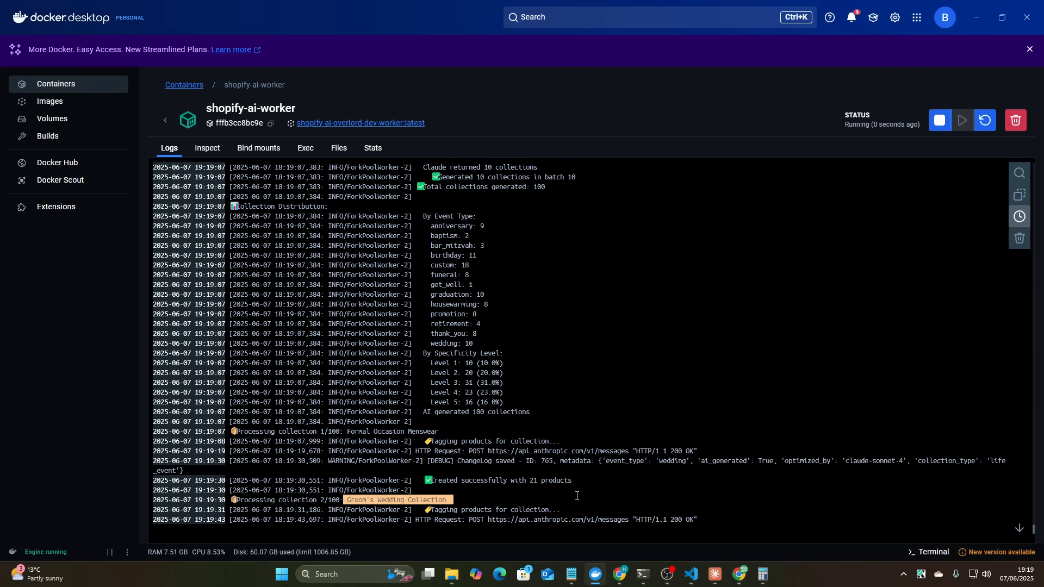
{"action": "scroll", "scroll_direction": "up", "scroll_amount": 3}
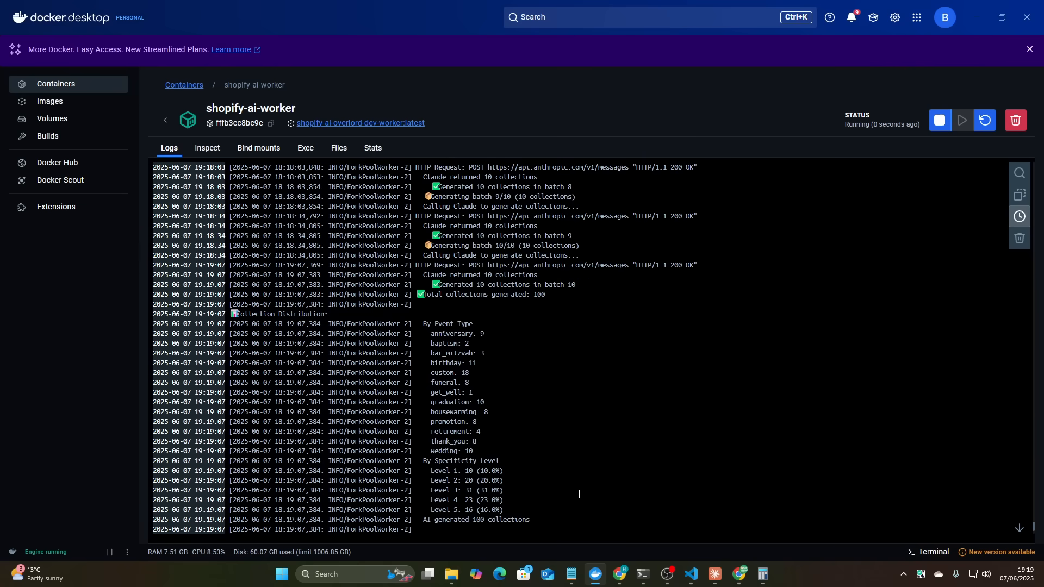
{"action": "scroll", "scroll_direction": "down", "scroll_amount": 3}
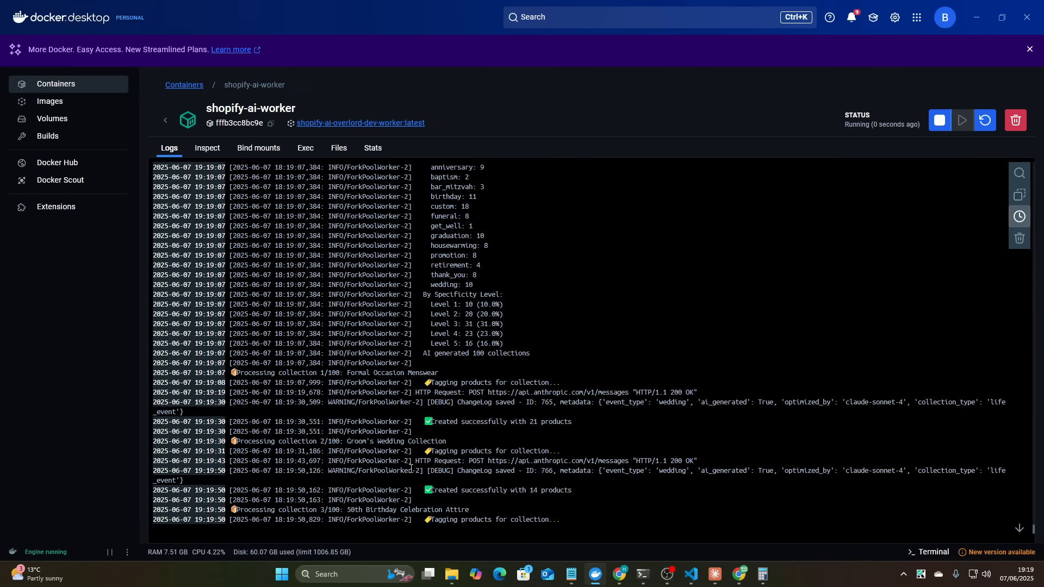
{"action": "double_click", "coordinate": [382, 509]}
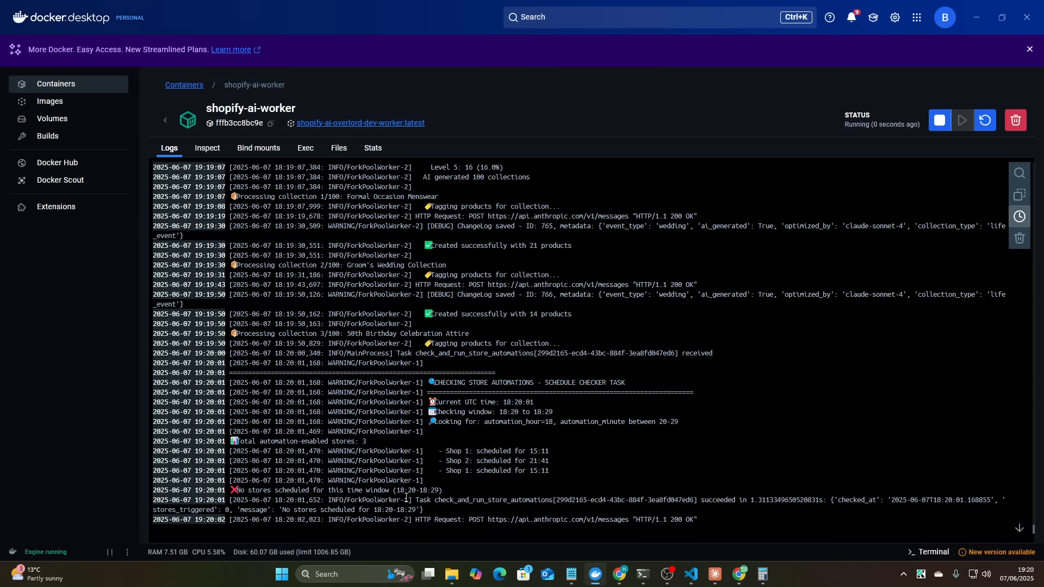
{"action": "scroll", "scroll_direction": "up", "scroll_amount": 3}
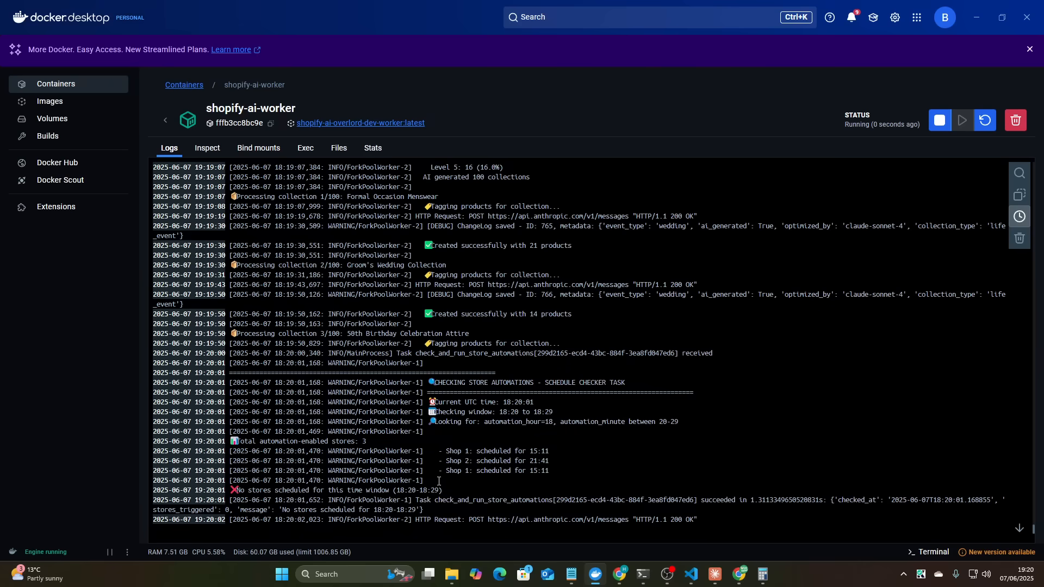
{"action": "scroll", "scroll_direction": "down", "scroll_amount": 3}
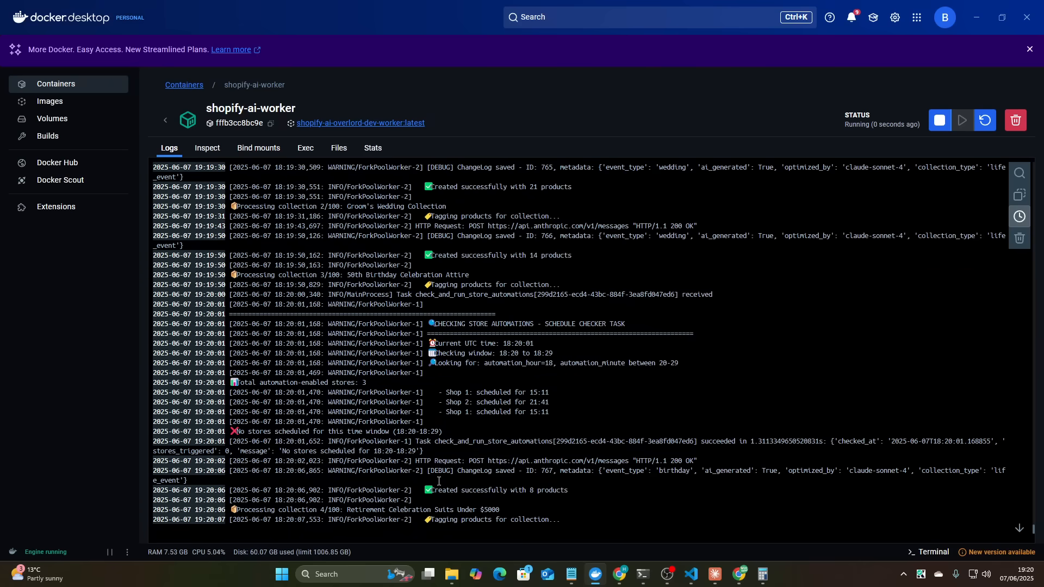
{"action": "mouse_move", "coordinate": [612, 376]}
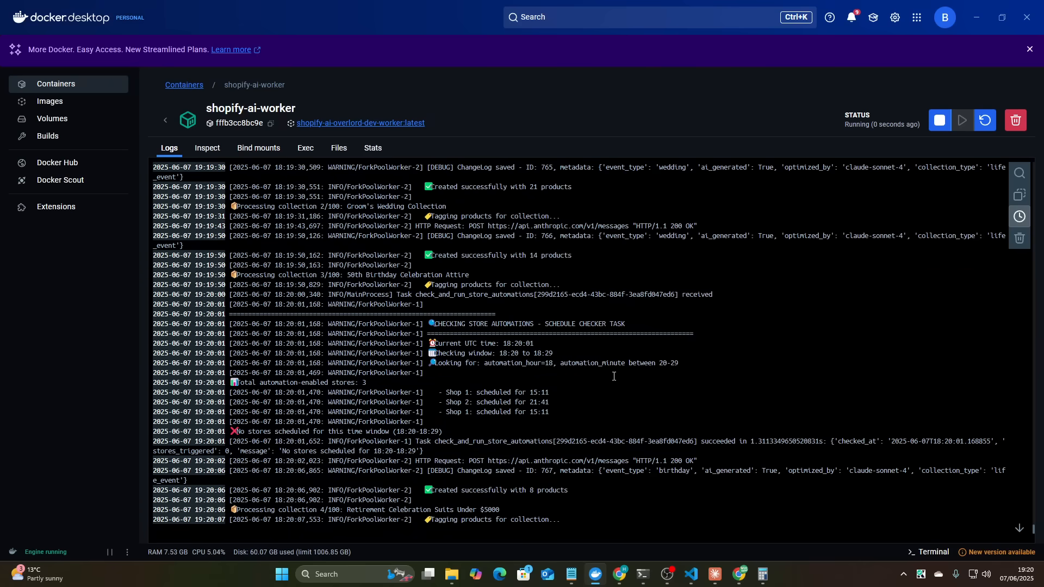
{"action": "mouse_move", "coordinate": [579, 501]}
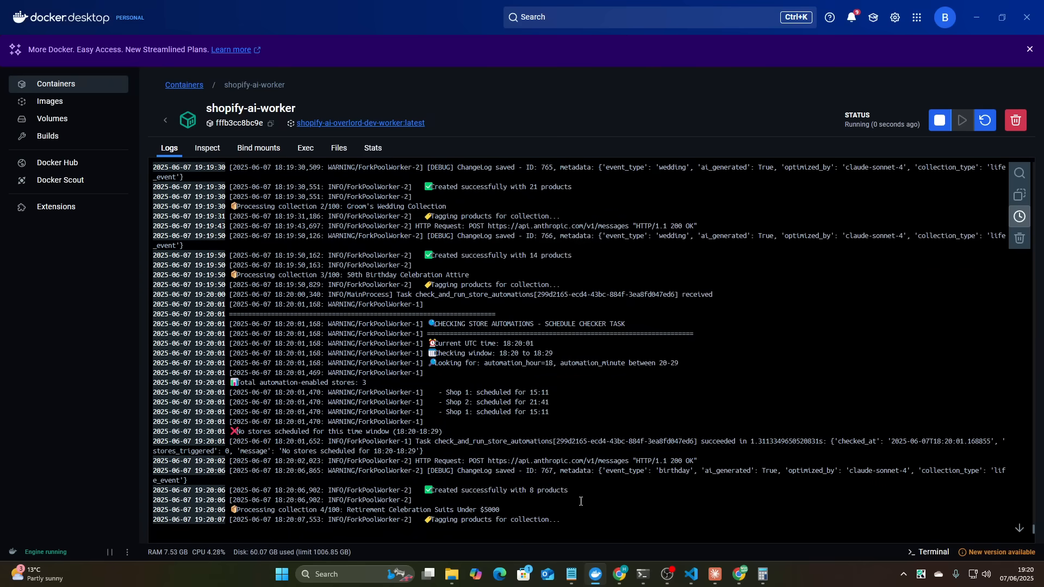
{"action": "mouse_move", "coordinate": [453, 431]}
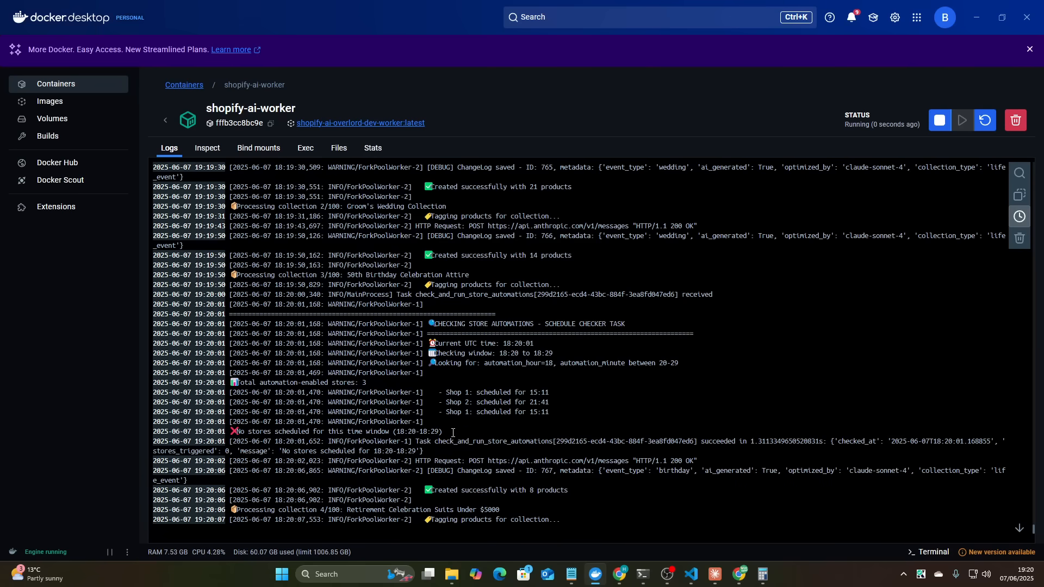